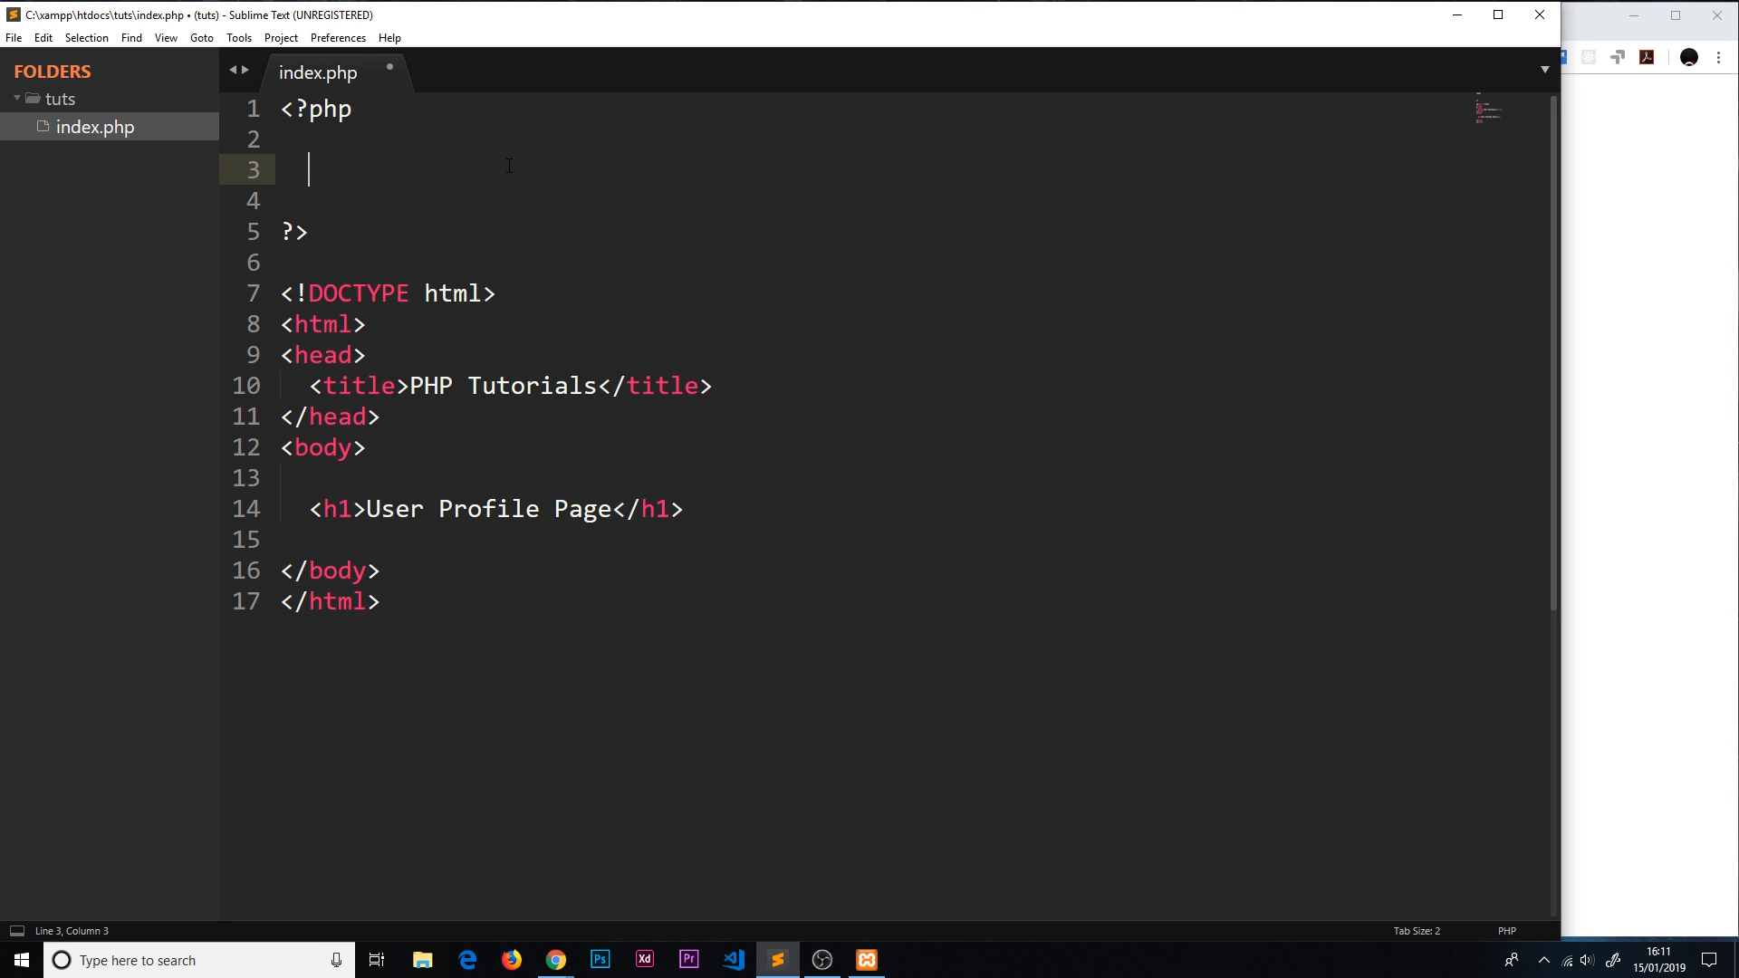
Step: Start a variable with $ and try names like $ag, $name and $_n, erasing each
text($)
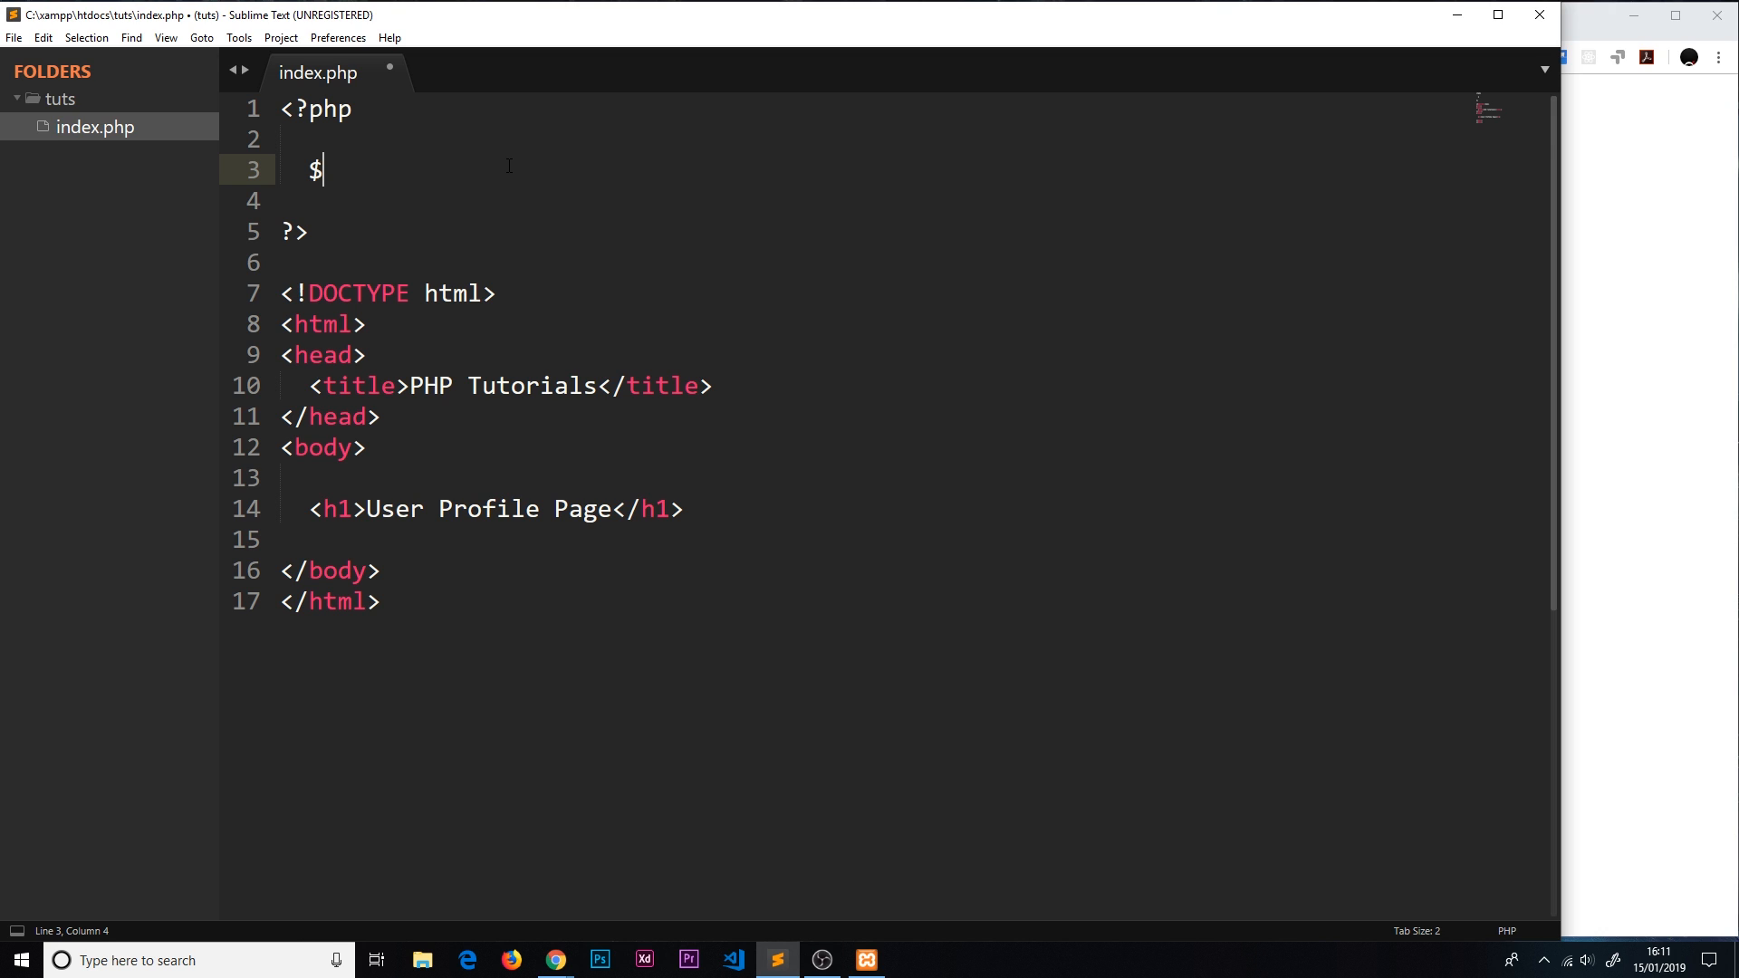
text(ag)
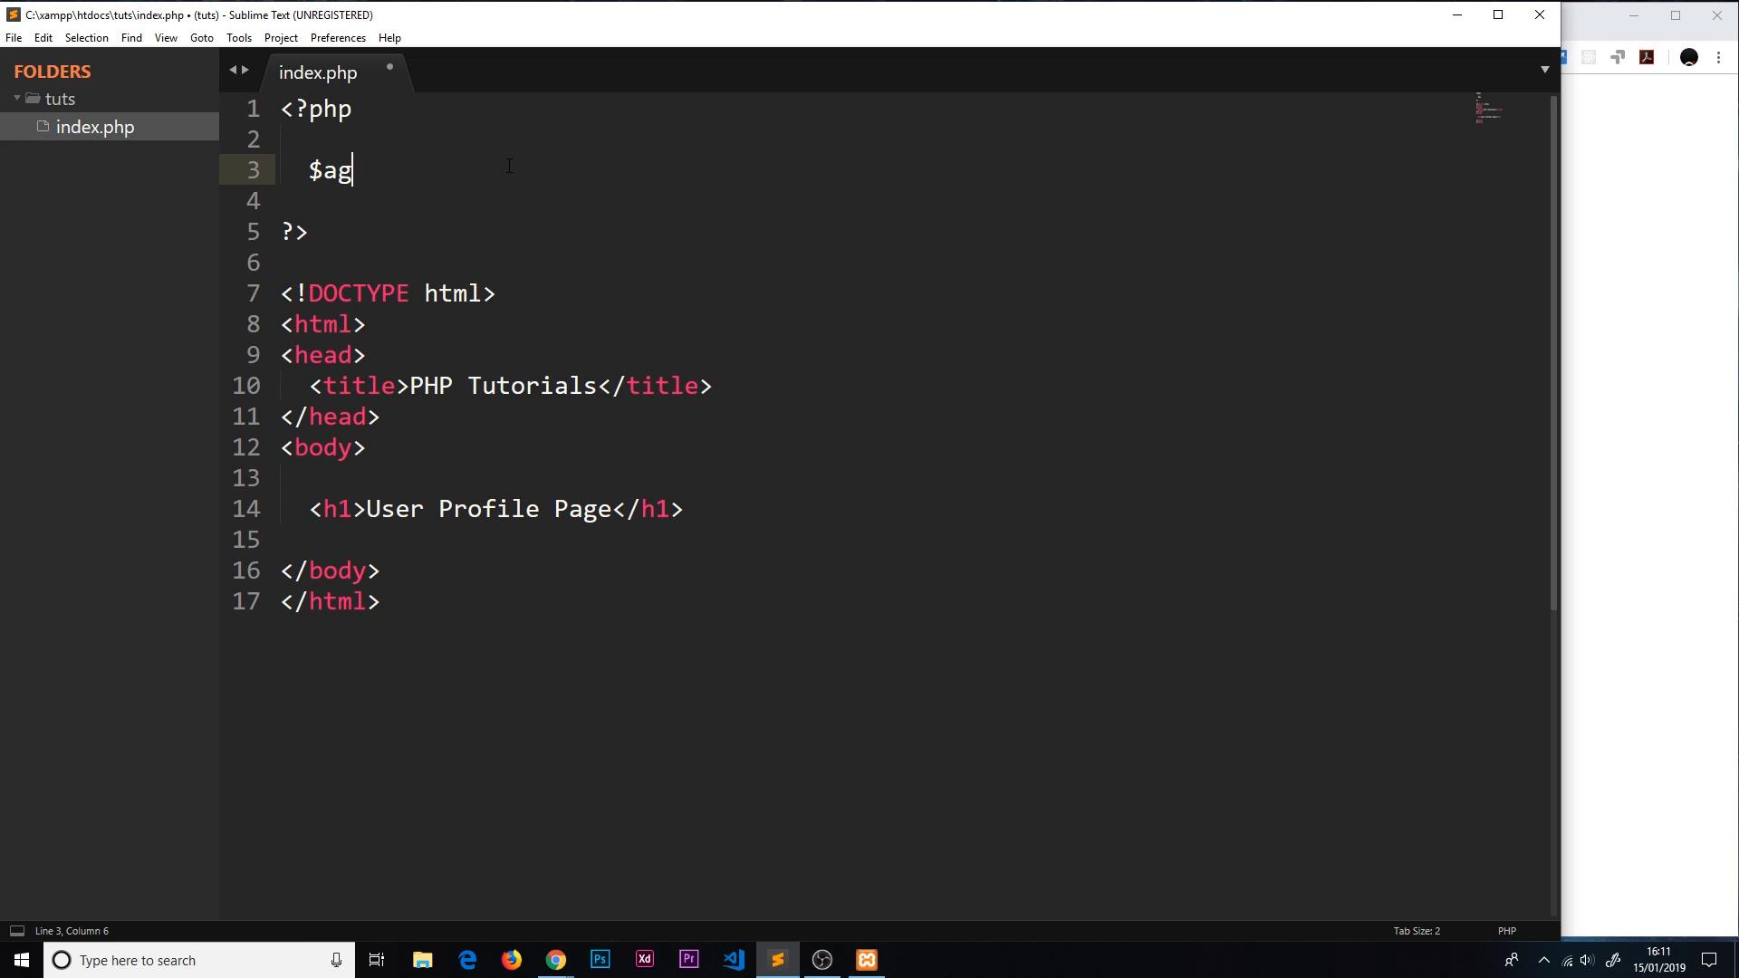
key(Backspace)
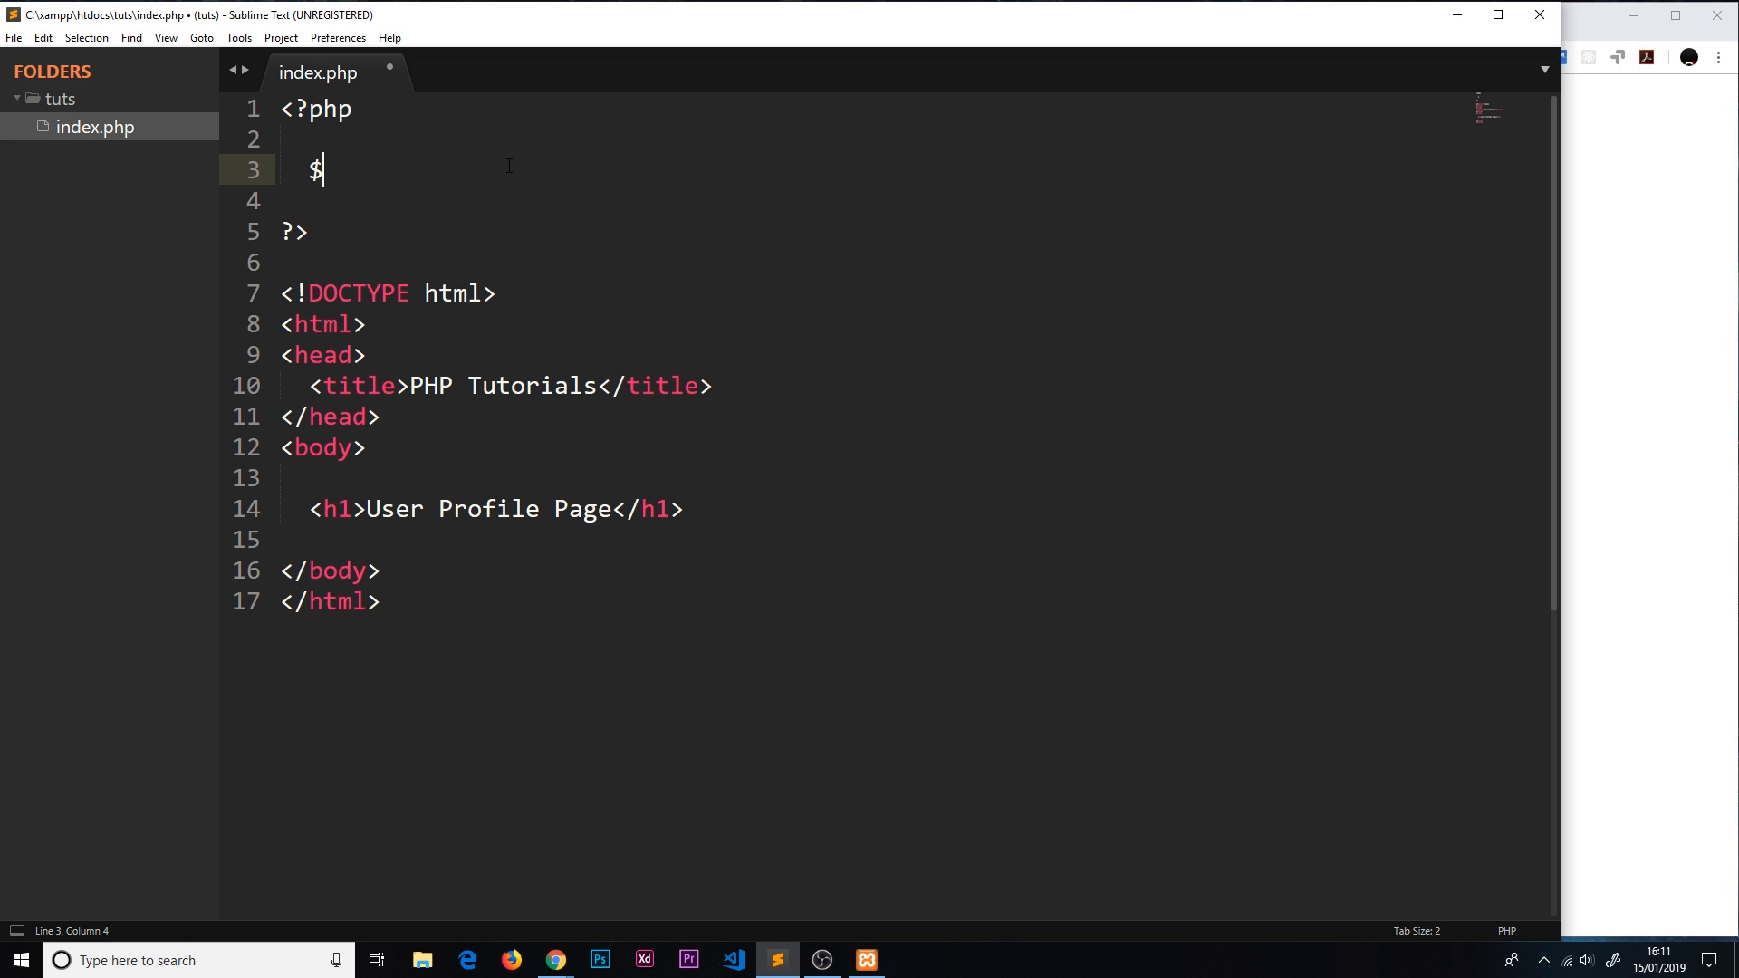
text(name)
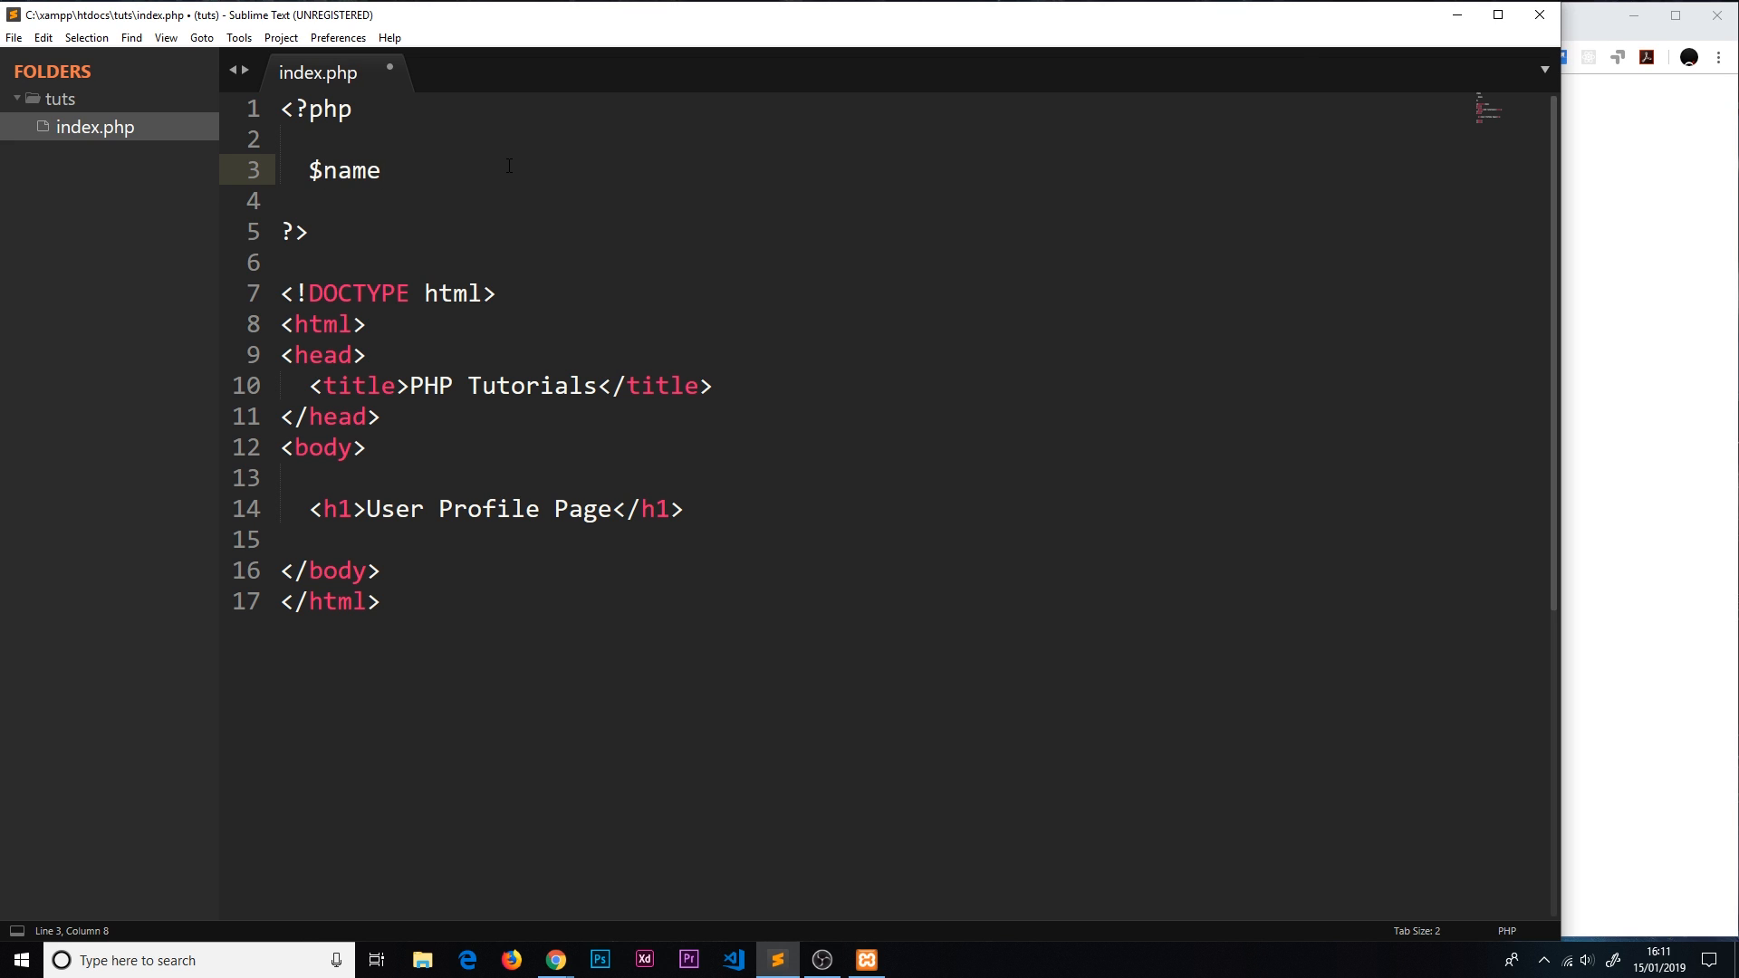
key(BackSpace)
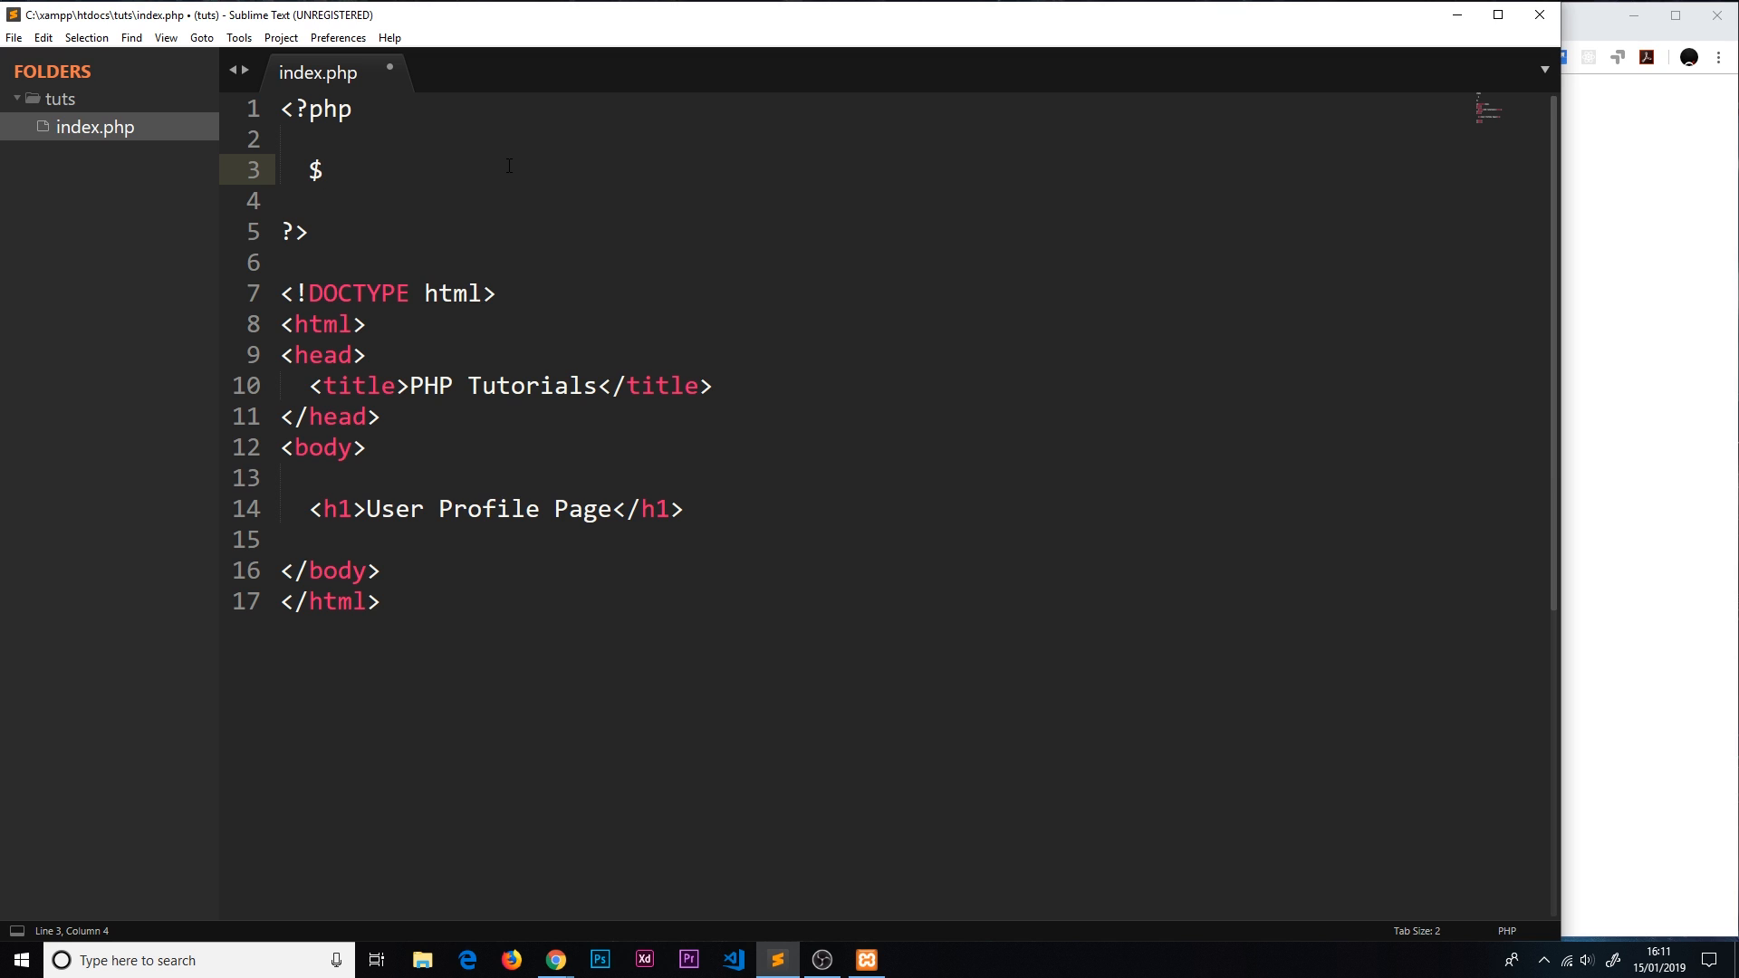
text(n)
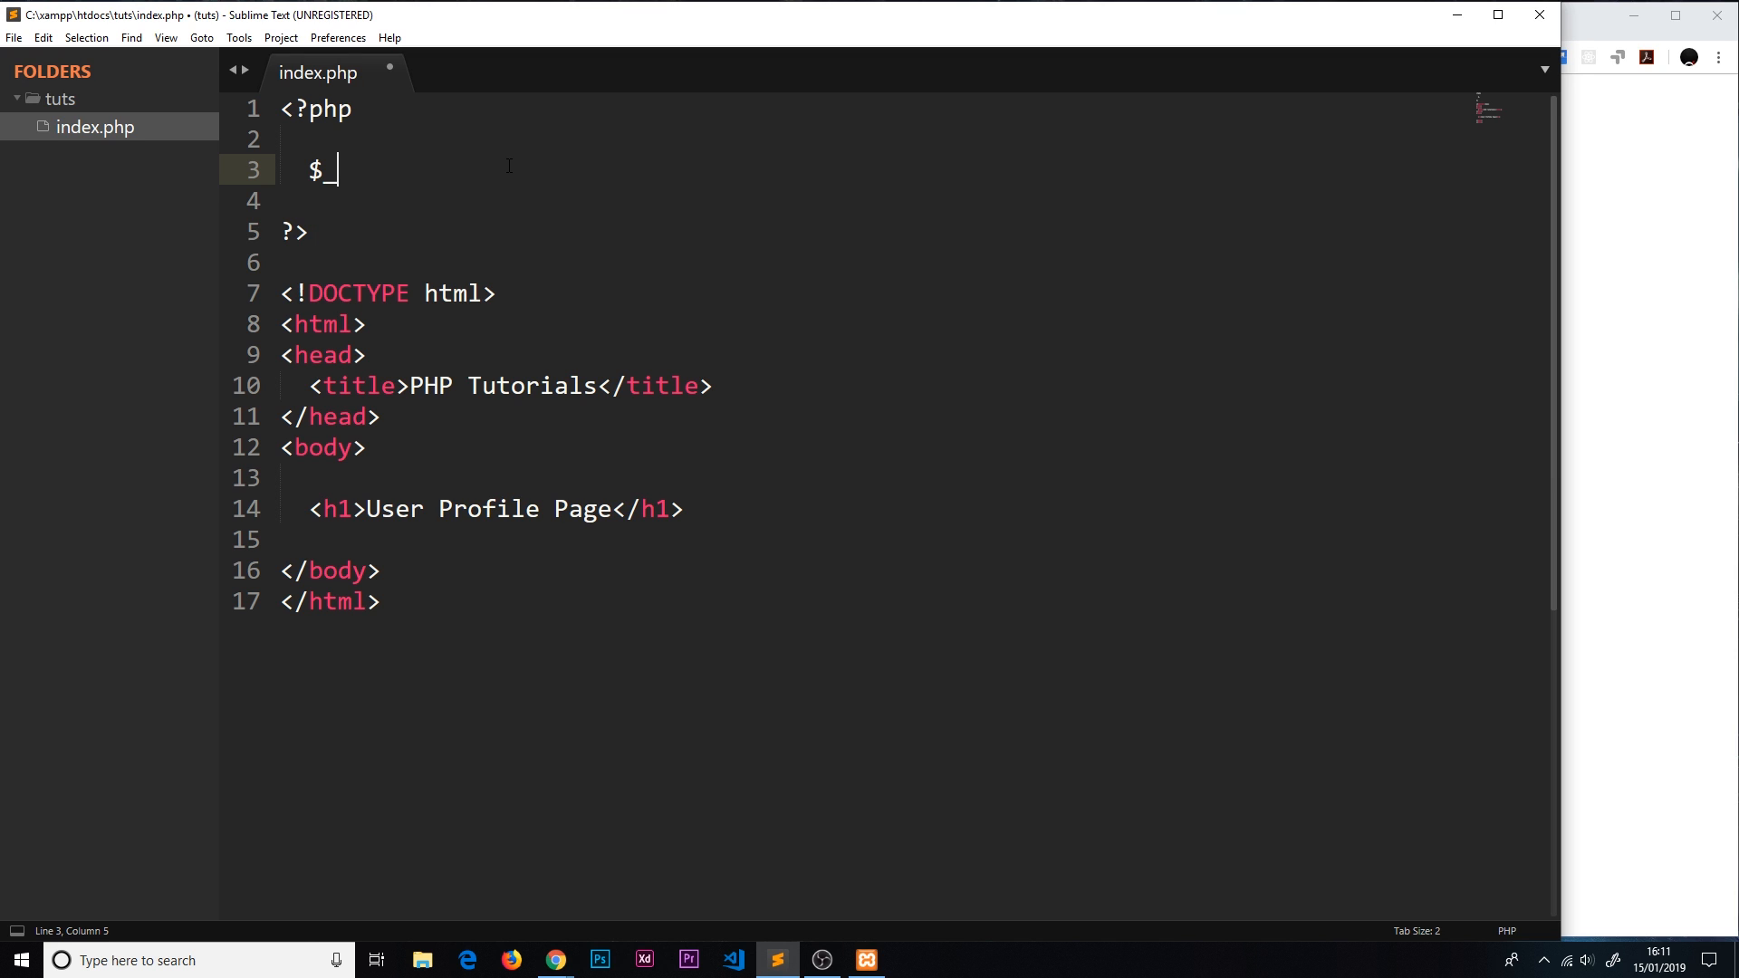
key(backspace)
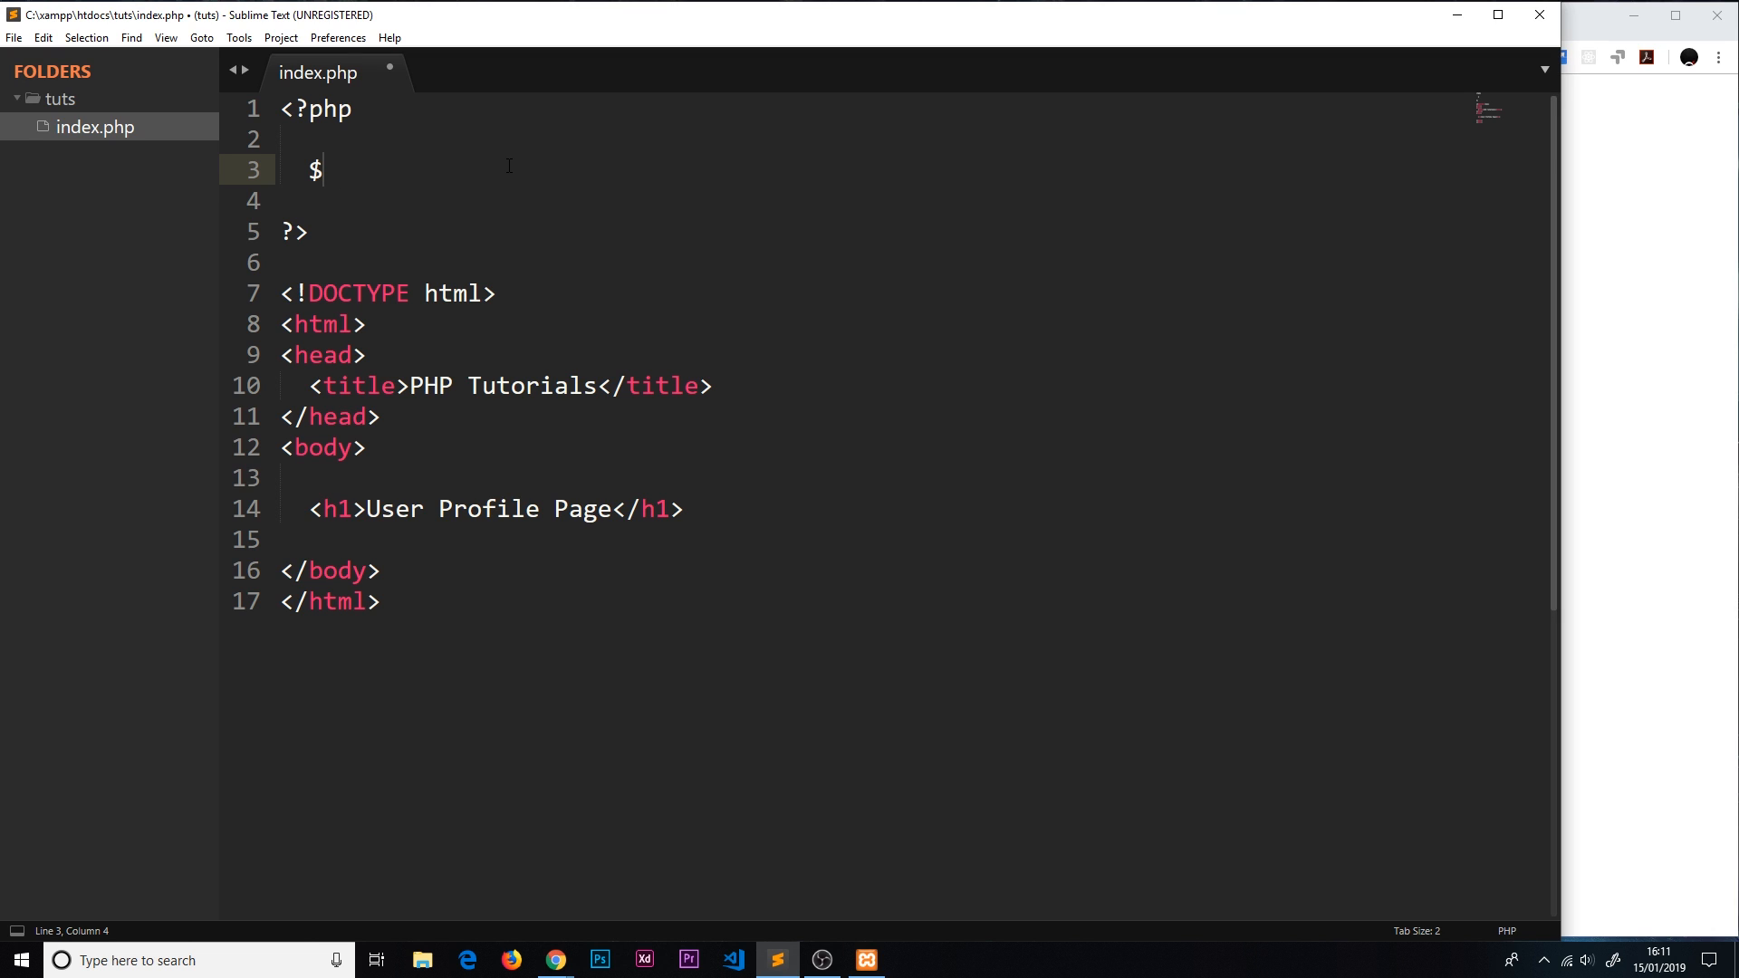
Step: Try $n_a_m_e, erase it, then type $firstName and point out its capital N
text(n)
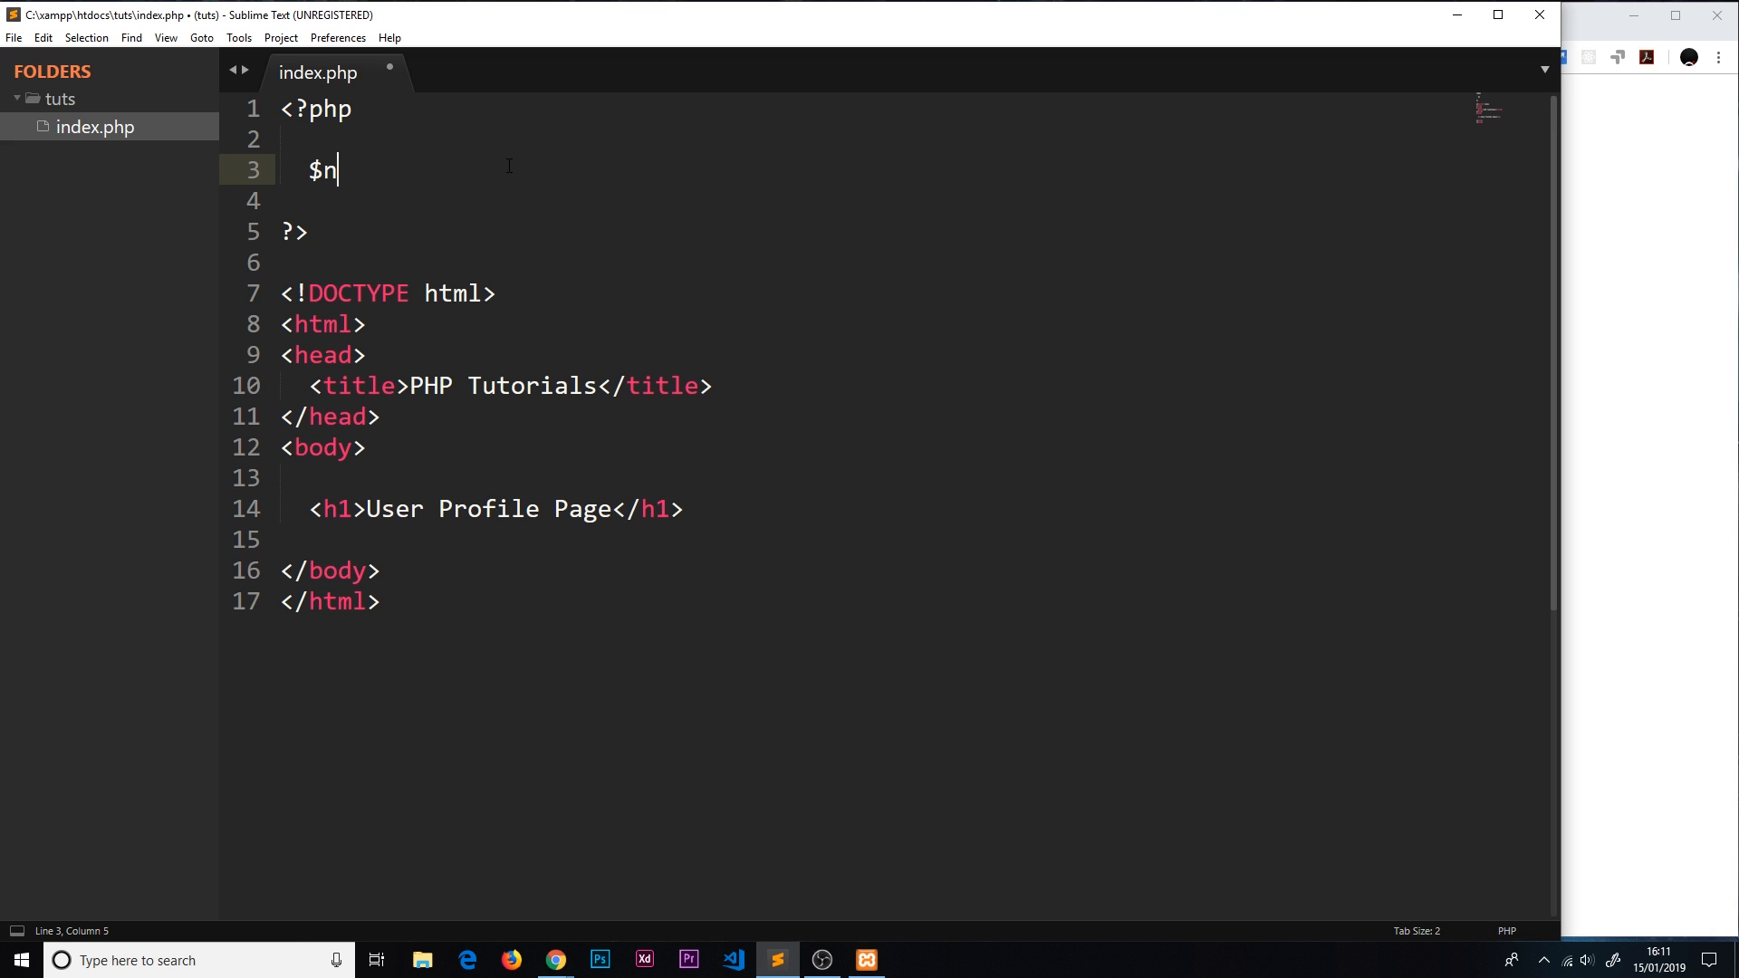
text(_a_m)
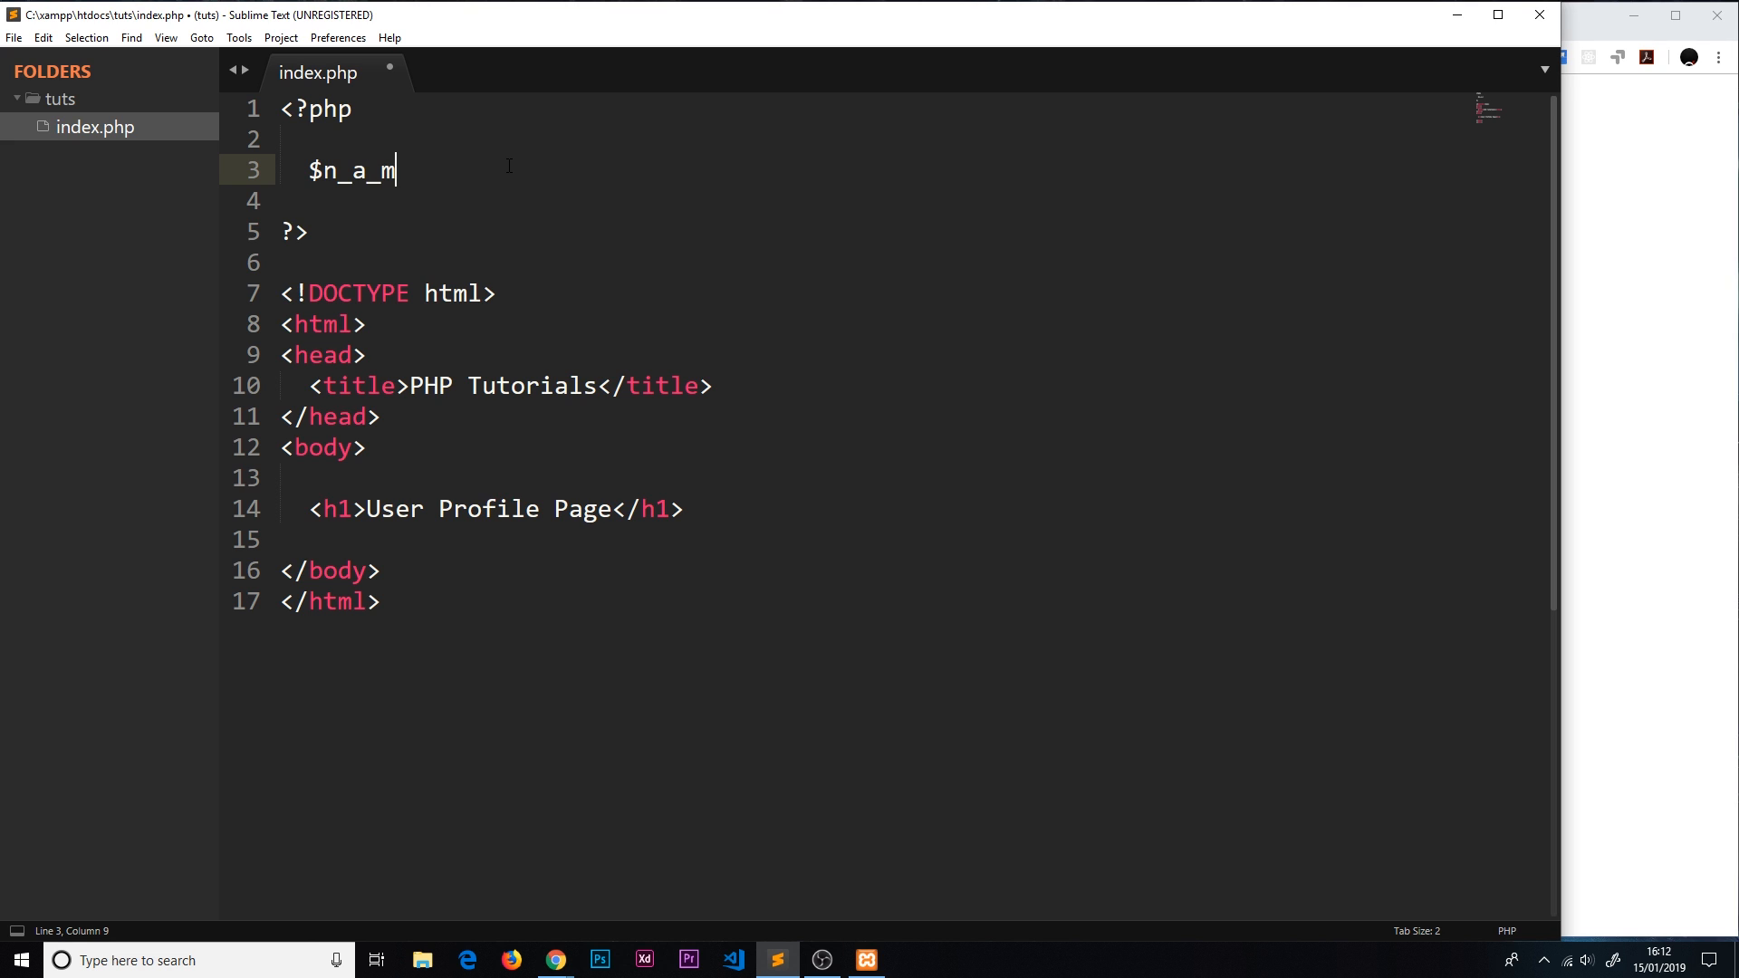
text(e)
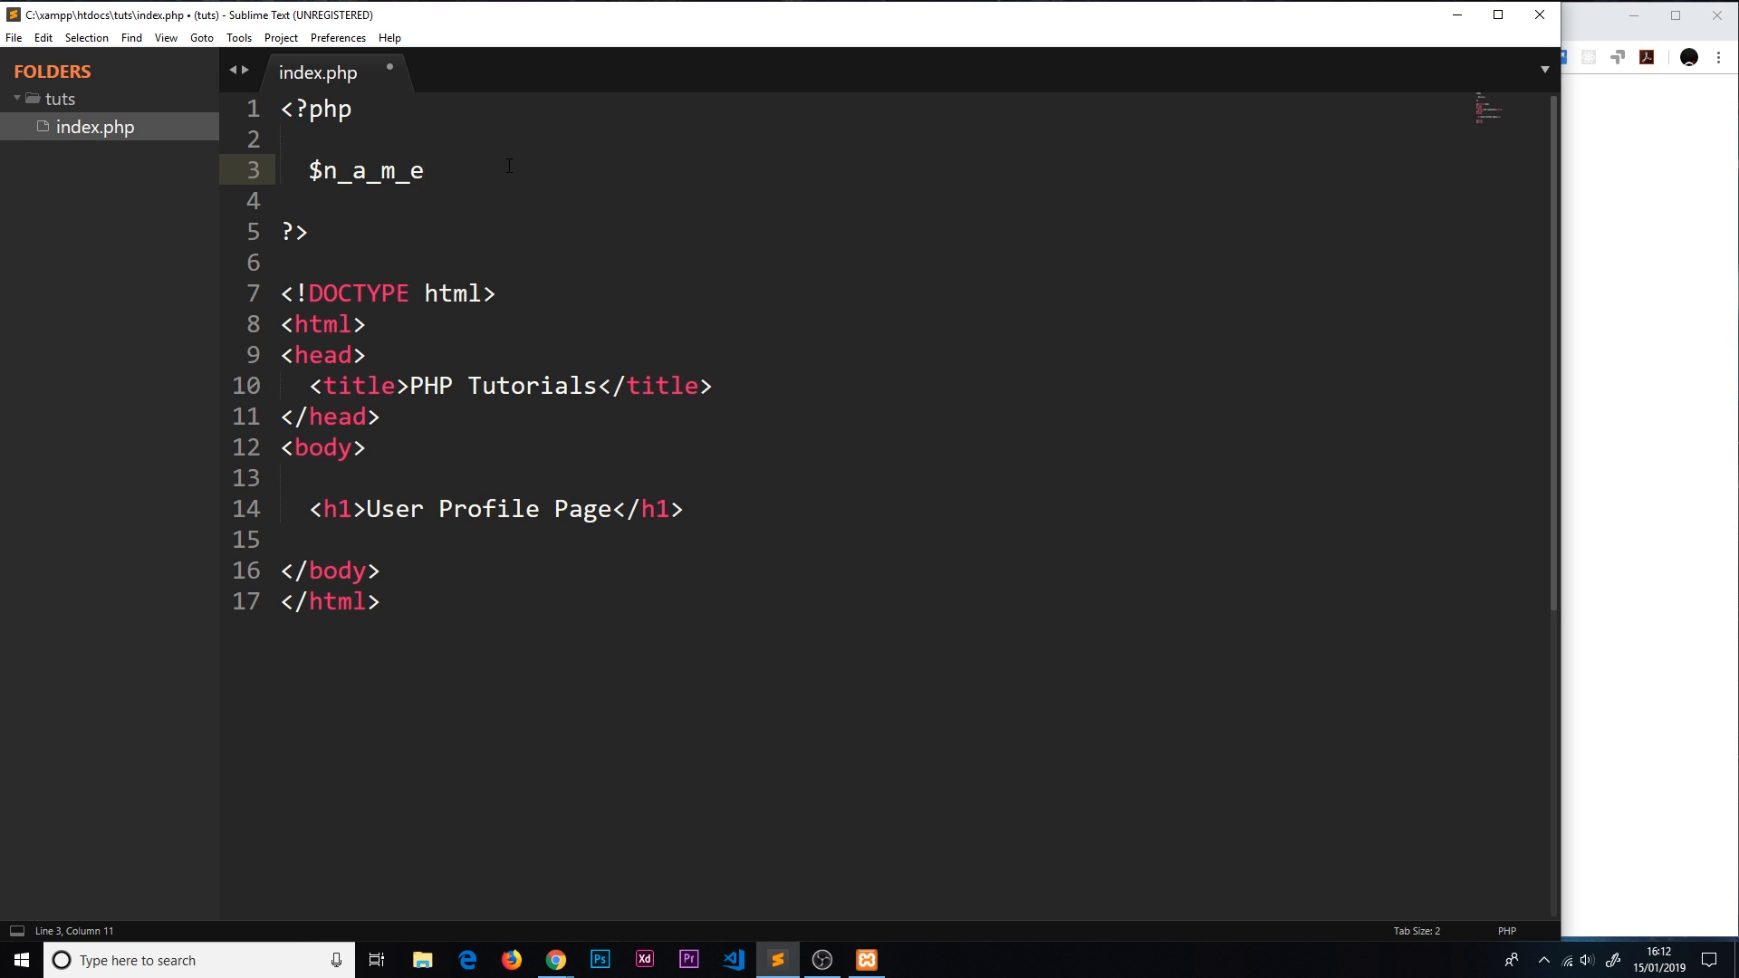
key(backspace)
text($f)
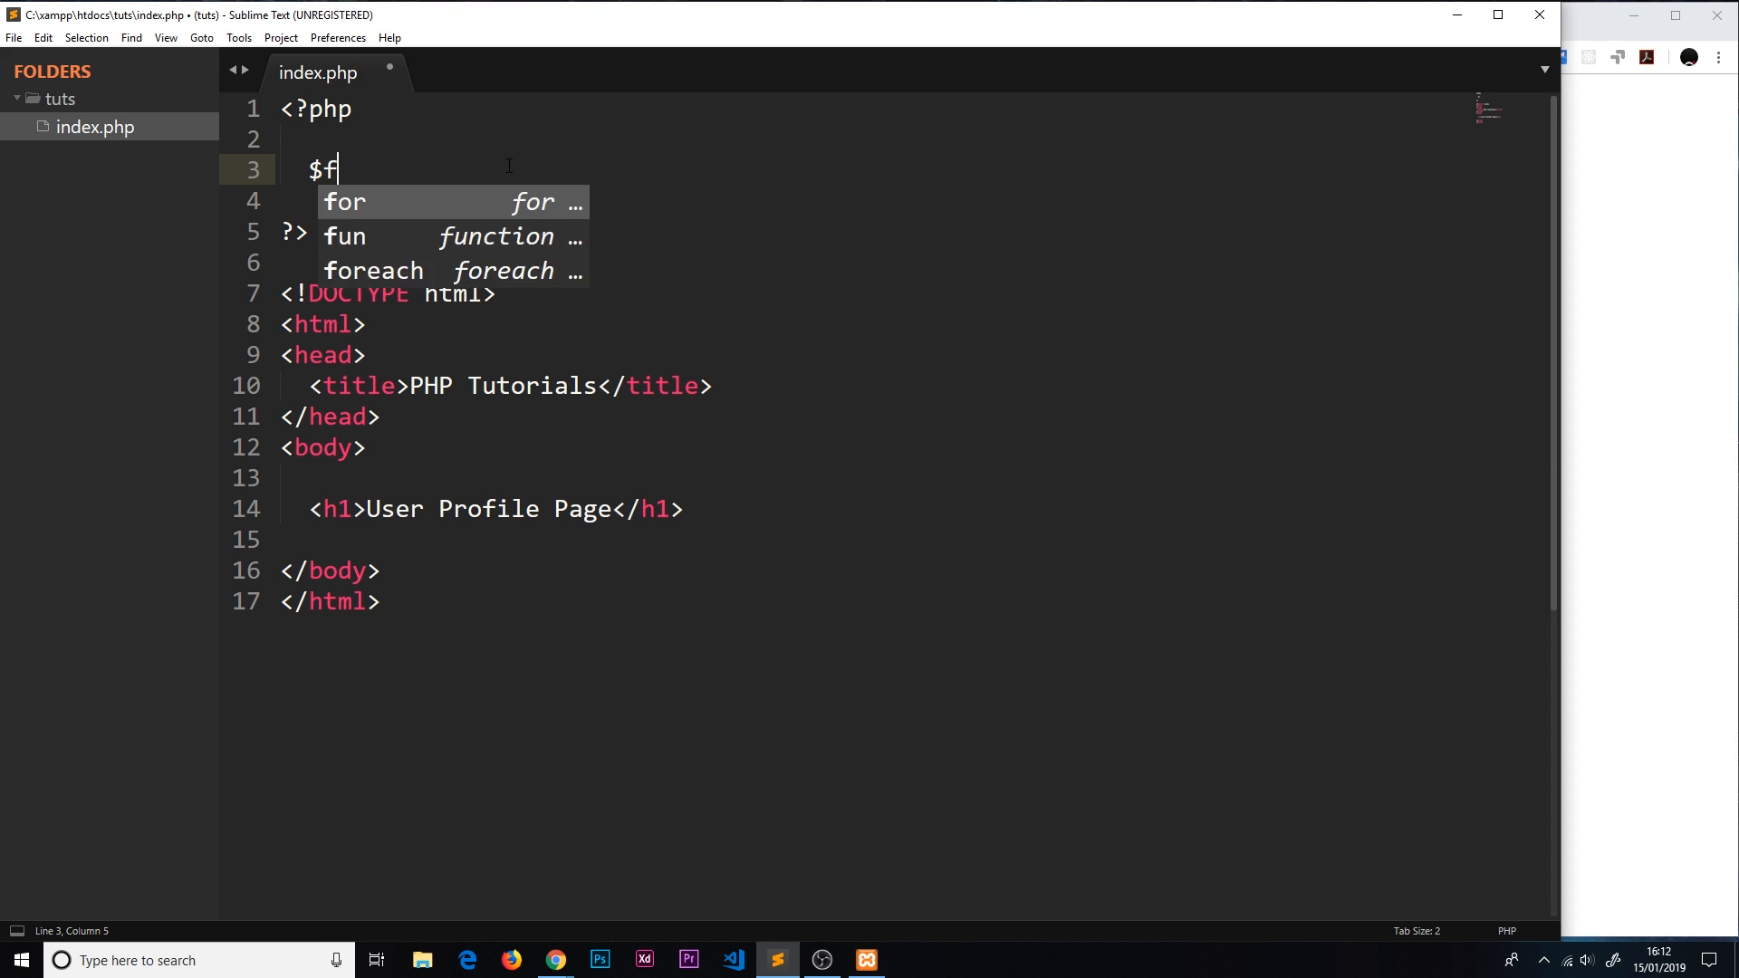
text(irstName)
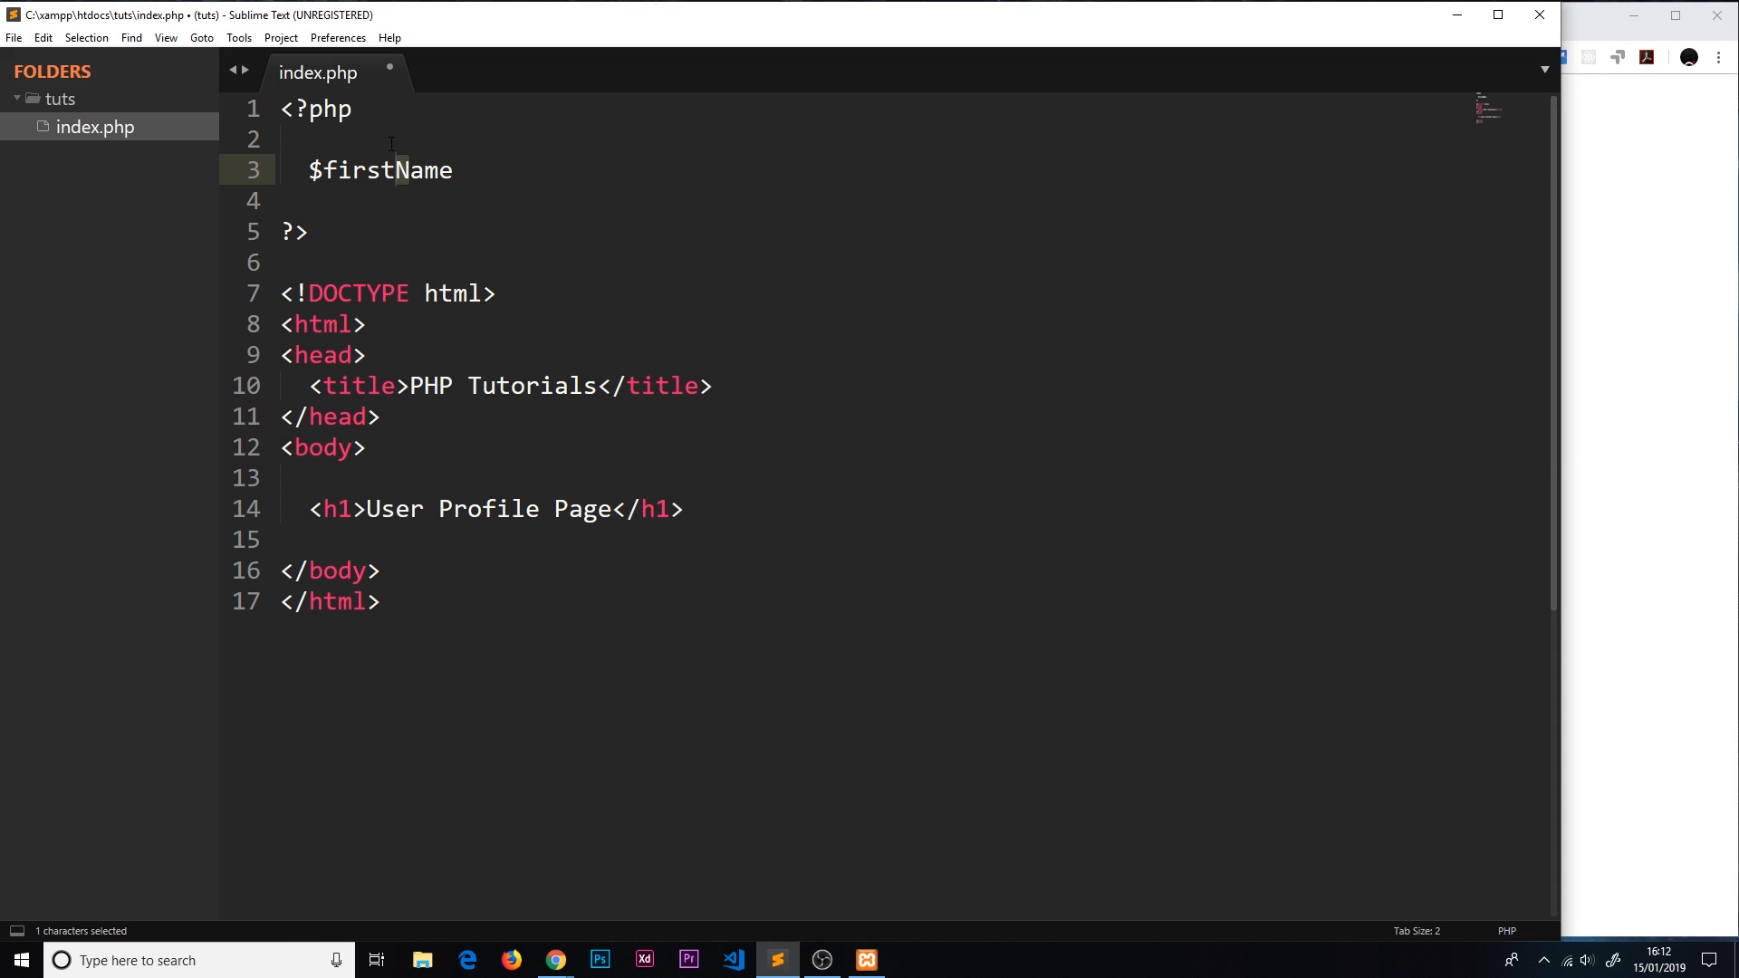
click(322, 170)
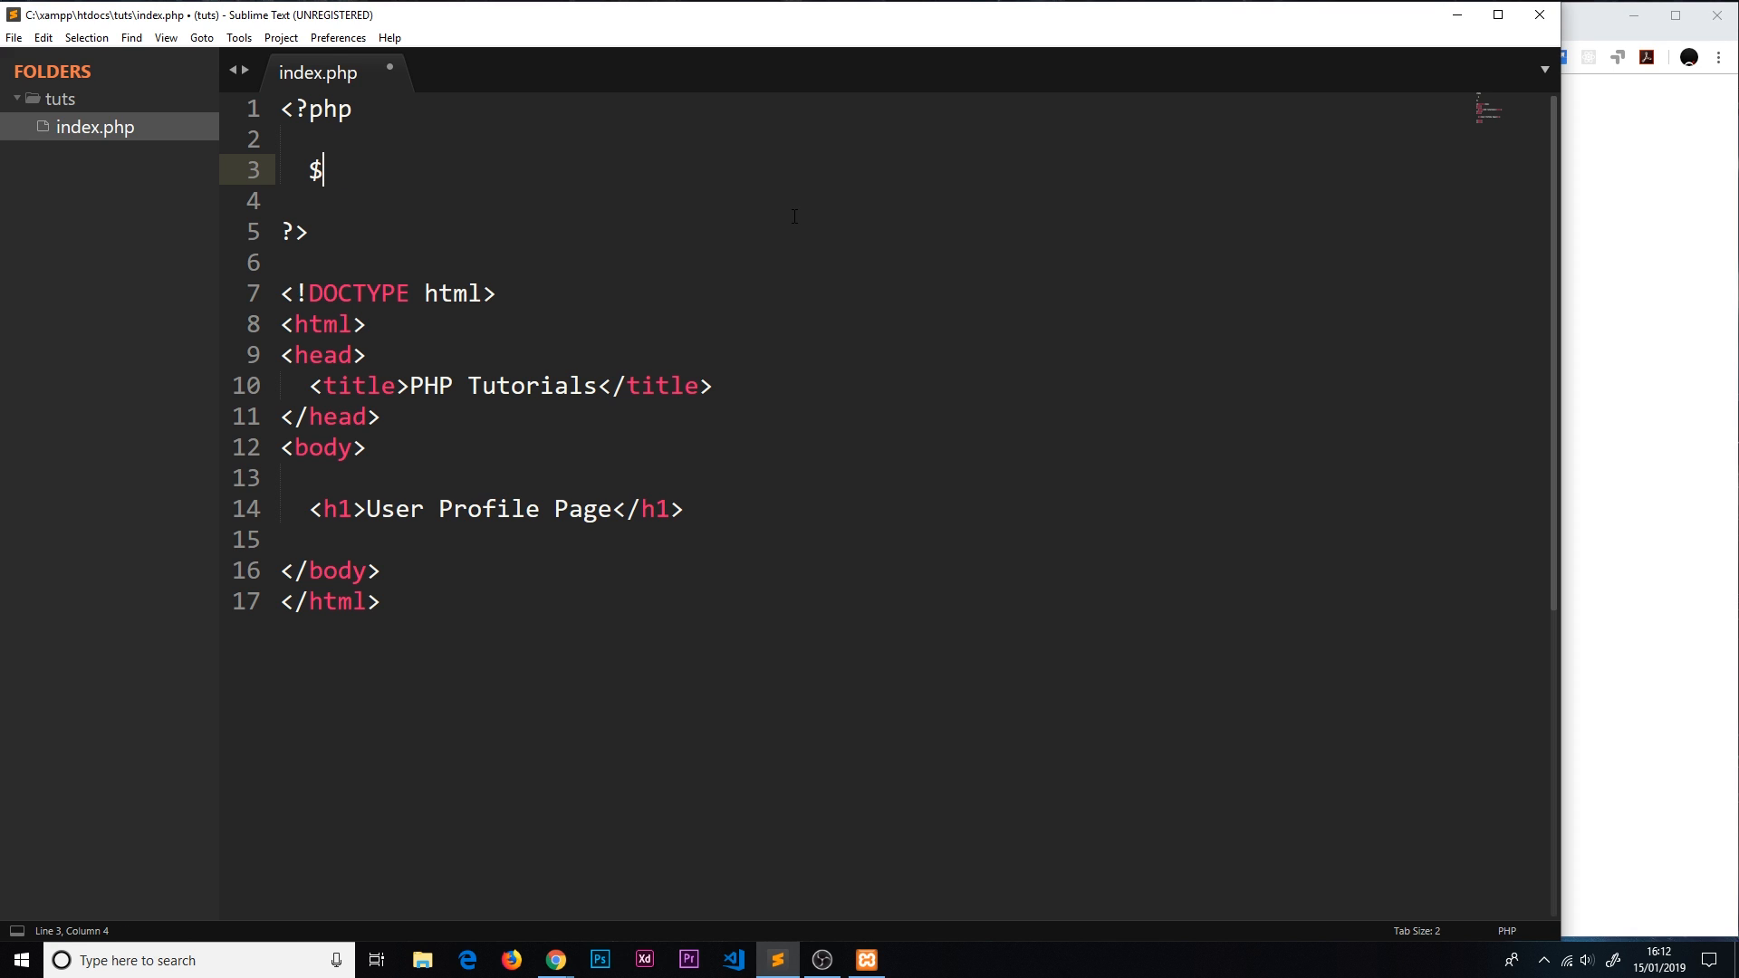
Step: Complete line 3 as $name = 'Yoshi'; a string assignment
text(name)
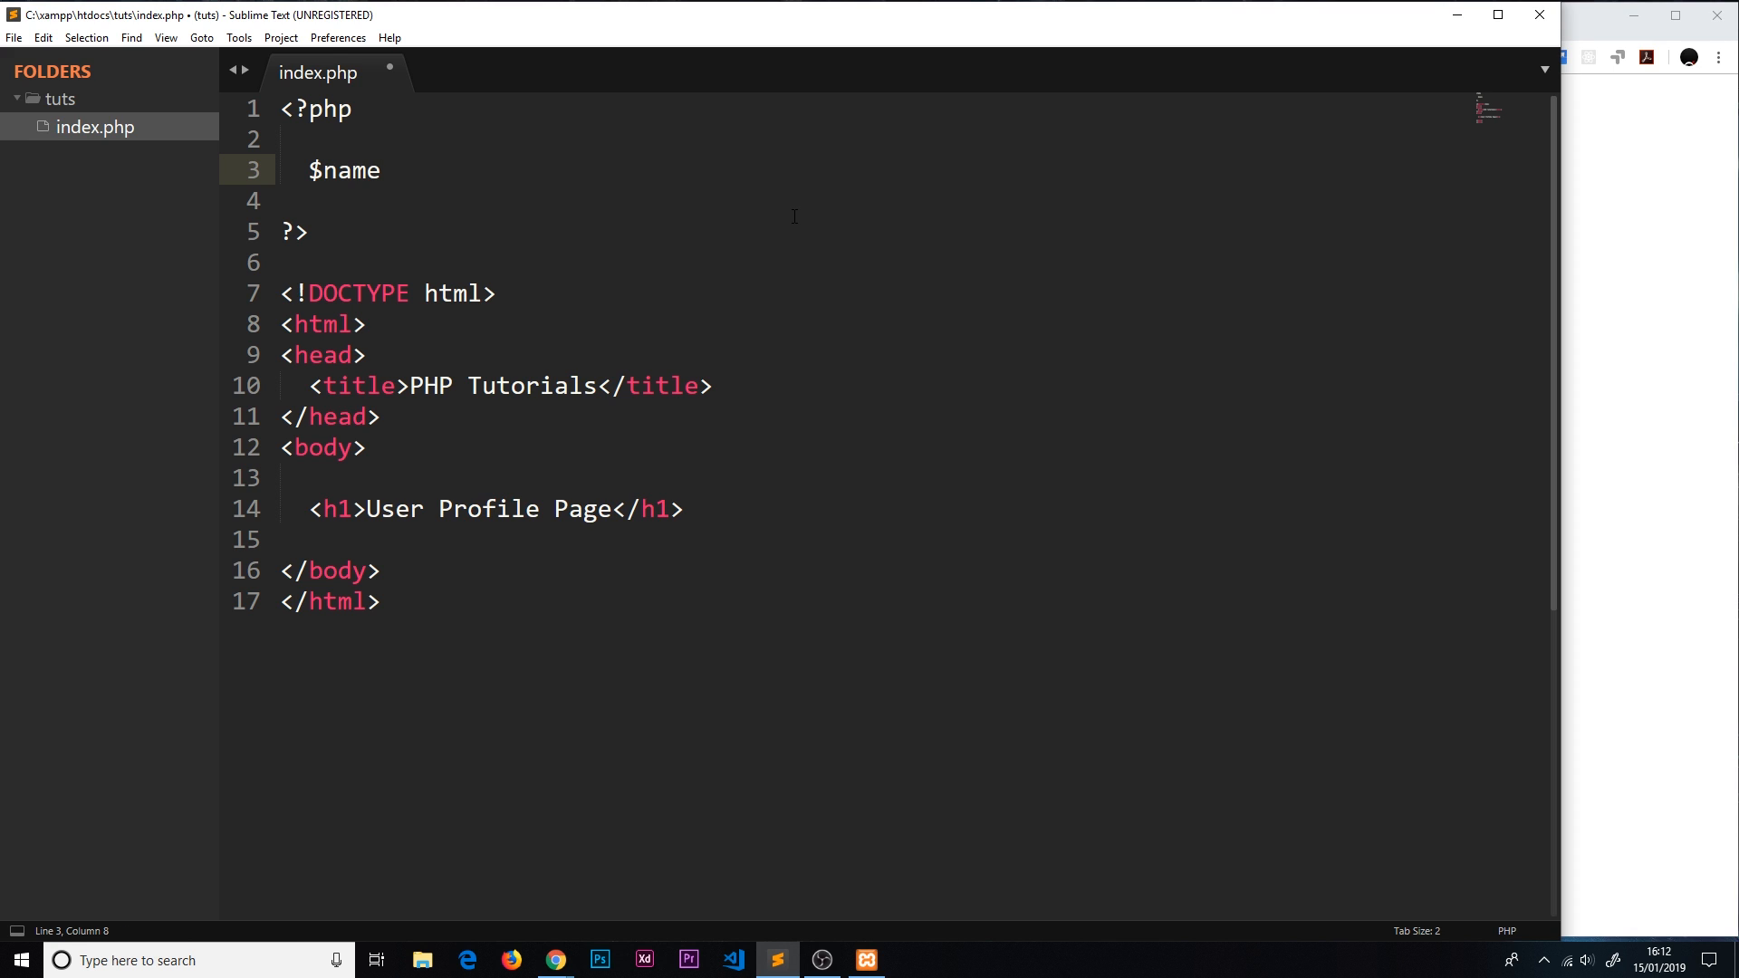
text(= '')
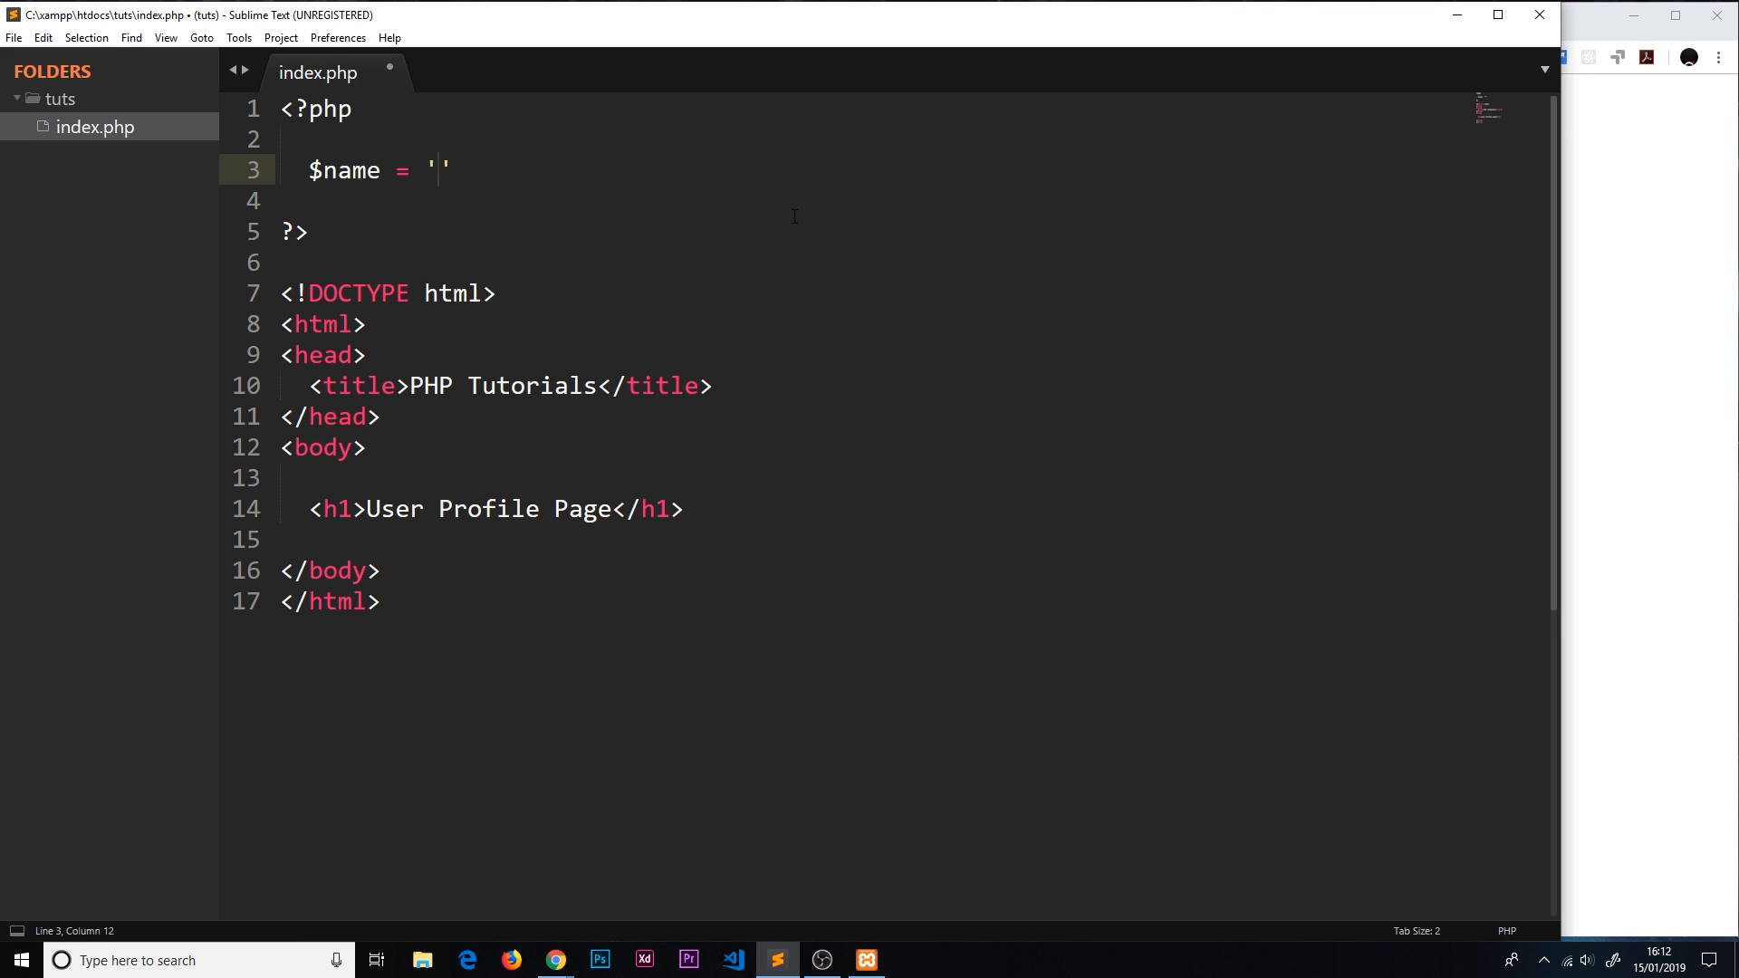
text(Yosh)
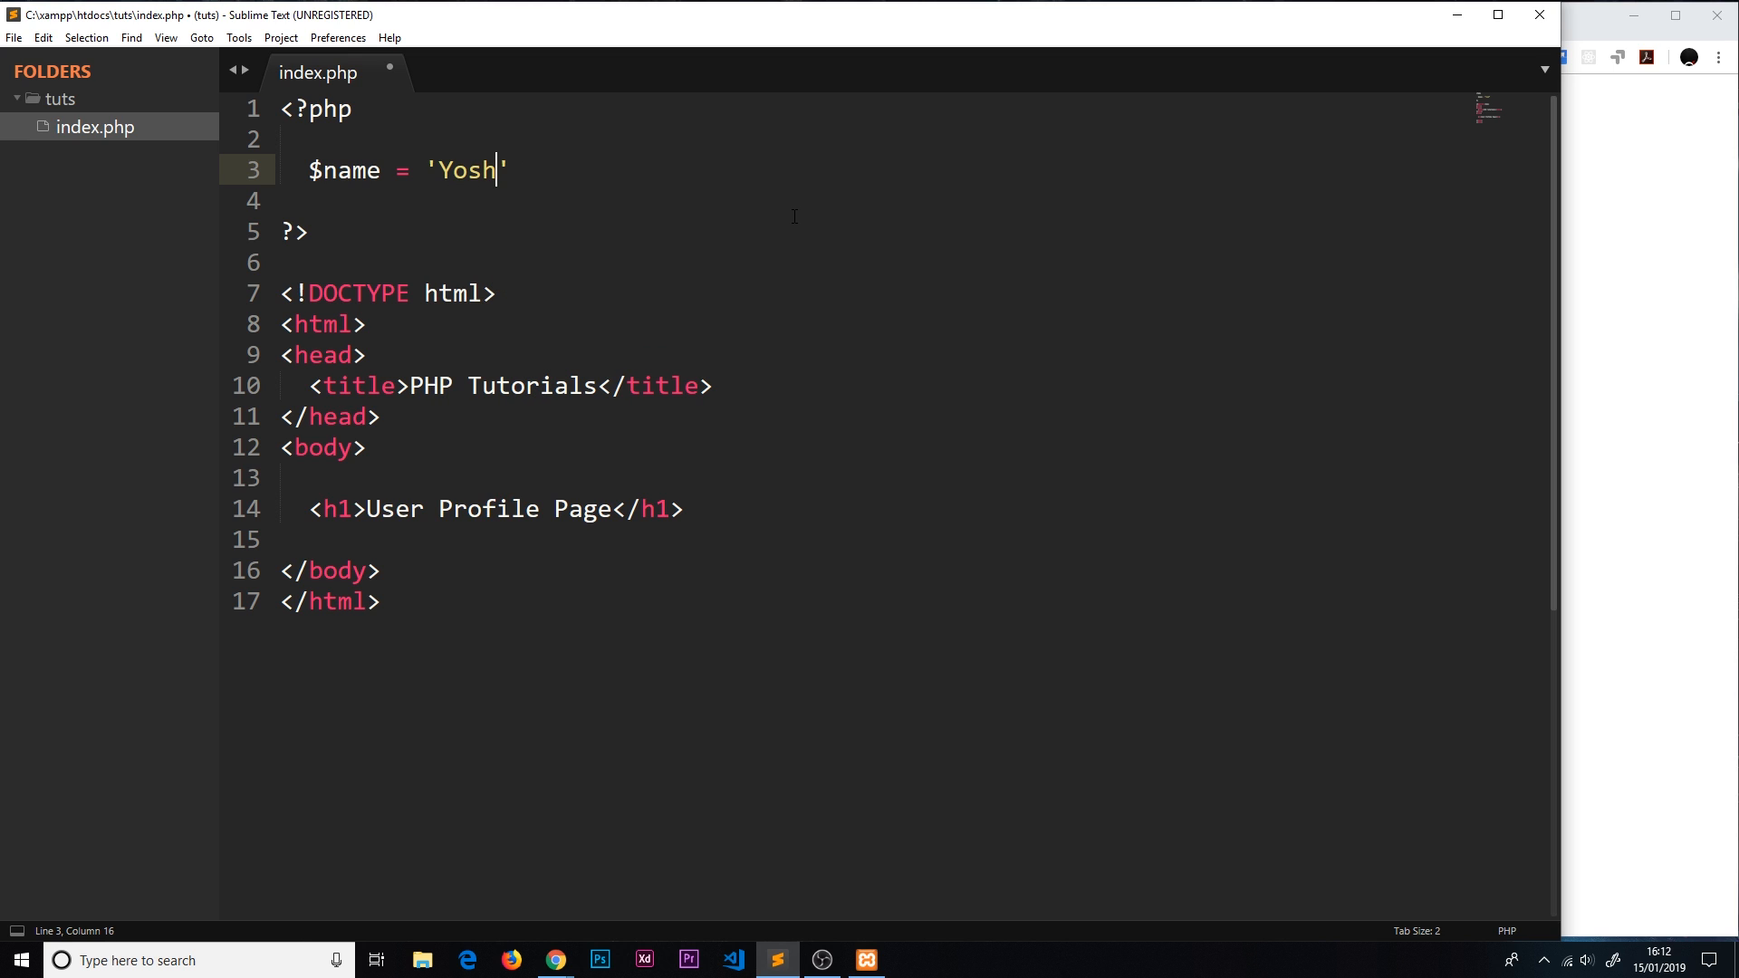
text(i;)
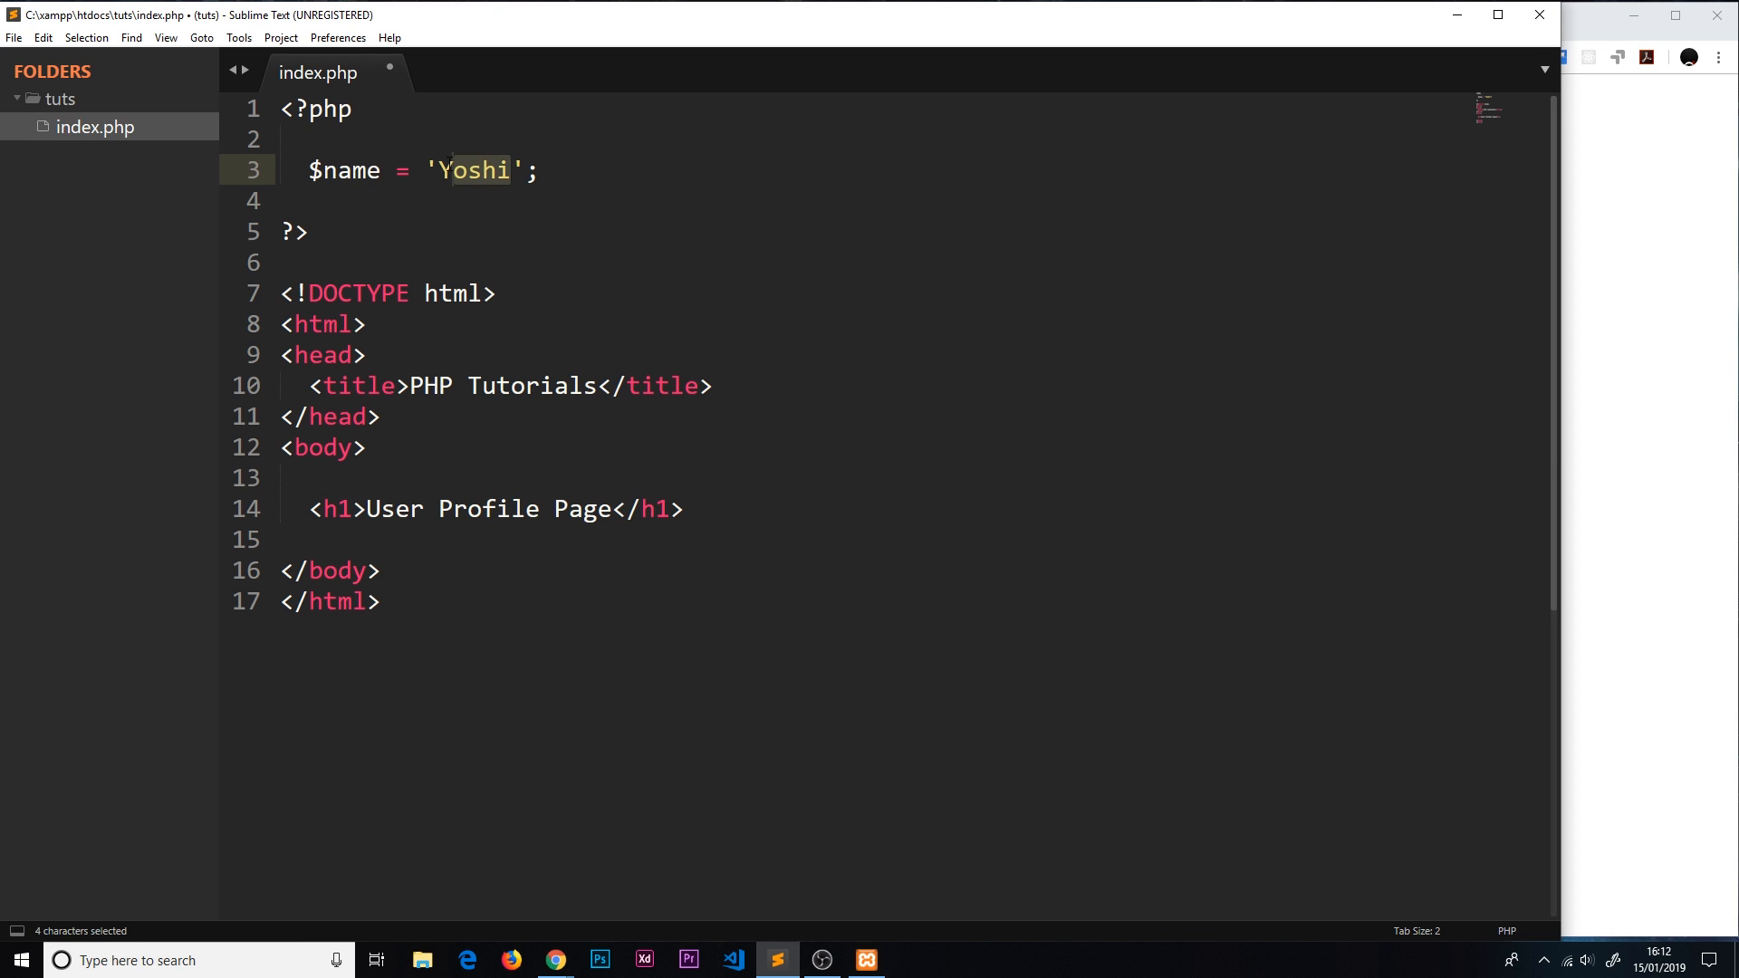
Step: Select Yoshi inside the string to rewrite the value as "yoshi" with double quotes
click(509, 170)
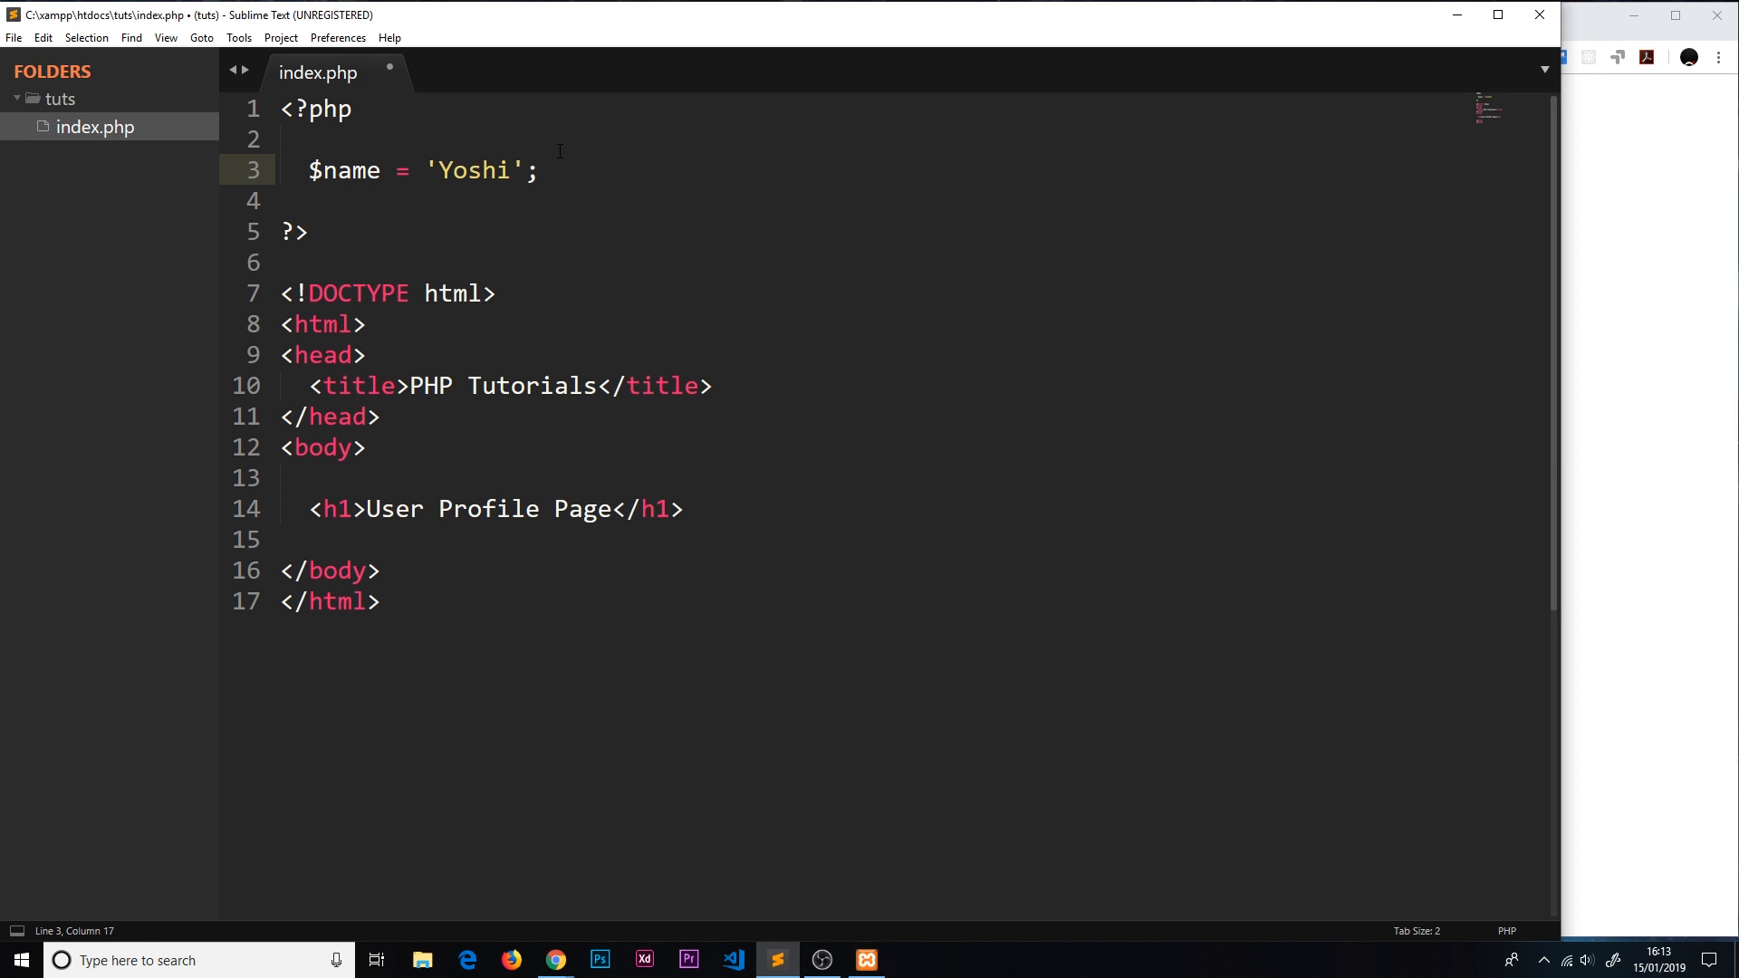
click(438, 171)
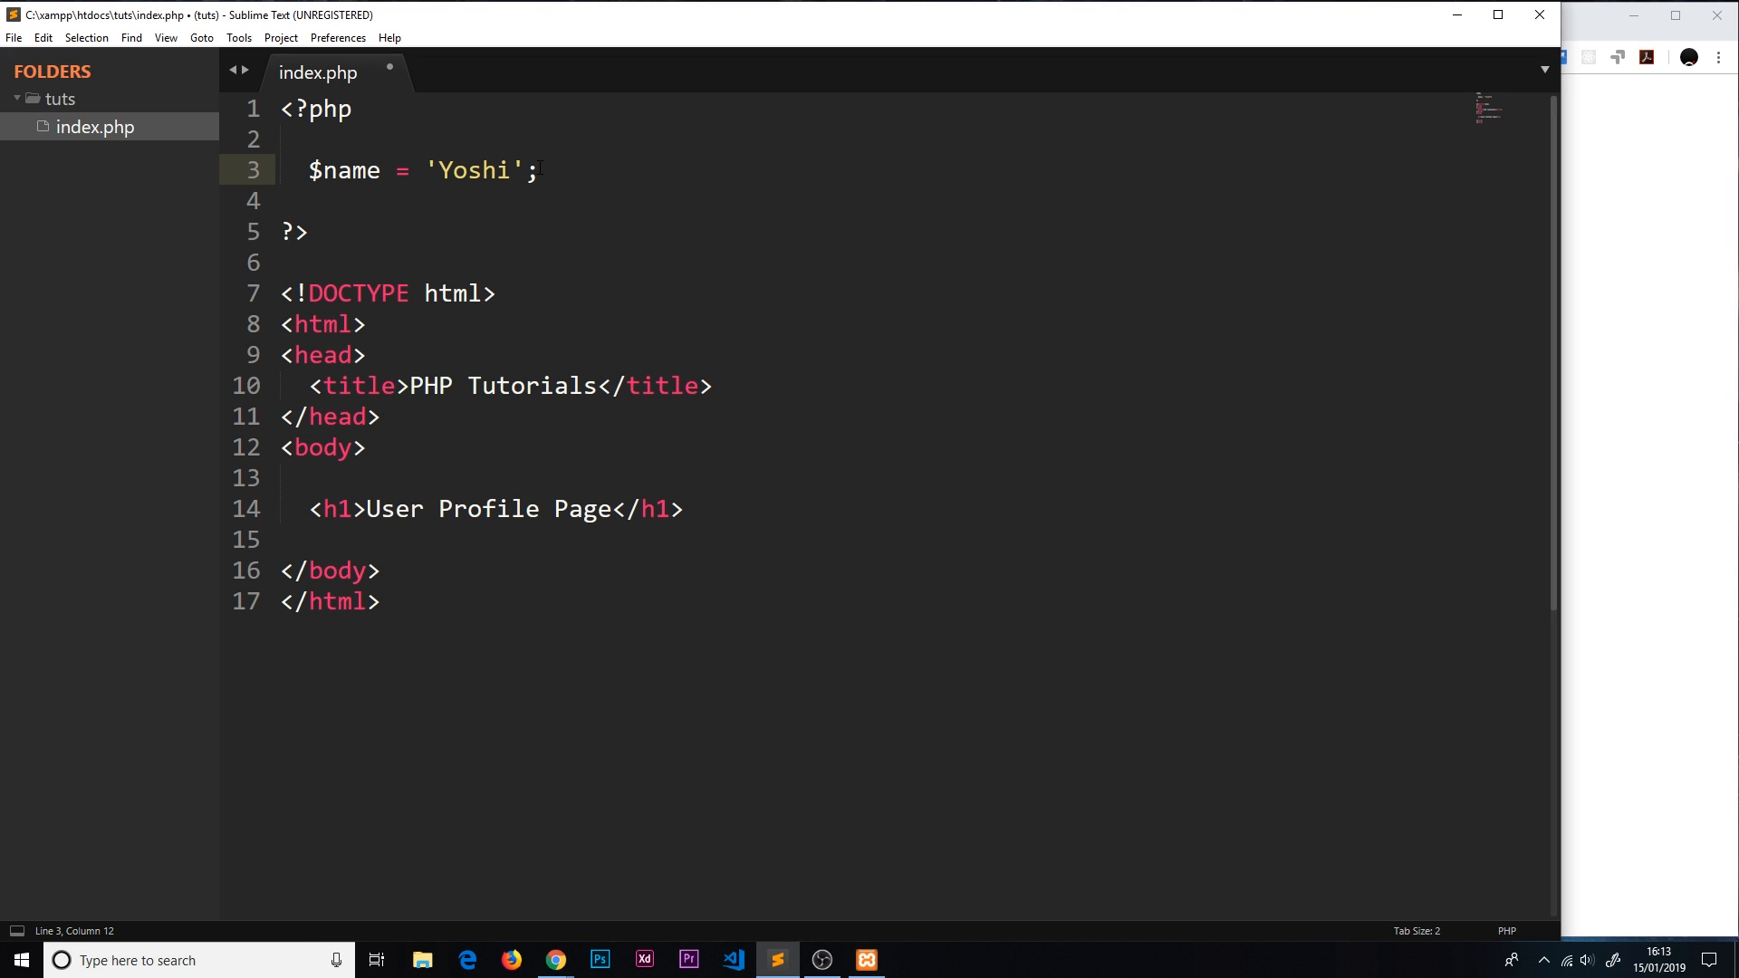
double_click(473, 170)
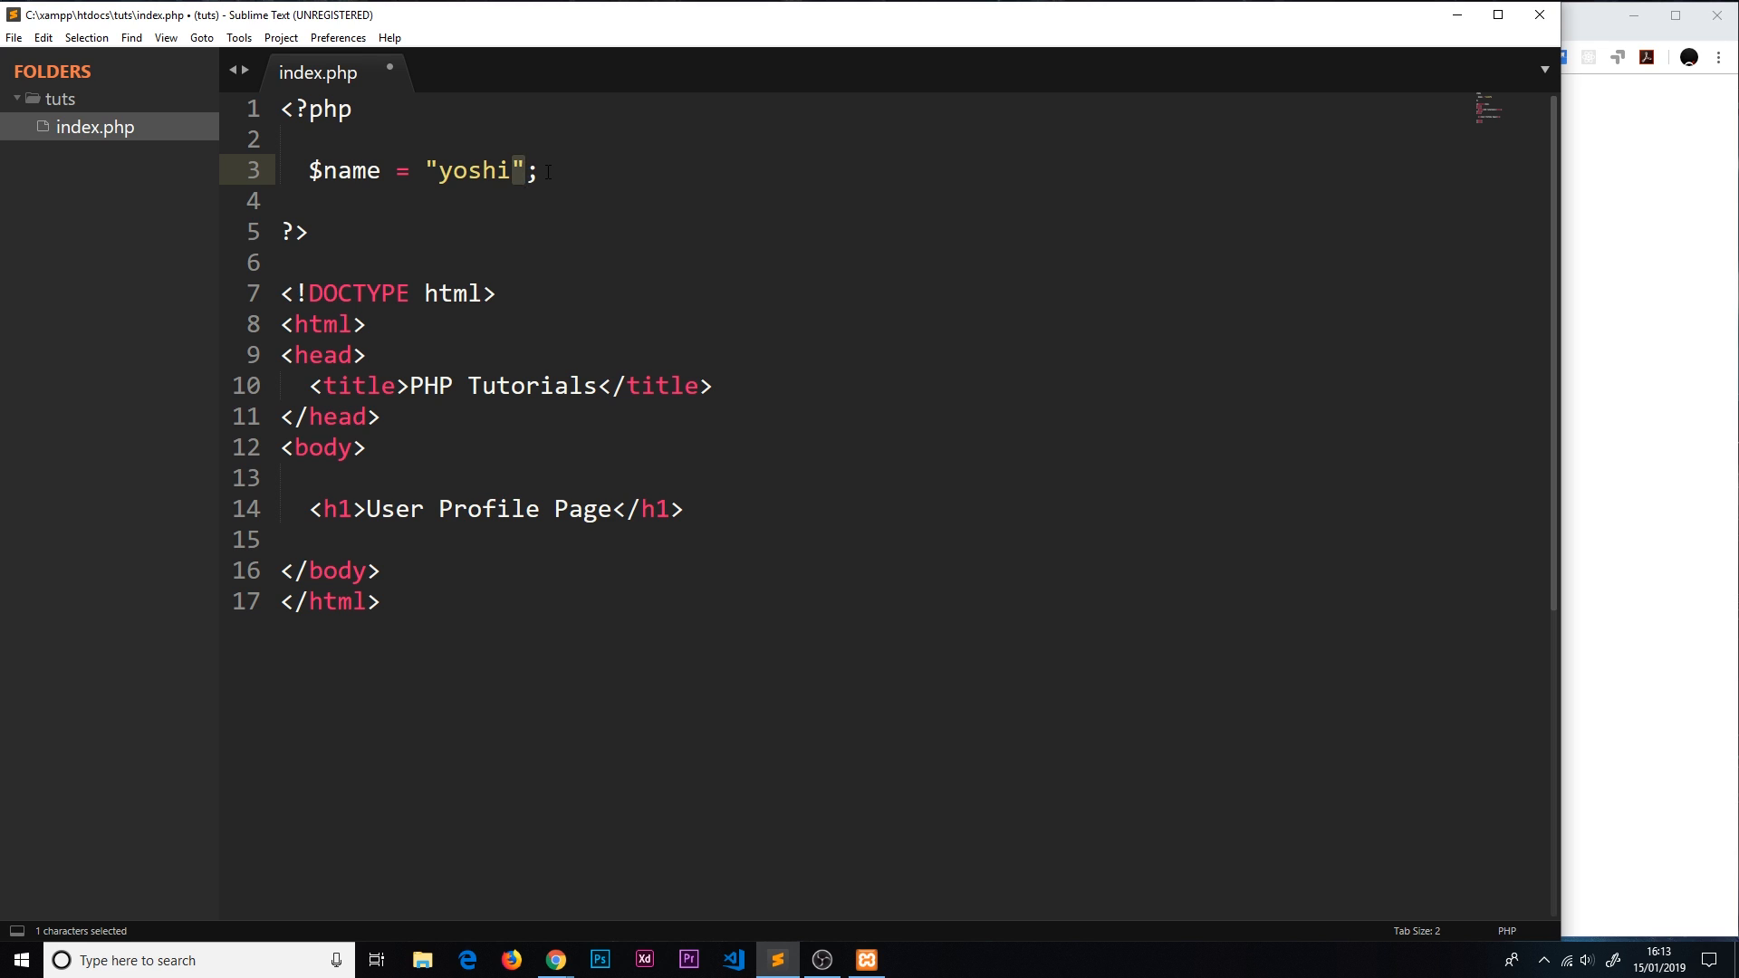
click(511, 170)
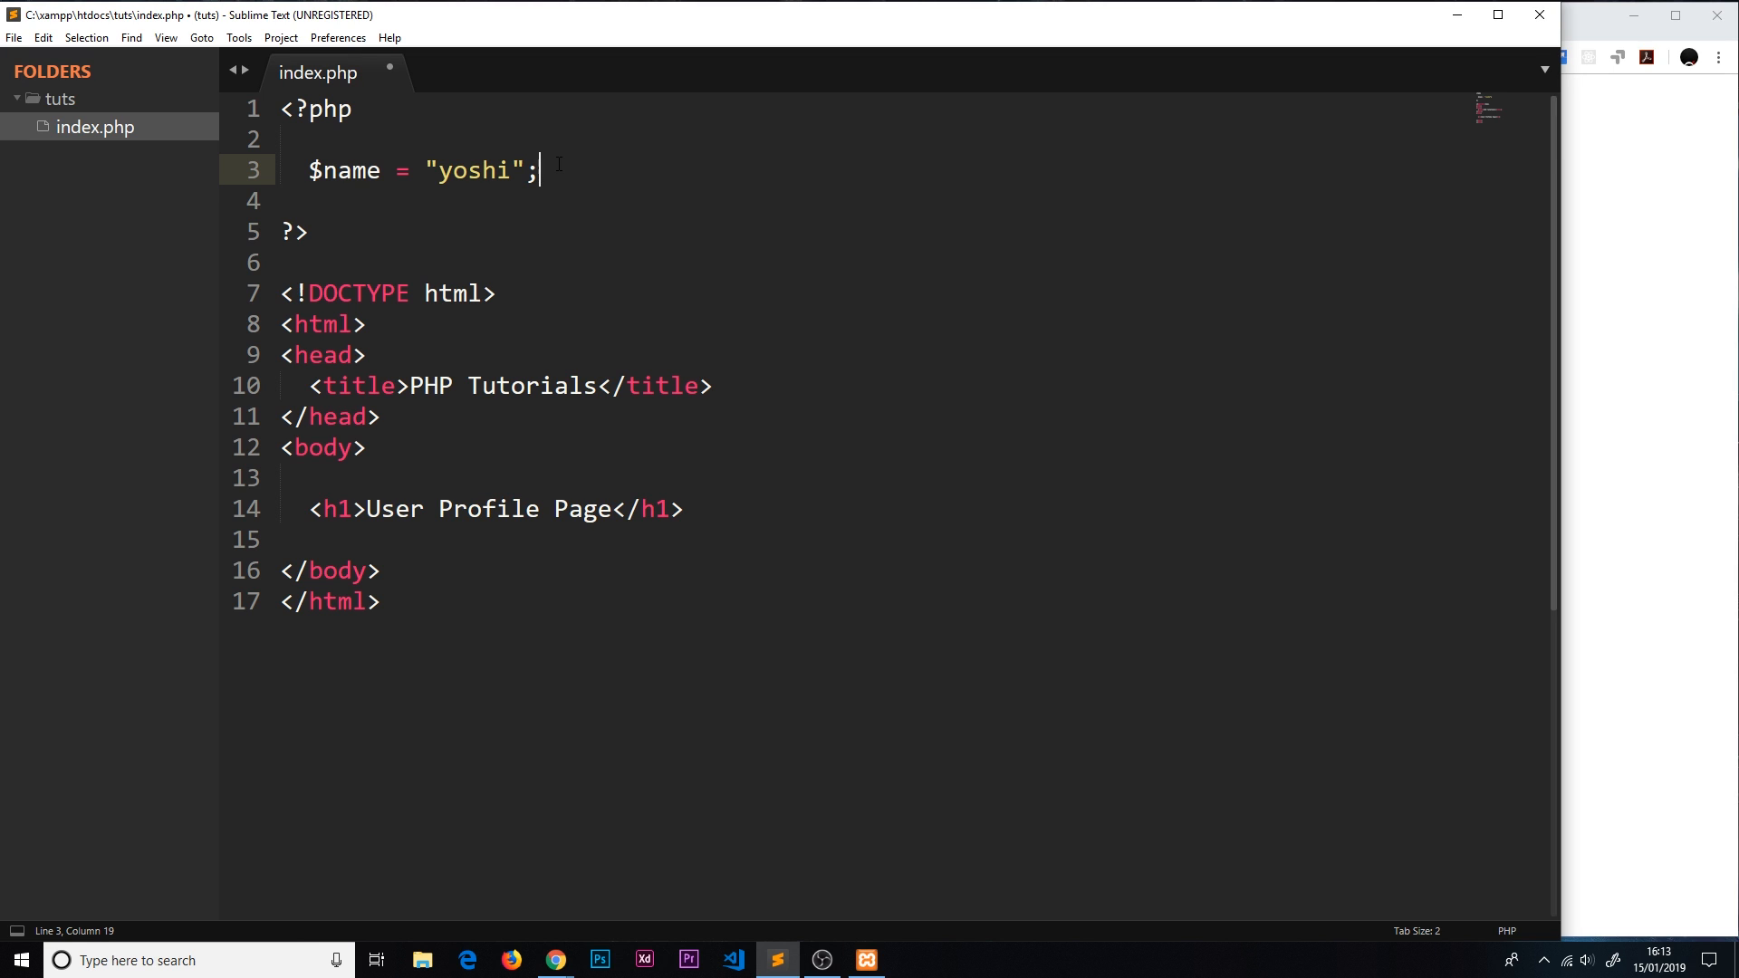
Step: Add echo $name; on line 5 and refresh localhost/tuts to show yoshi above the heading
text(echo)
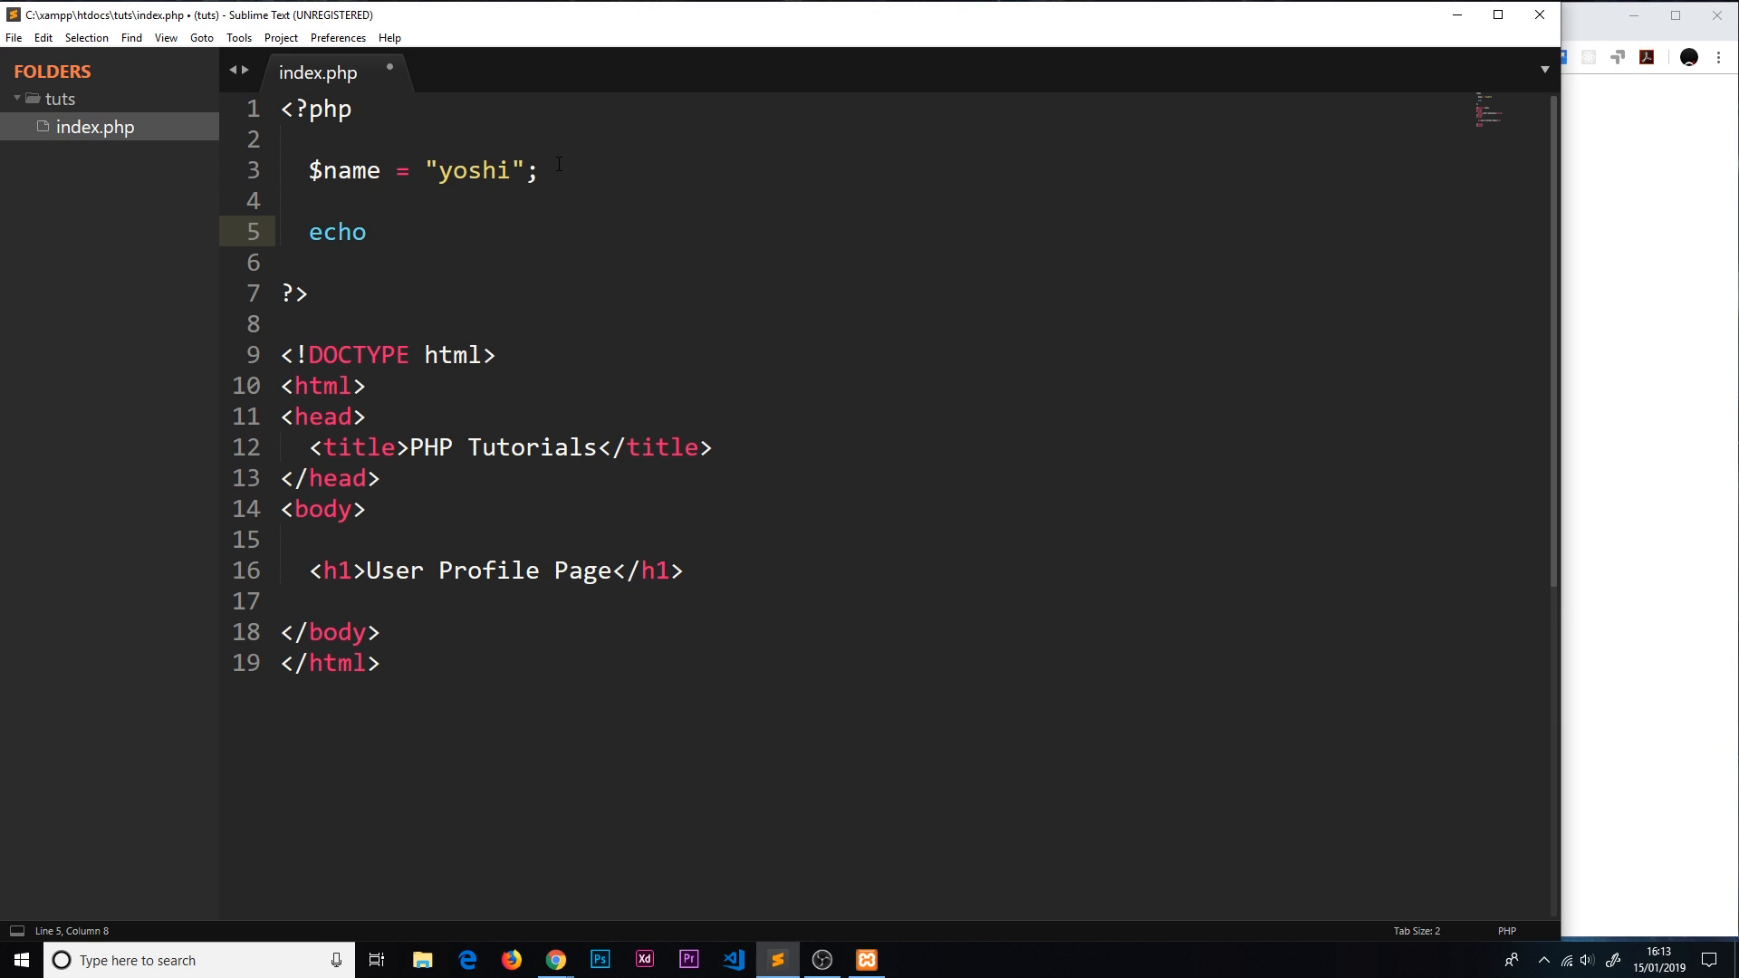
text($name)
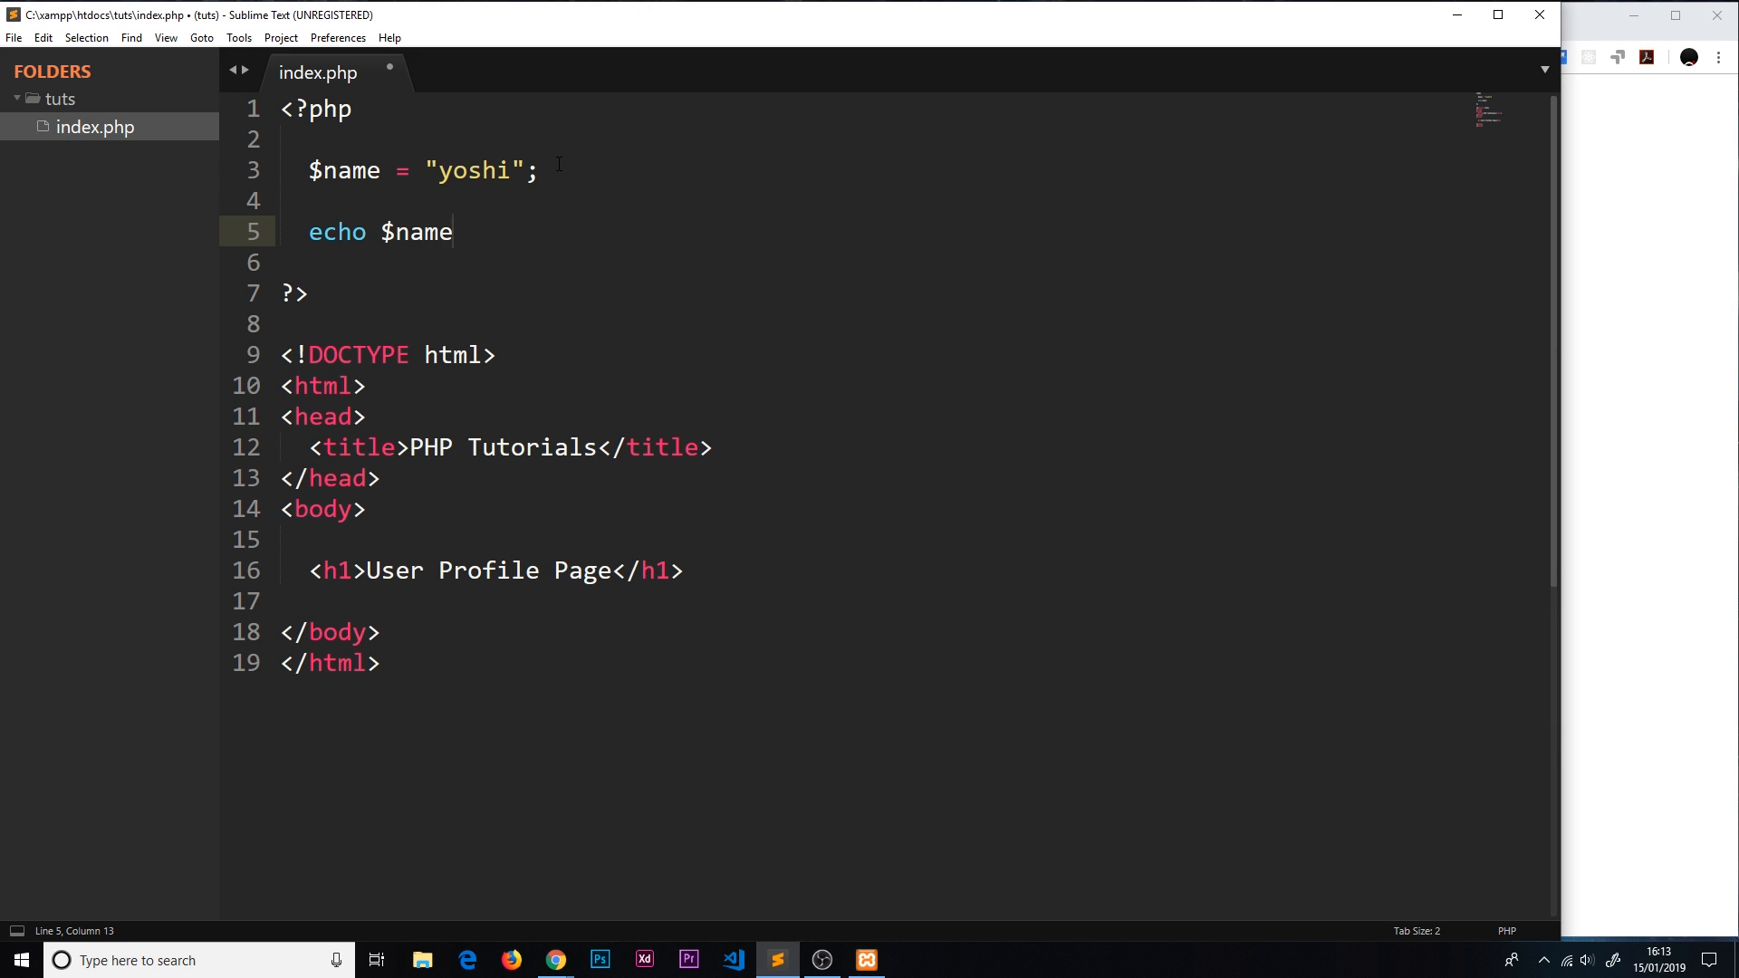
text(;)
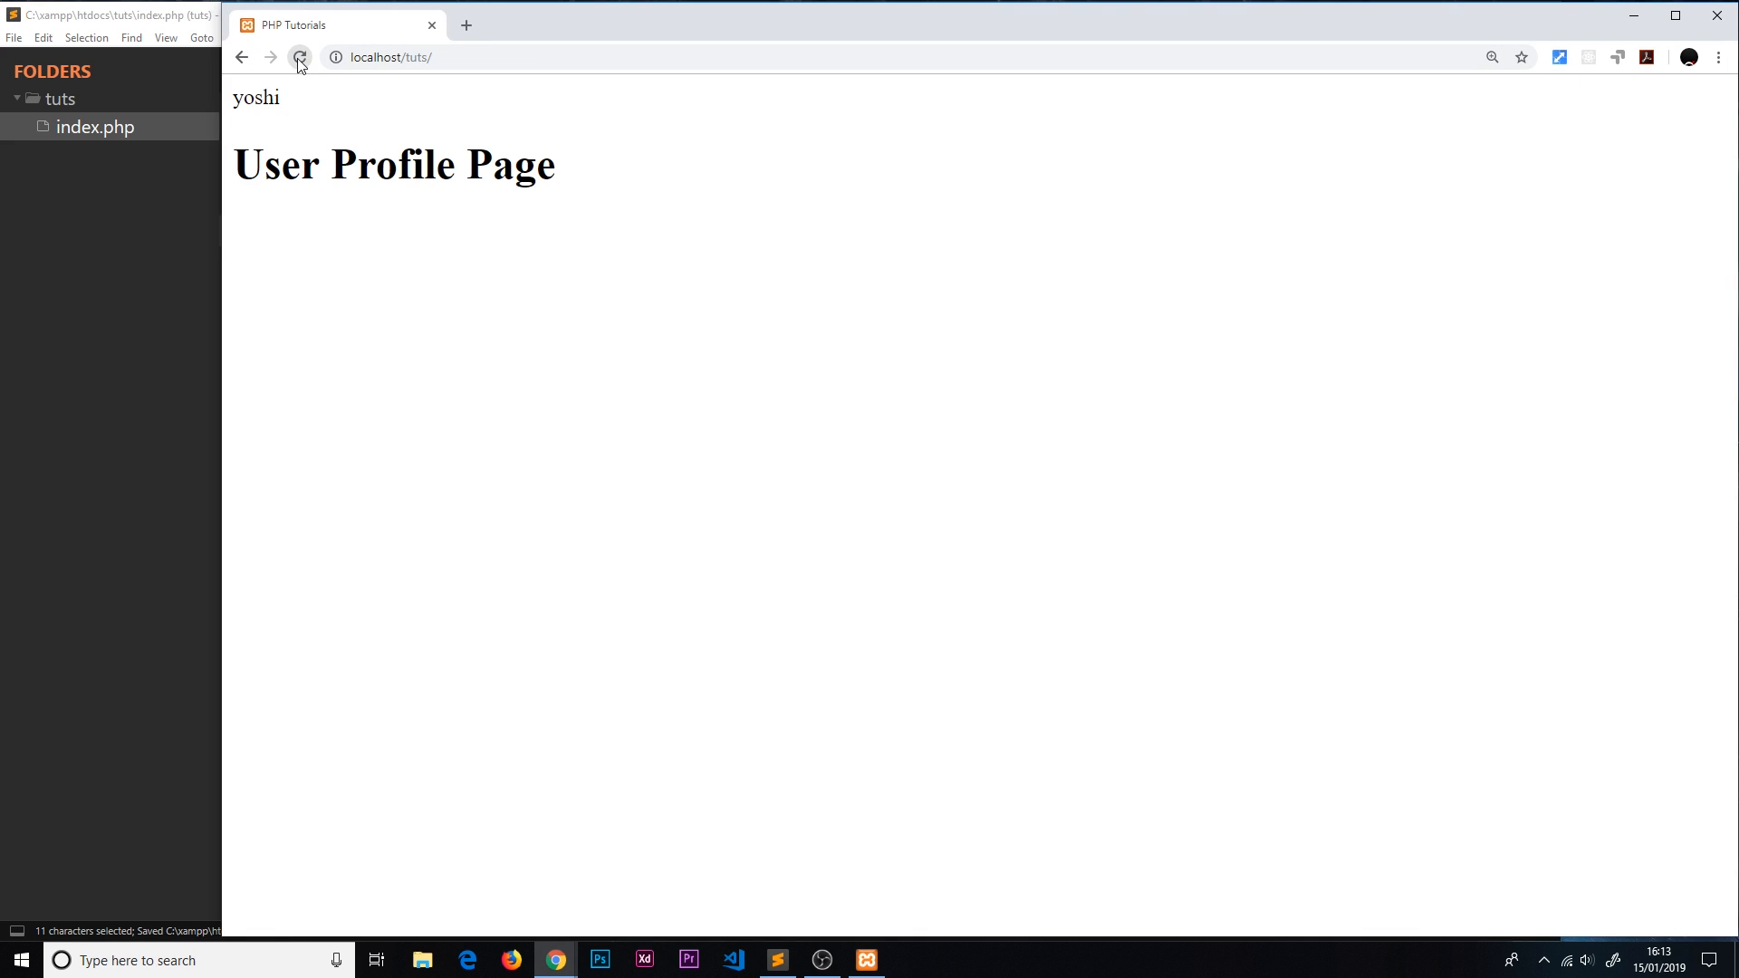
double_click(255, 98)
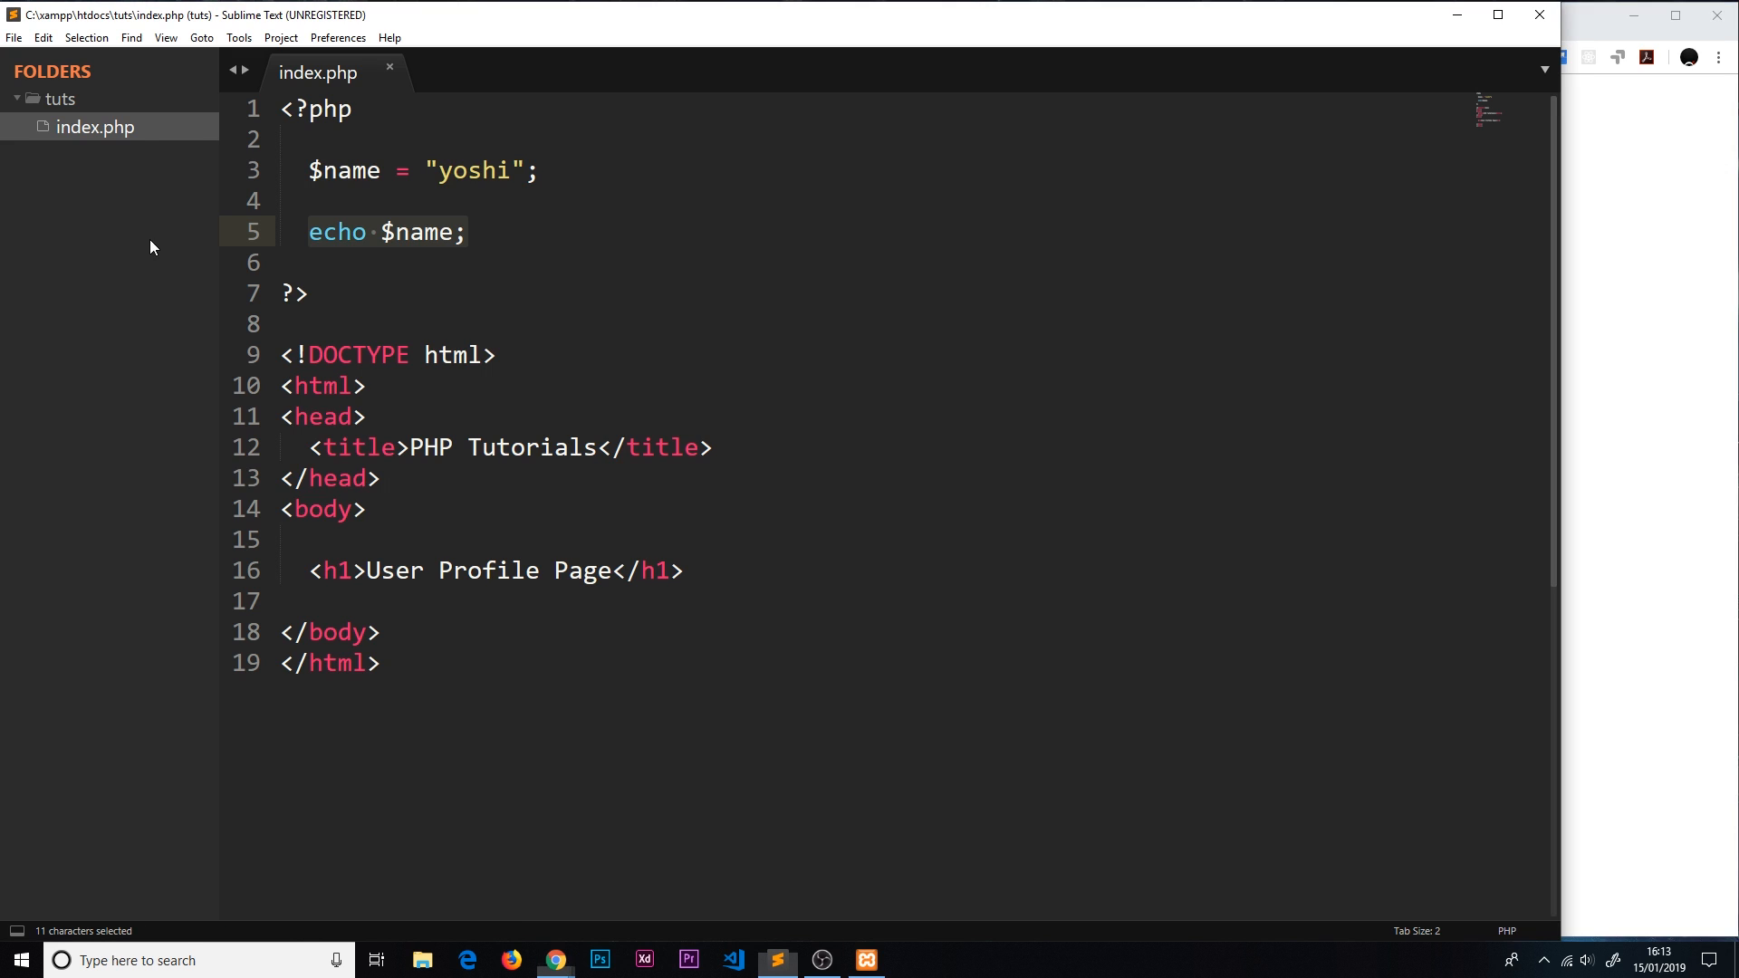
Step: Remove the echo line and insert a <?php ?> block inside the page's div
click(496, 571)
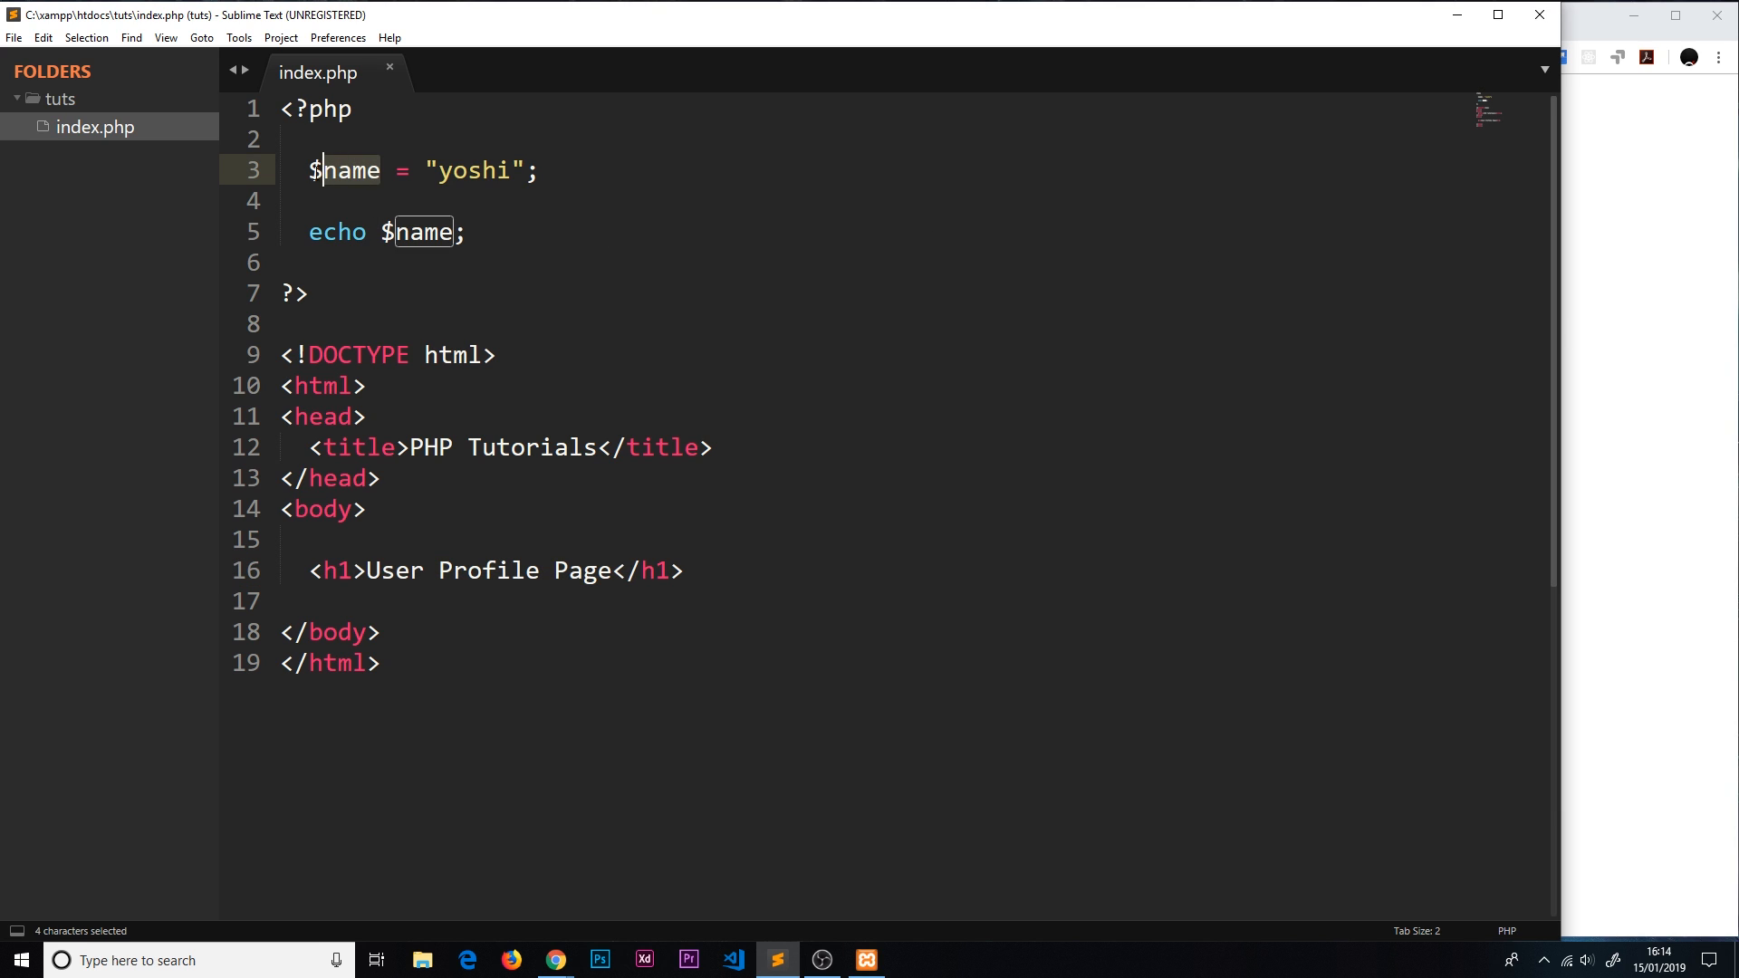
click(505, 233)
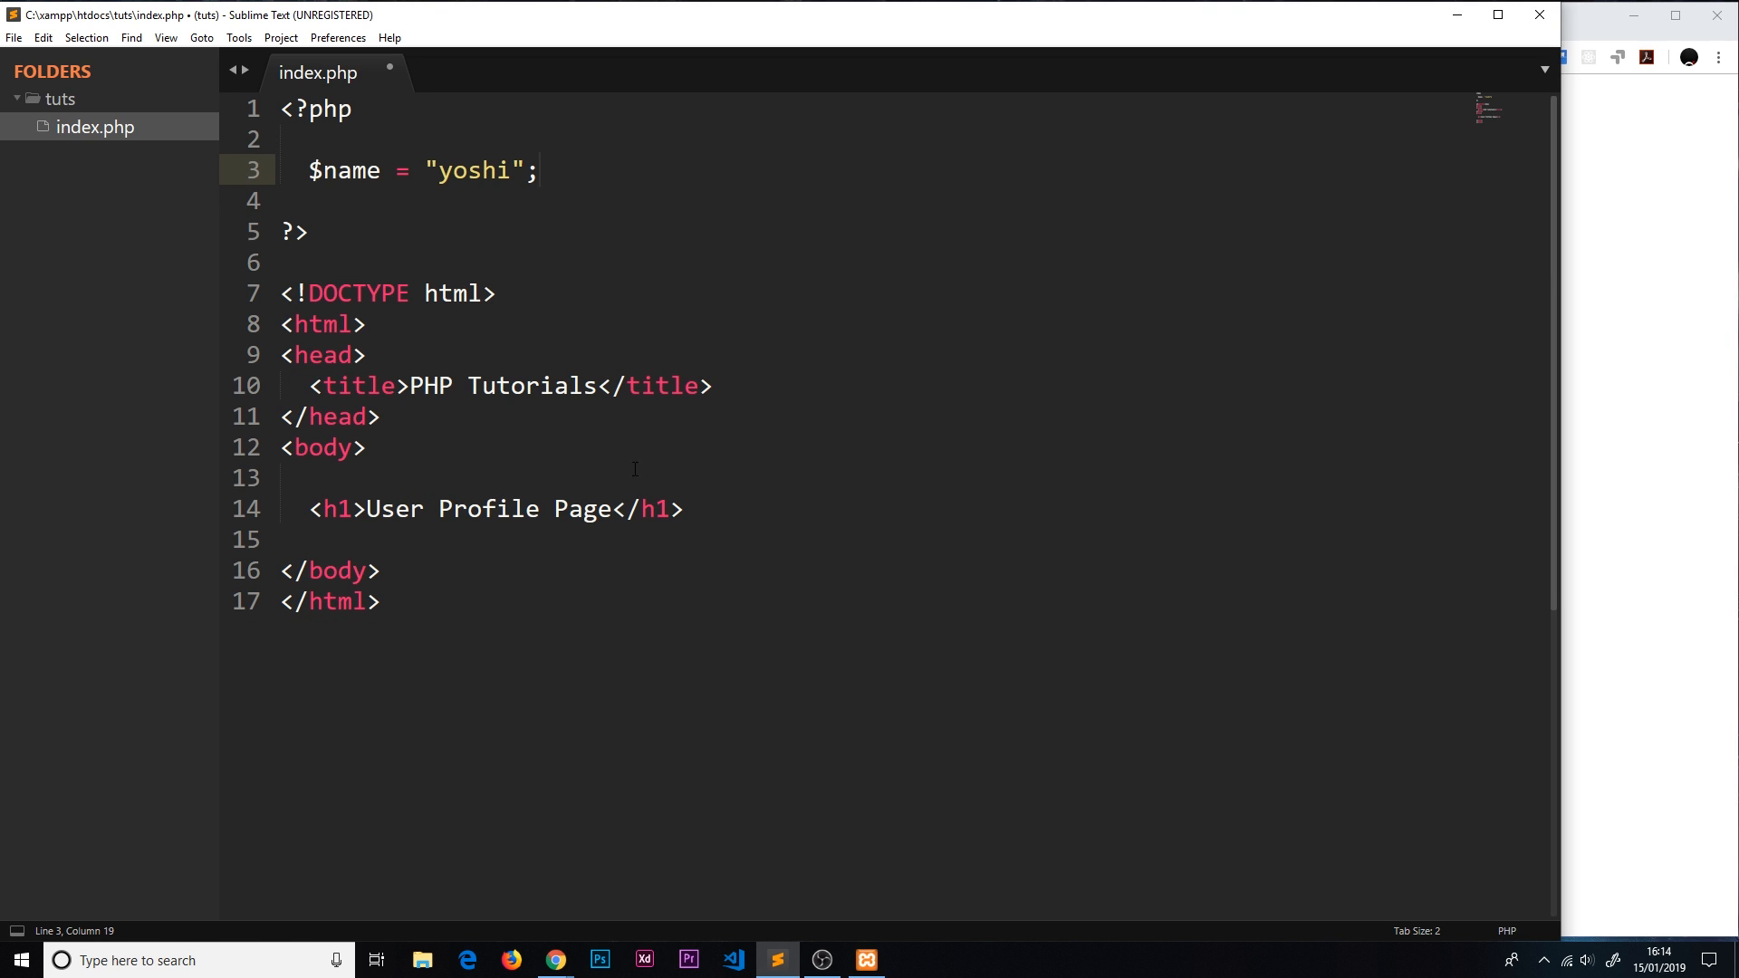
key(Enter)
text(<div></div>)
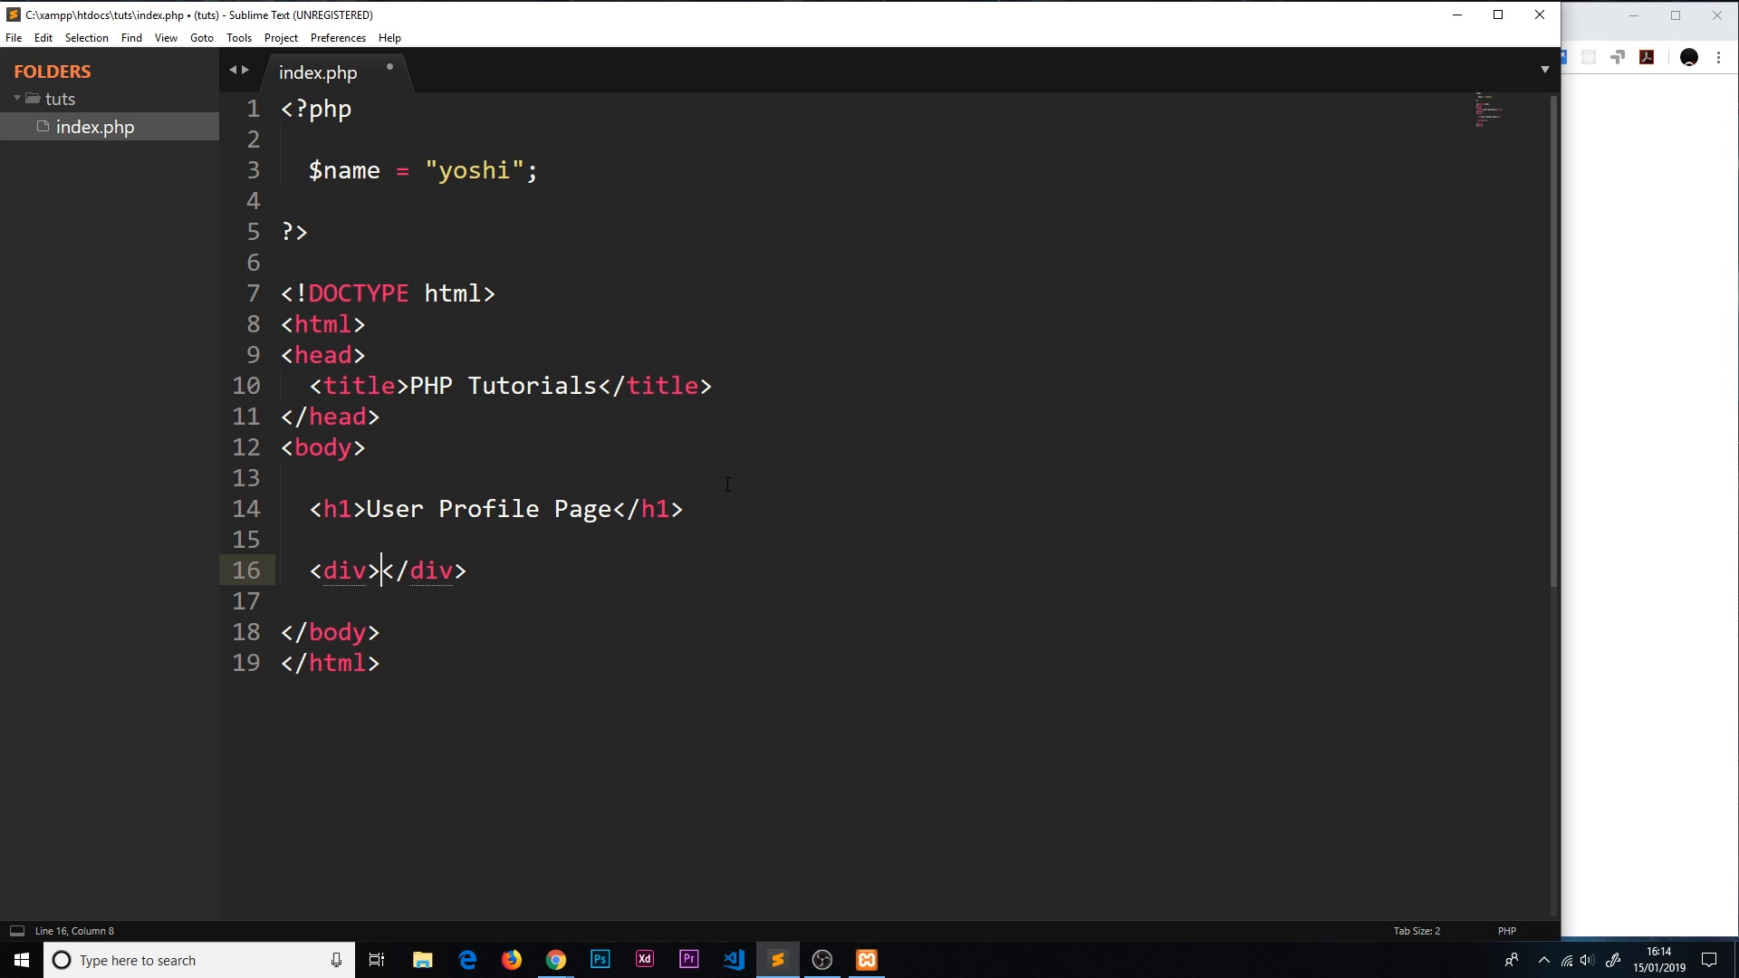
text(<?php  ?>)
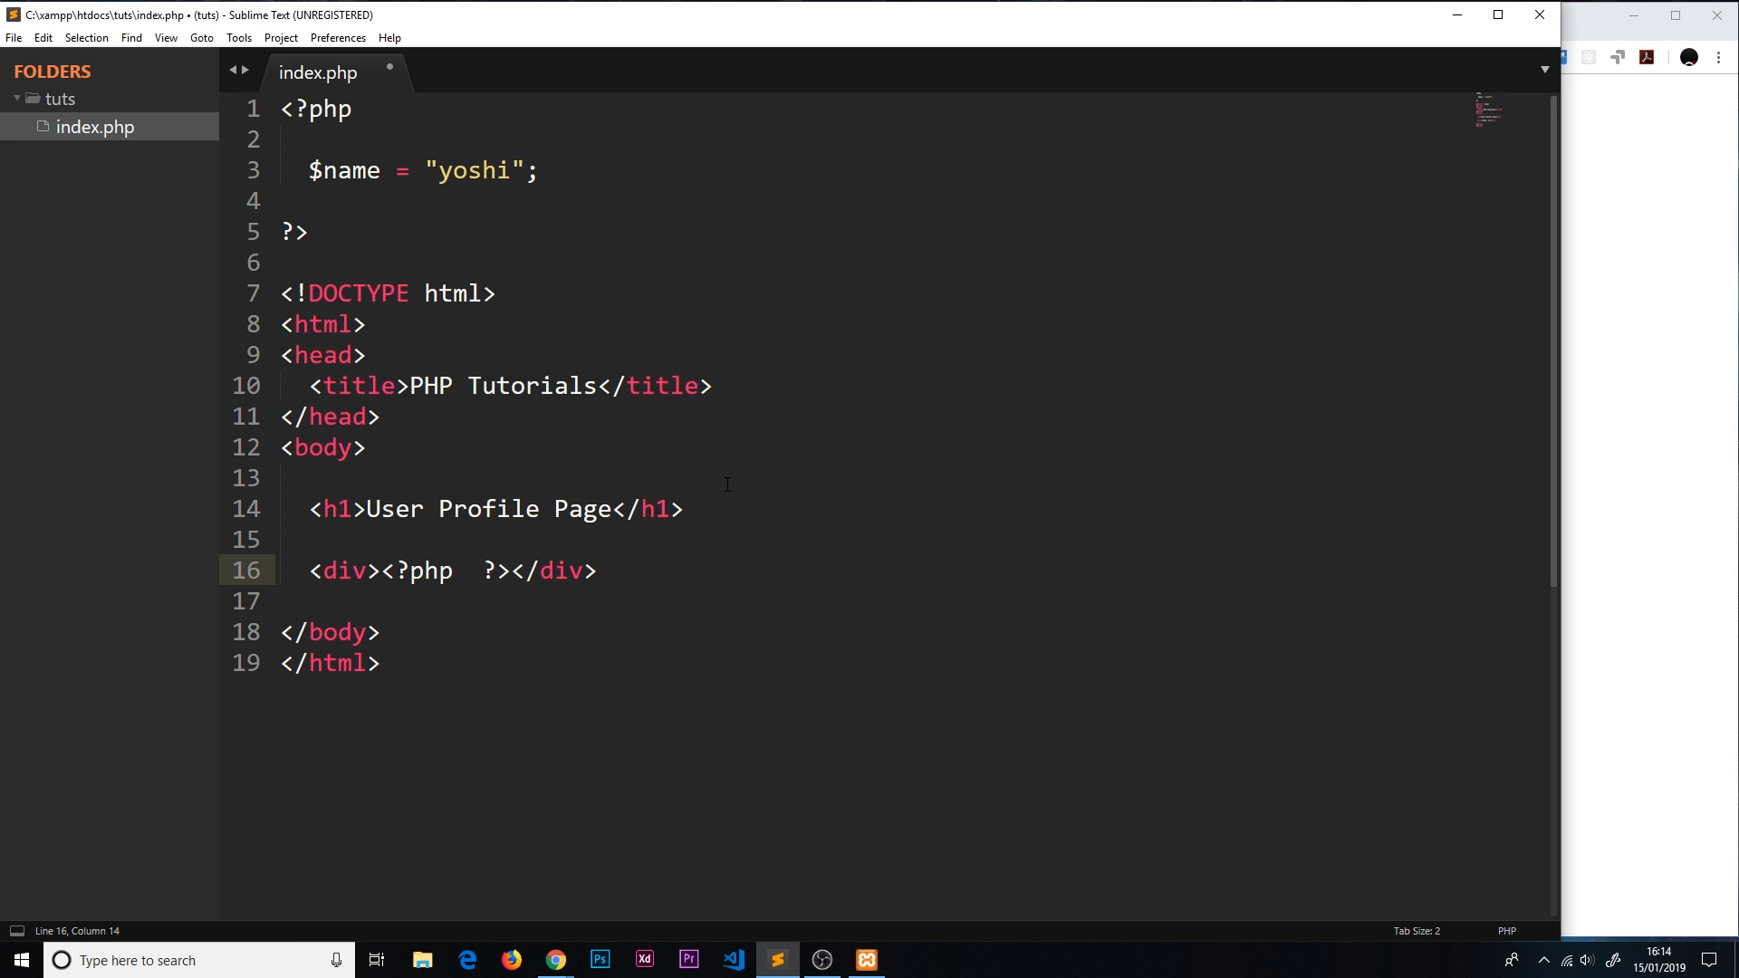
Step: Echo $name inside the div and check the browser shows yoshi beneath the heading
text(echo)
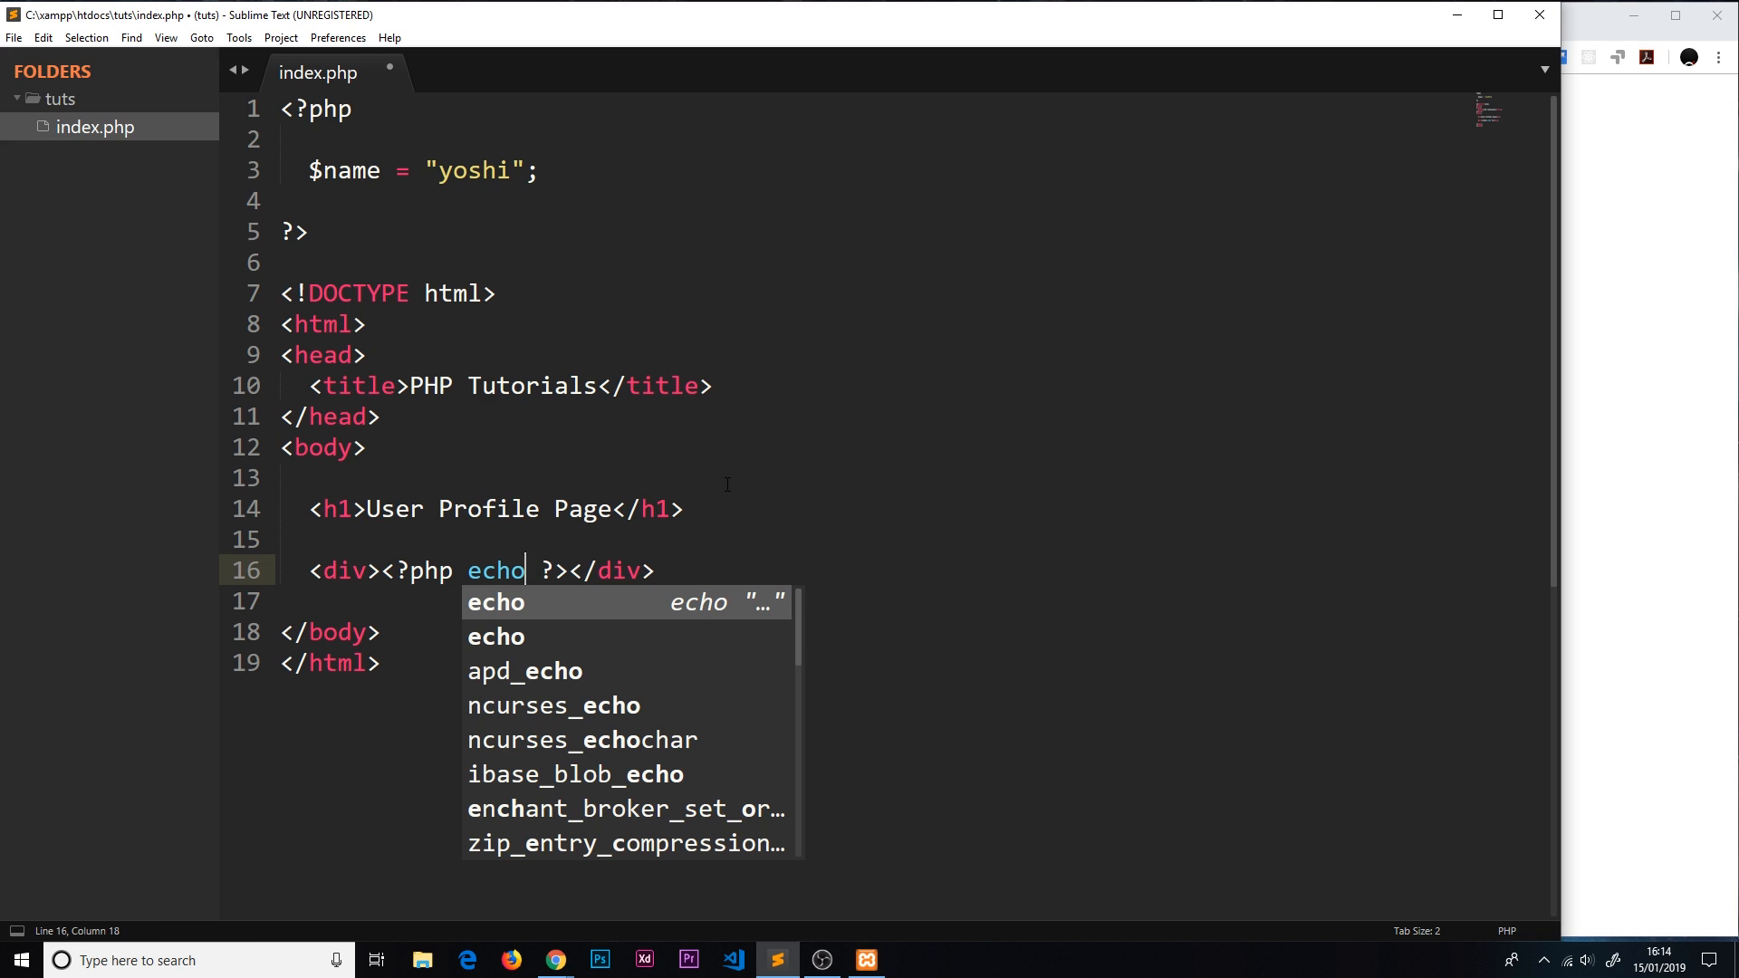
text($name)
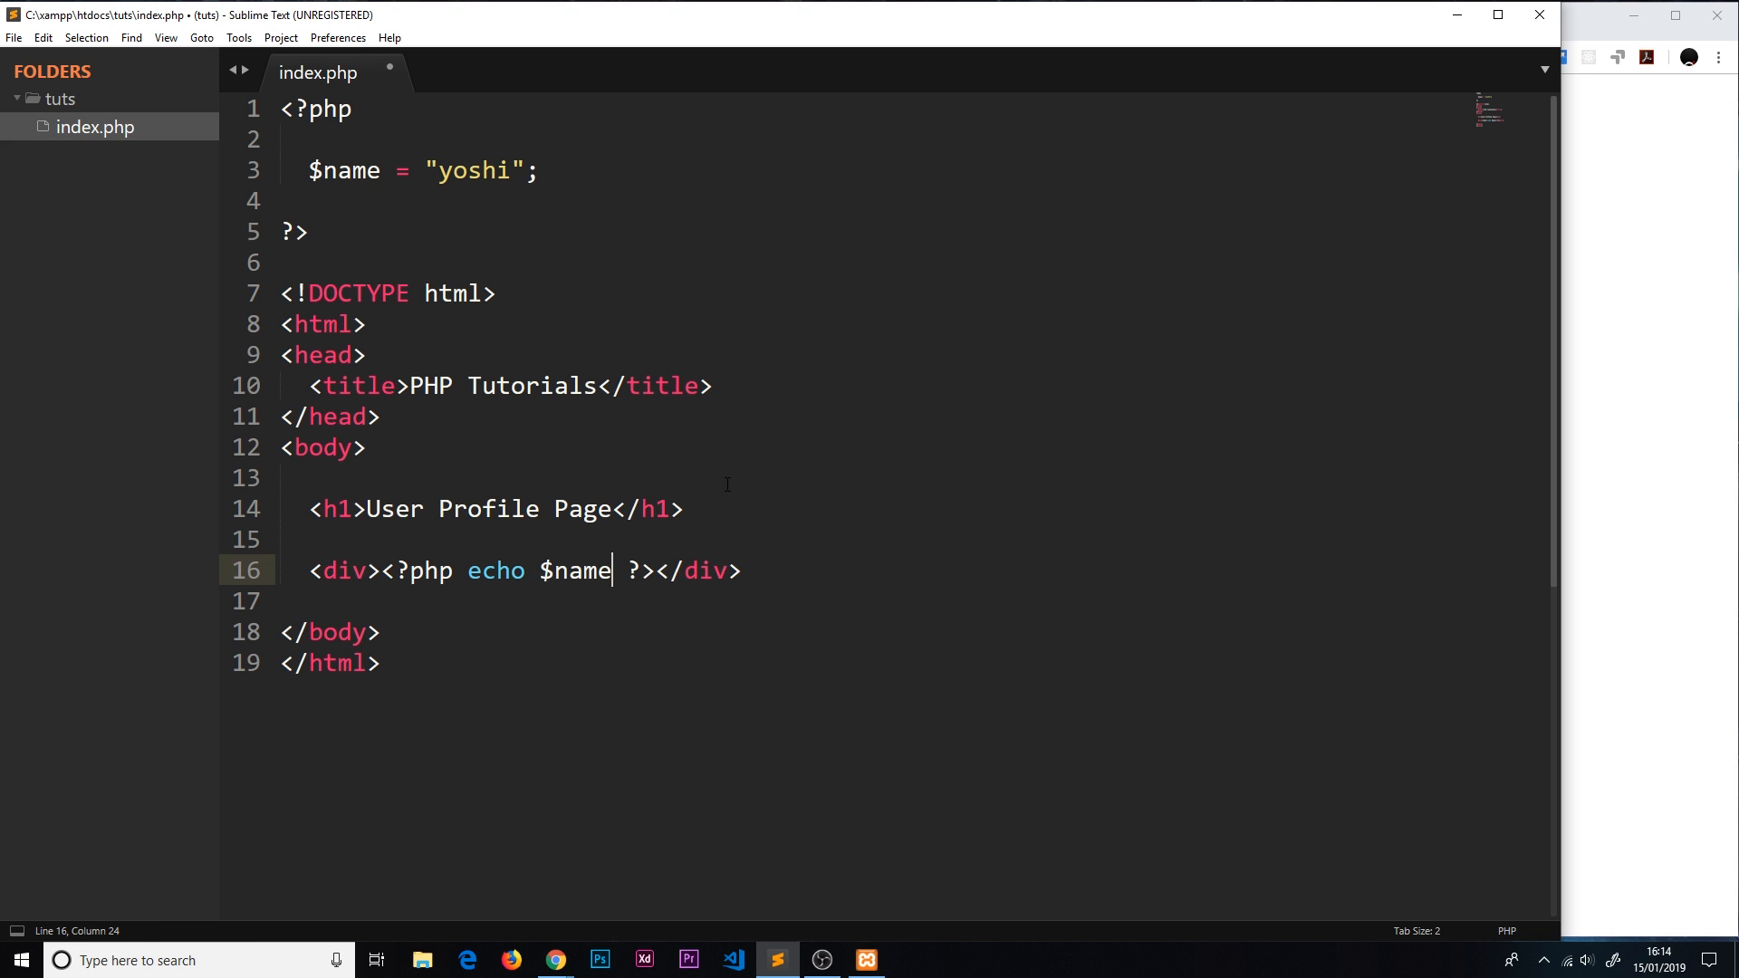
click(555, 960)
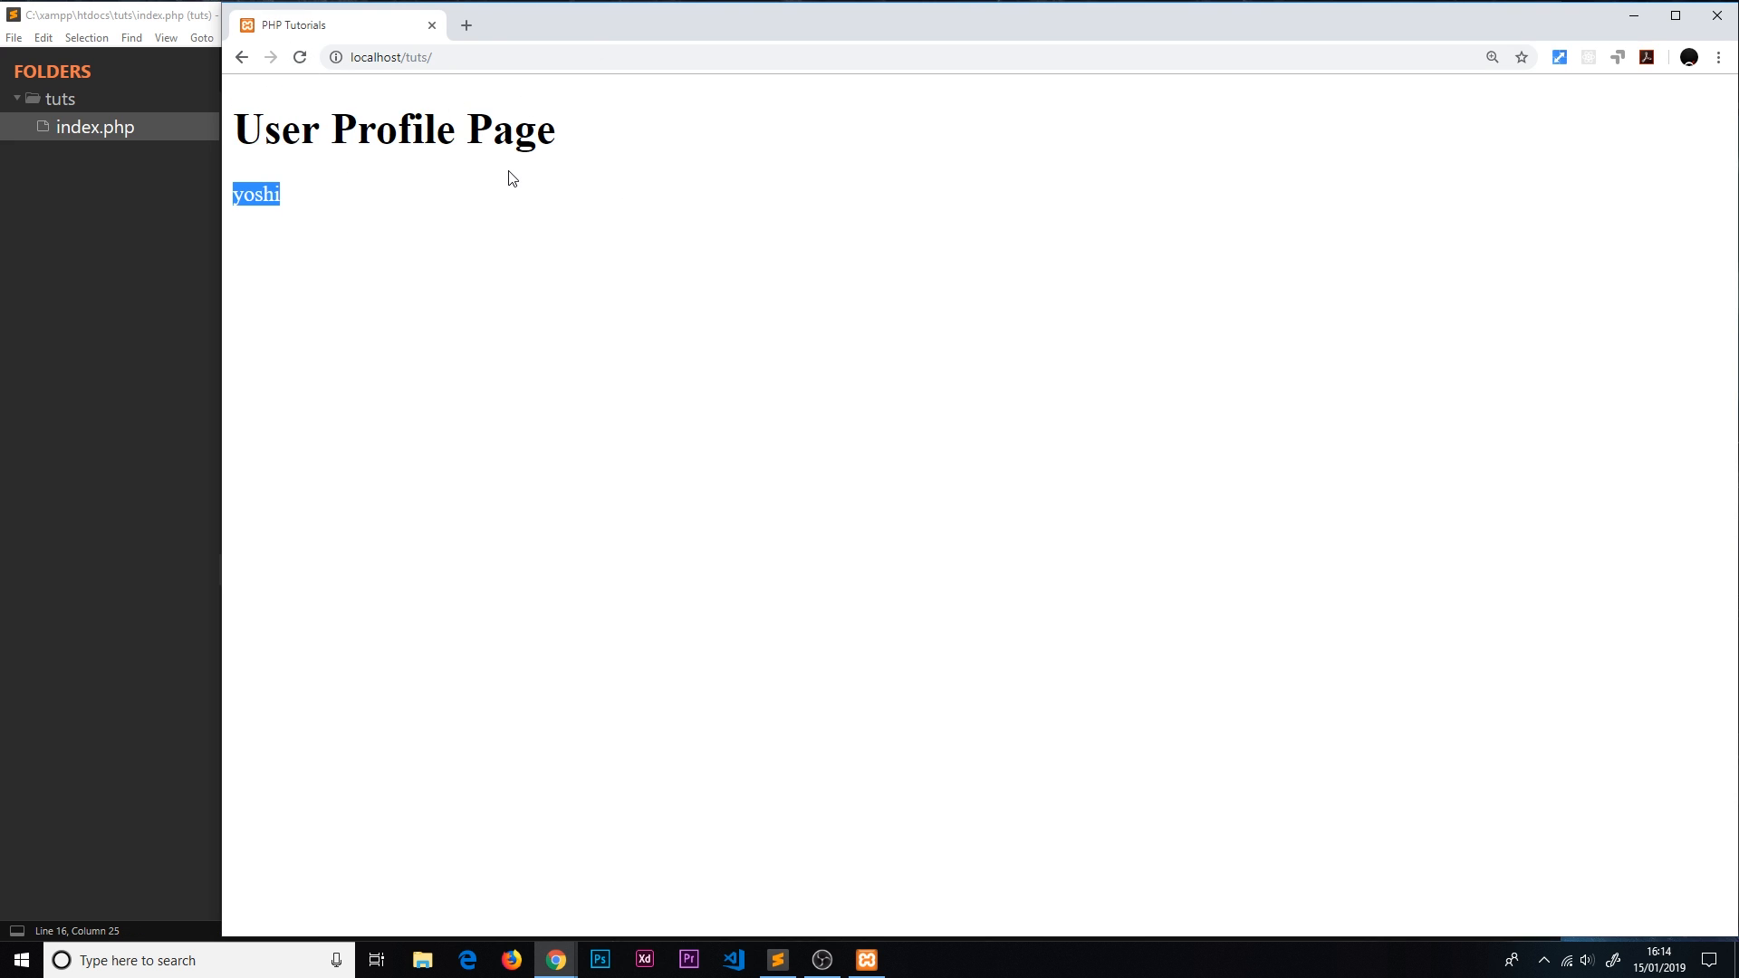
mouse_move(151, 433)
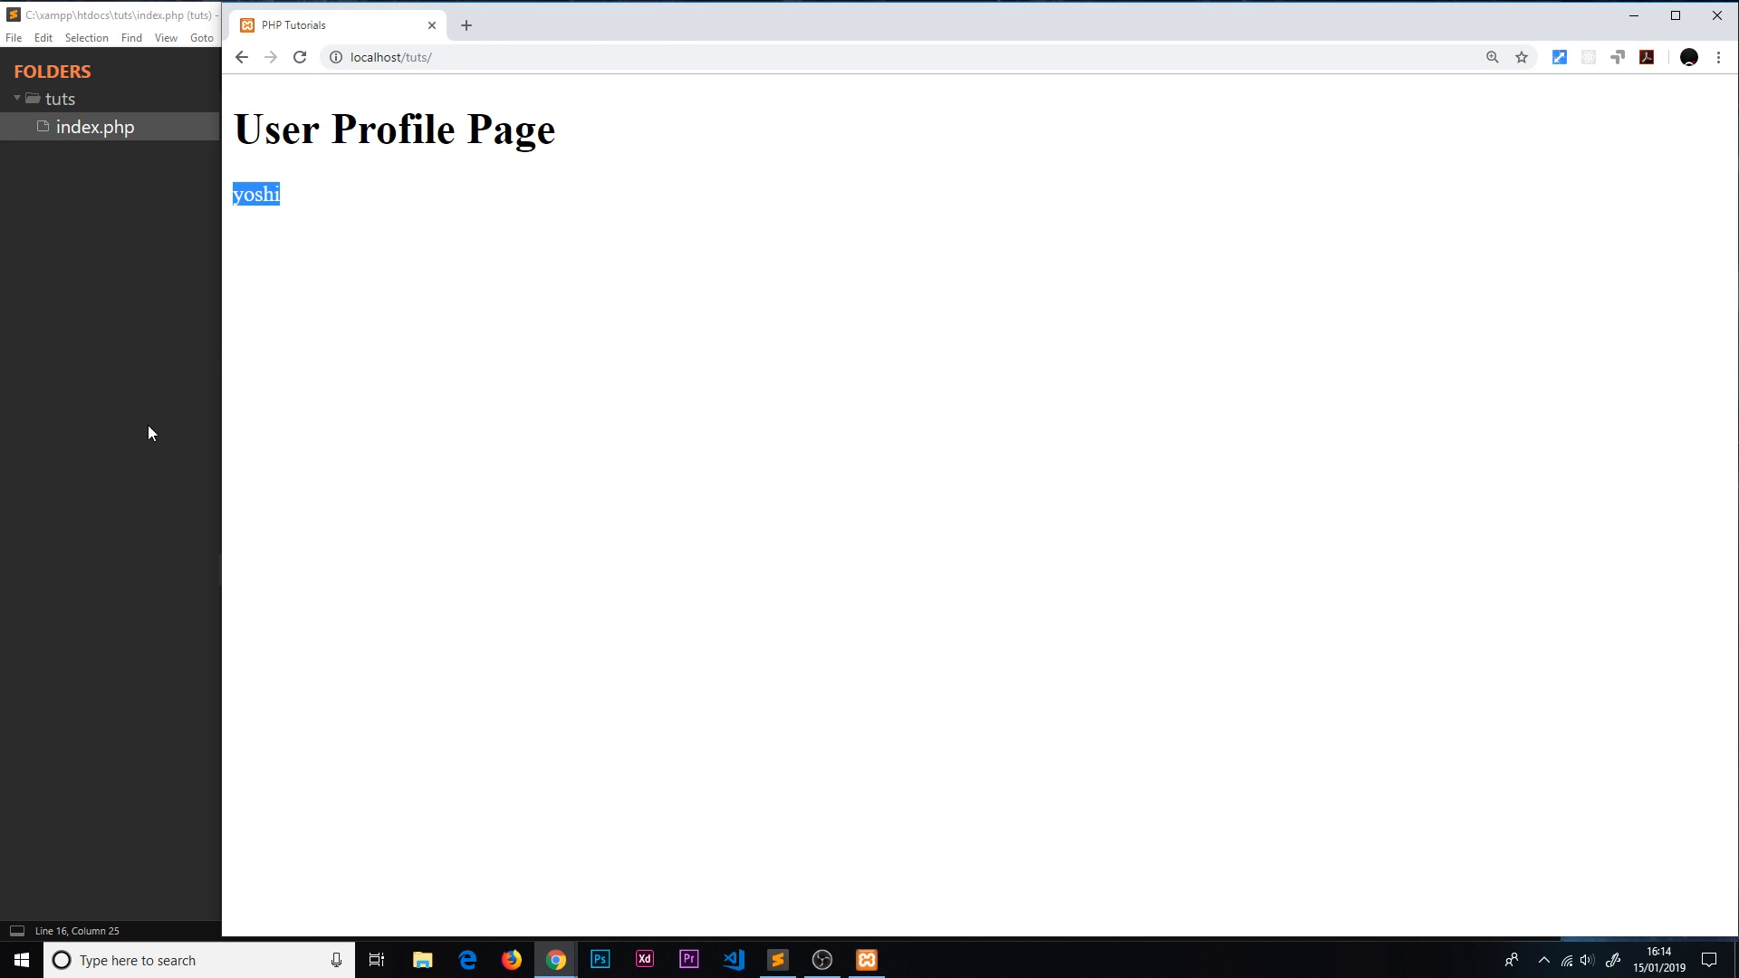
click(777, 960)
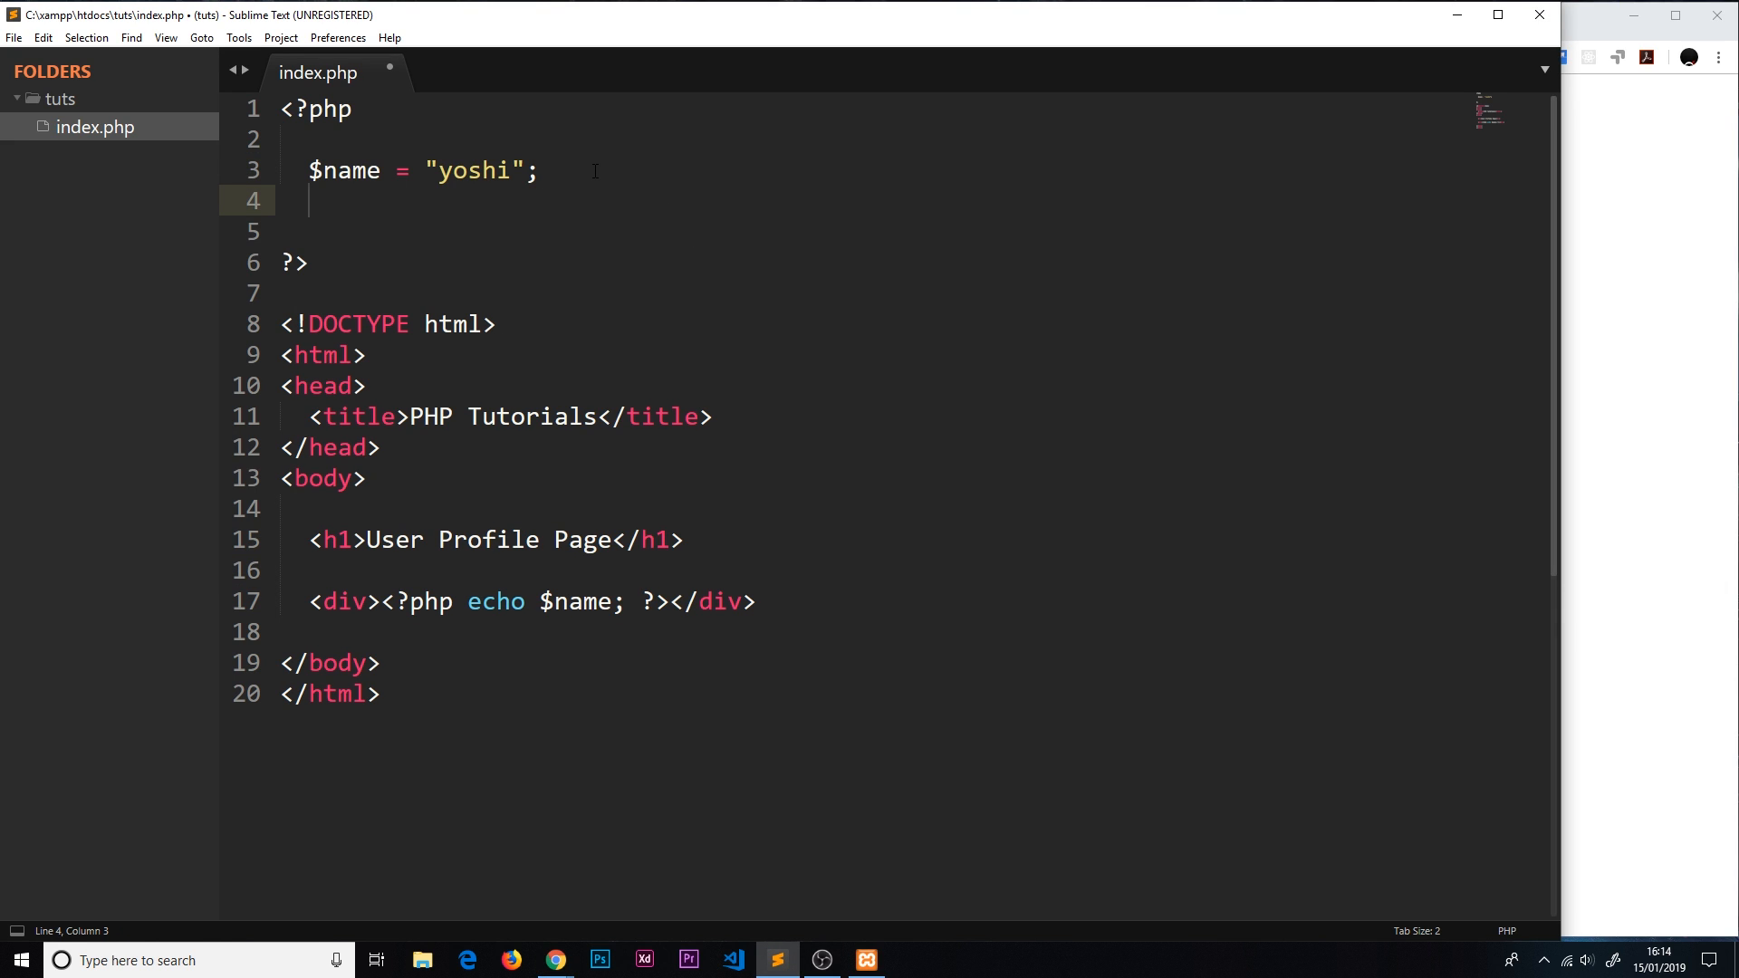
Step: Declare $age = 30; on line 4 and highlight the numeric value 30
text($age =)
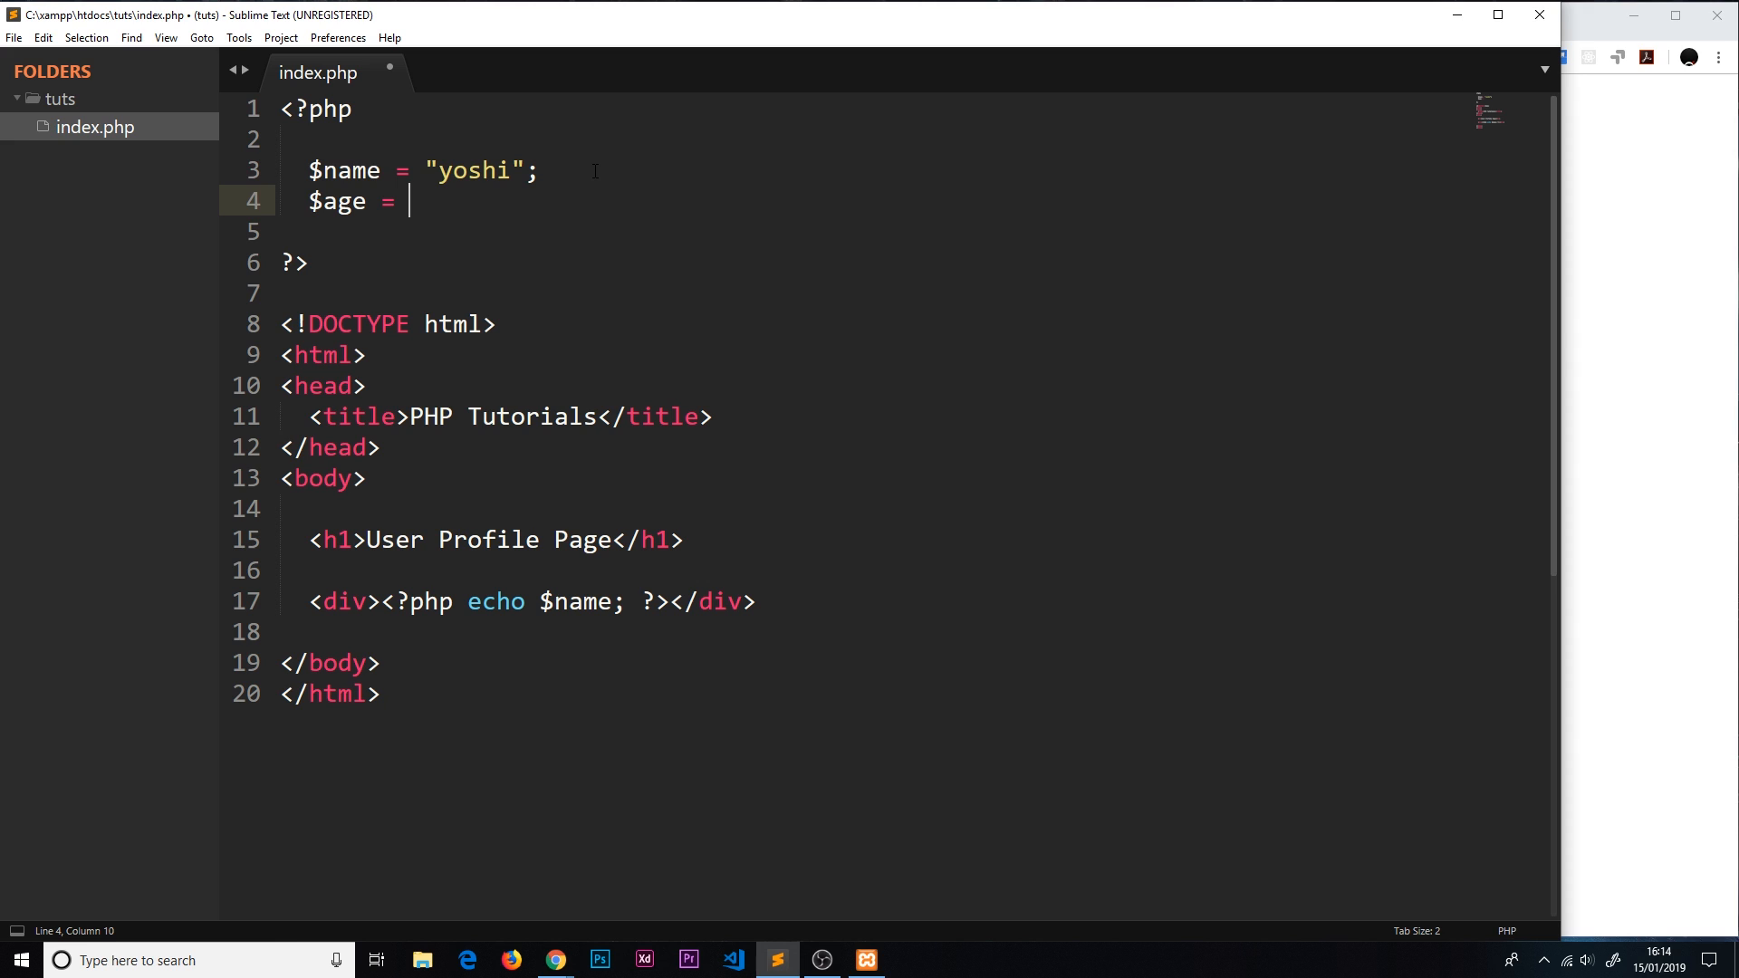
text(30)
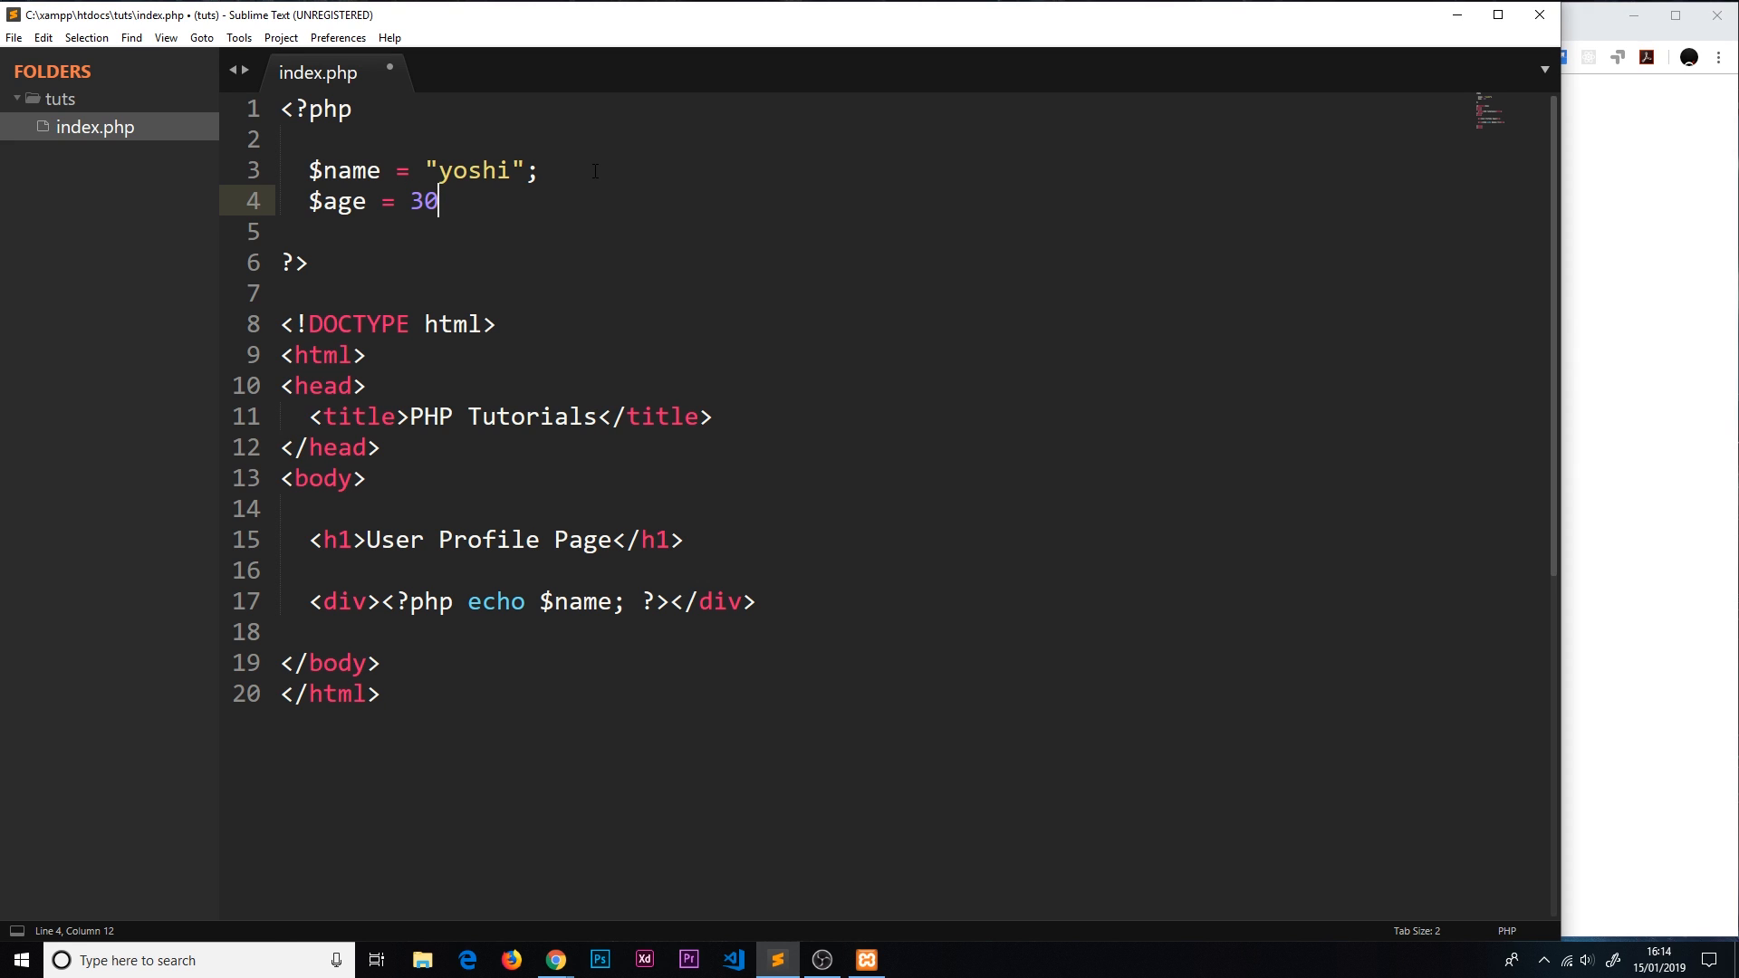
text(;)
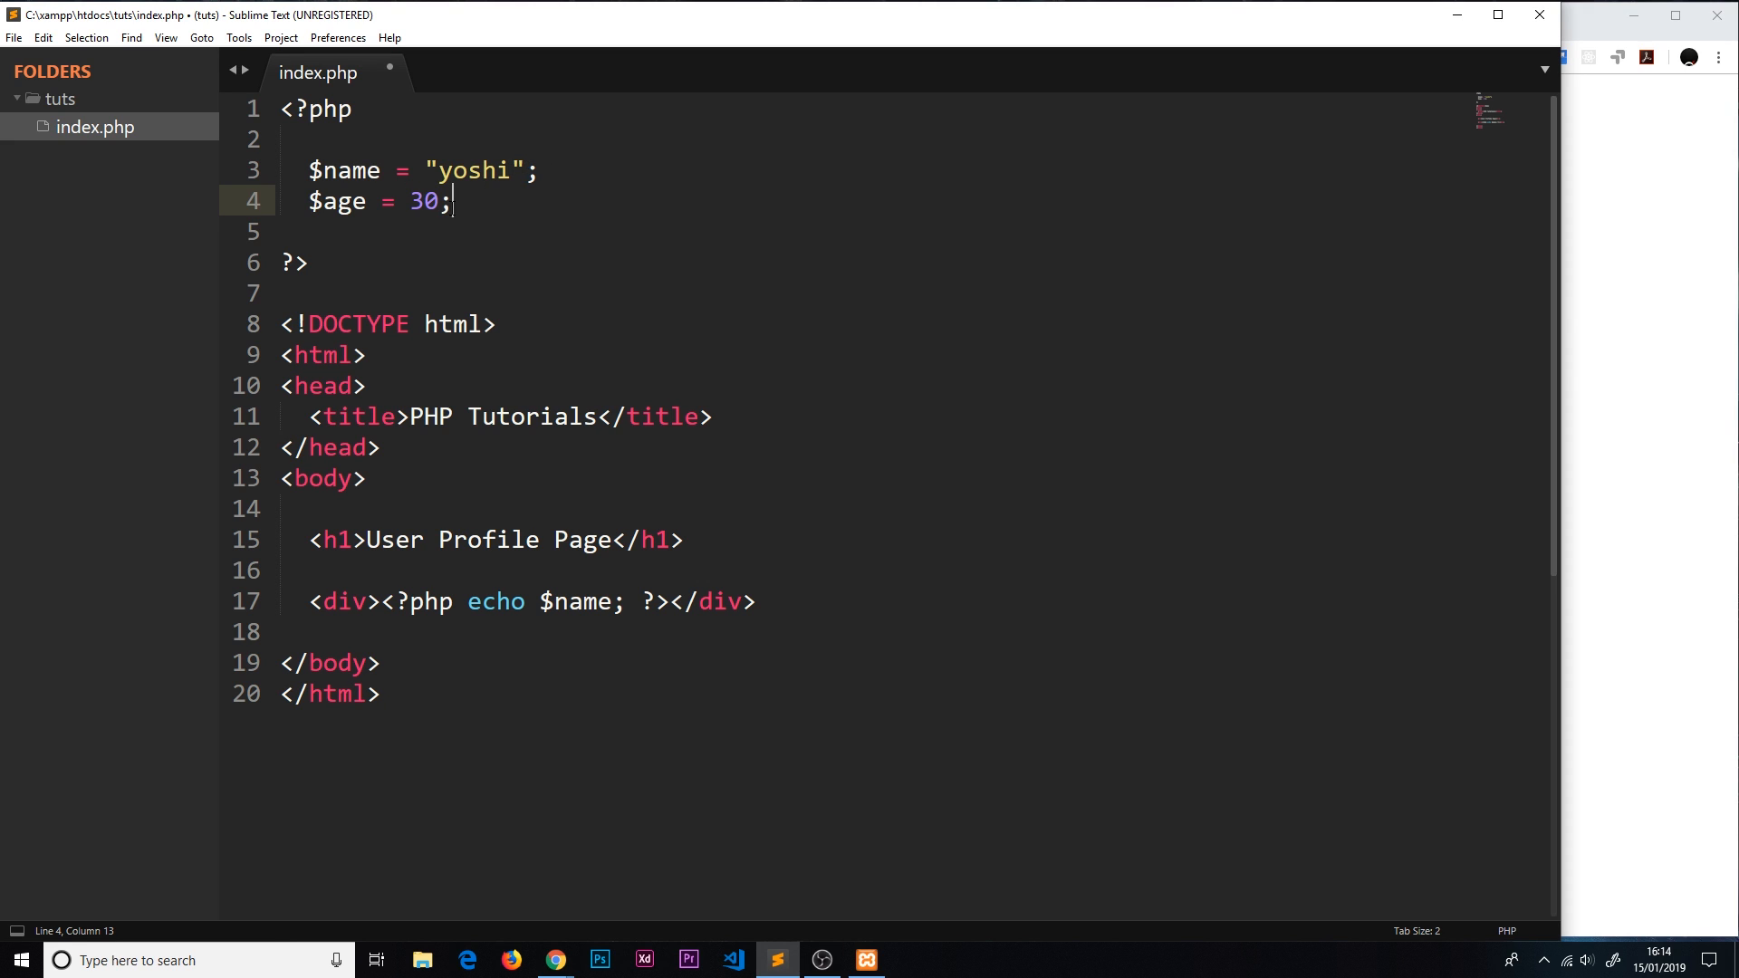
double_click(424, 201)
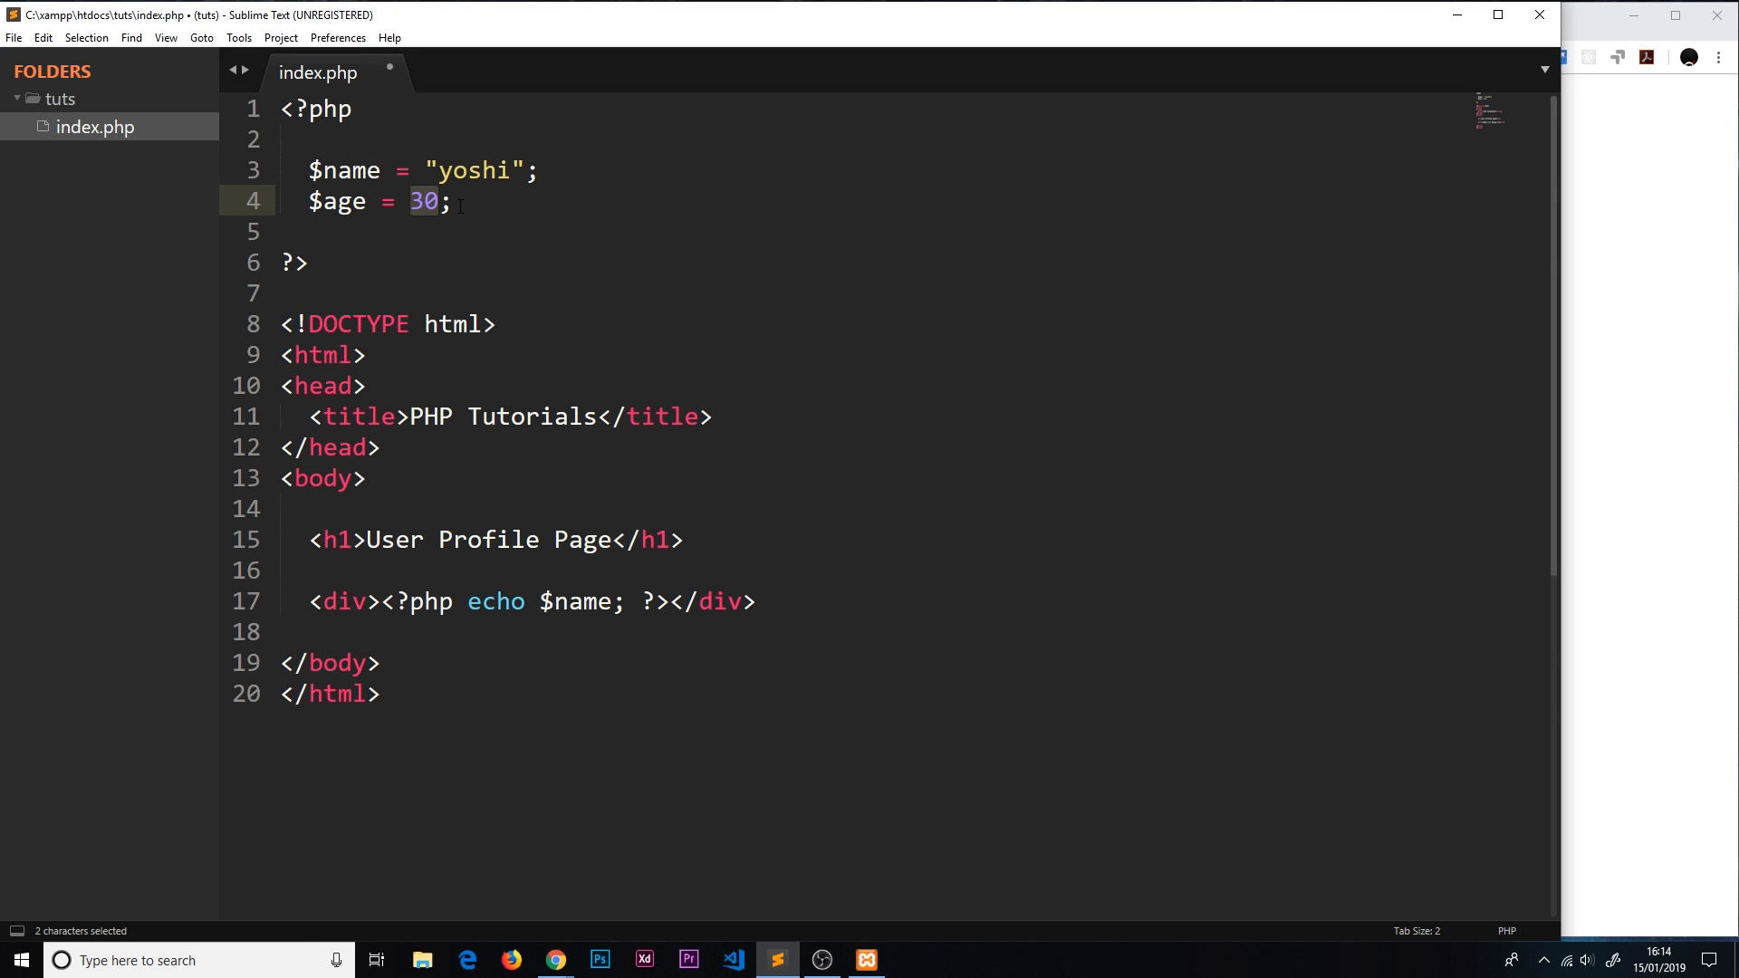
click(442, 201)
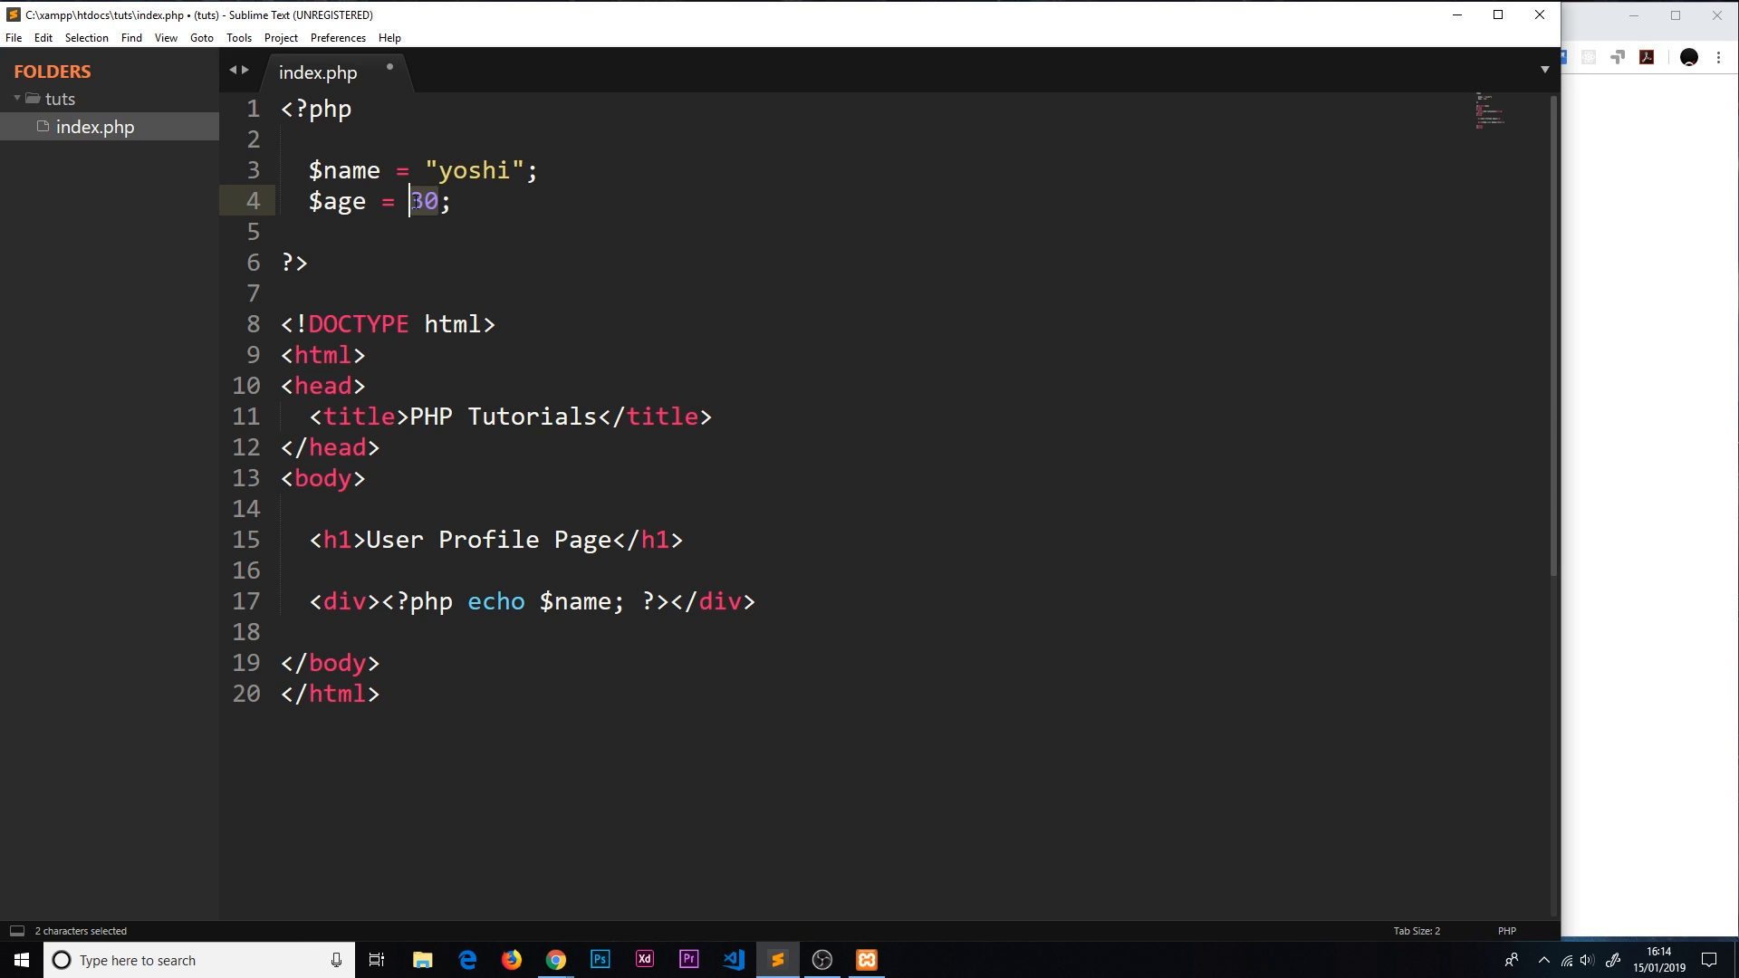
Step: Demonstrate the value written as the string "30" versus the number 30 on line 4
click(412, 201)
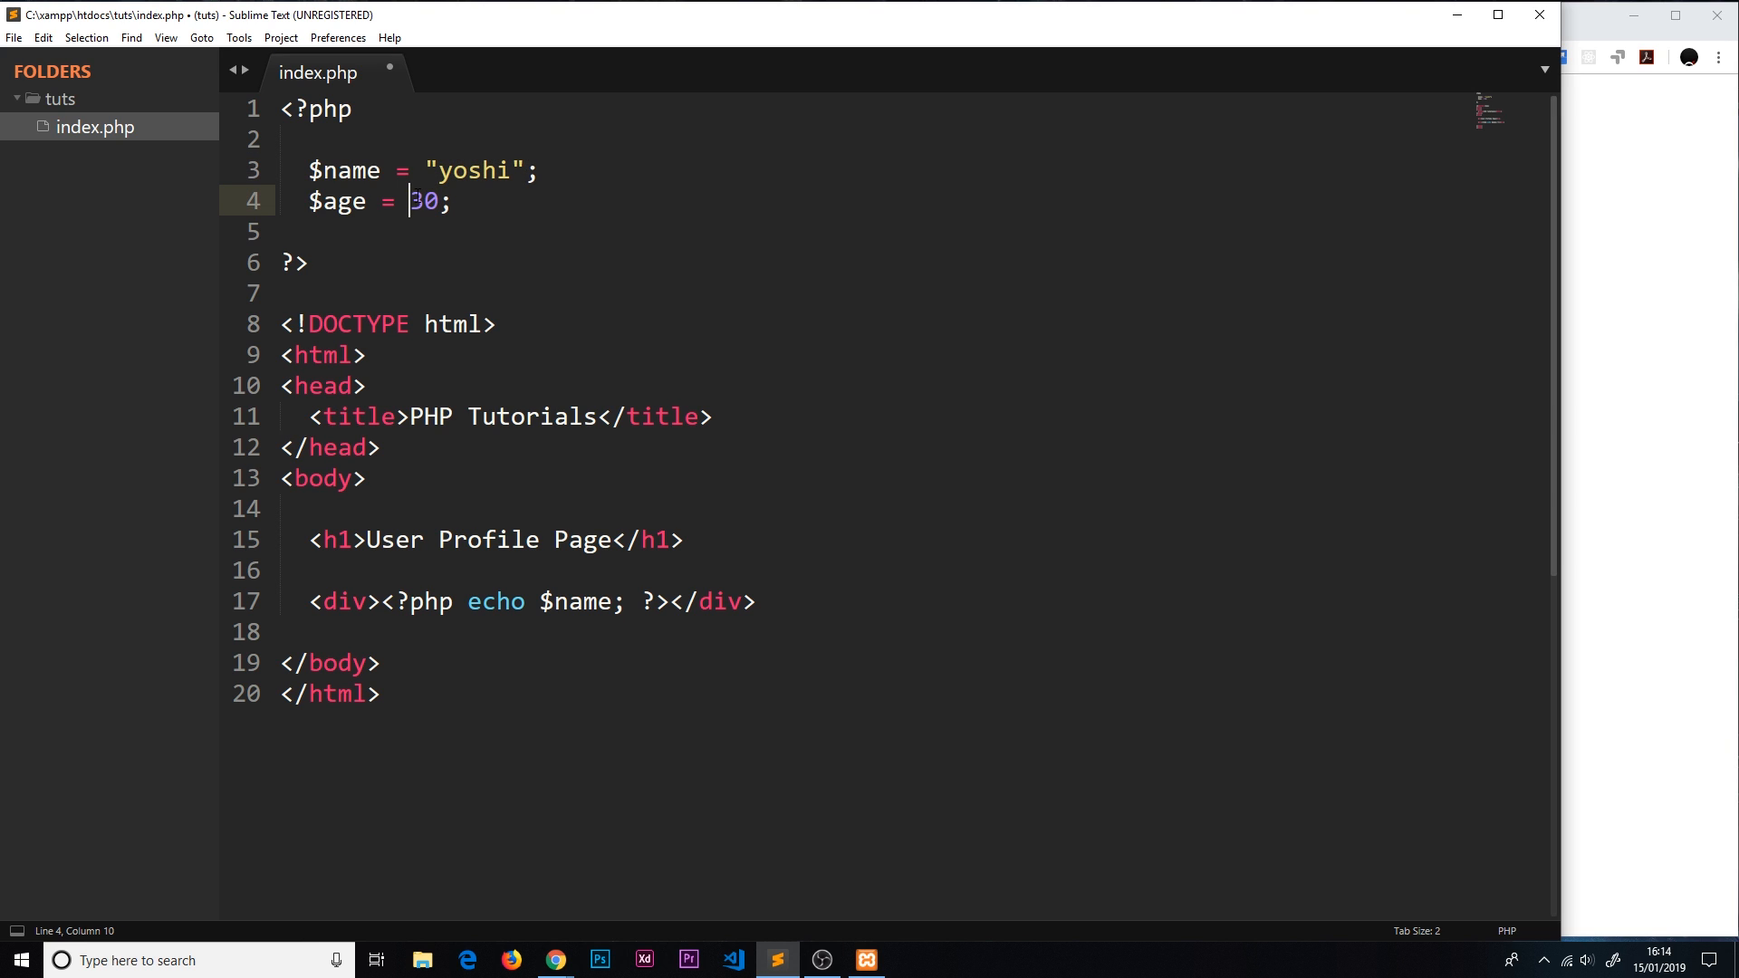
text("30")
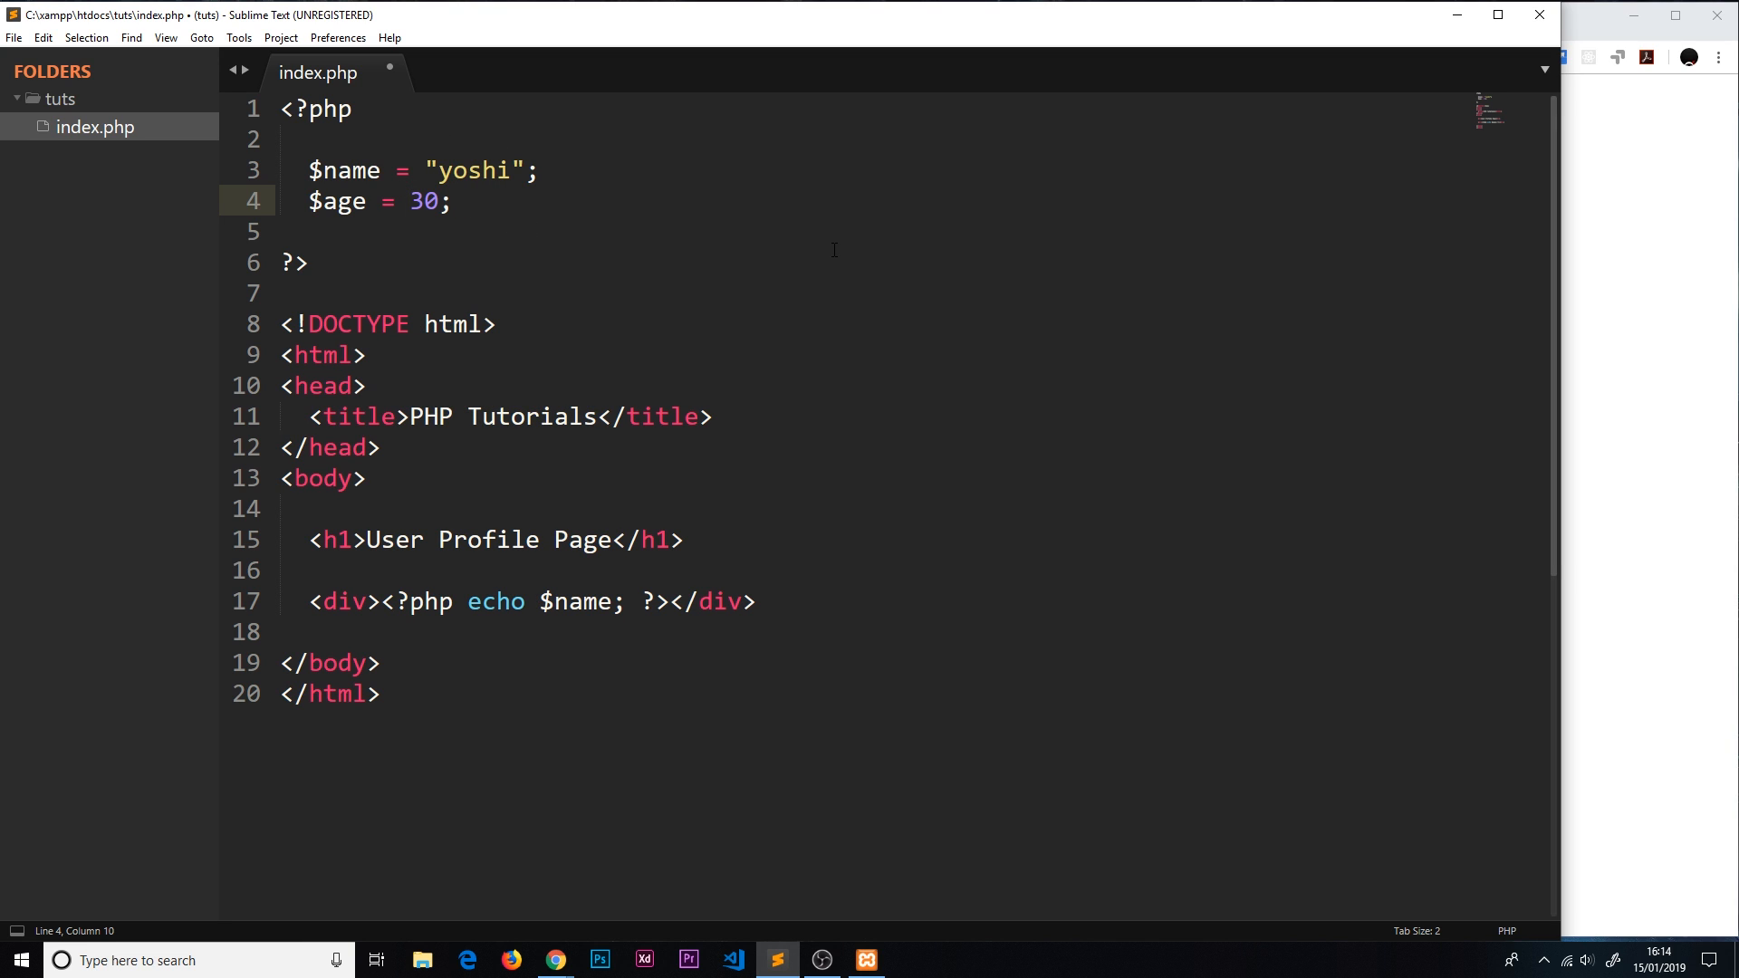
double_click(424, 201)
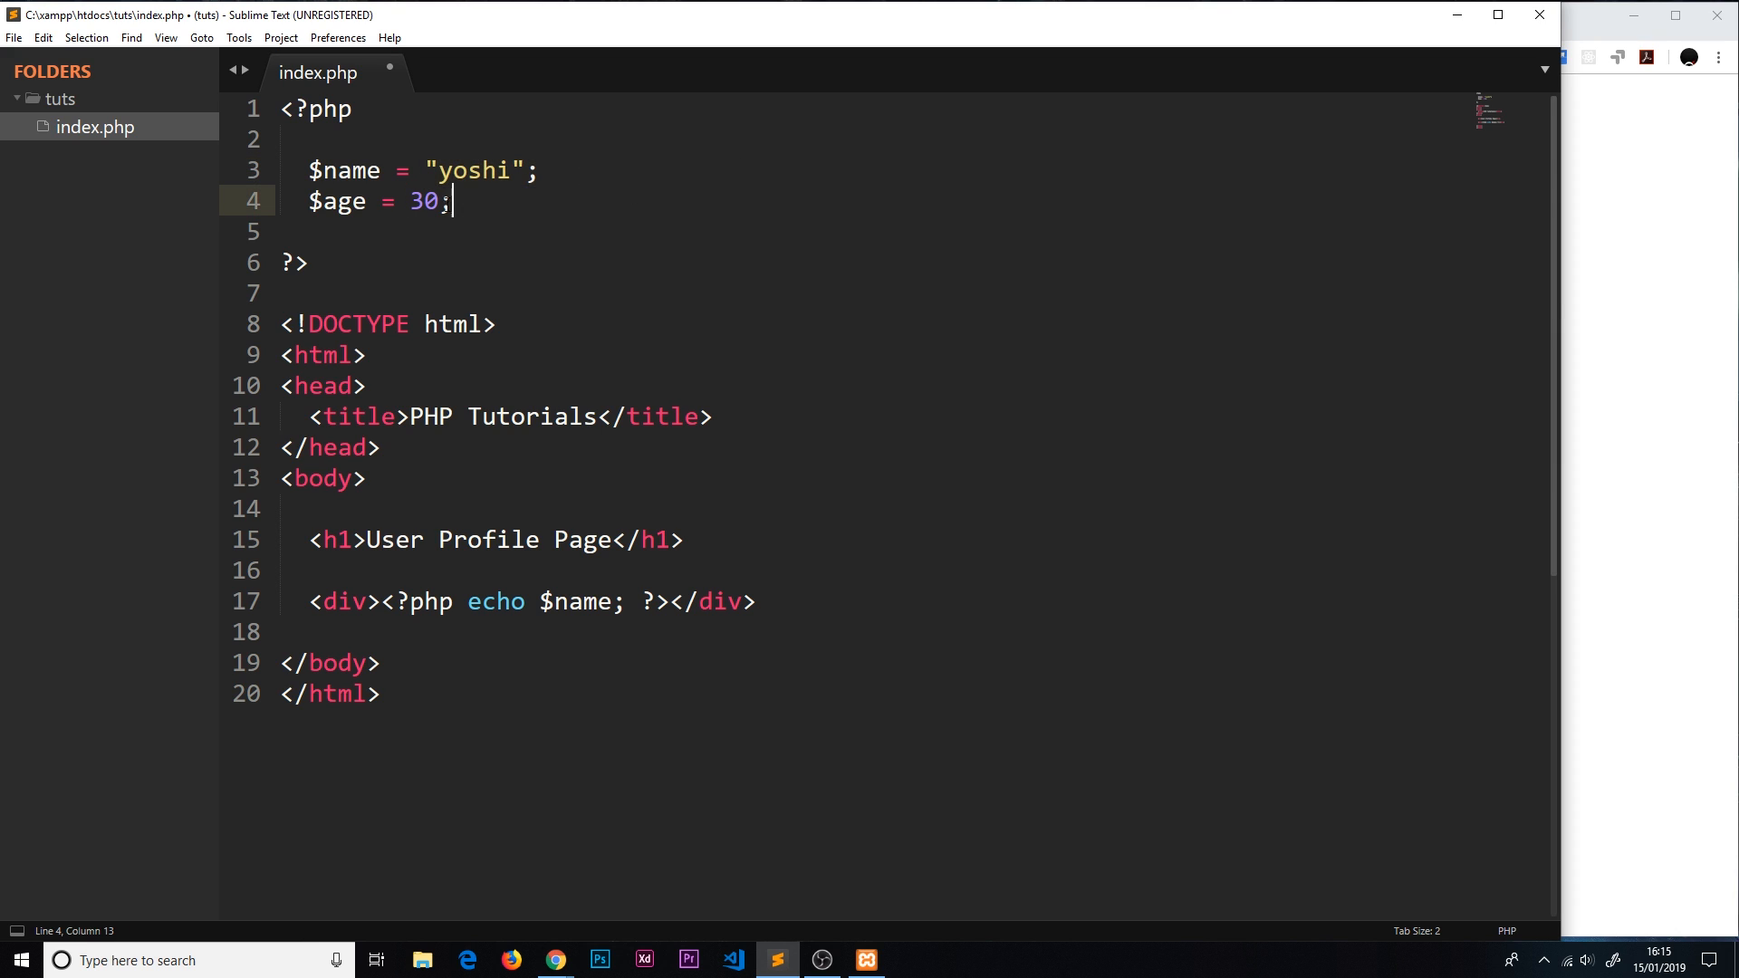
mouse_move(471, 201)
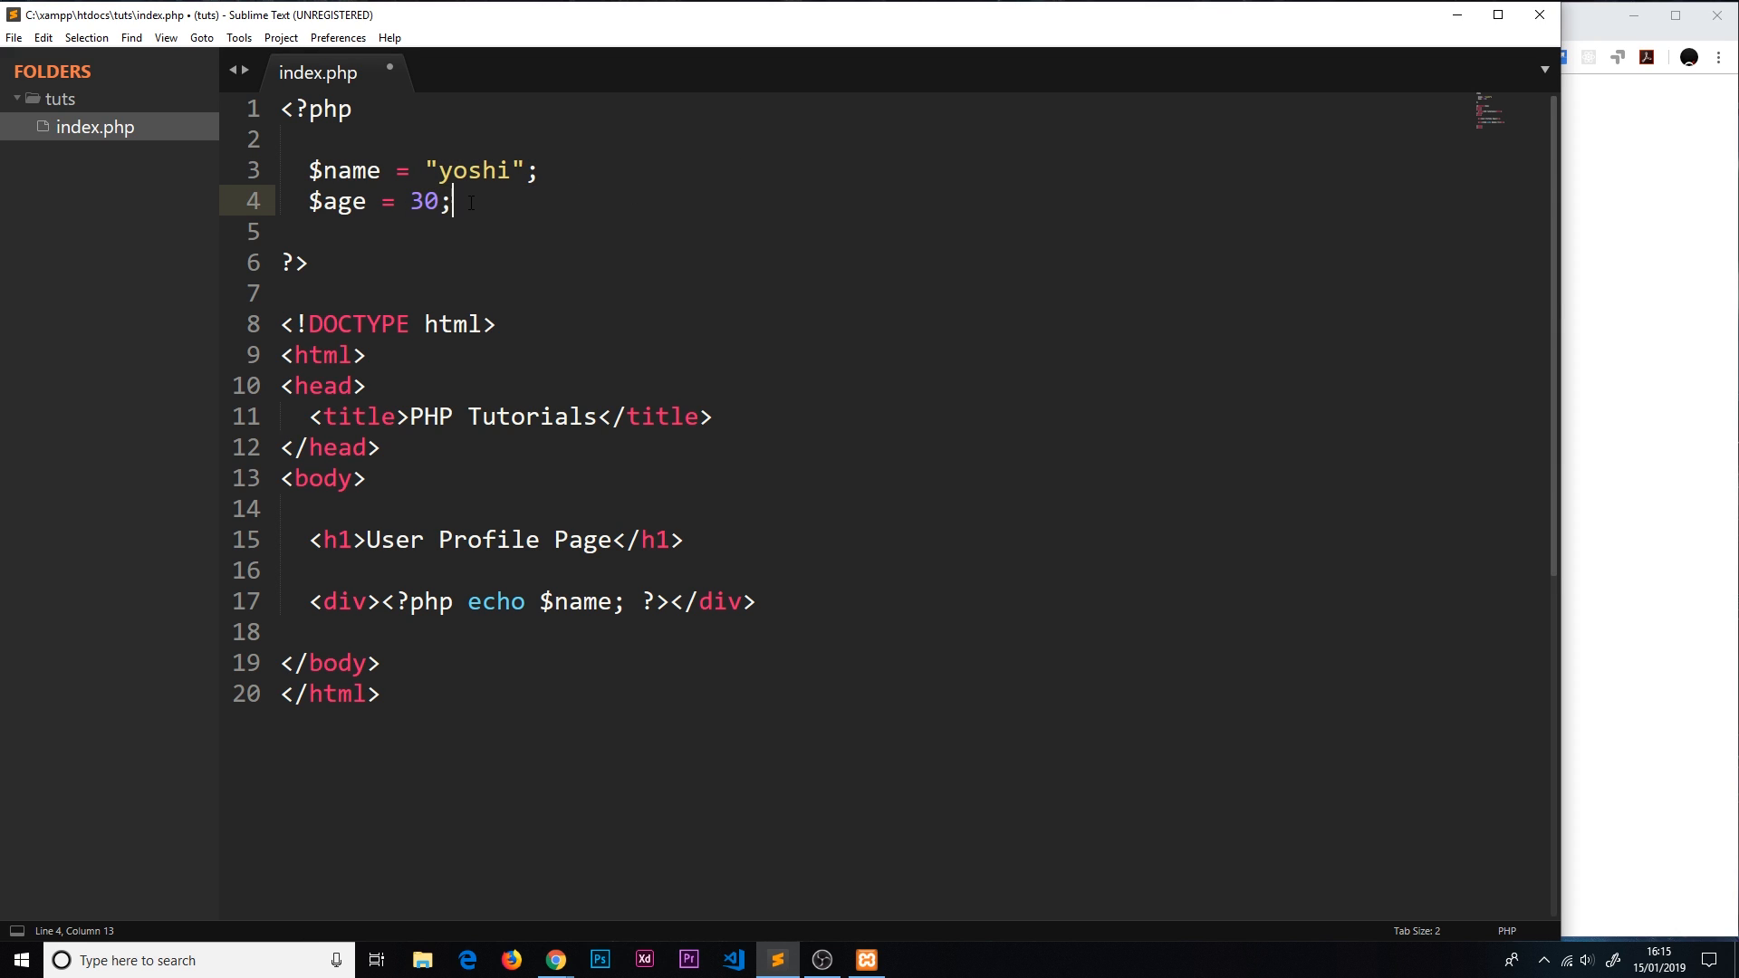
drag(453, 201, 408, 201)
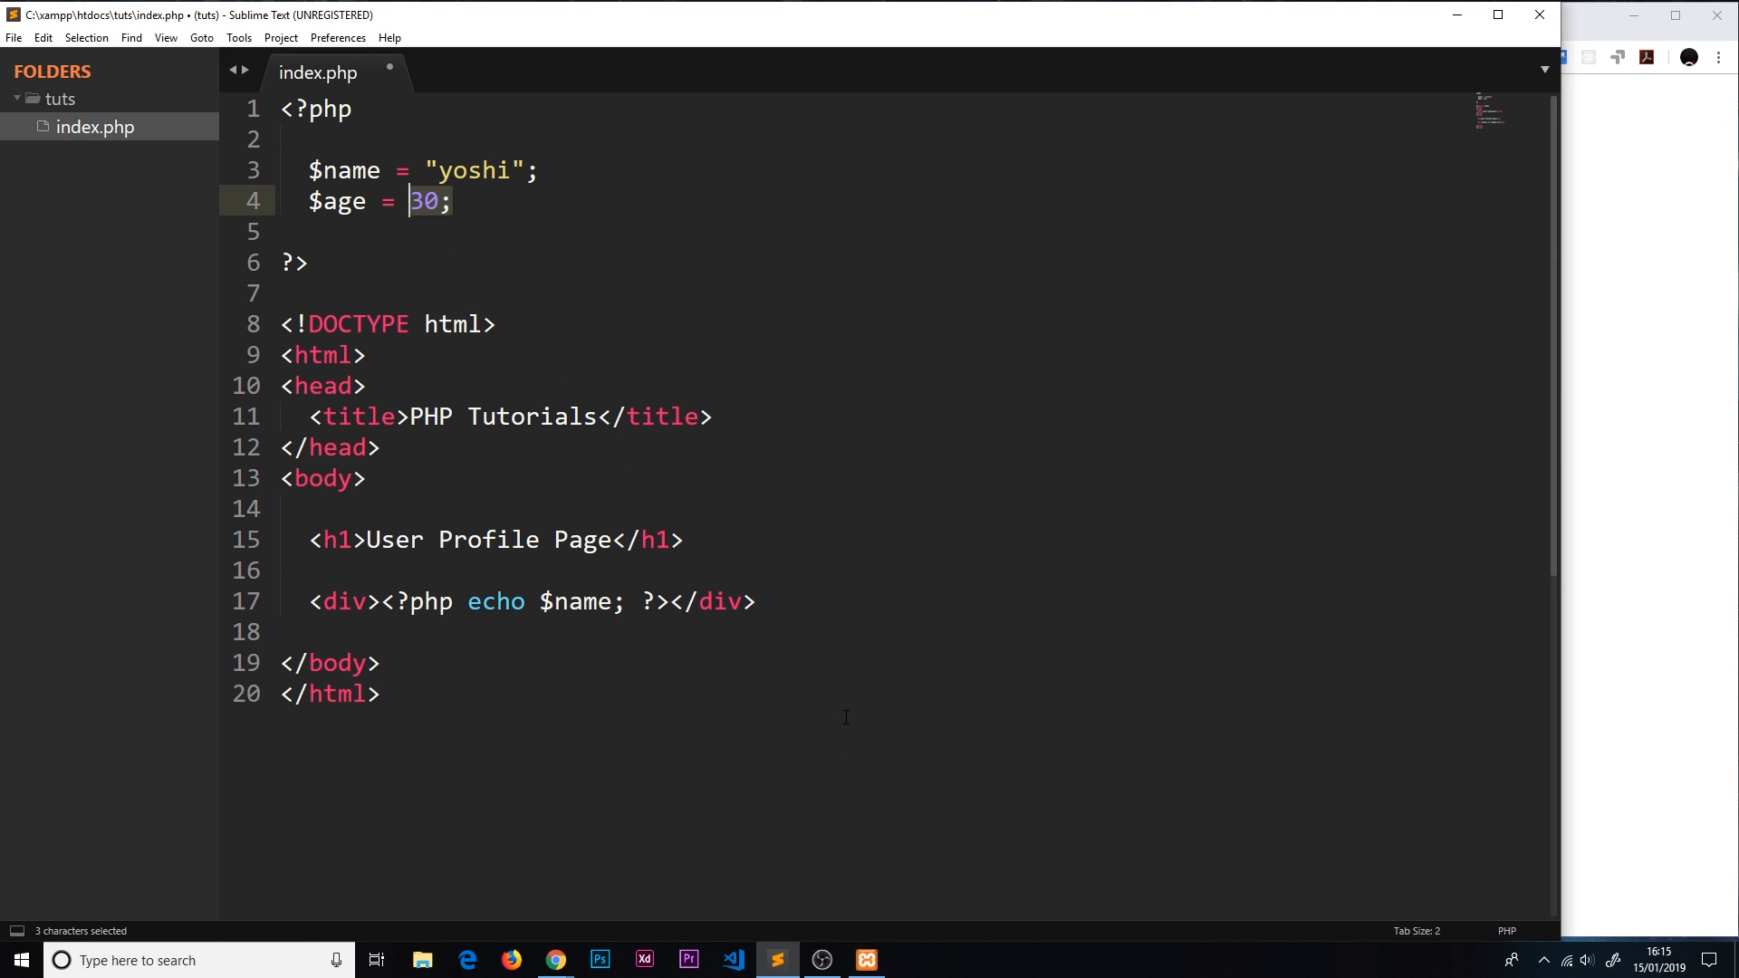
Step: Add <div><?php echo $age; ?></div> on line 18, save, and confirm the page shows 30 beneath yoshi
text(div>php</div>)
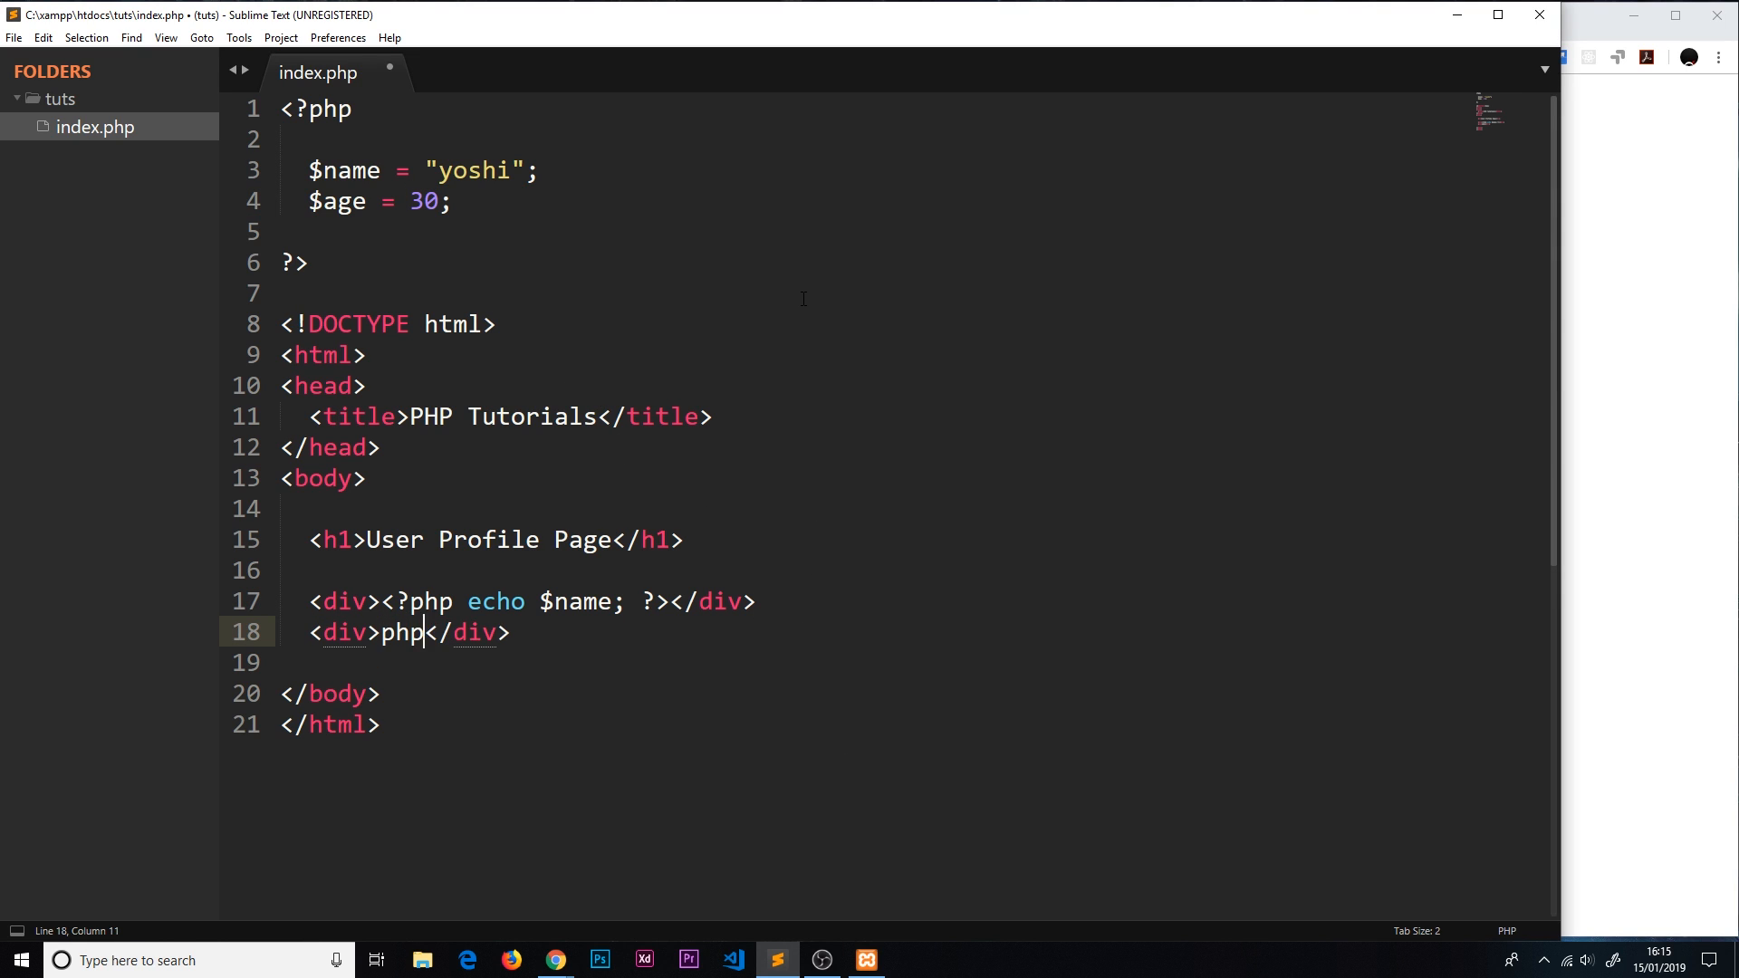
text(<?php echo  ?>)
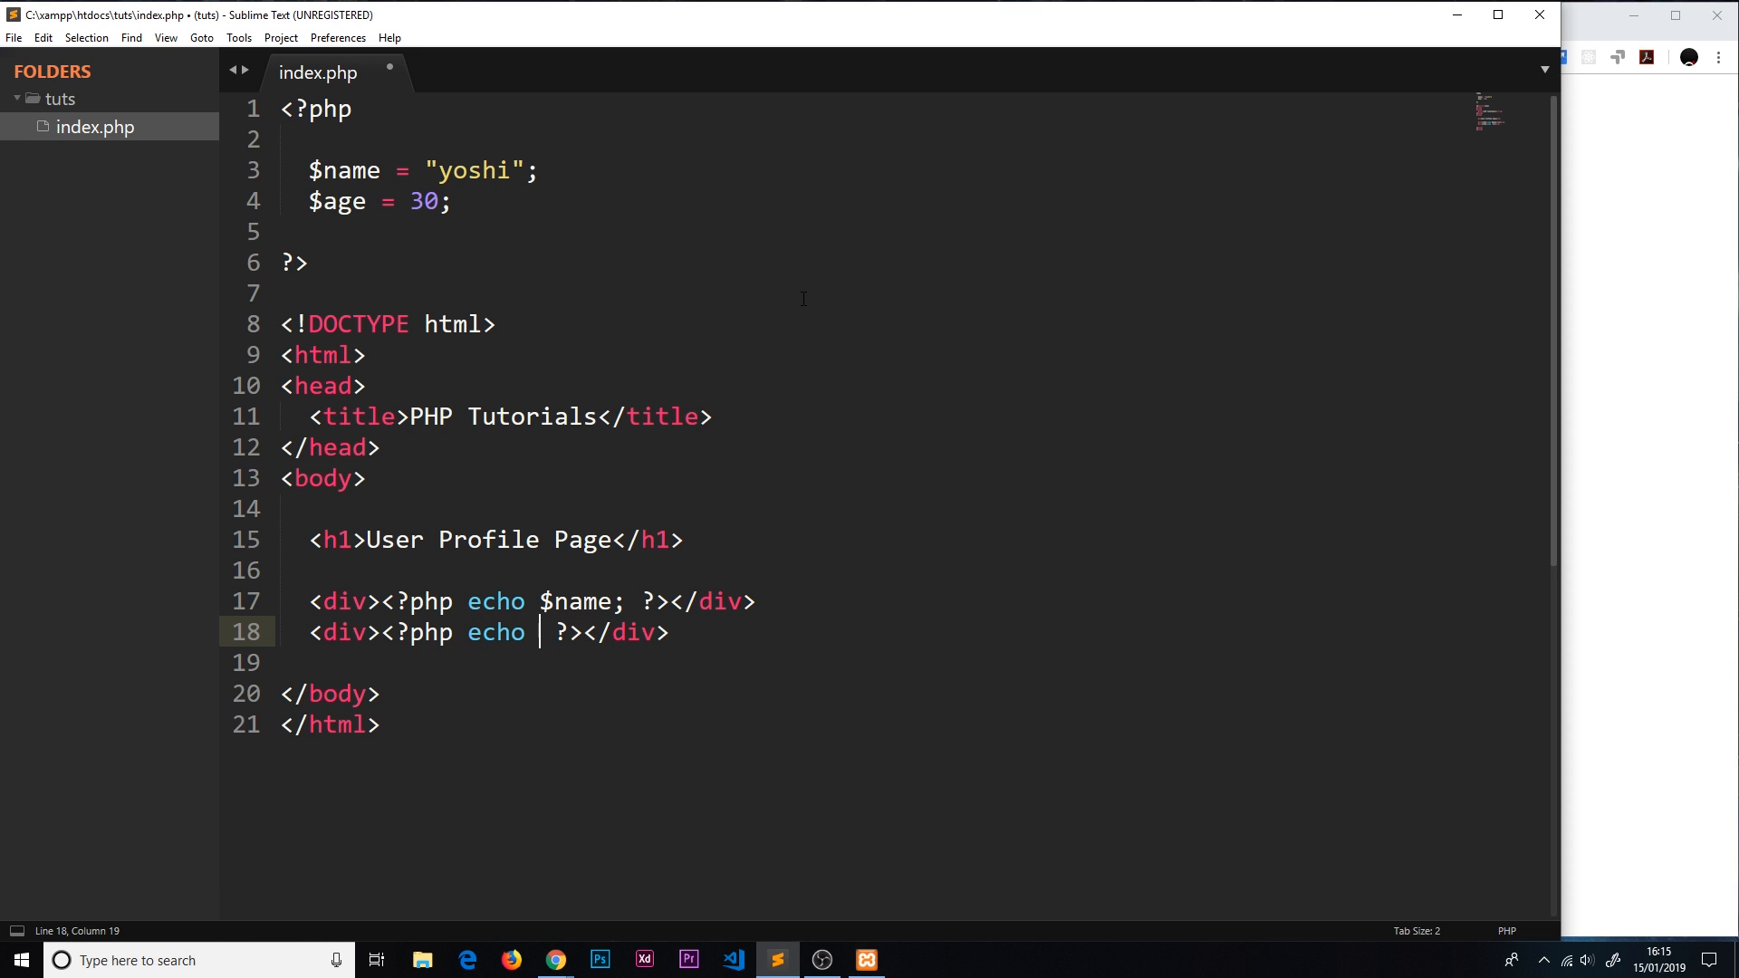
text($age;)
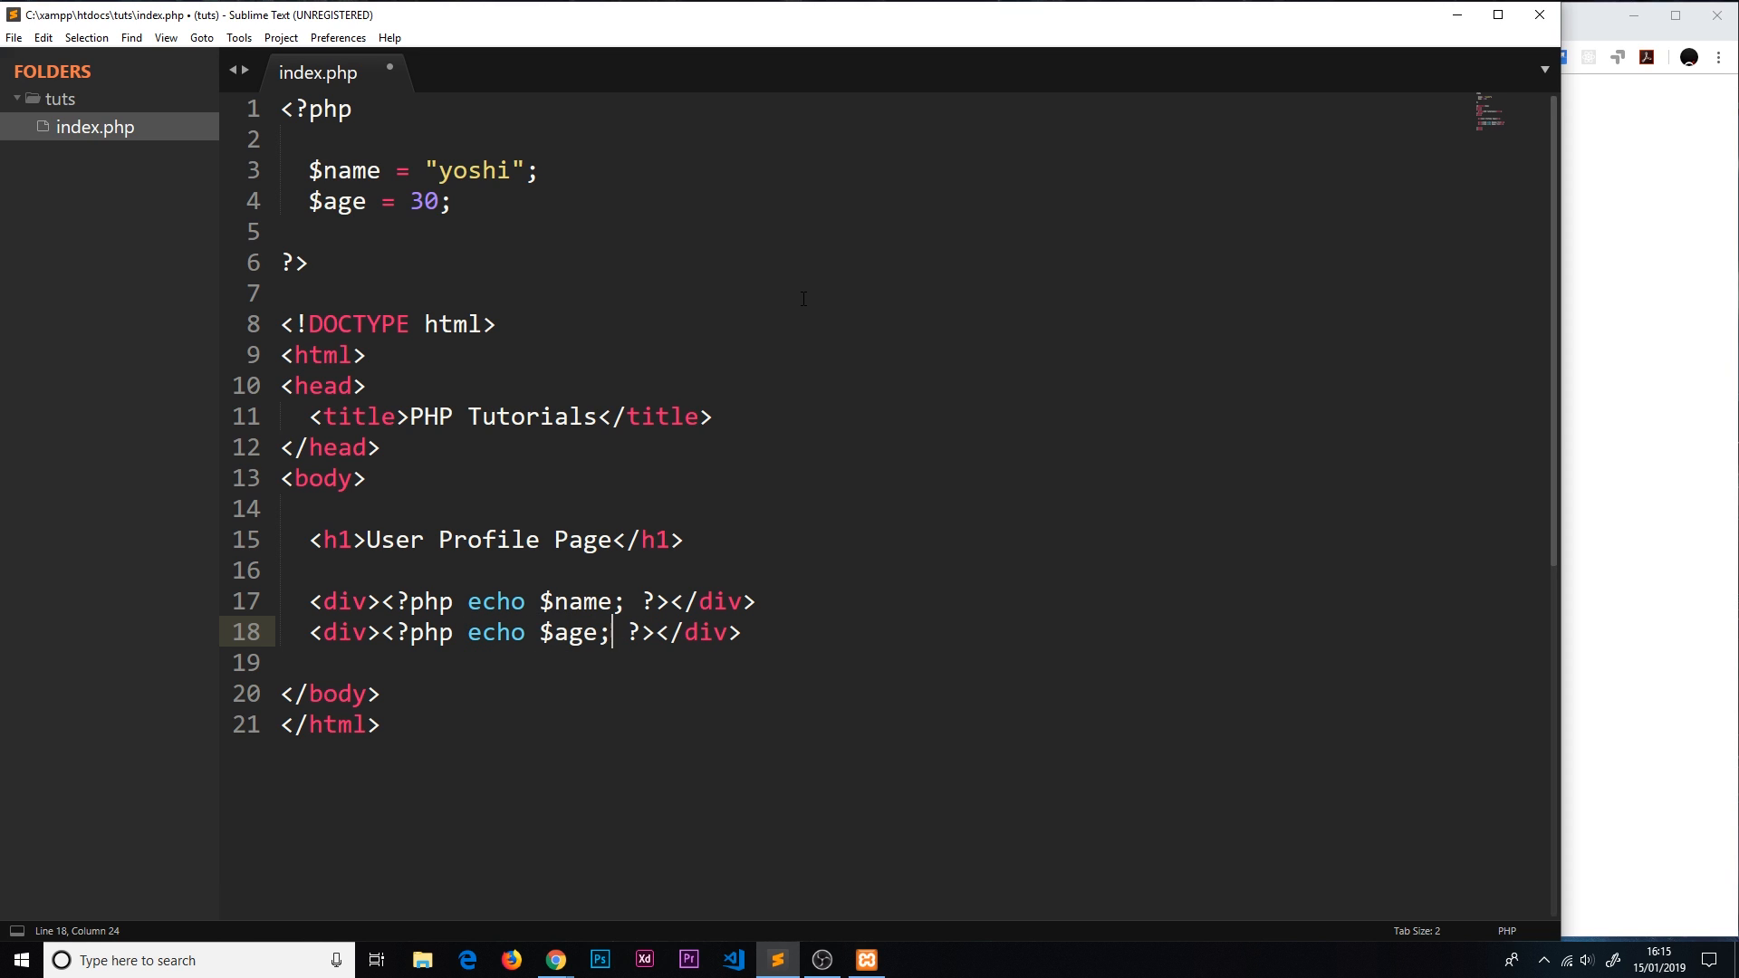
key(ctrl+s)
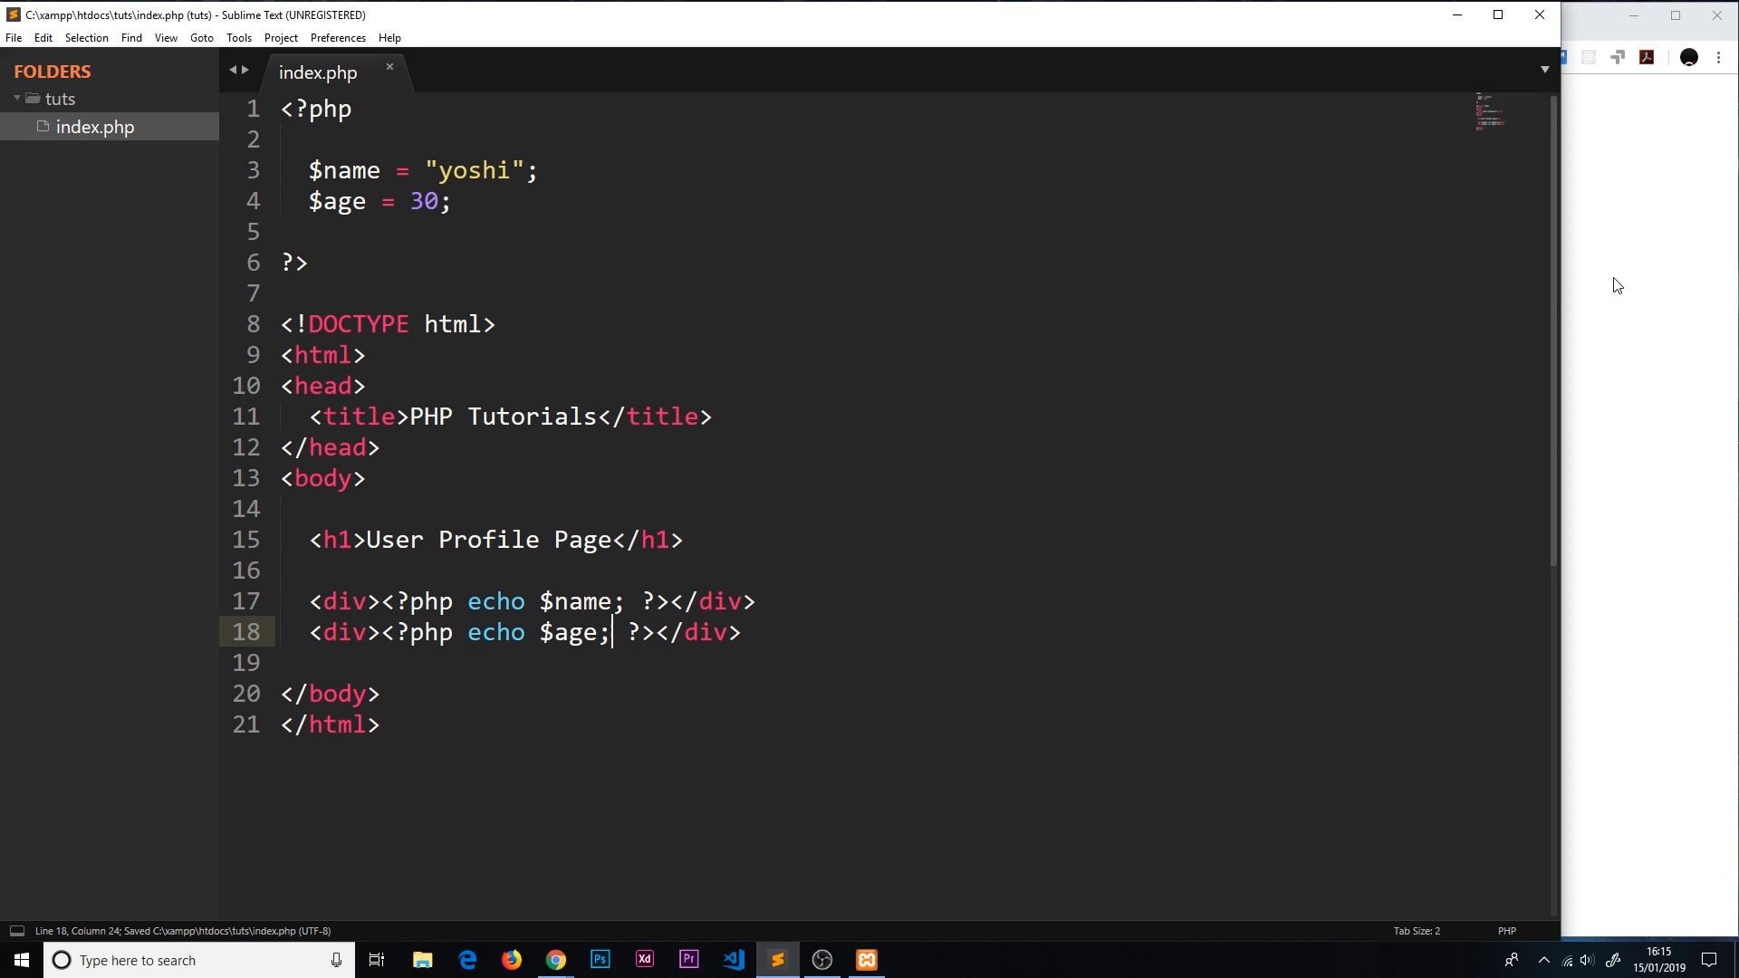
click(554, 960)
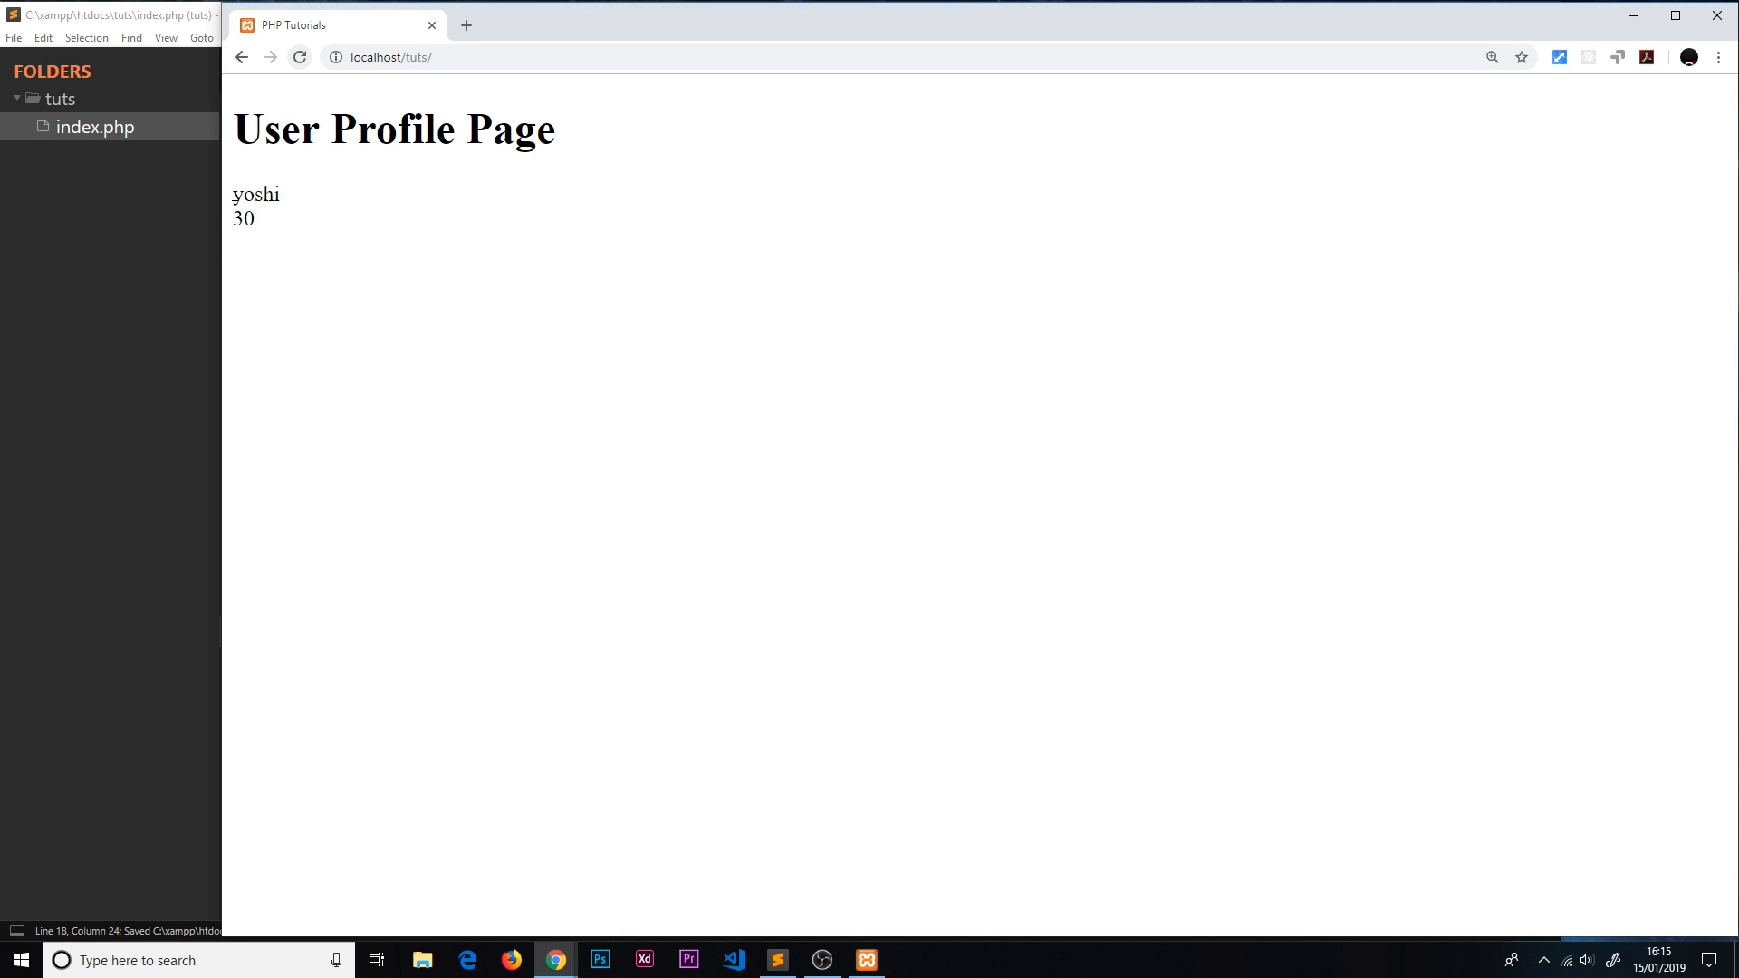
double_click(241, 219)
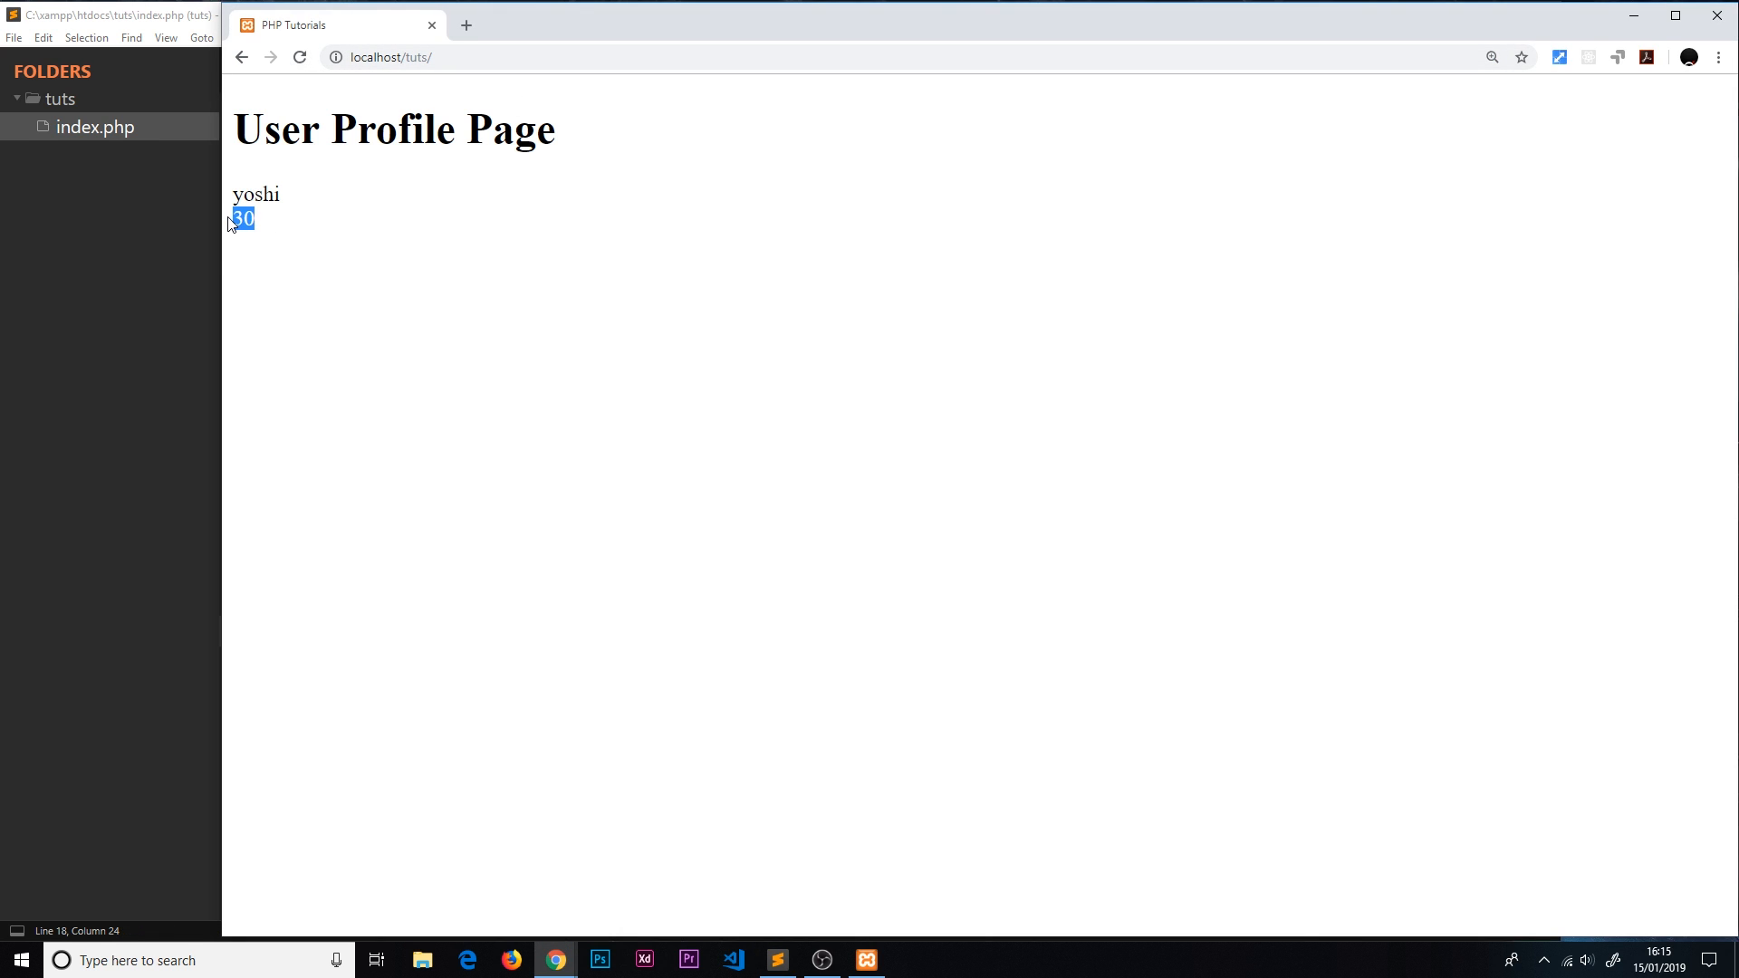
click(776, 960)
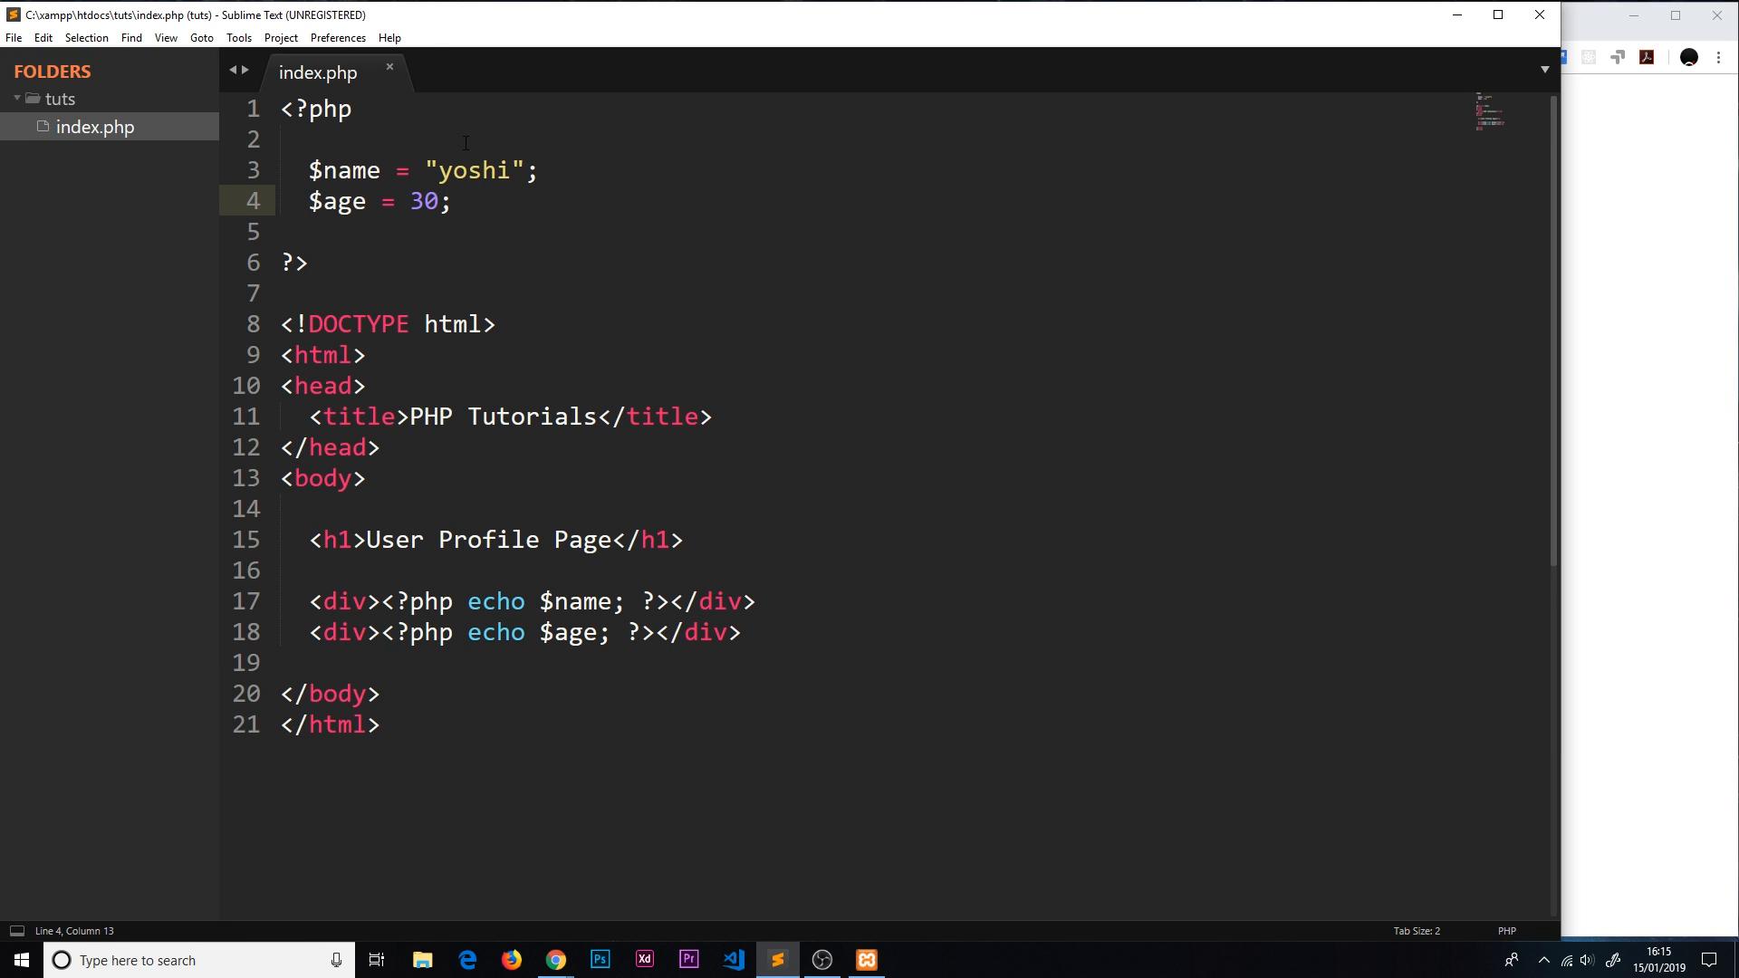
Step: Reassign $name = 'Mario'; below $age and reload the page to show Mario
key(enter)
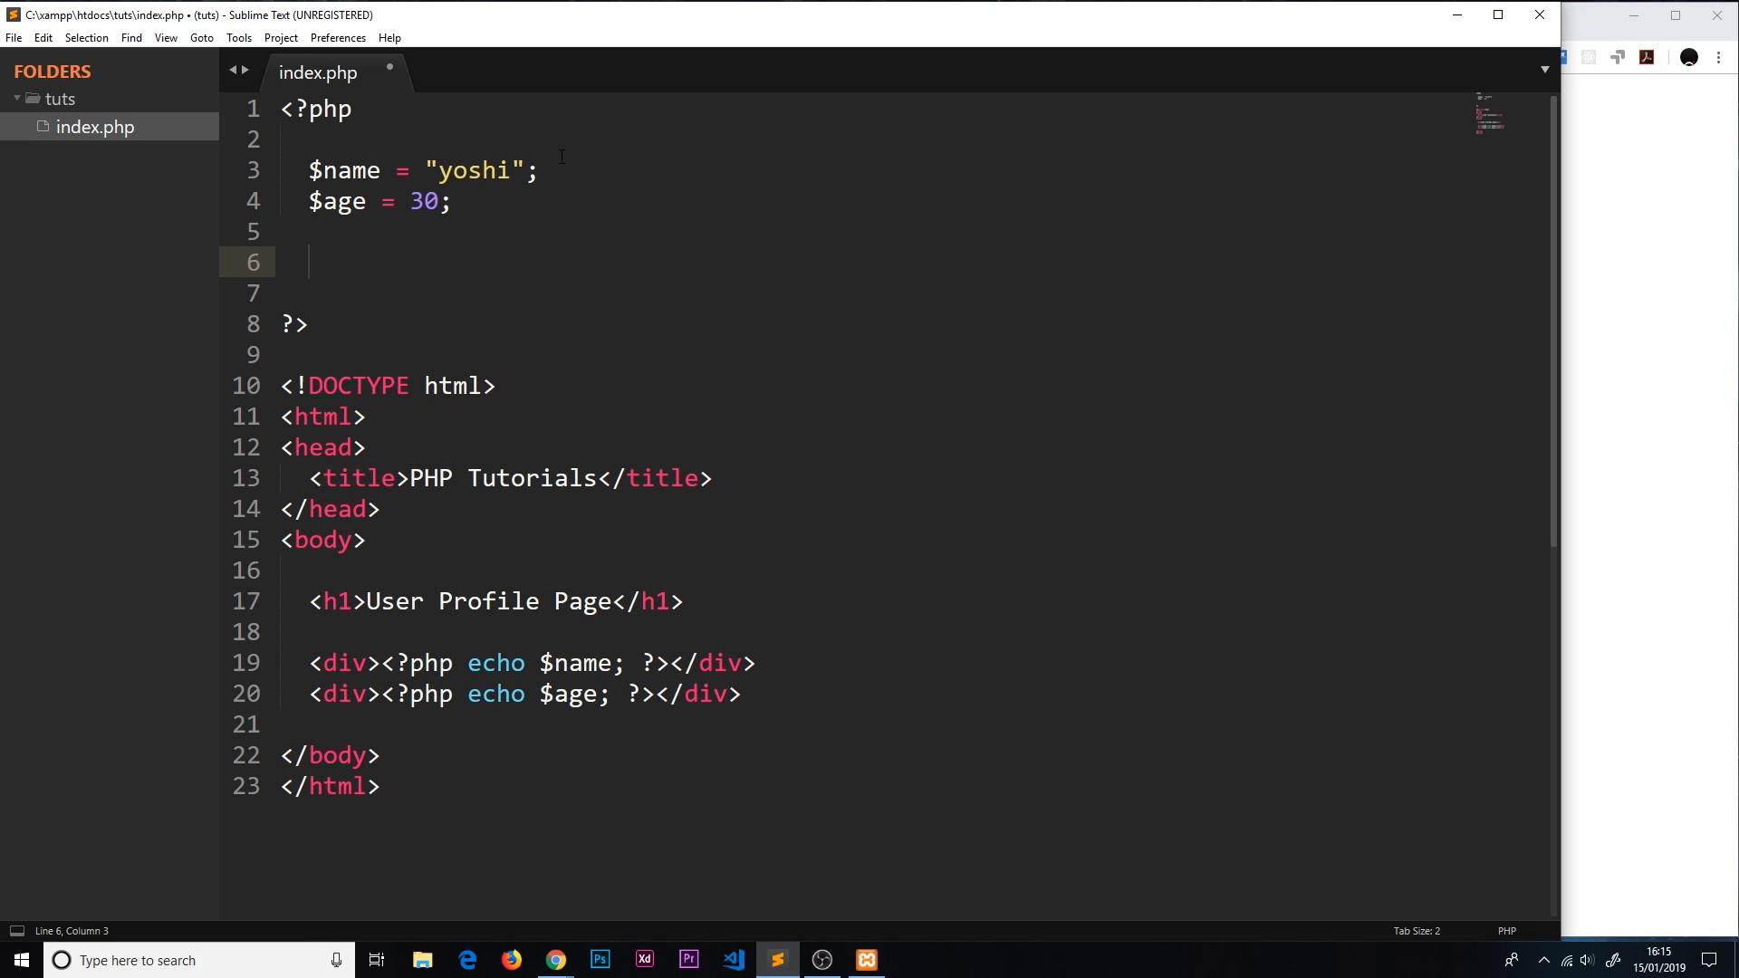
mouse_move(413, 230)
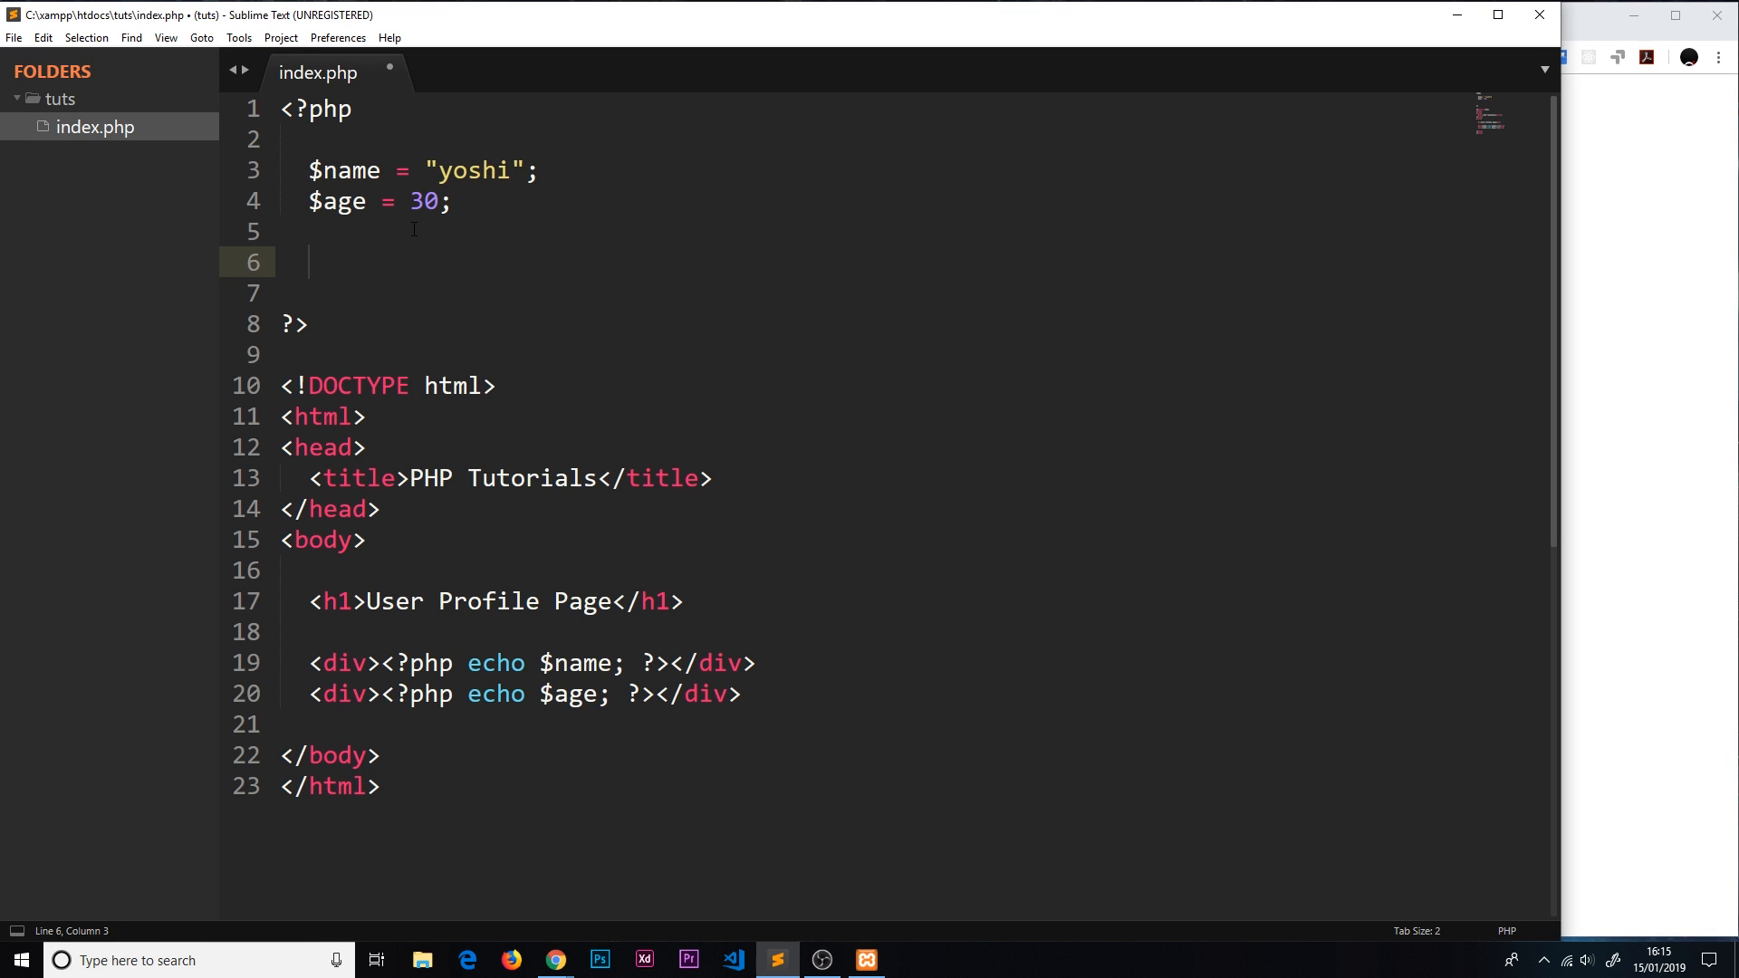
text($name)
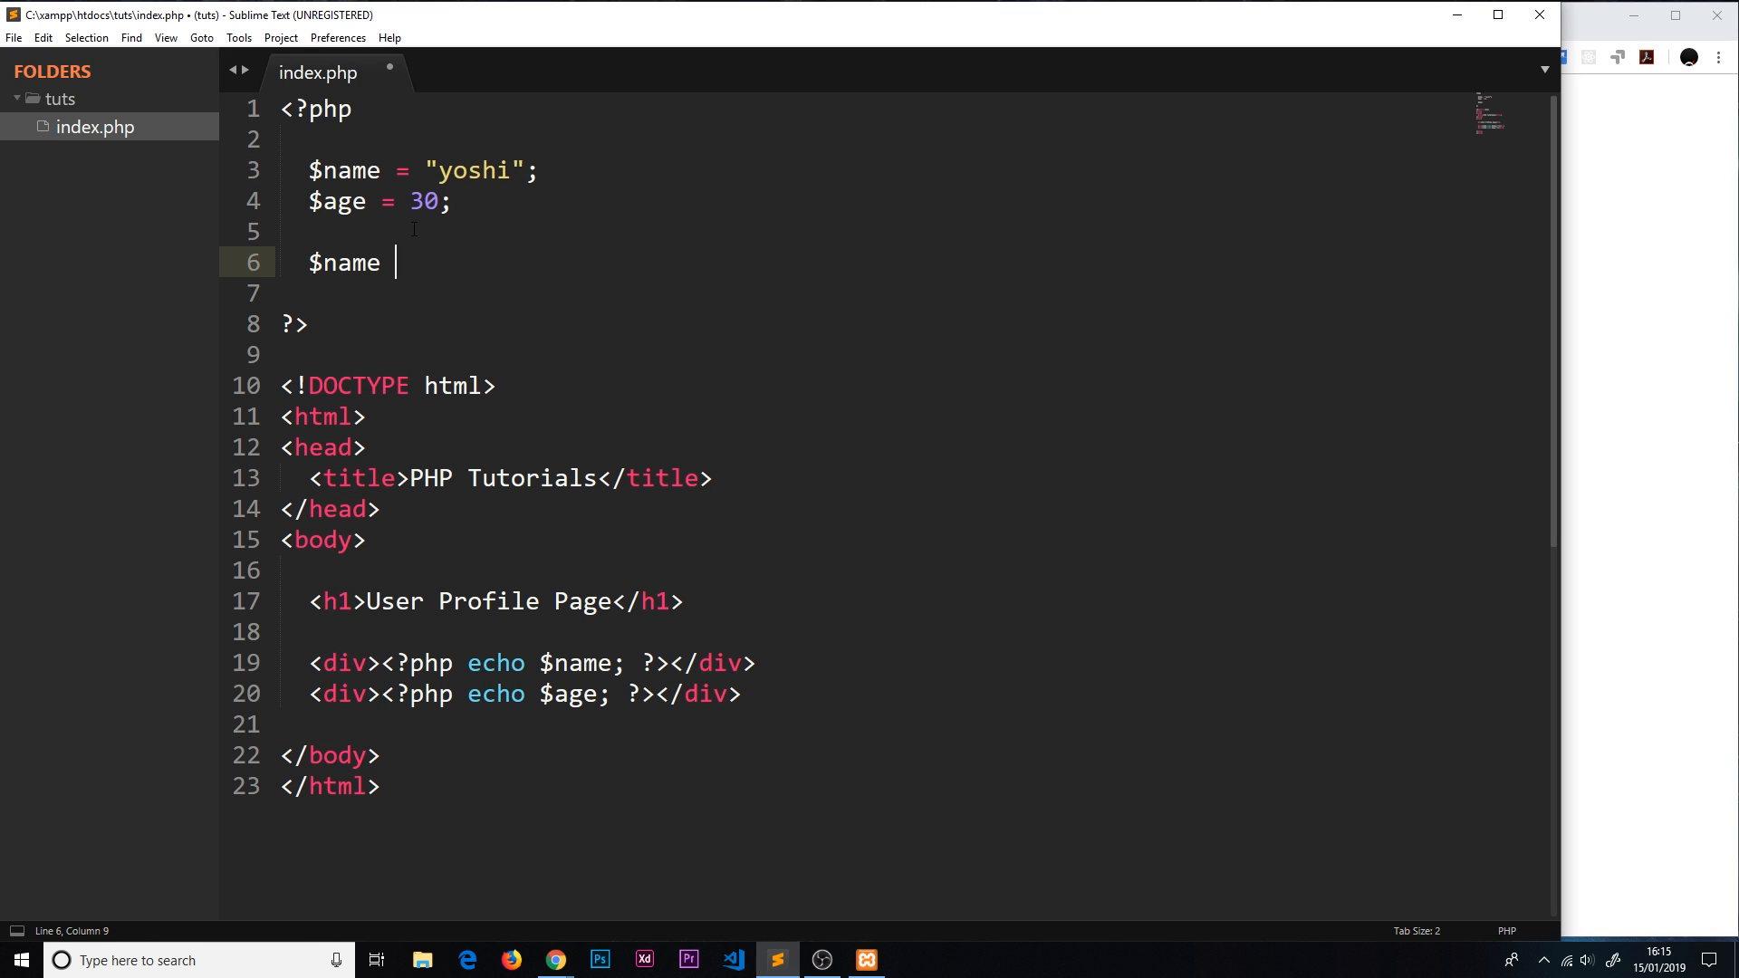
text(= 'Mario')
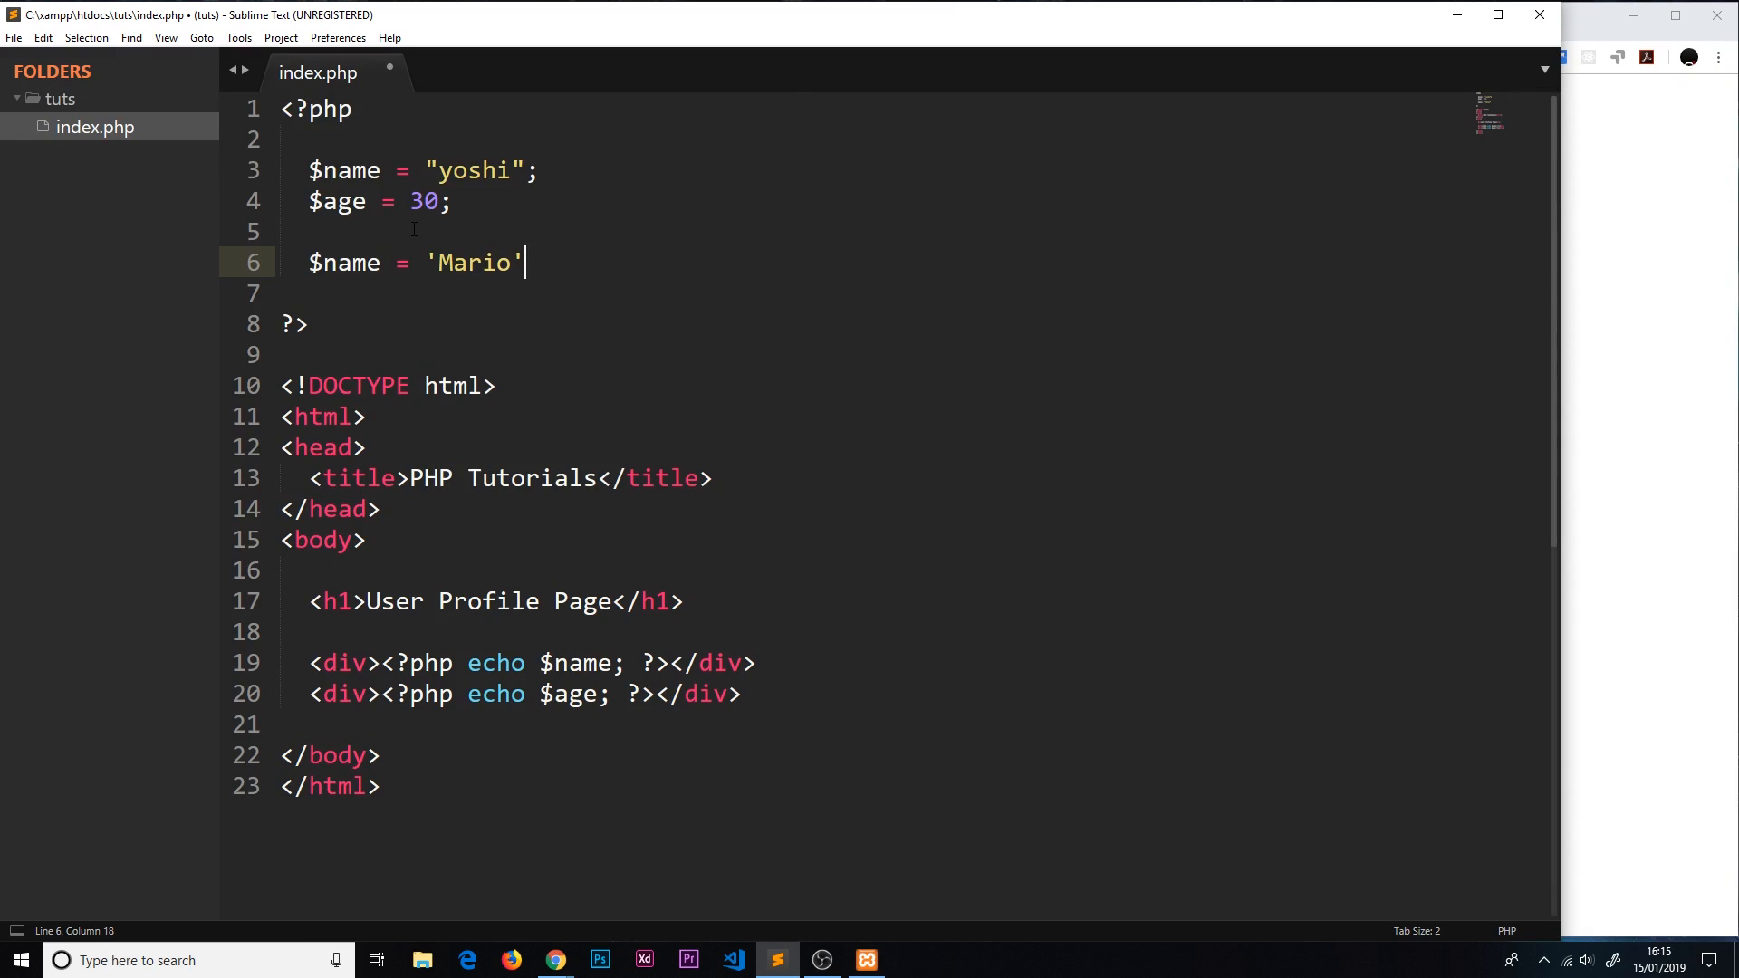
text(;)
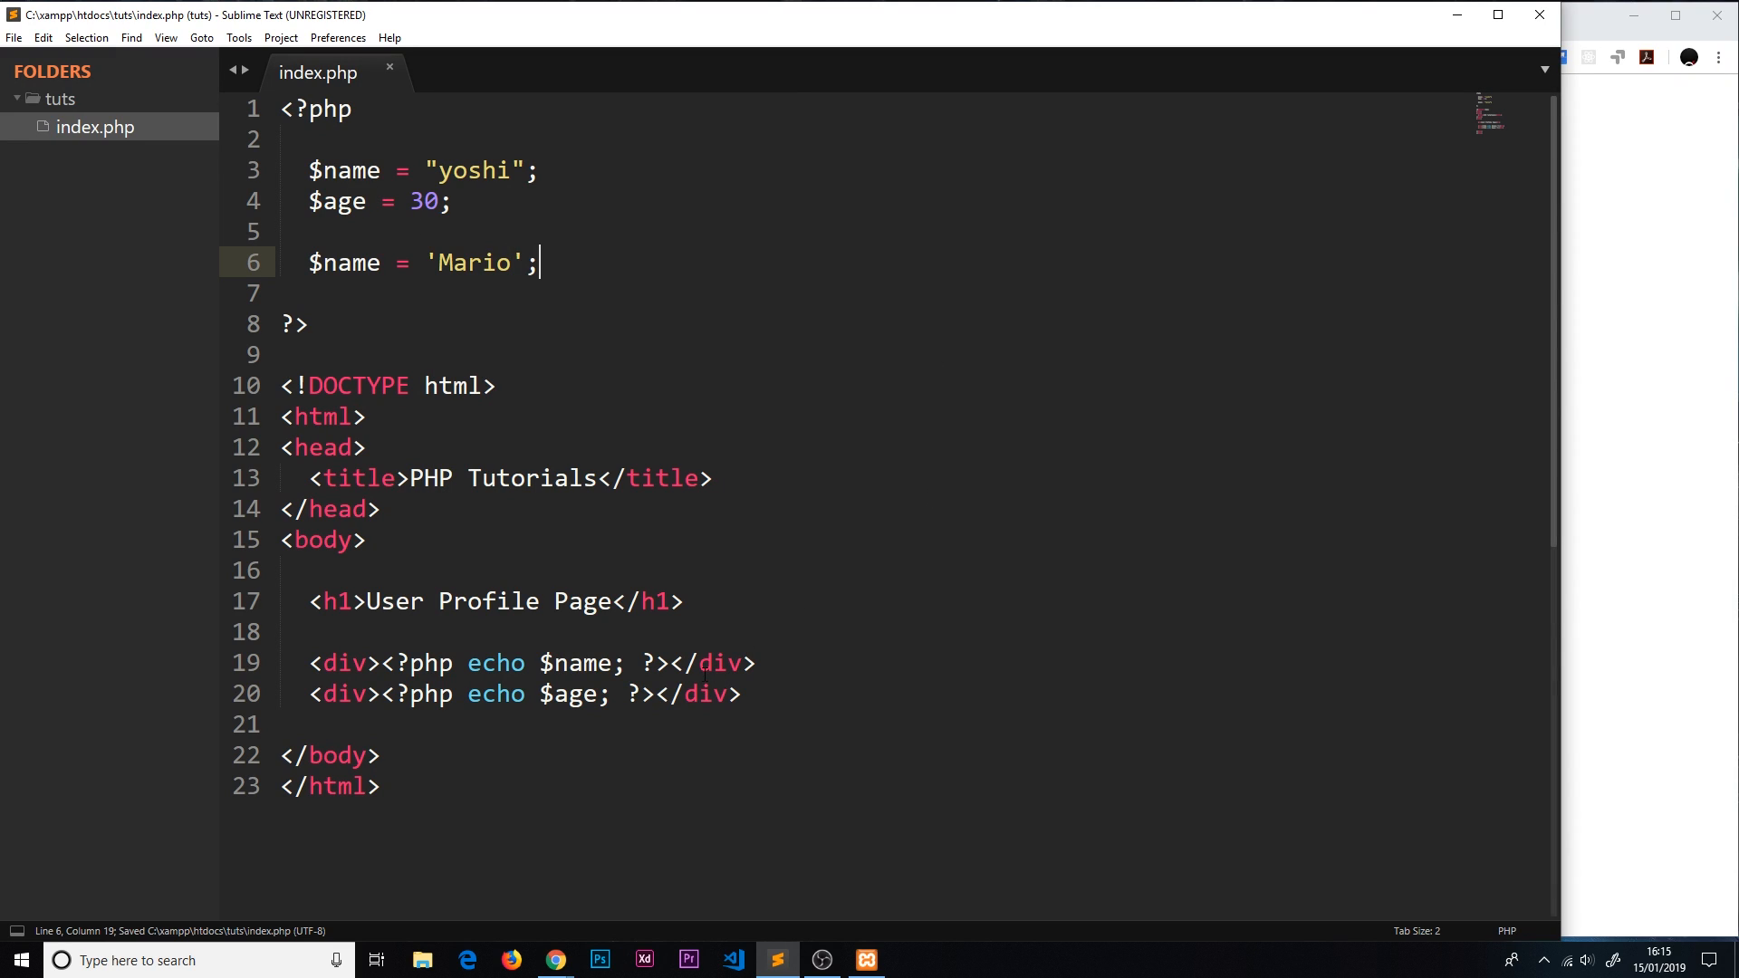
click(550, 960)
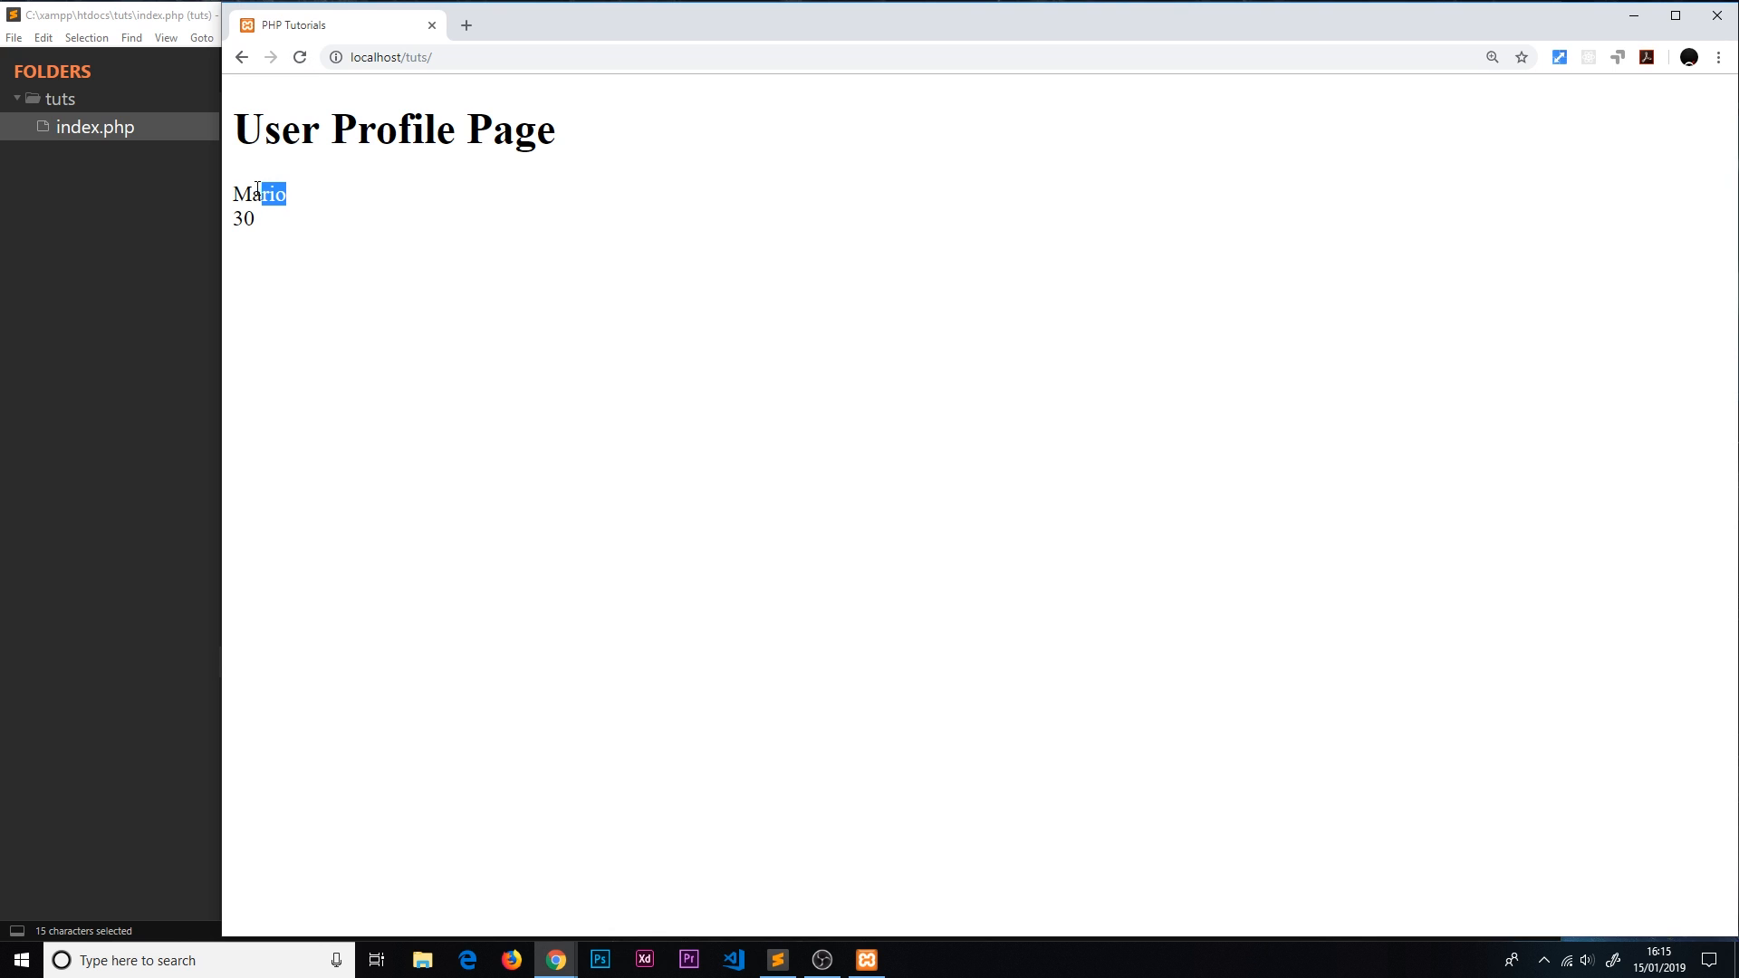
click(777, 960)
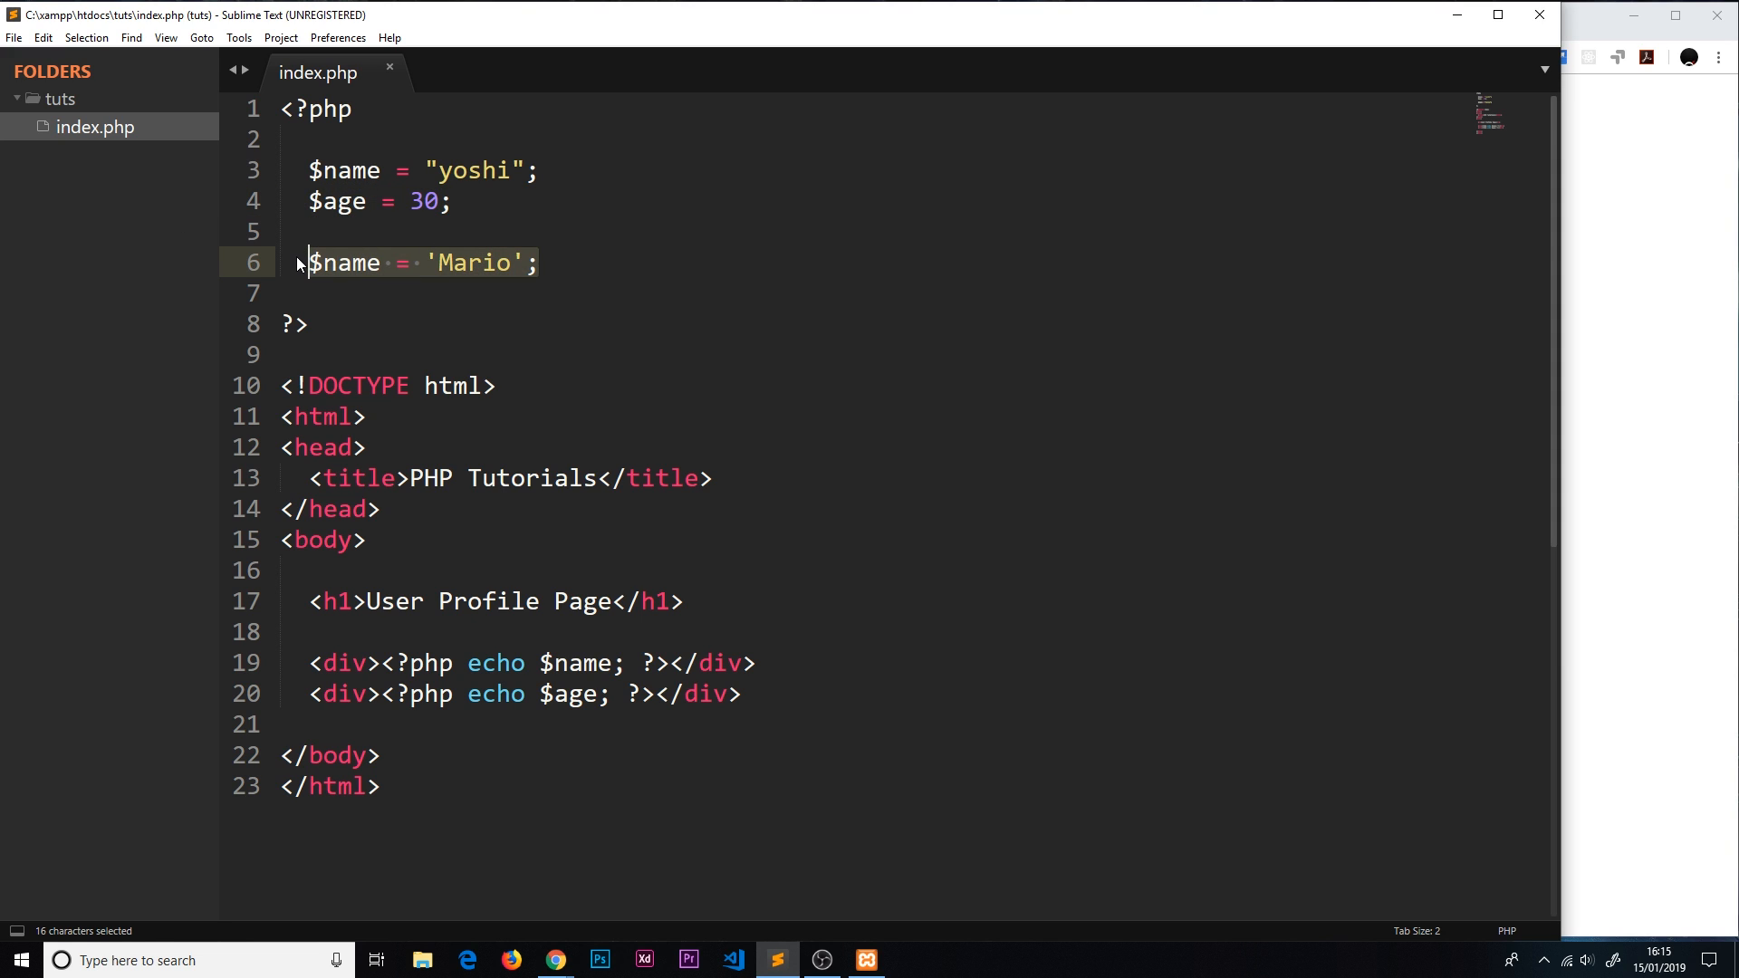
Step: Point out the echoed $name, then start a / comment at the beginning of line 6
click(399, 663)
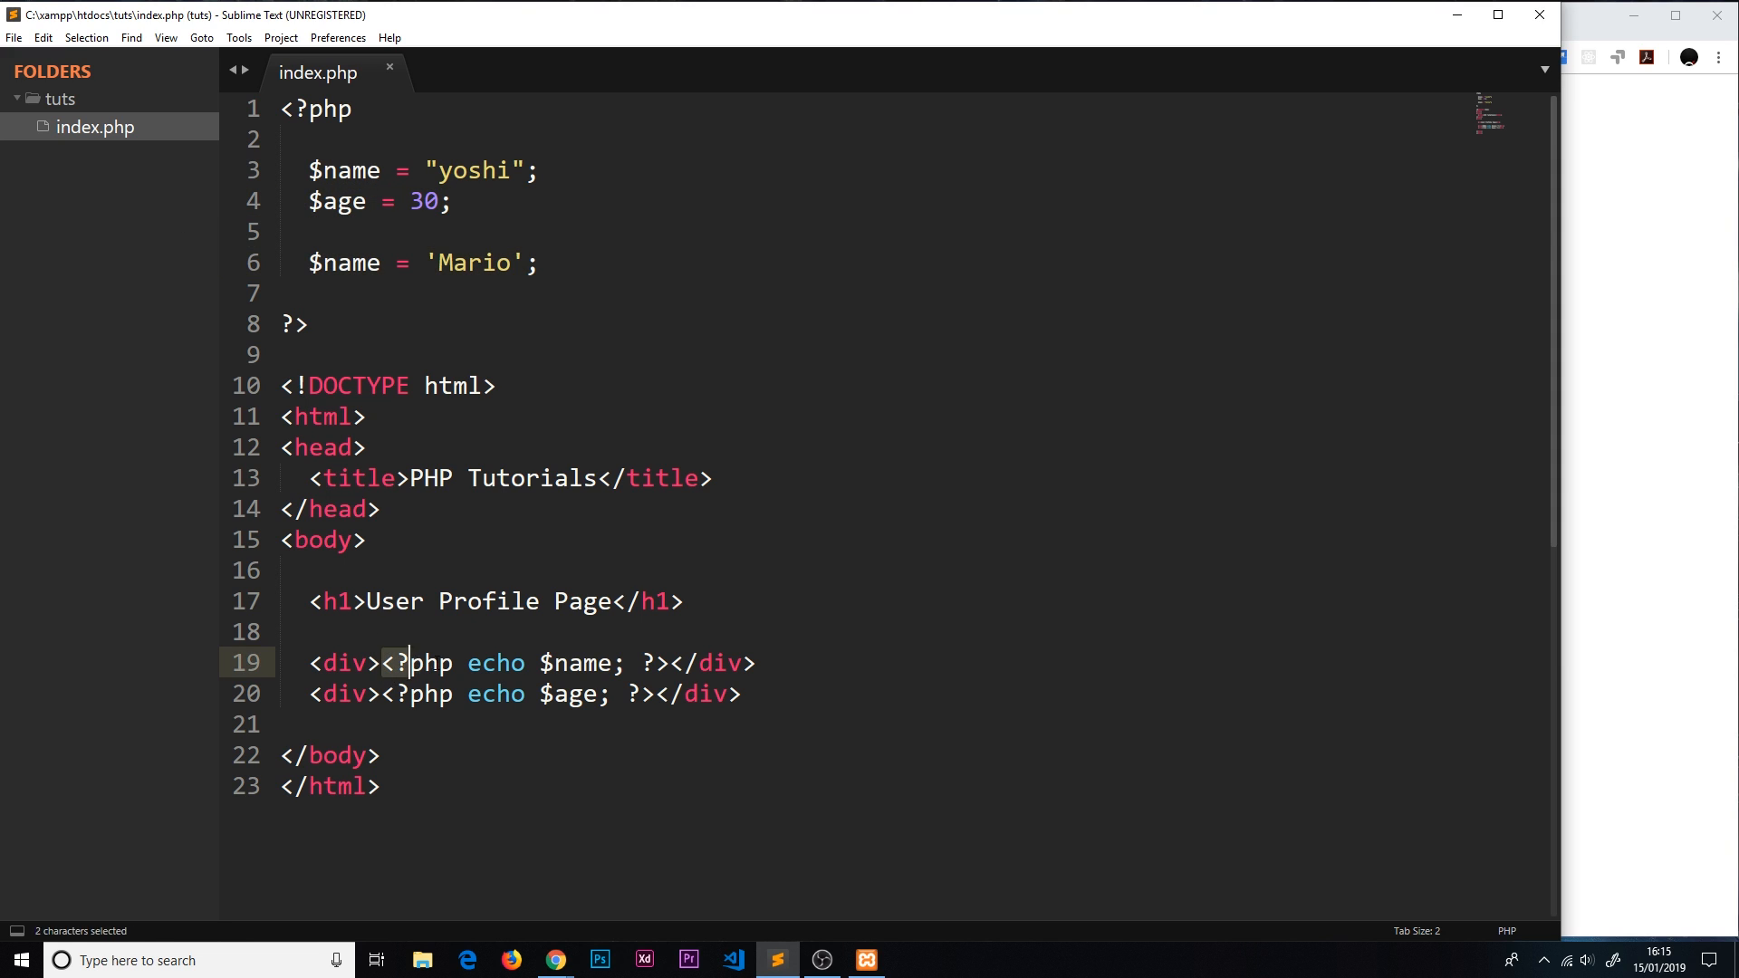
click(625, 663)
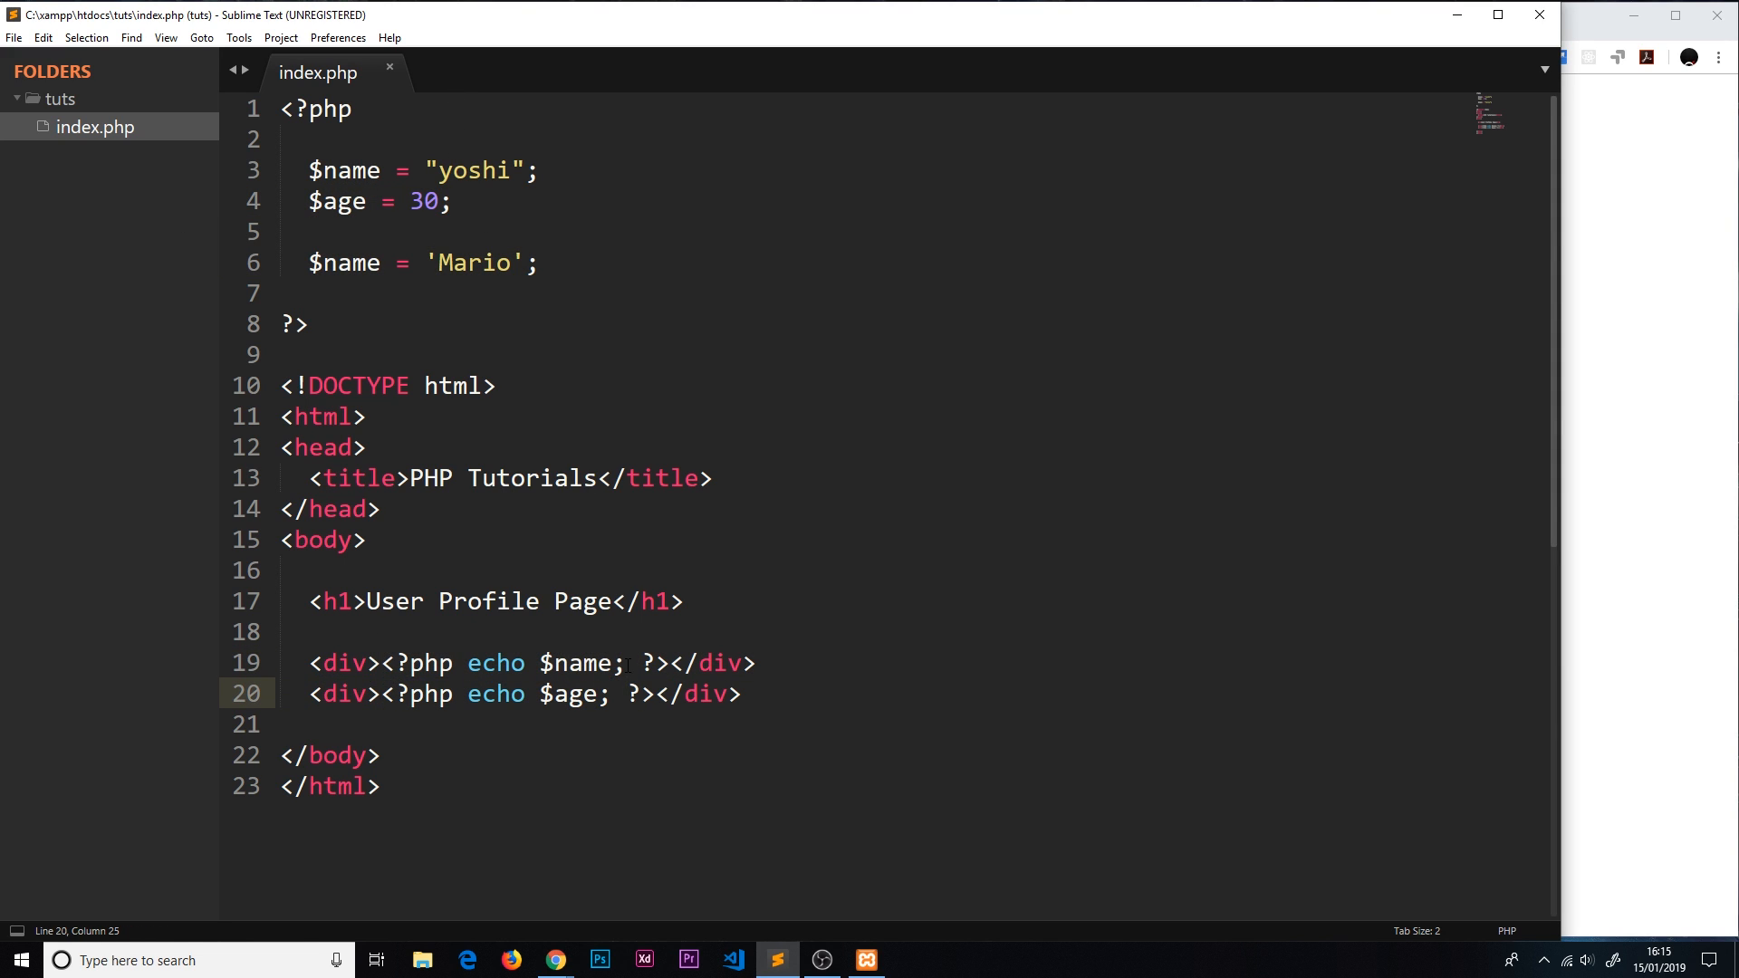
double_click(576, 663)
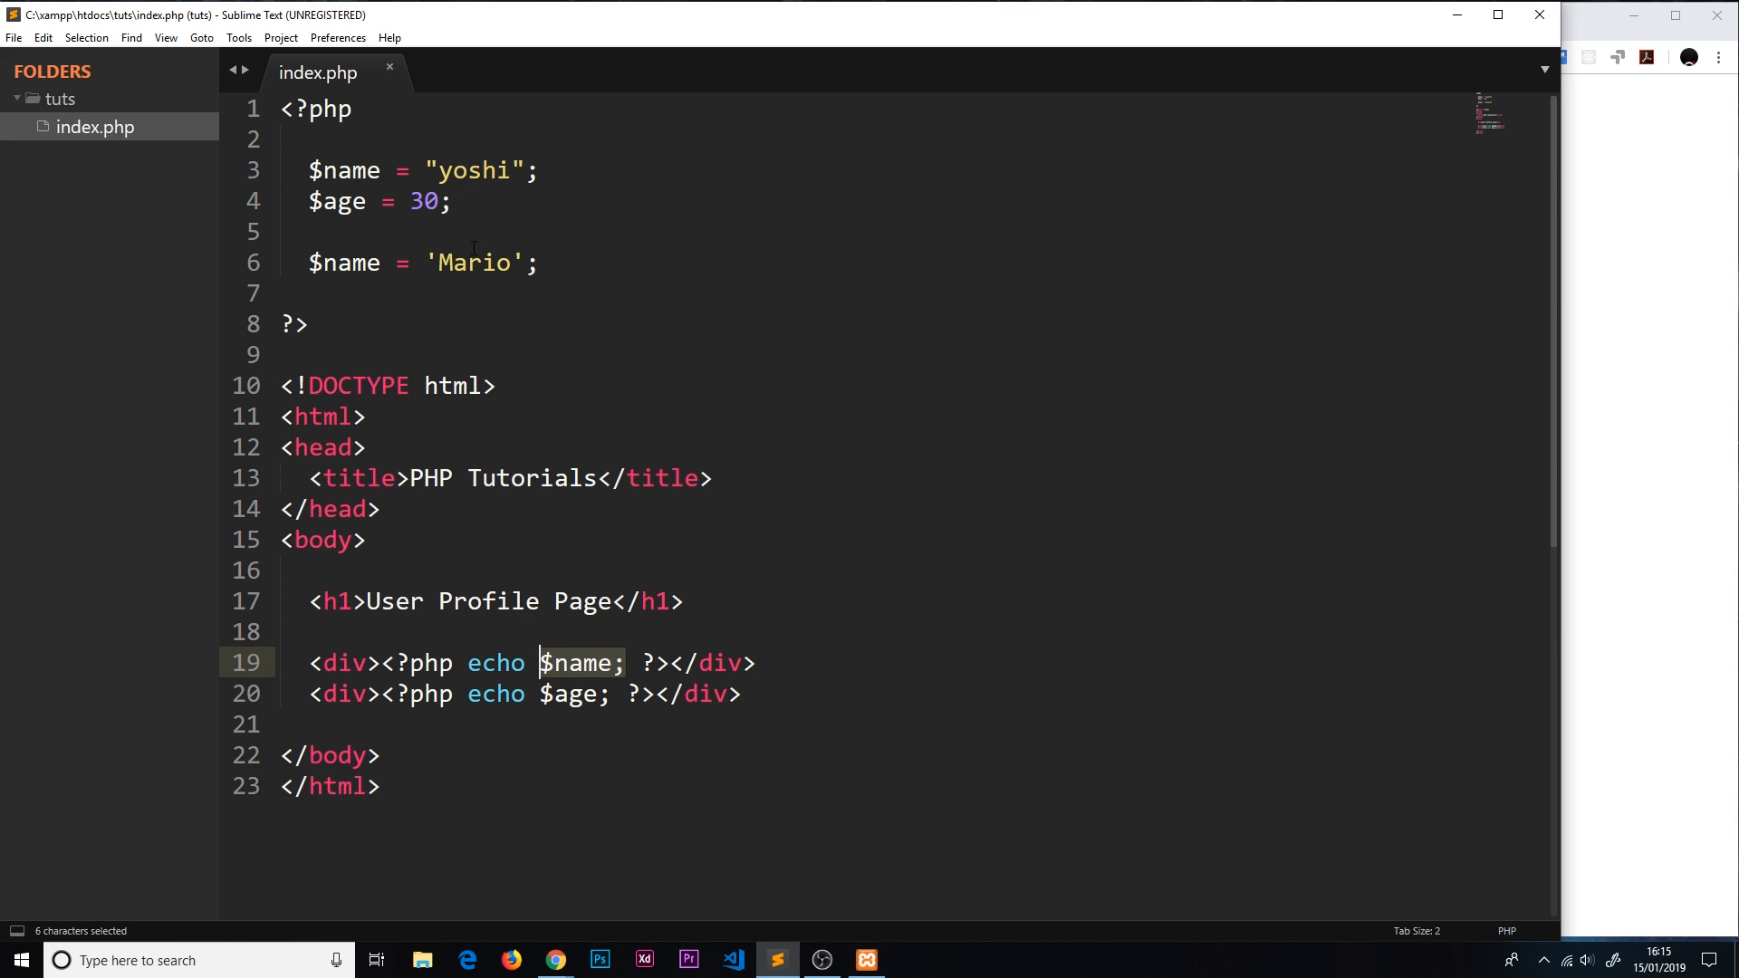
click(309, 262)
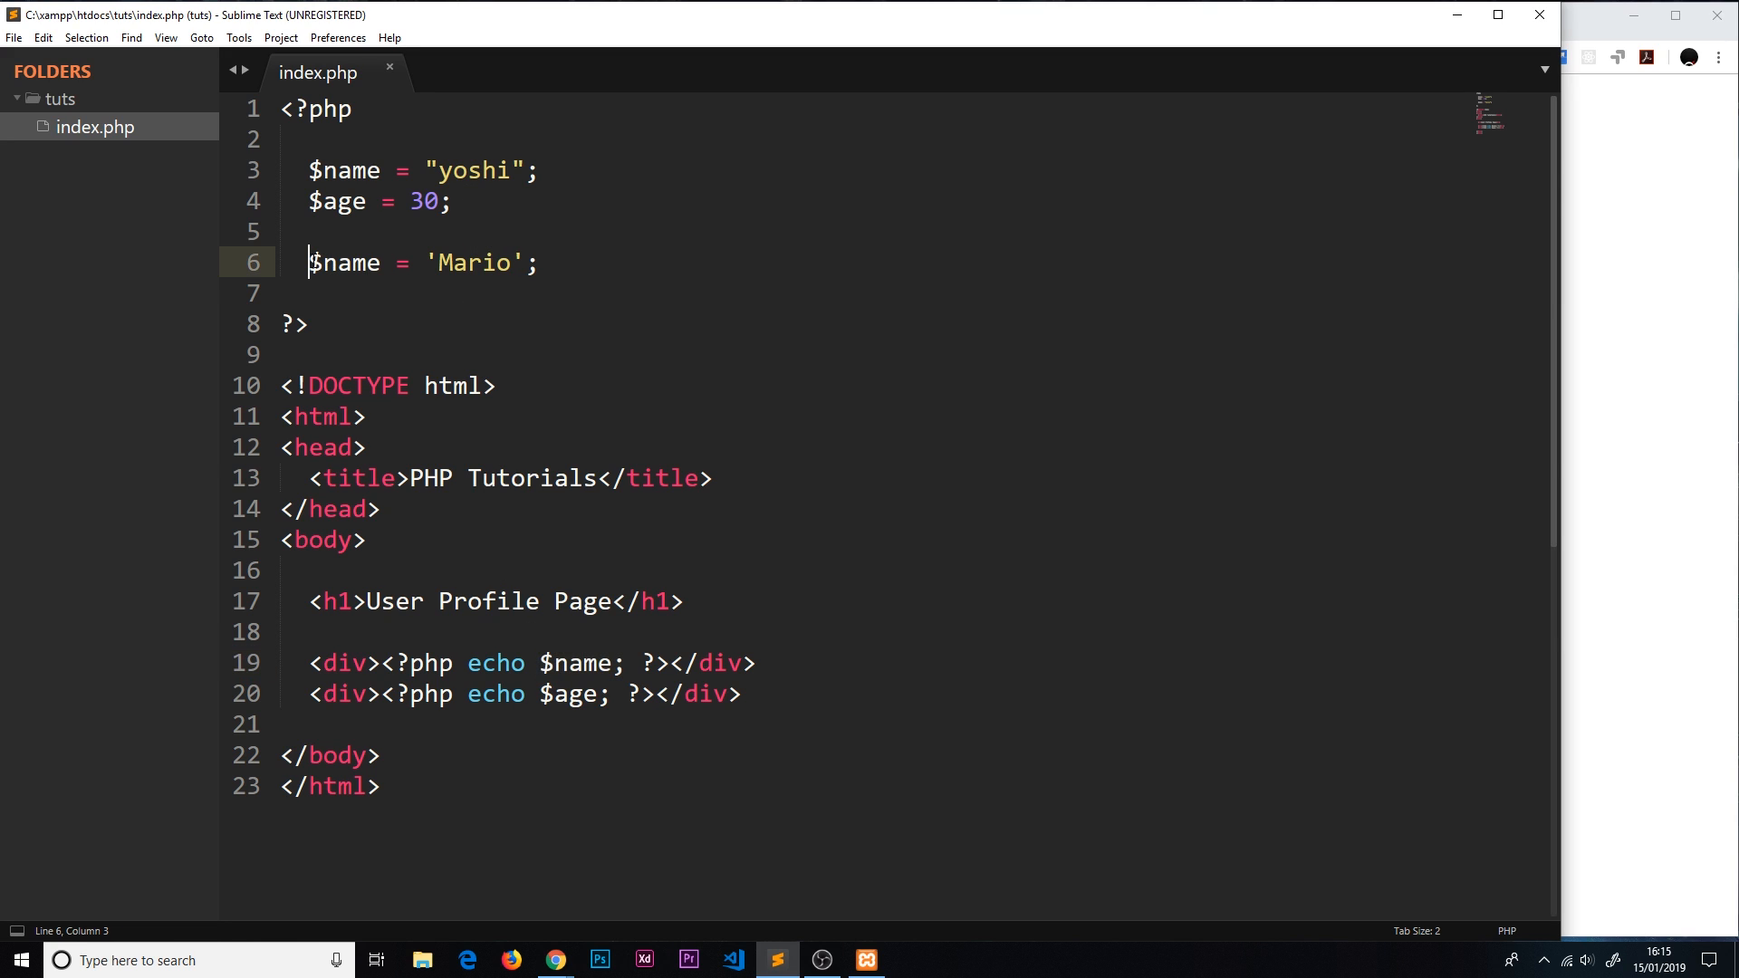
text(//)
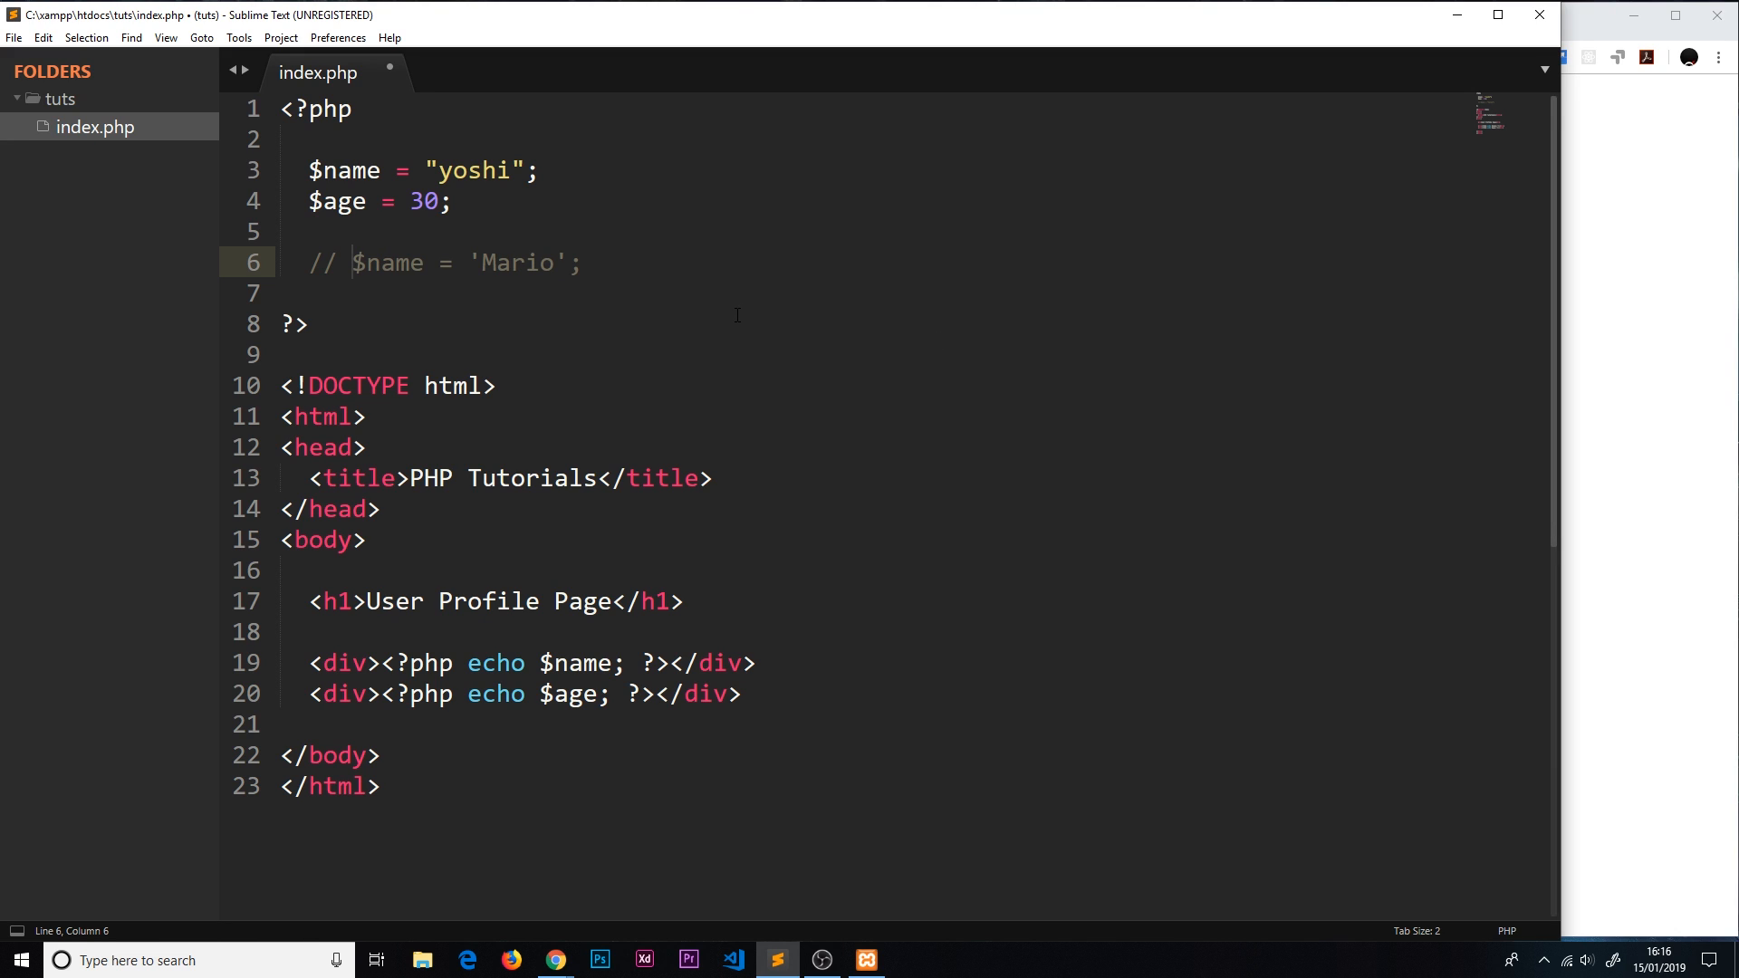
Step: Comment out line 6 with //, try the # style, and also prefix the yoshi line with //
double_click(319, 262)
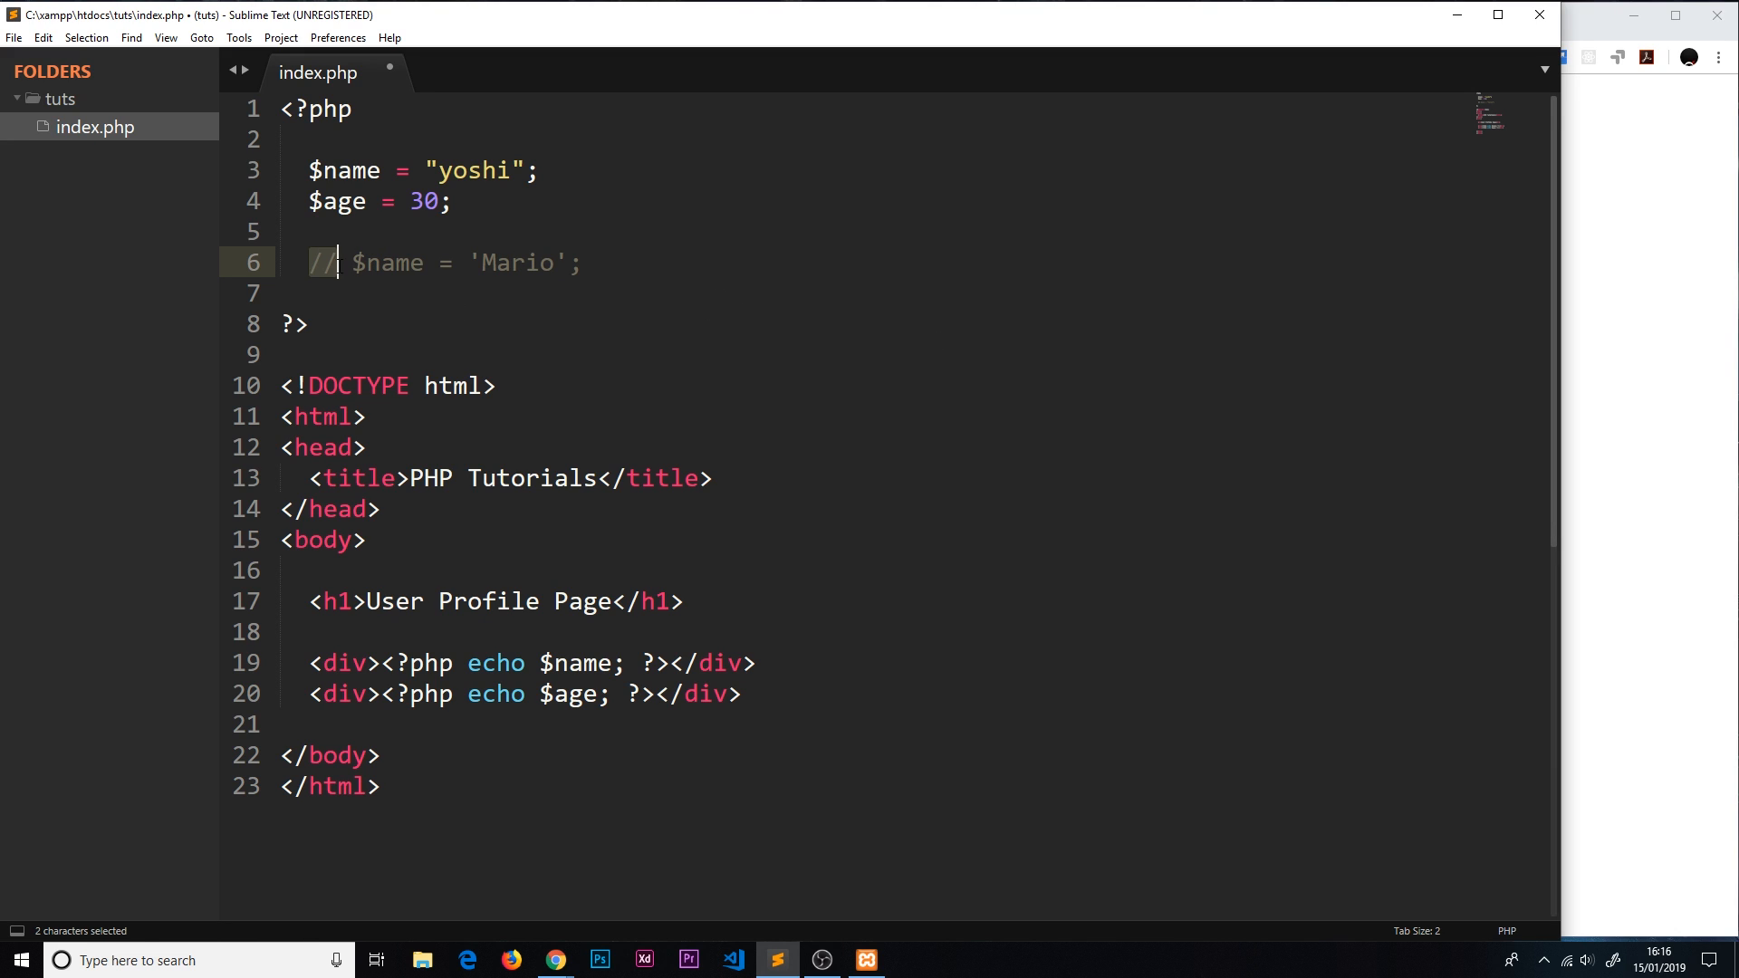
key(ctrl+/)
text(#)
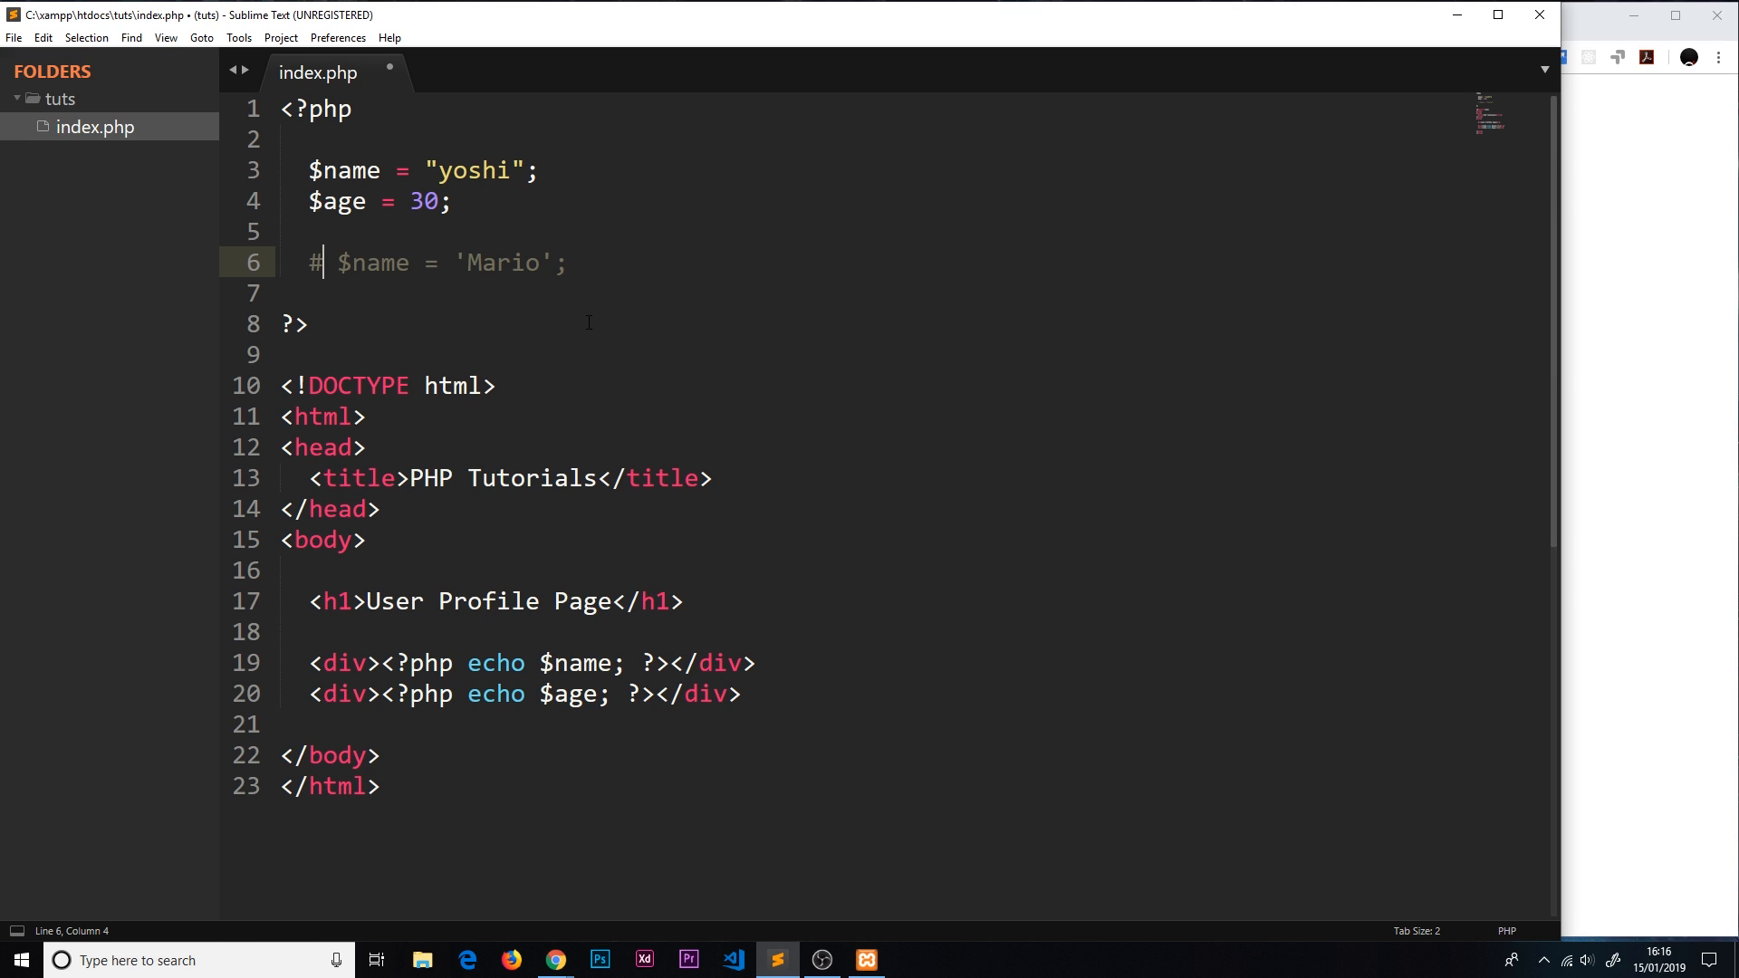
text(//)
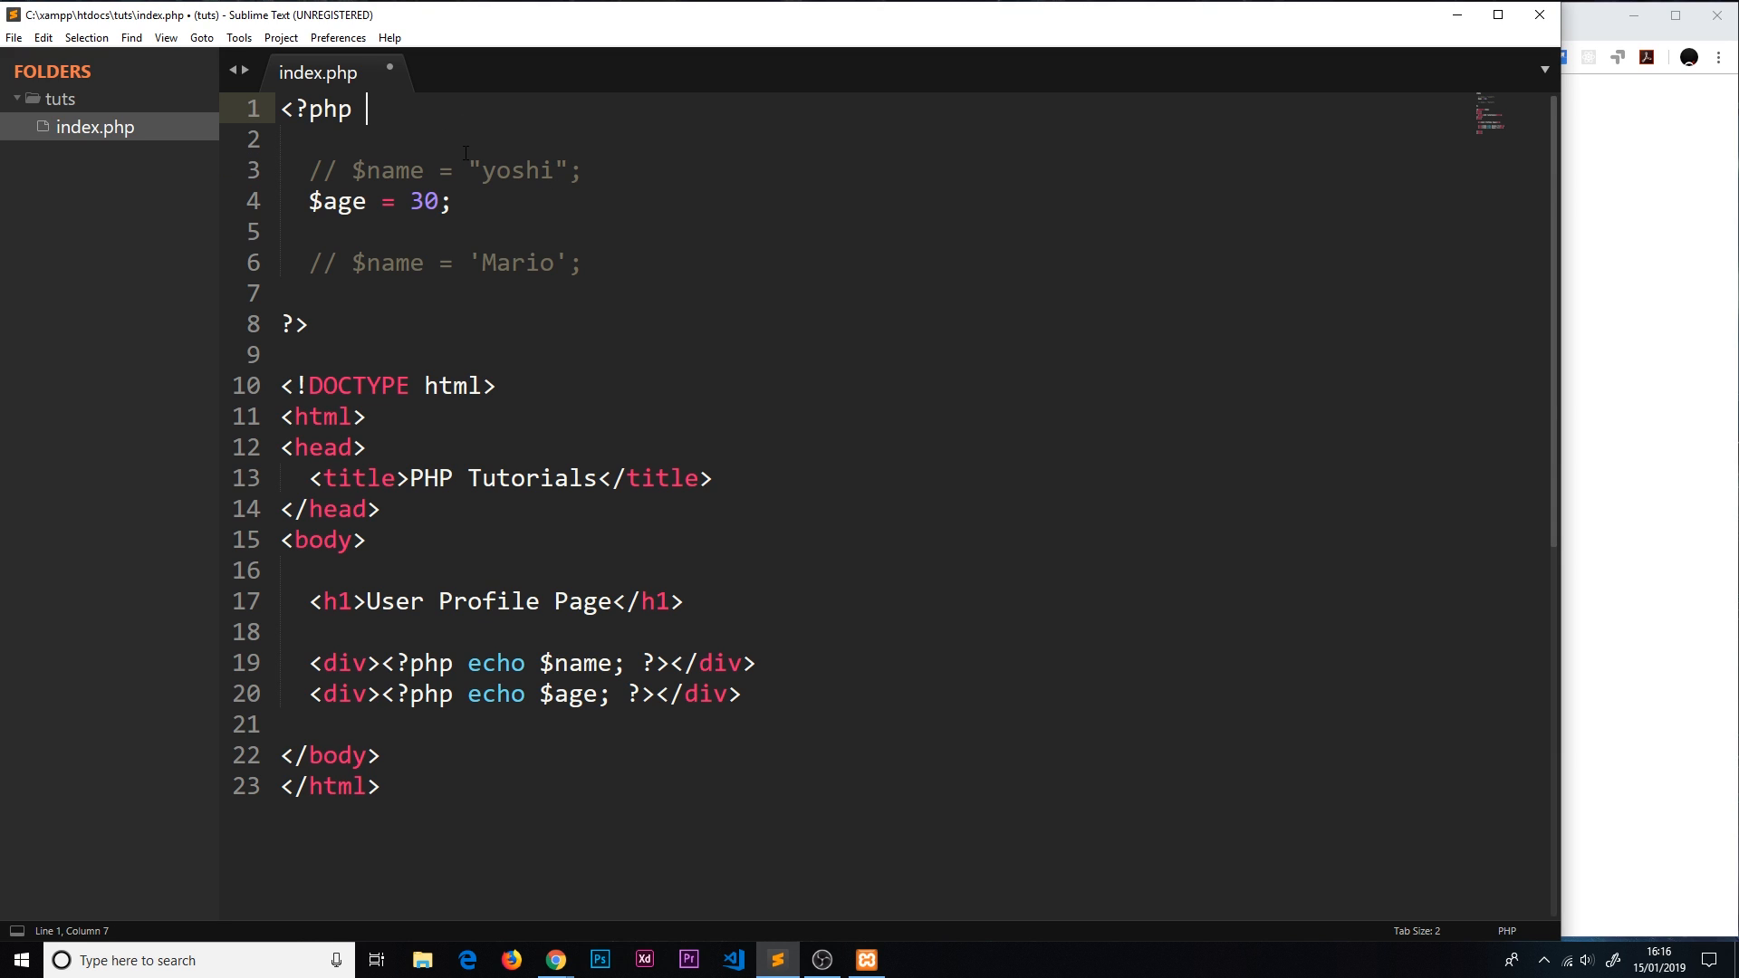
Step: Insert define('NAME', 'Yoshi'); on line 3 below the php opening tag
key(enter)
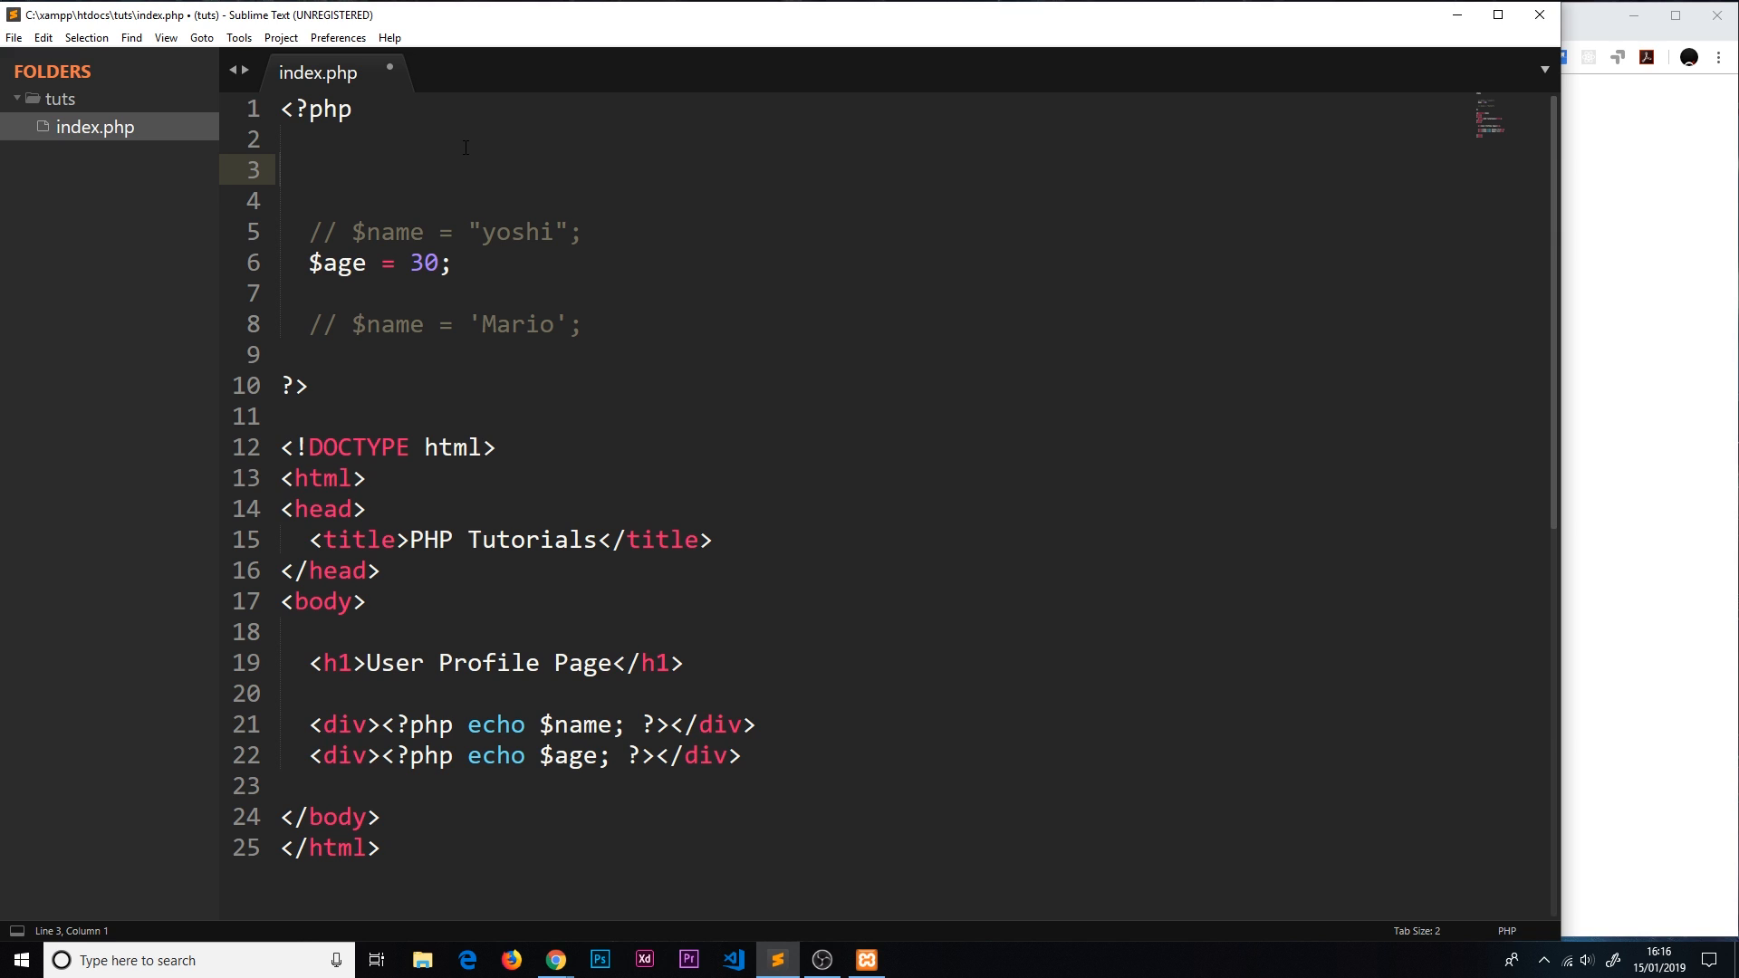
text(define()
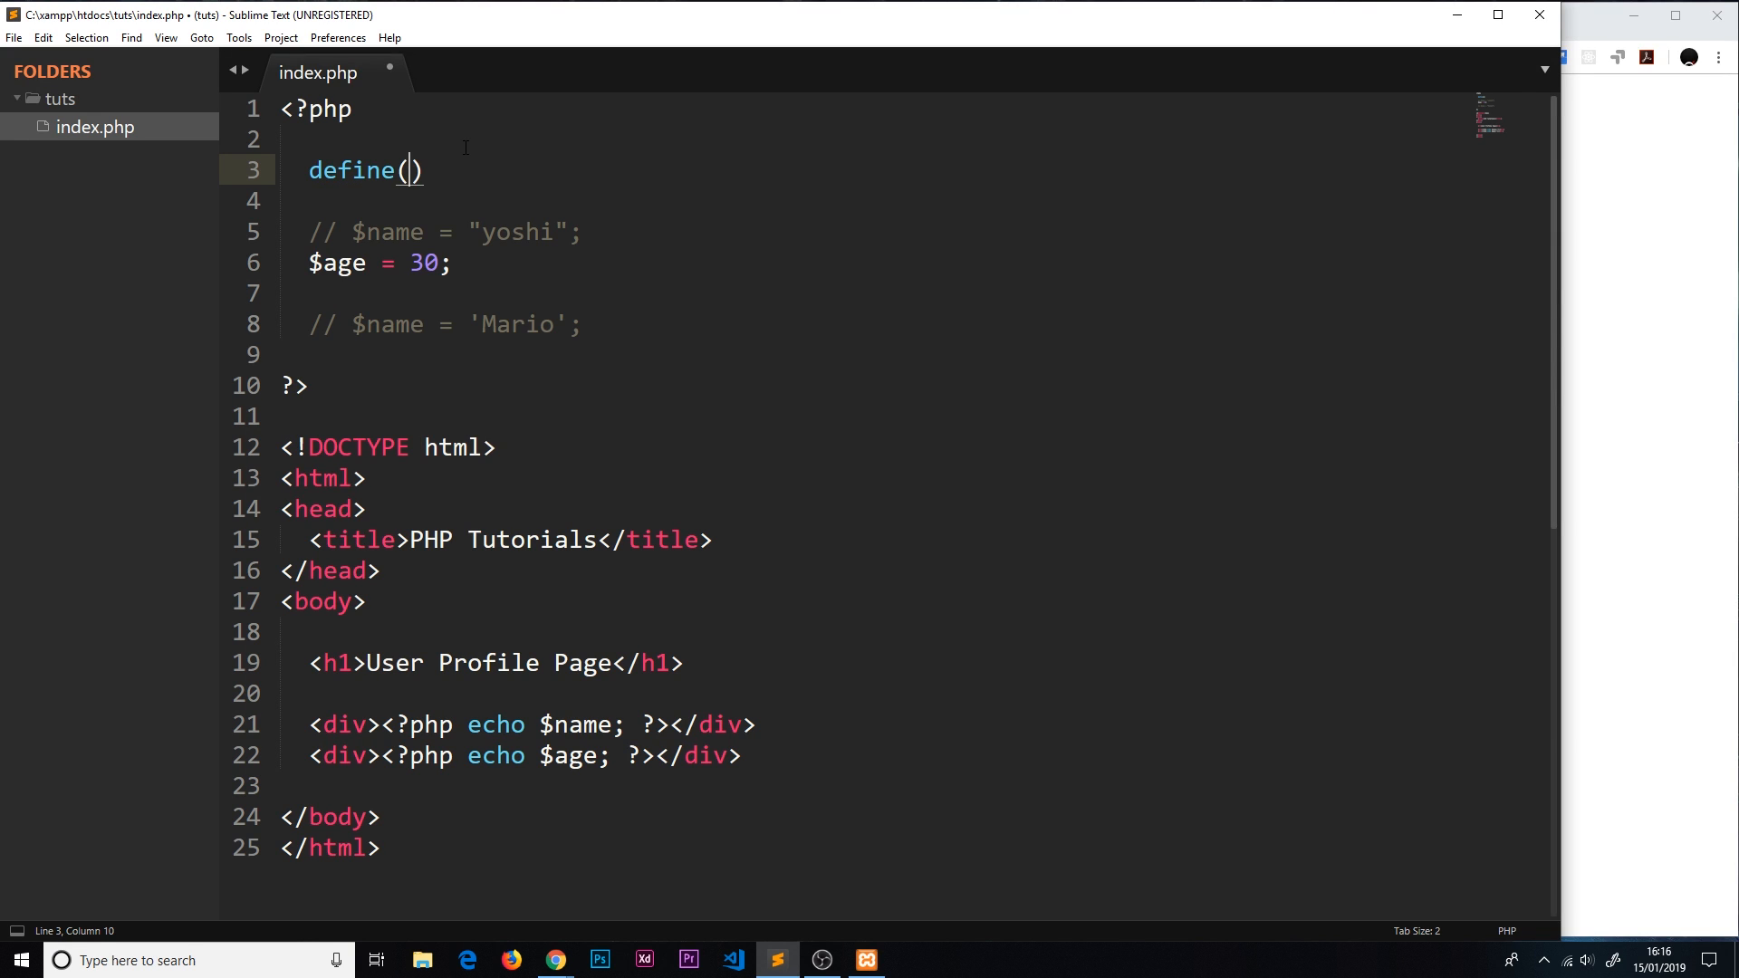
double_click(351, 171)
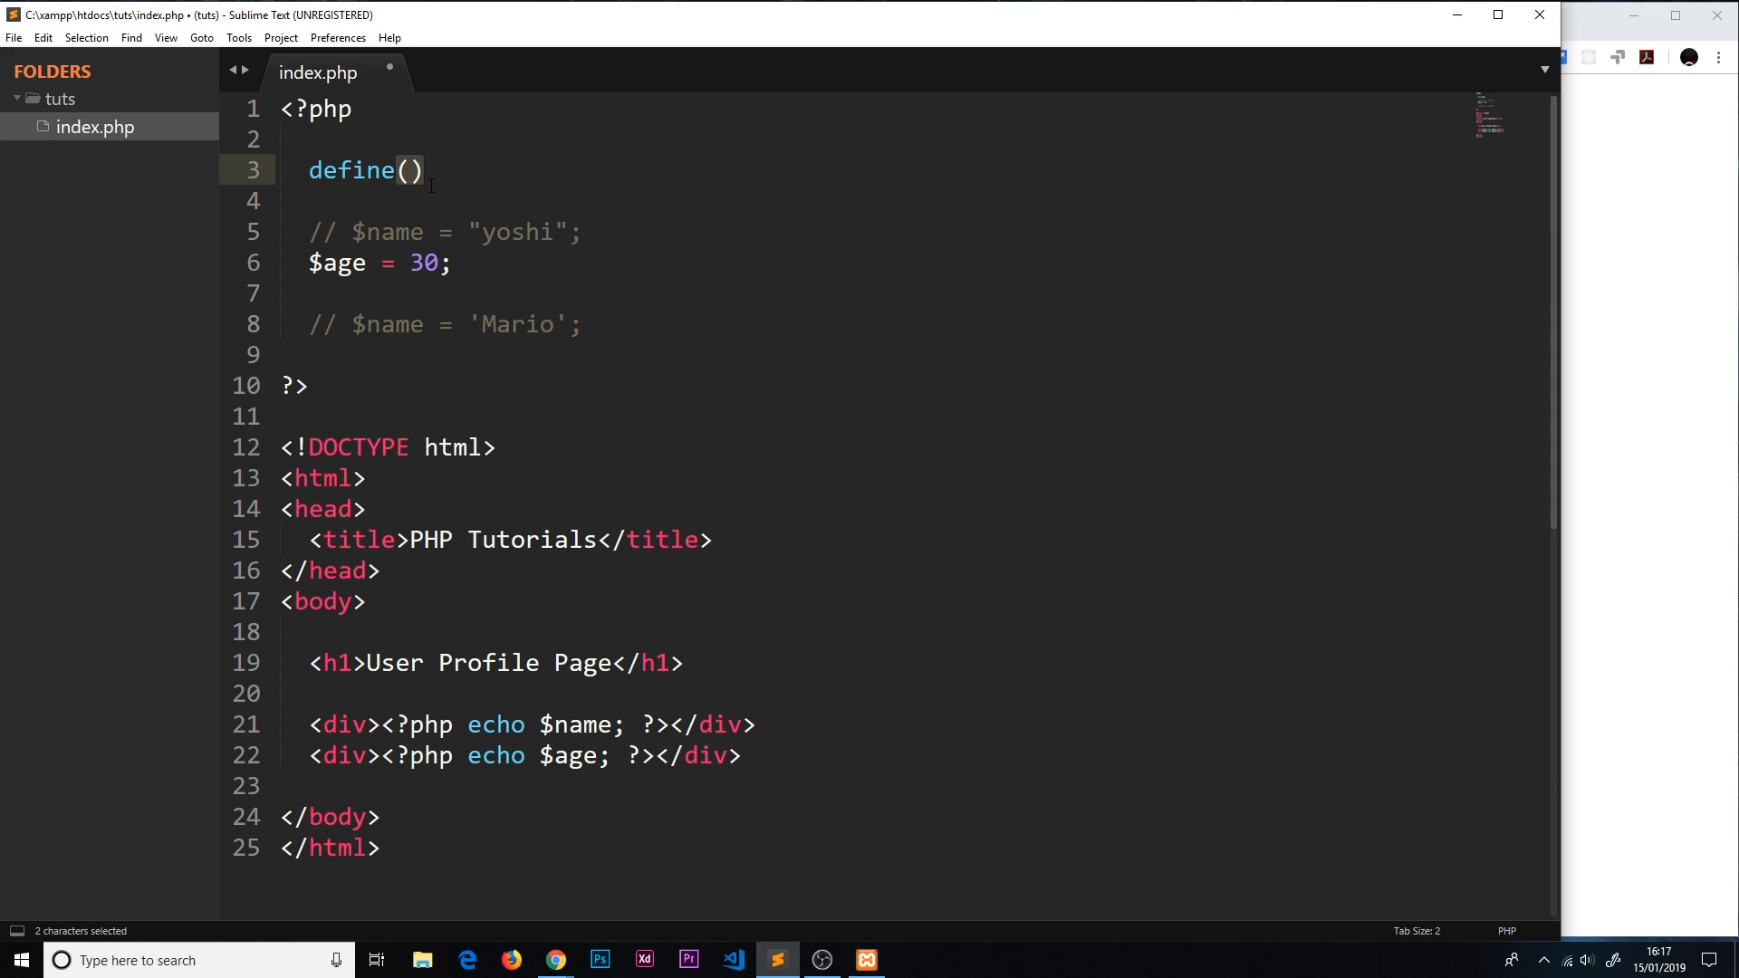
text('')
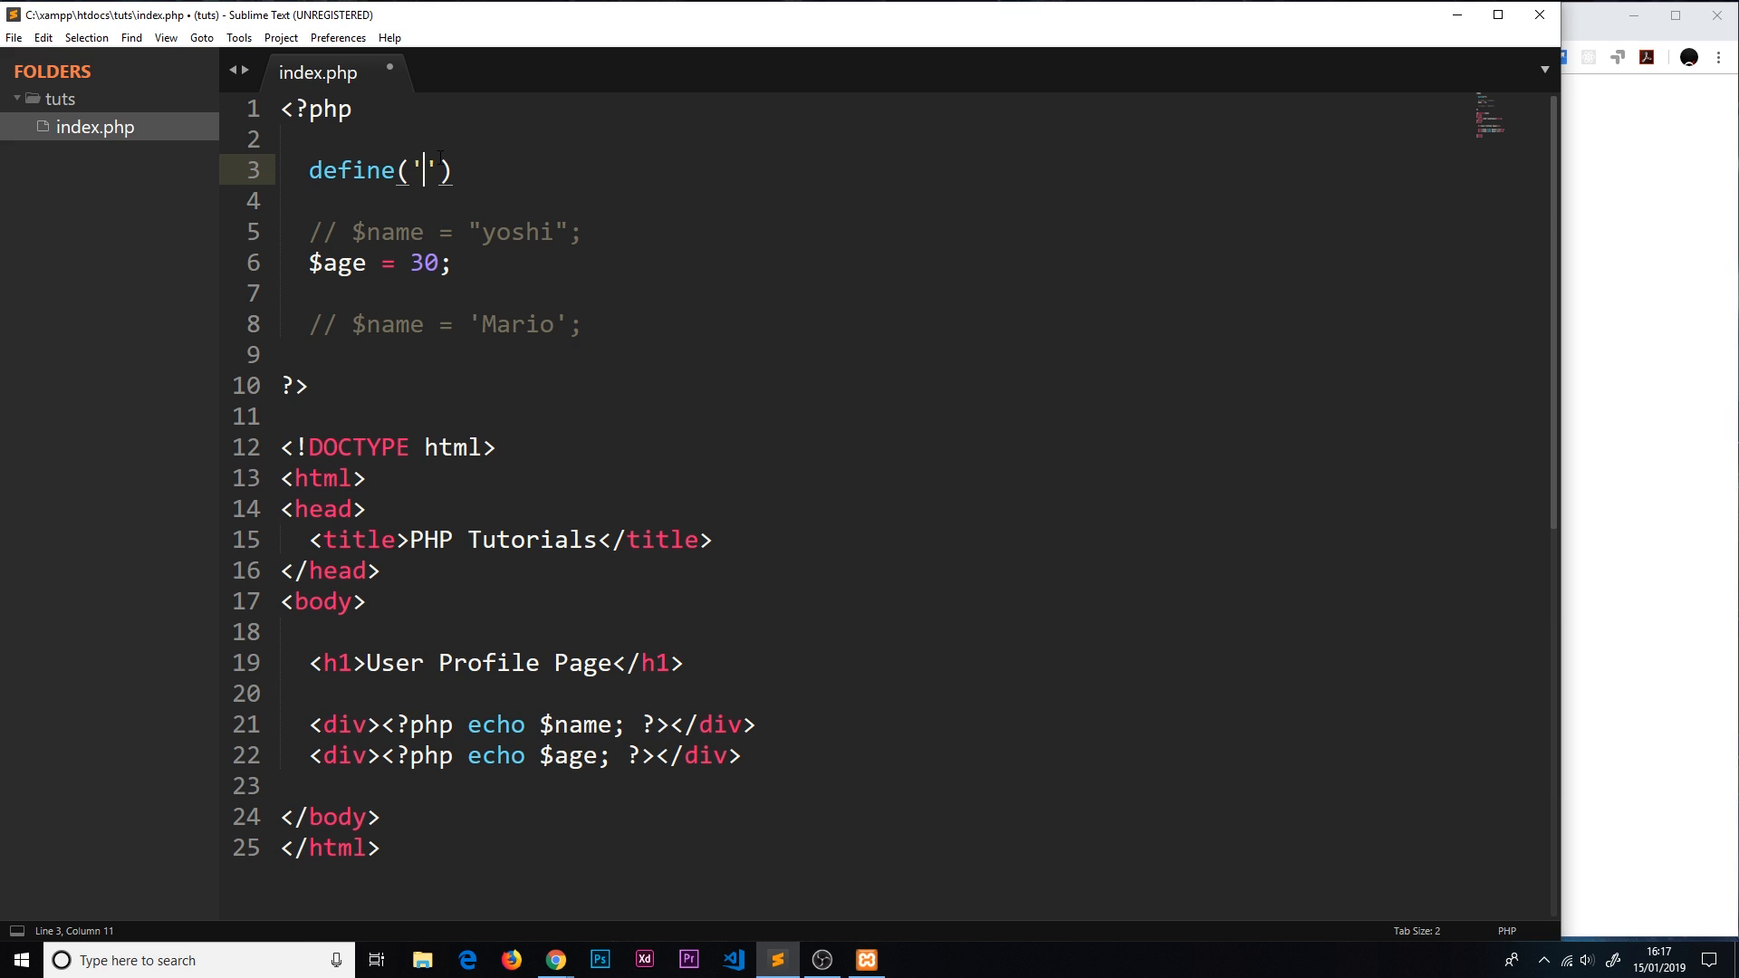
text(NA)
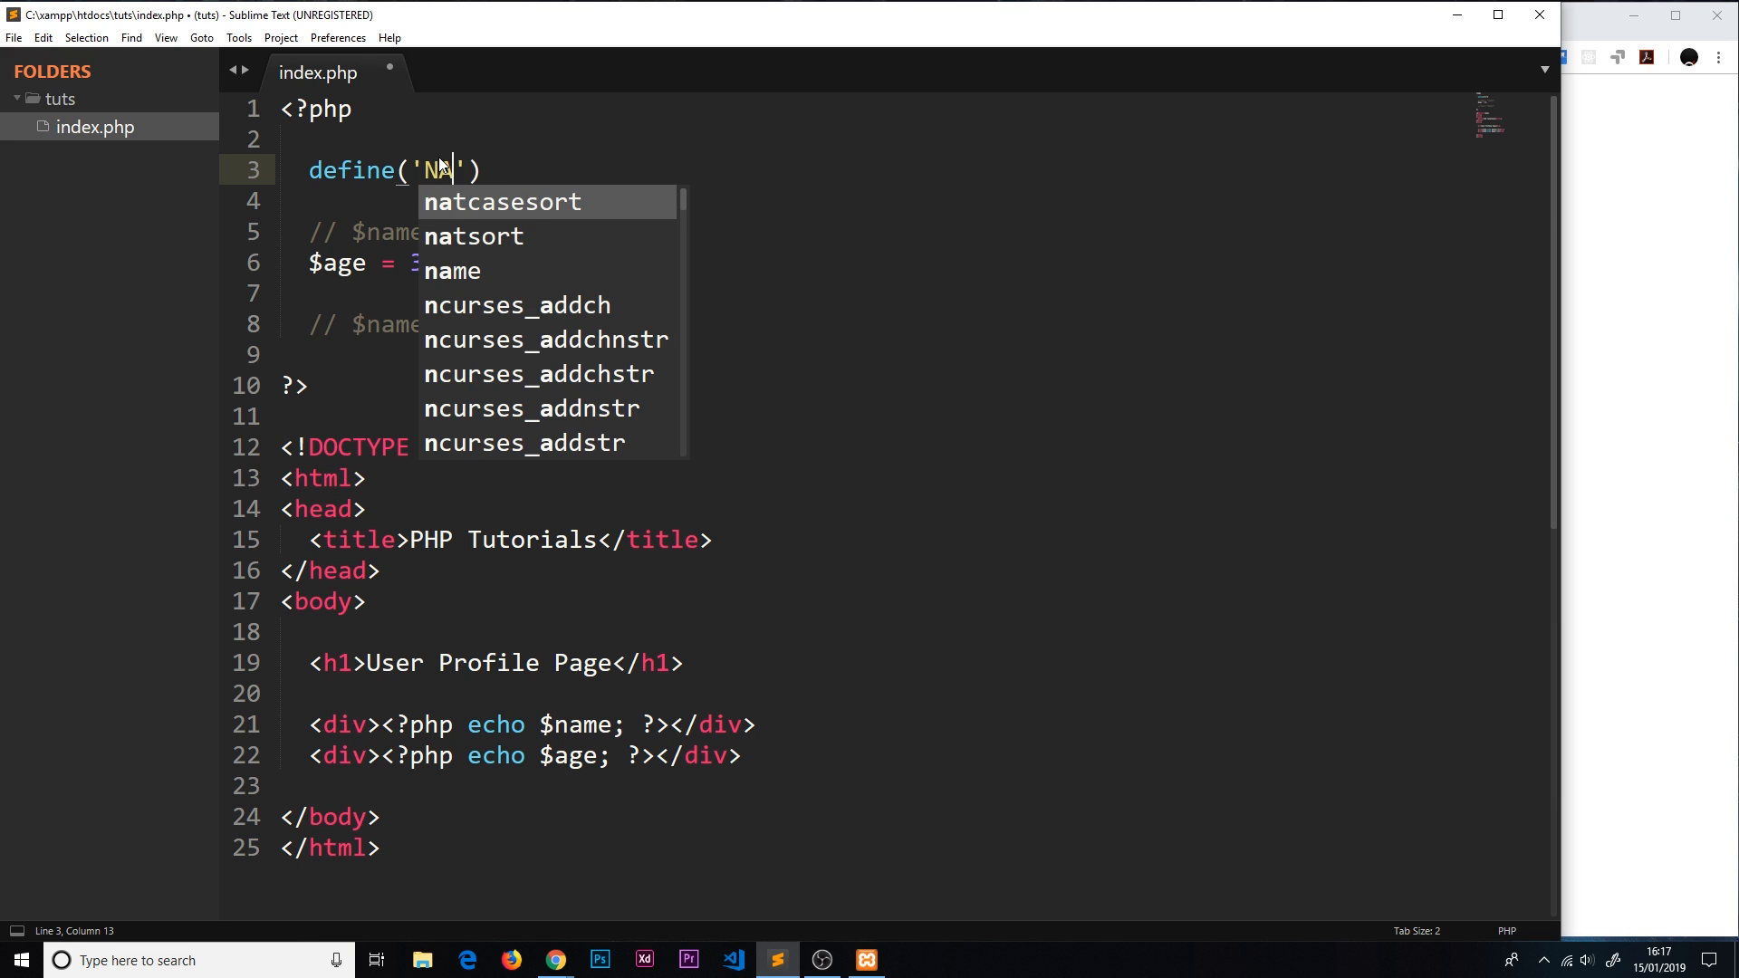
text(ME)
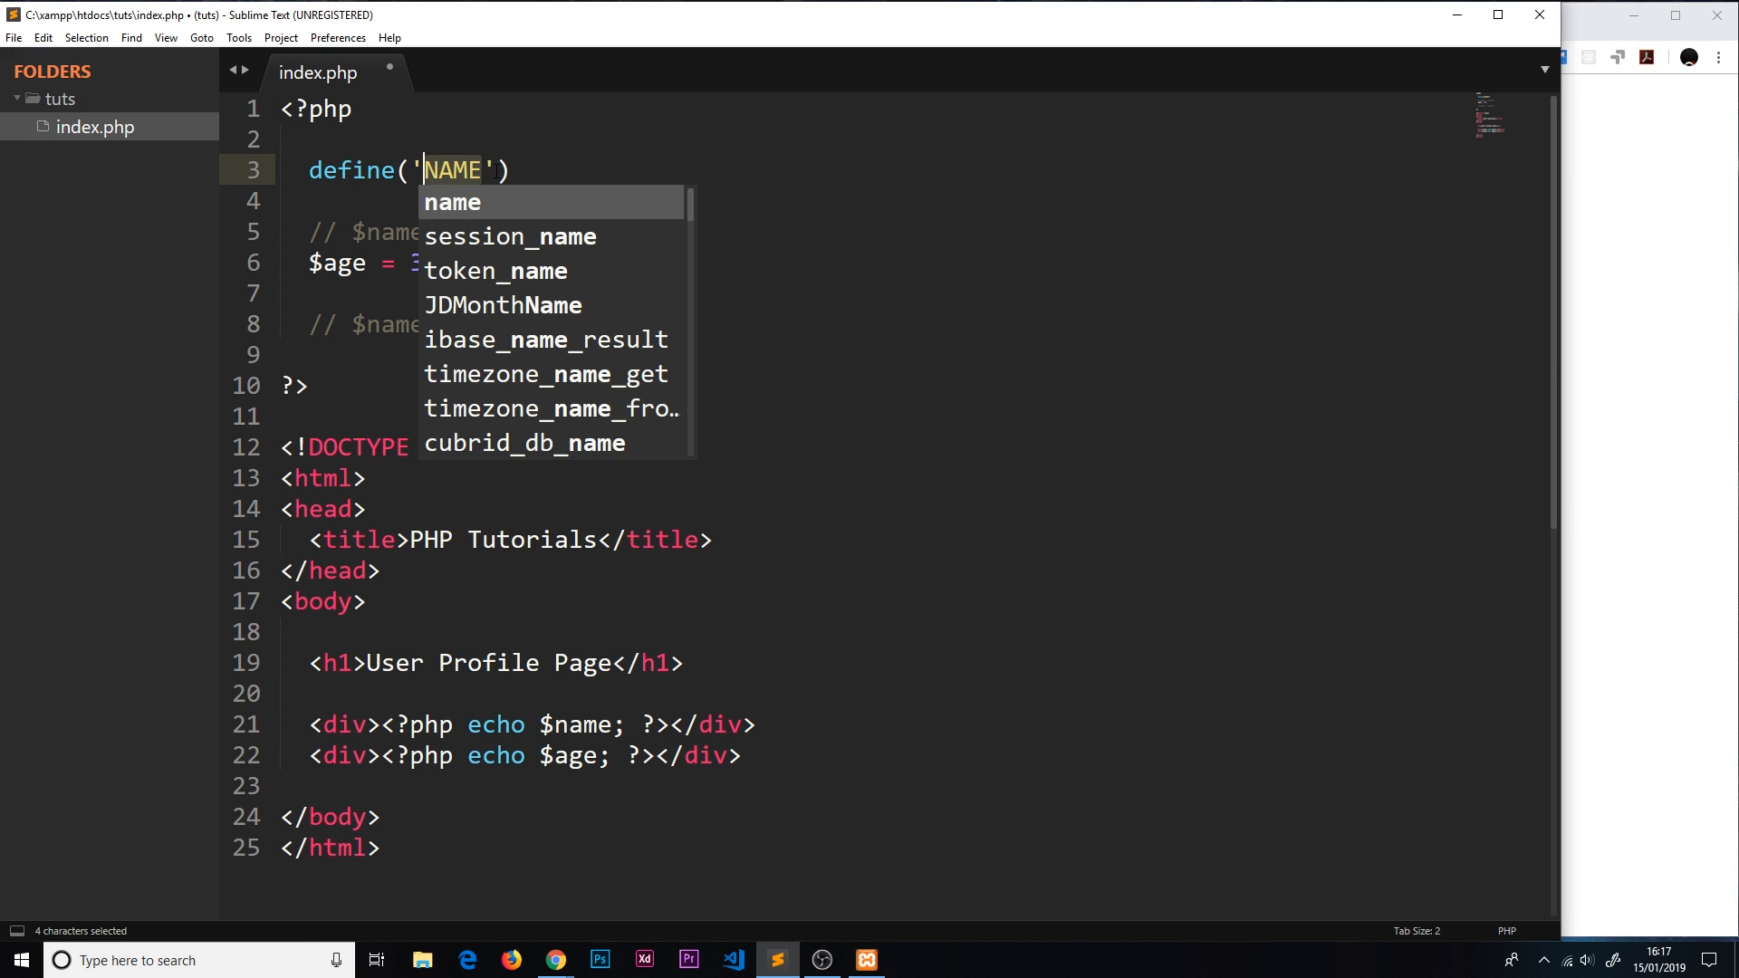
text(,)
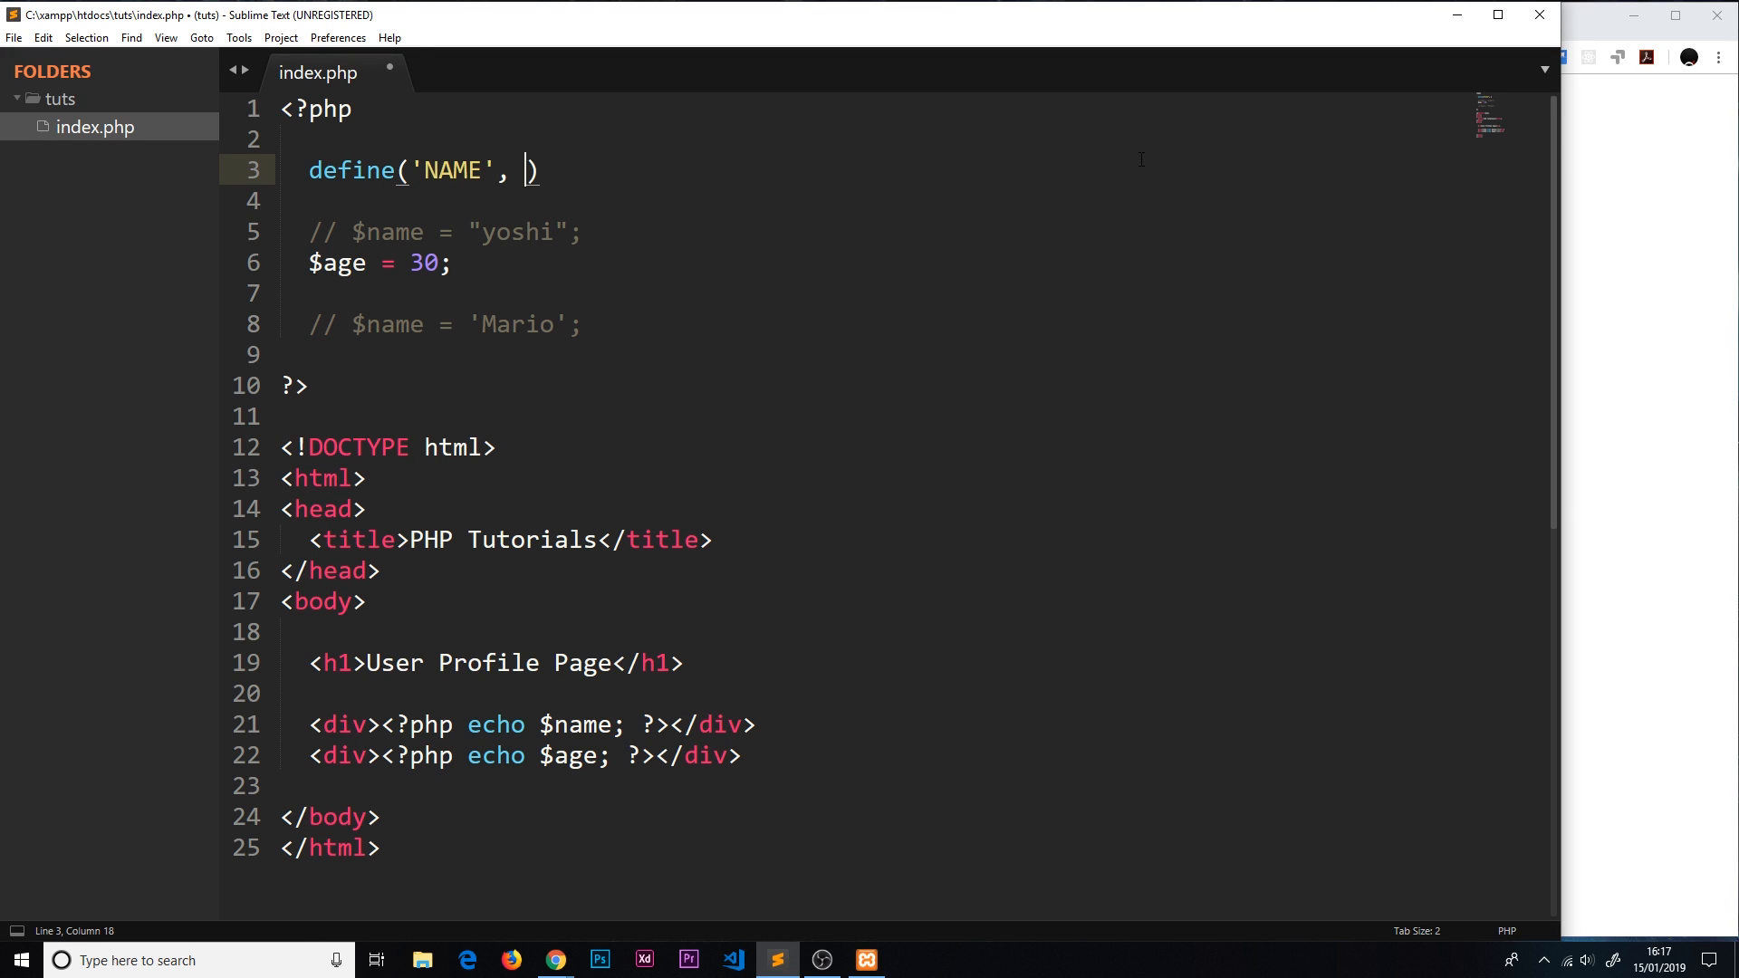
text('')
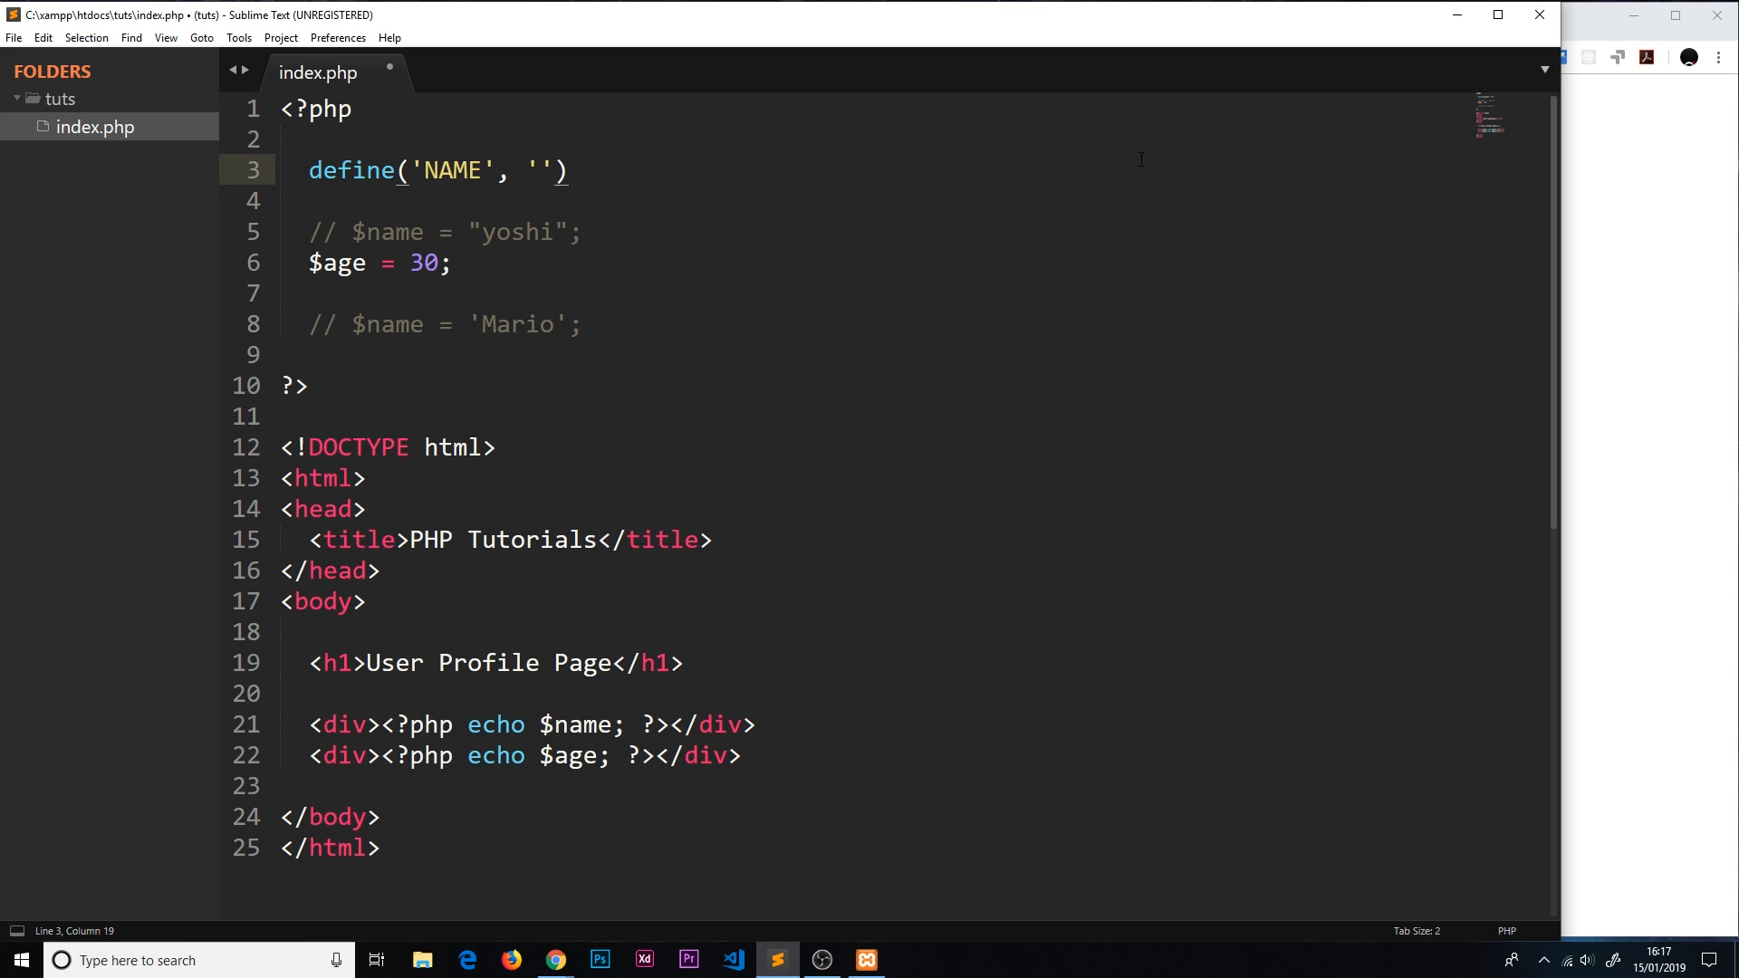
text(Yoshi)
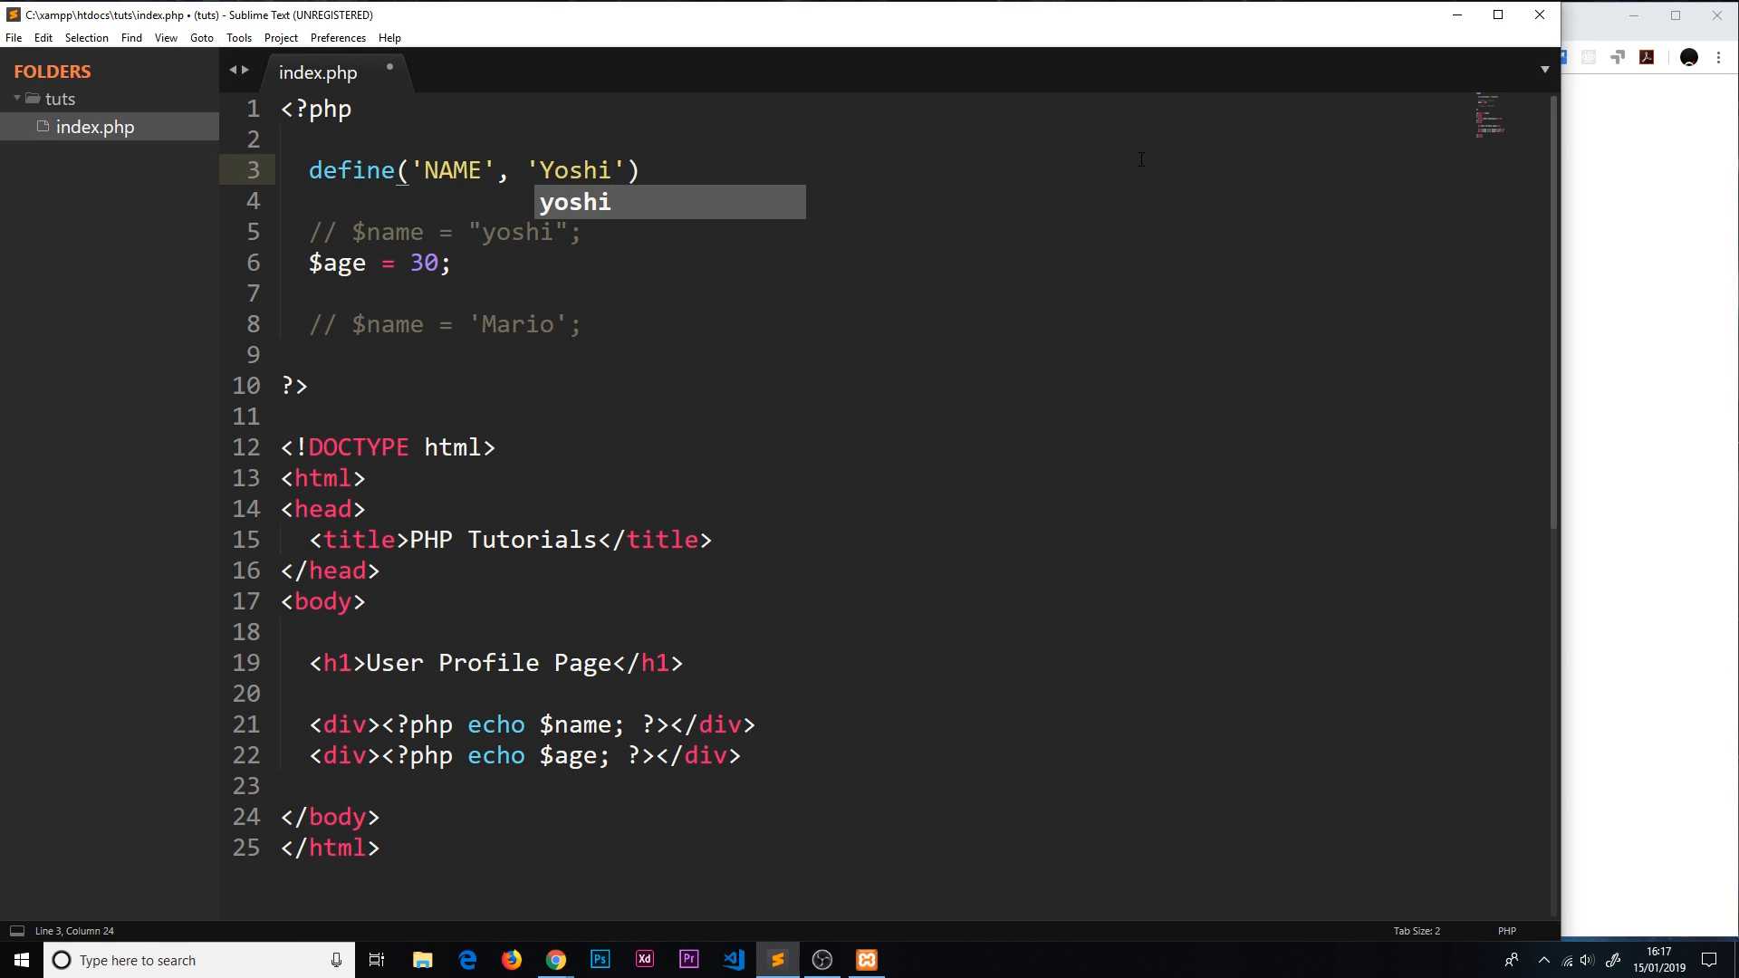
text(;)
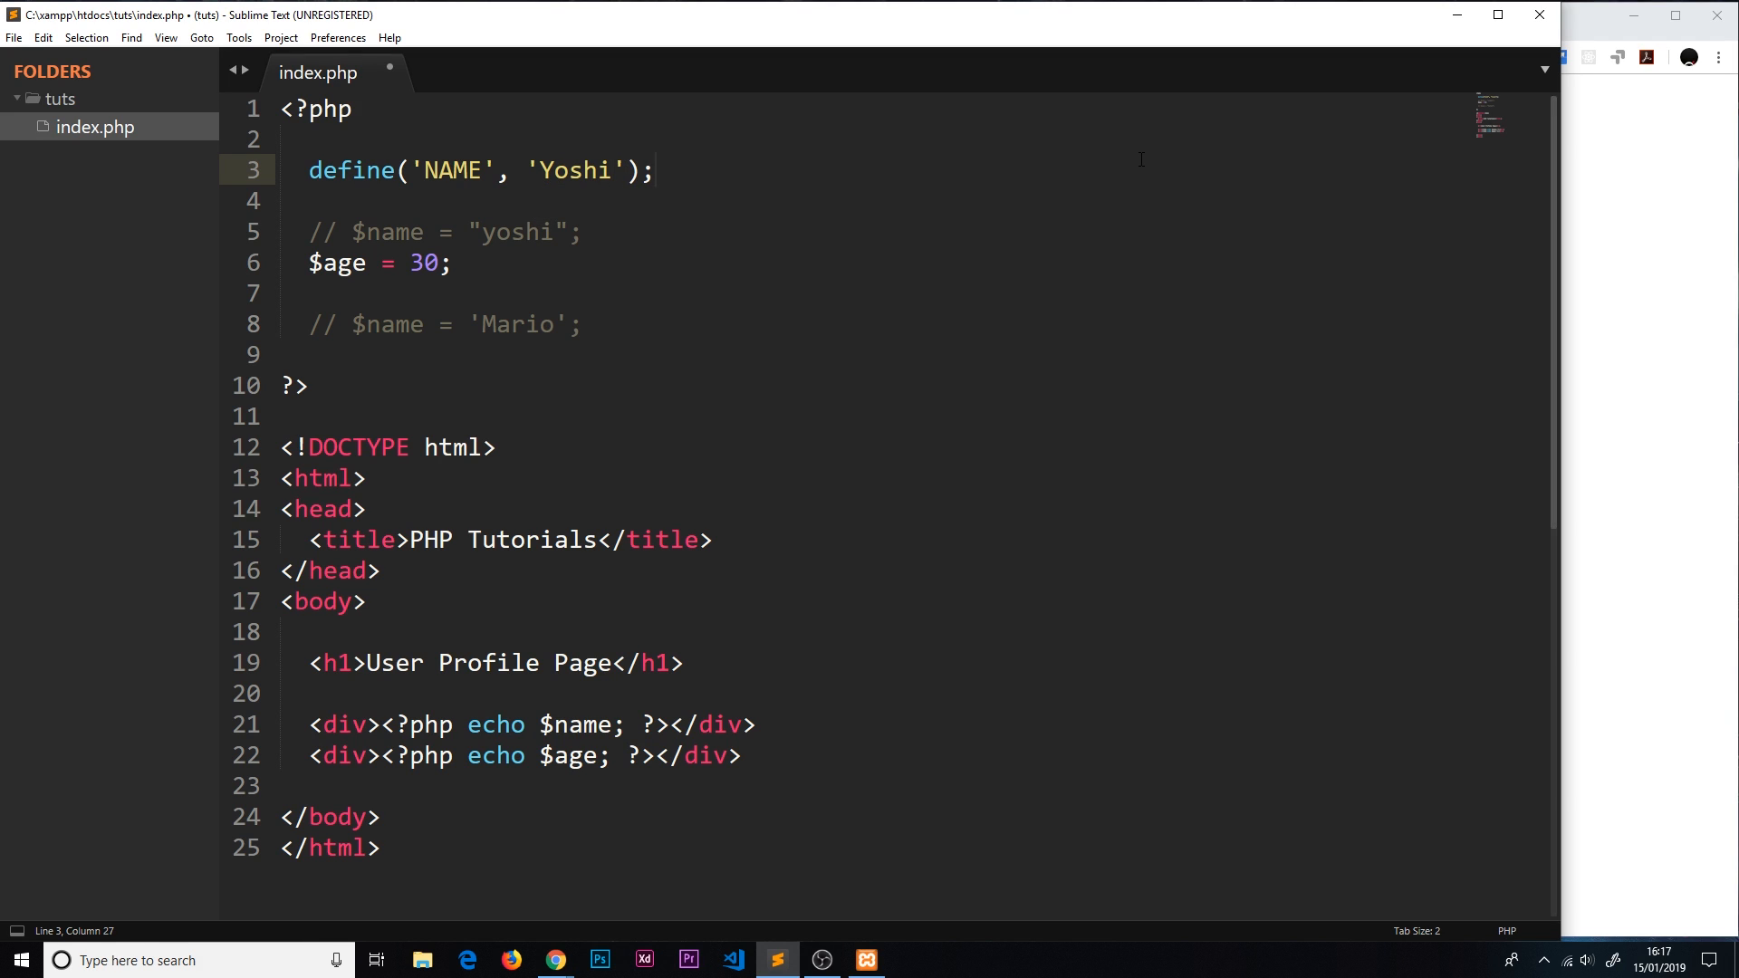
Step: Replace $name in the first echo with NAME, check the page, and start a line below the Mario comment
double_click(577, 725)
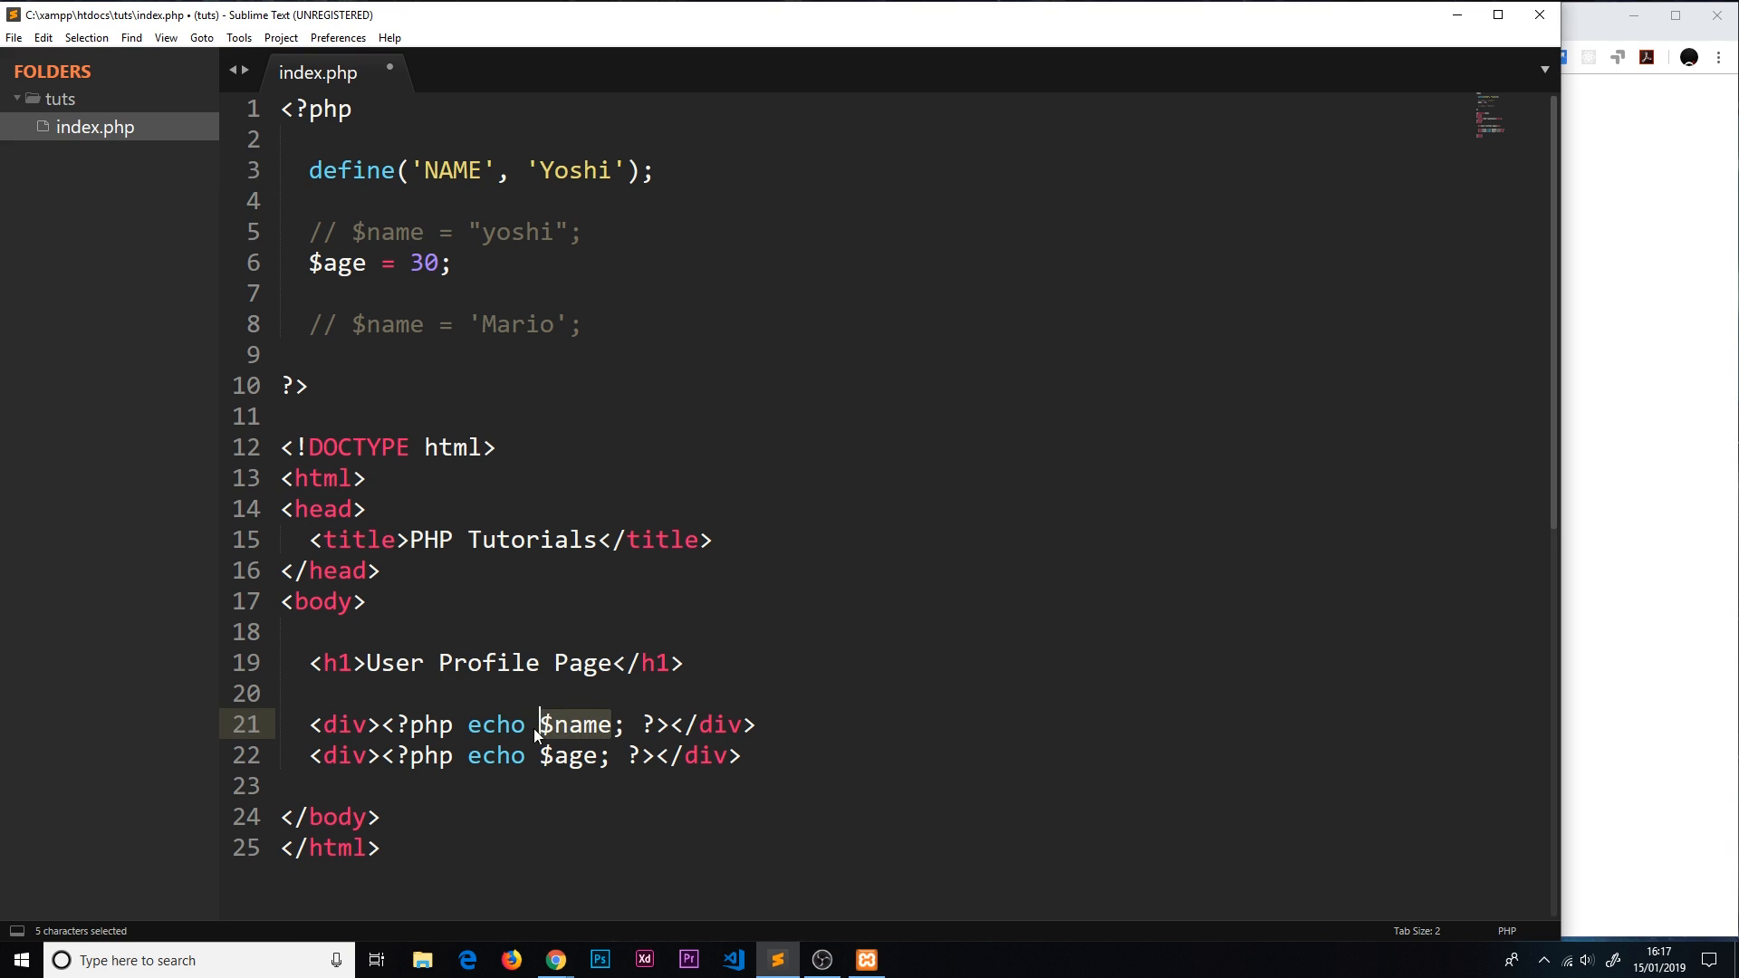
text(NAME)
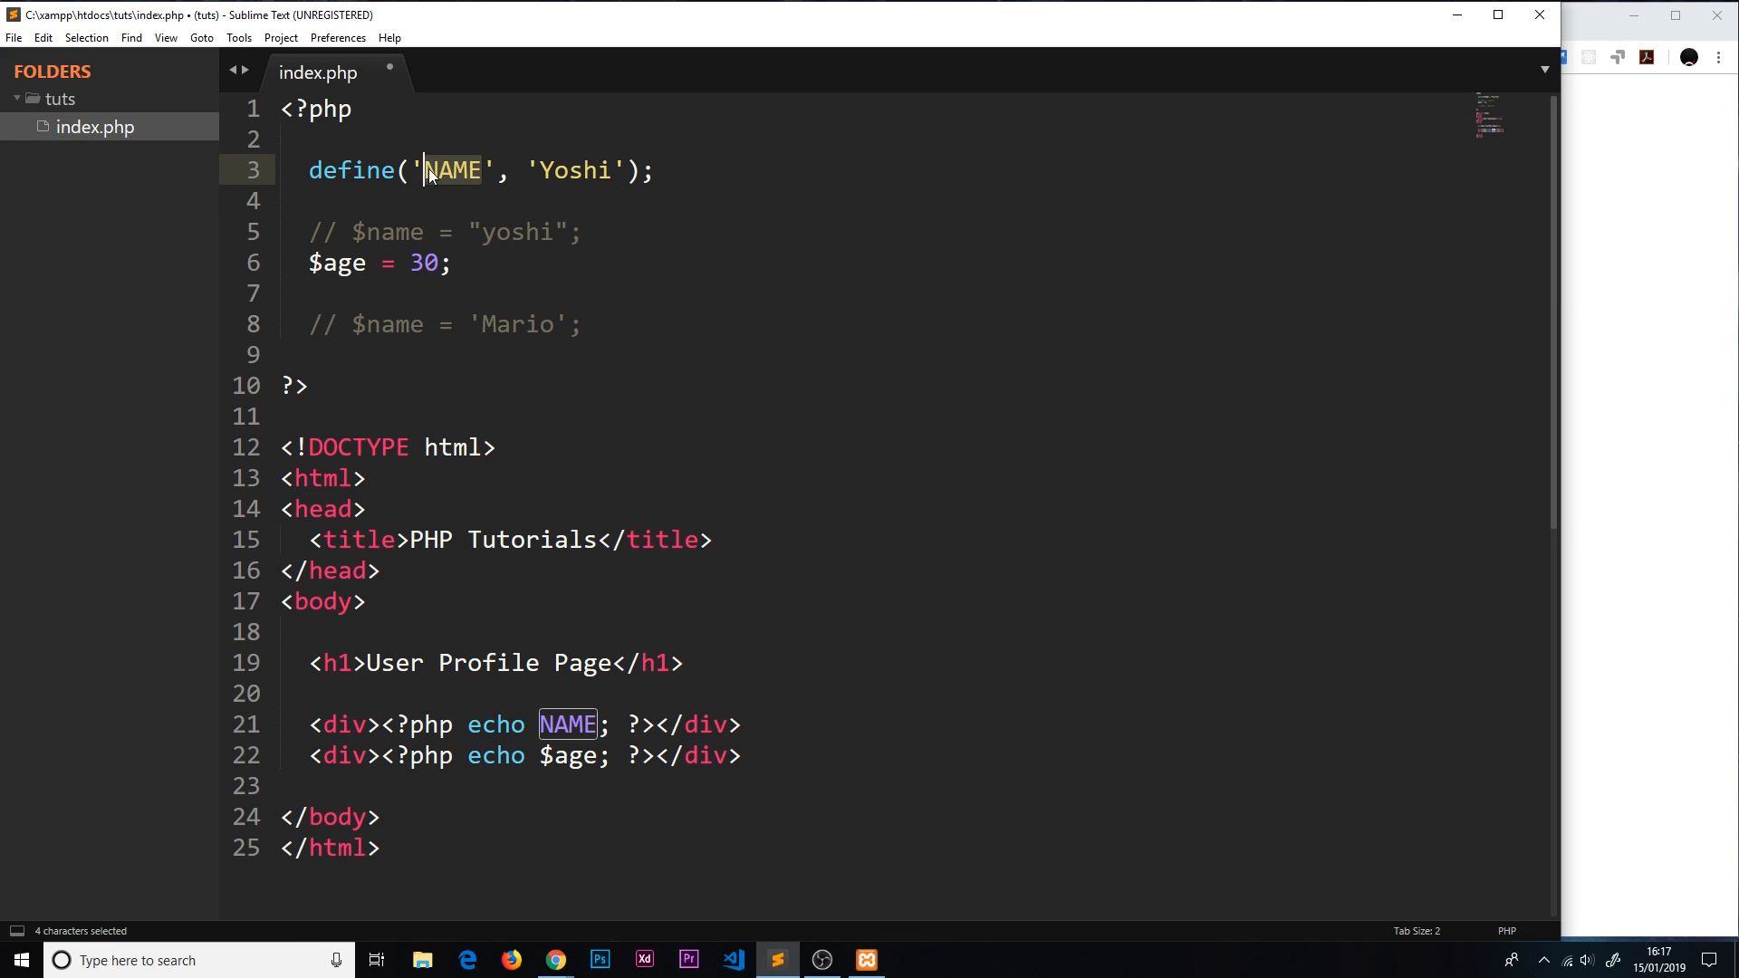
double_click(567, 725)
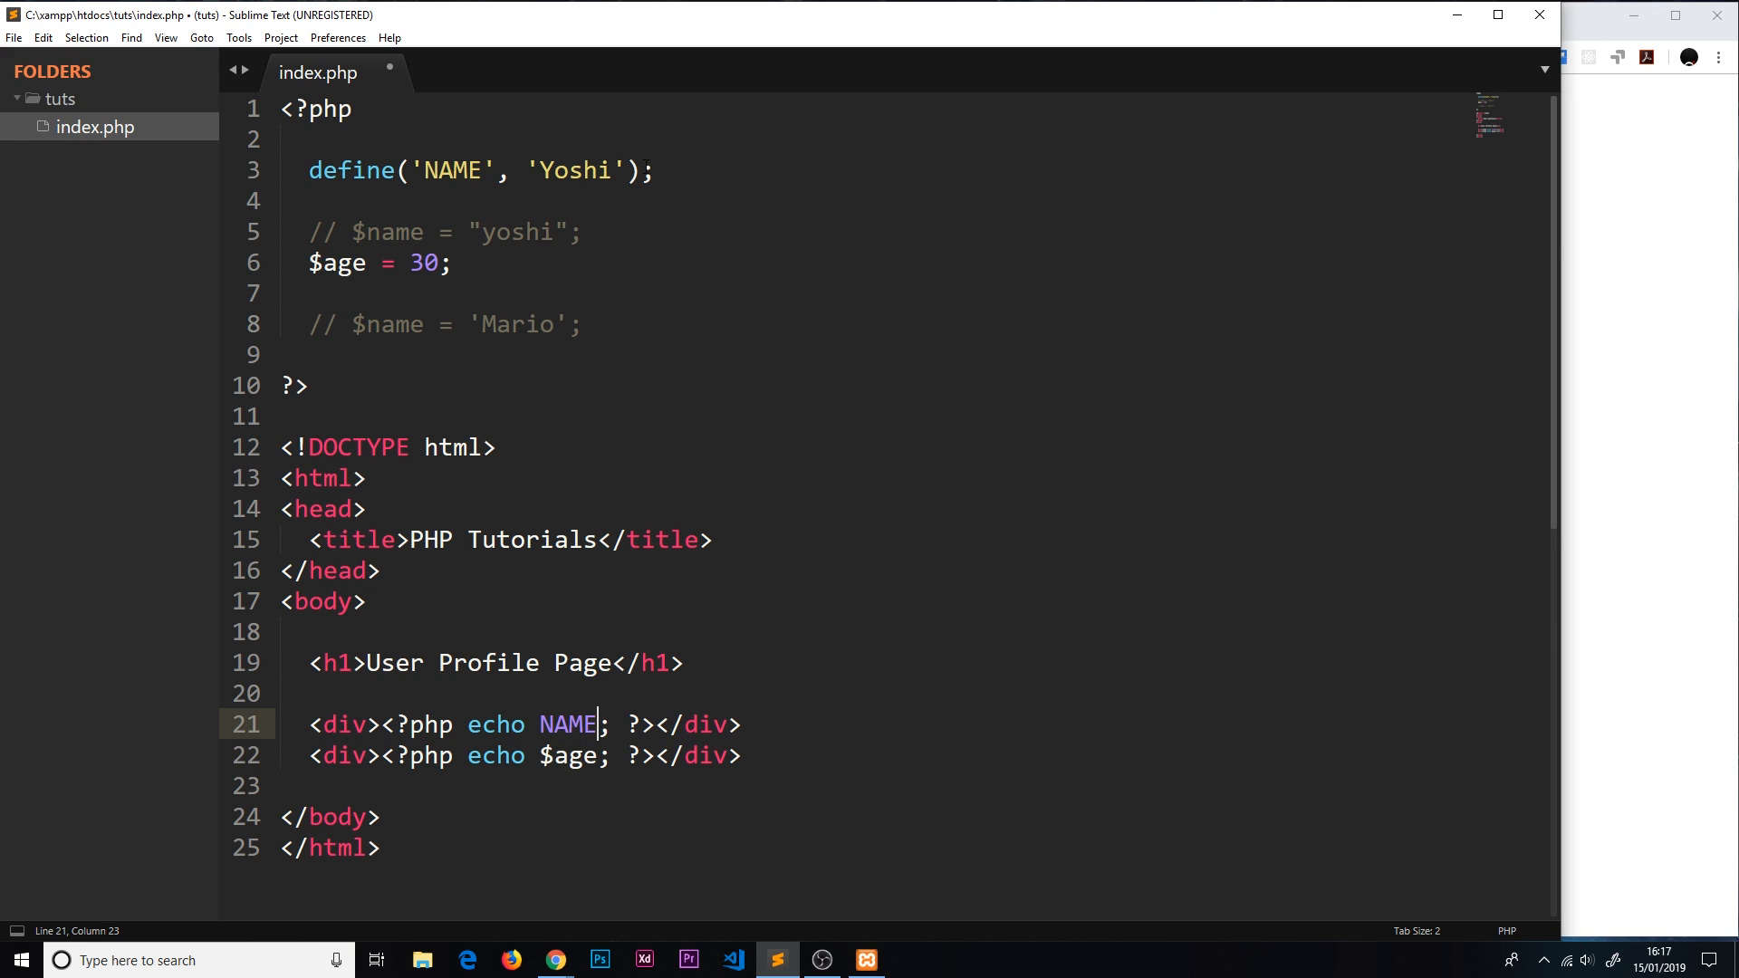
click(555, 959)
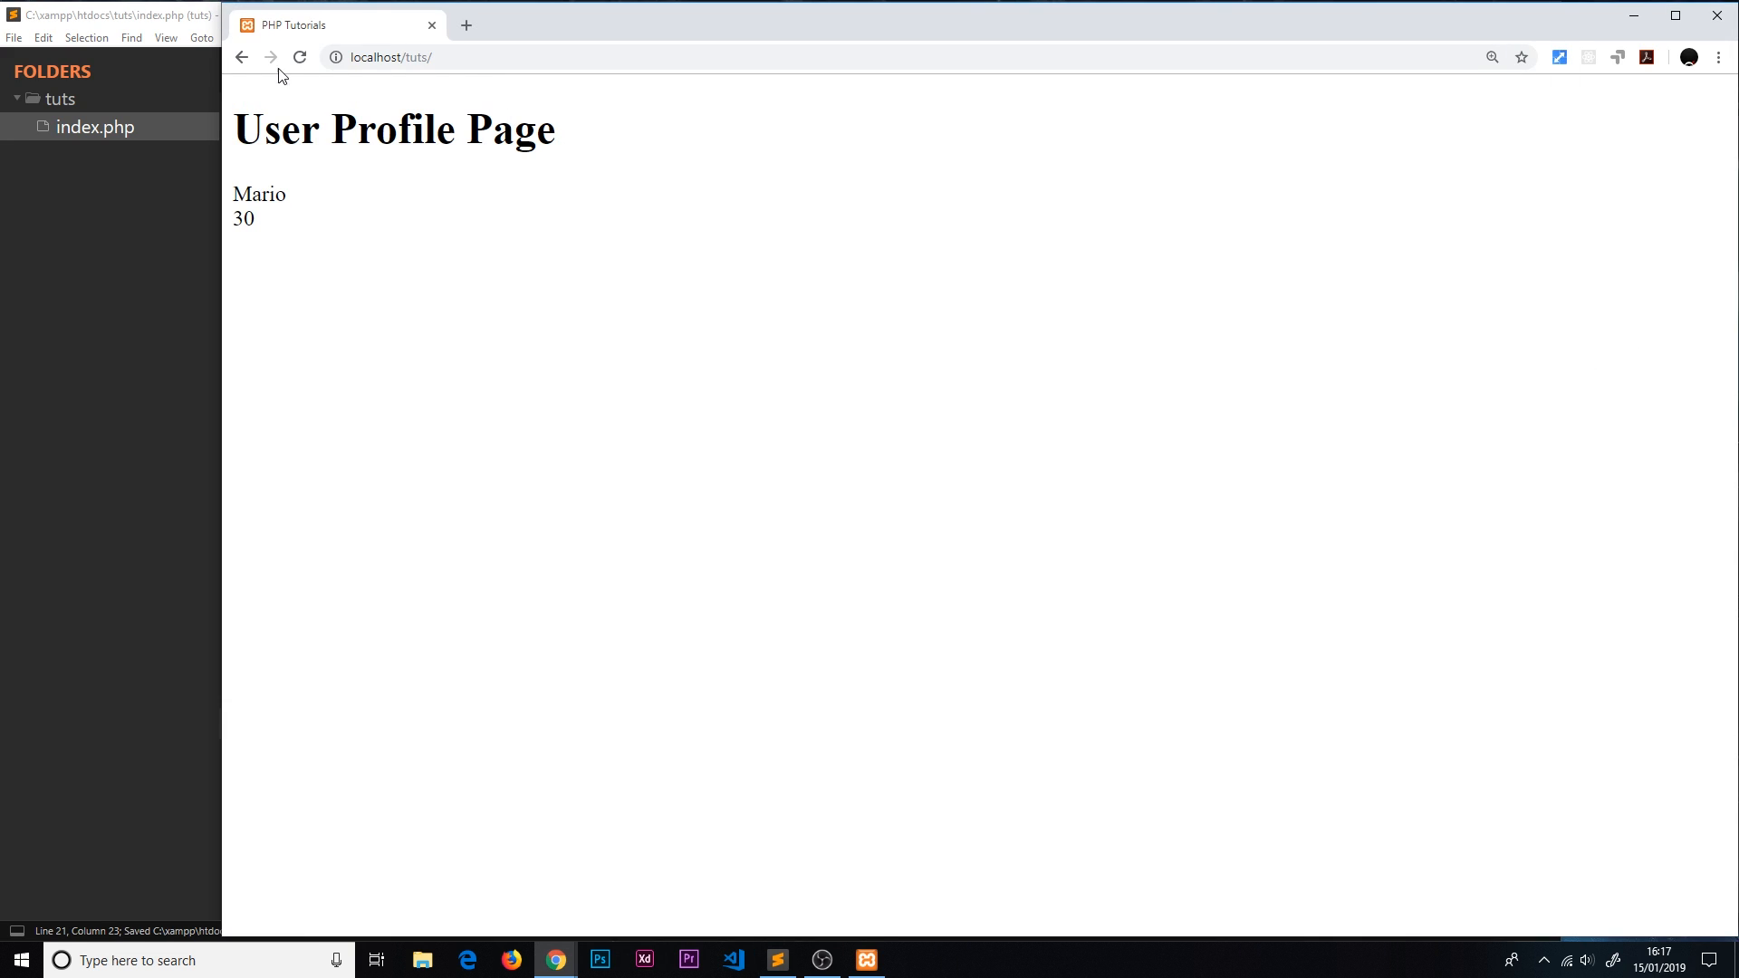
click(777, 960)
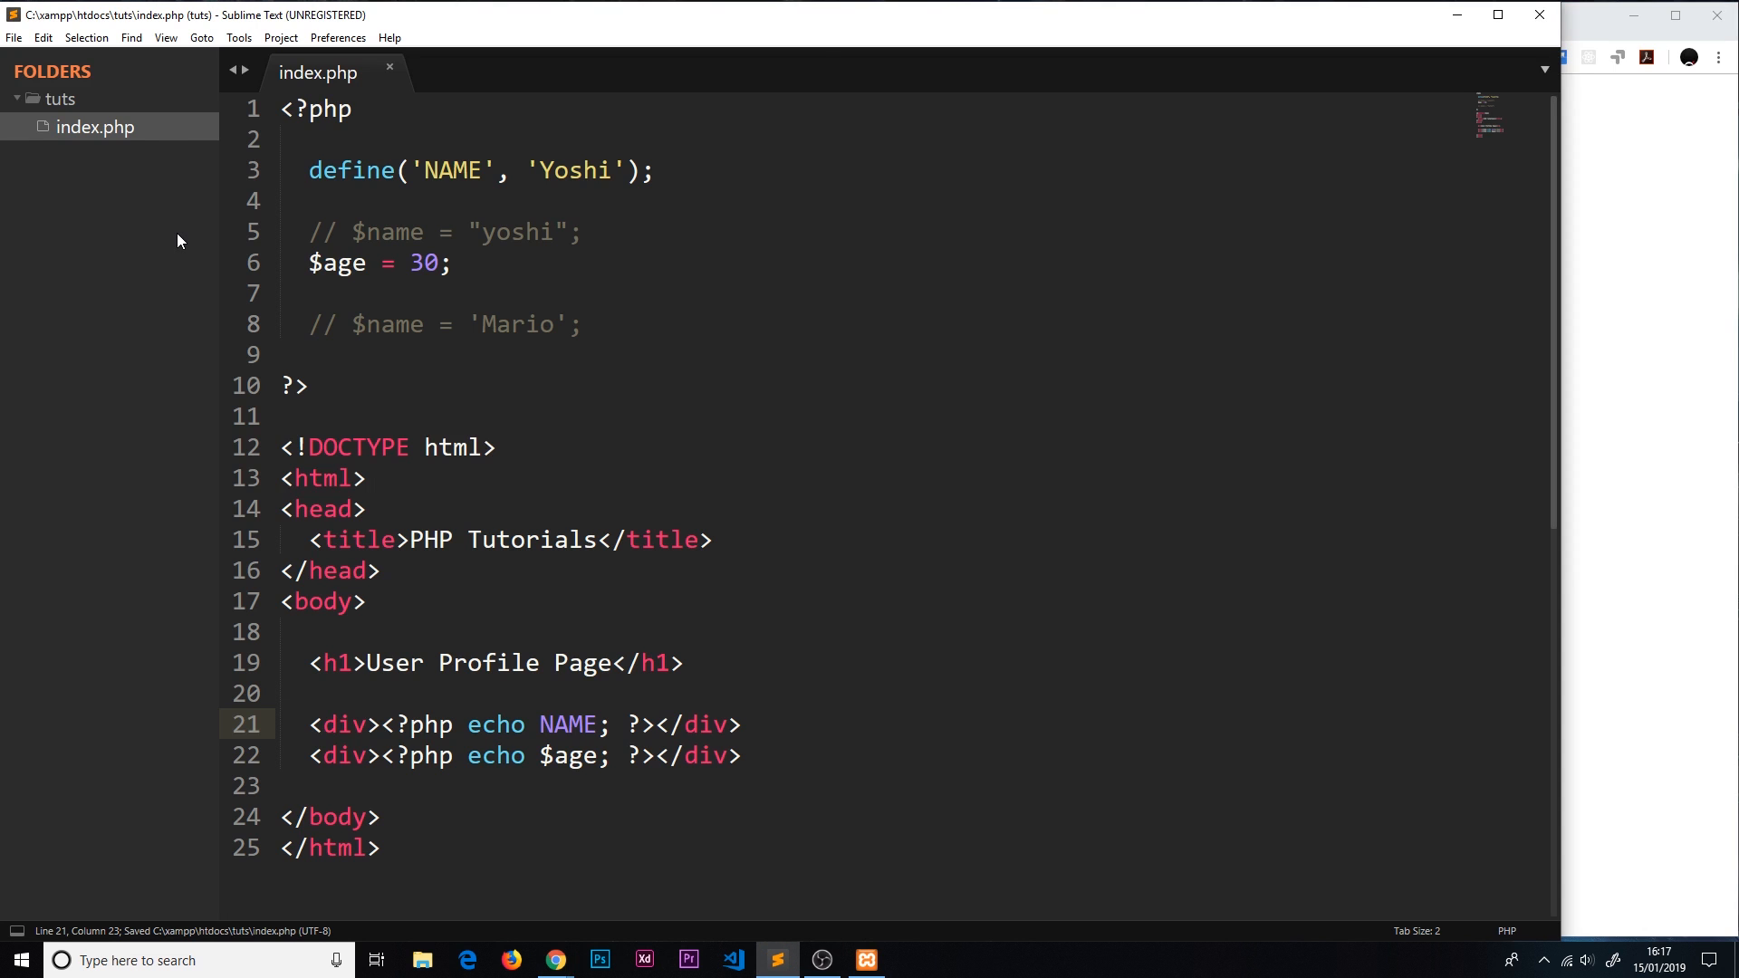
click(641, 324)
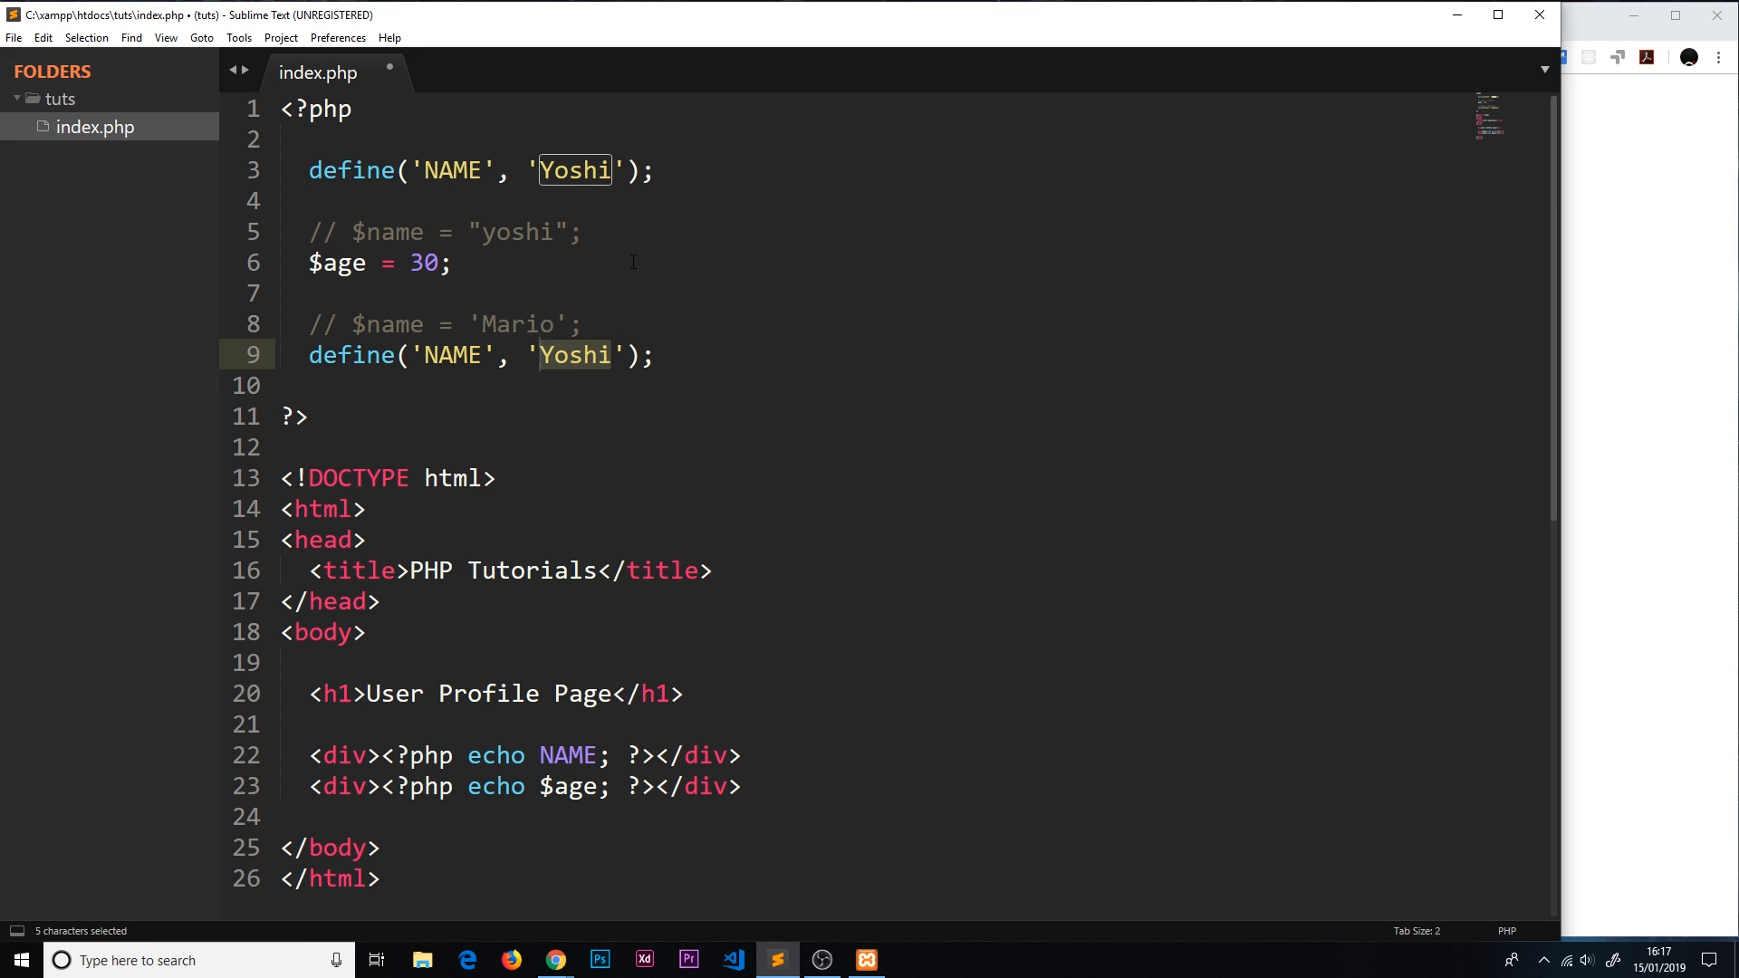
Step: Redefine NAME as 'mARIO' on line 9 and reload to see the 'Constant NAME already defined' notice
text(mARIO)
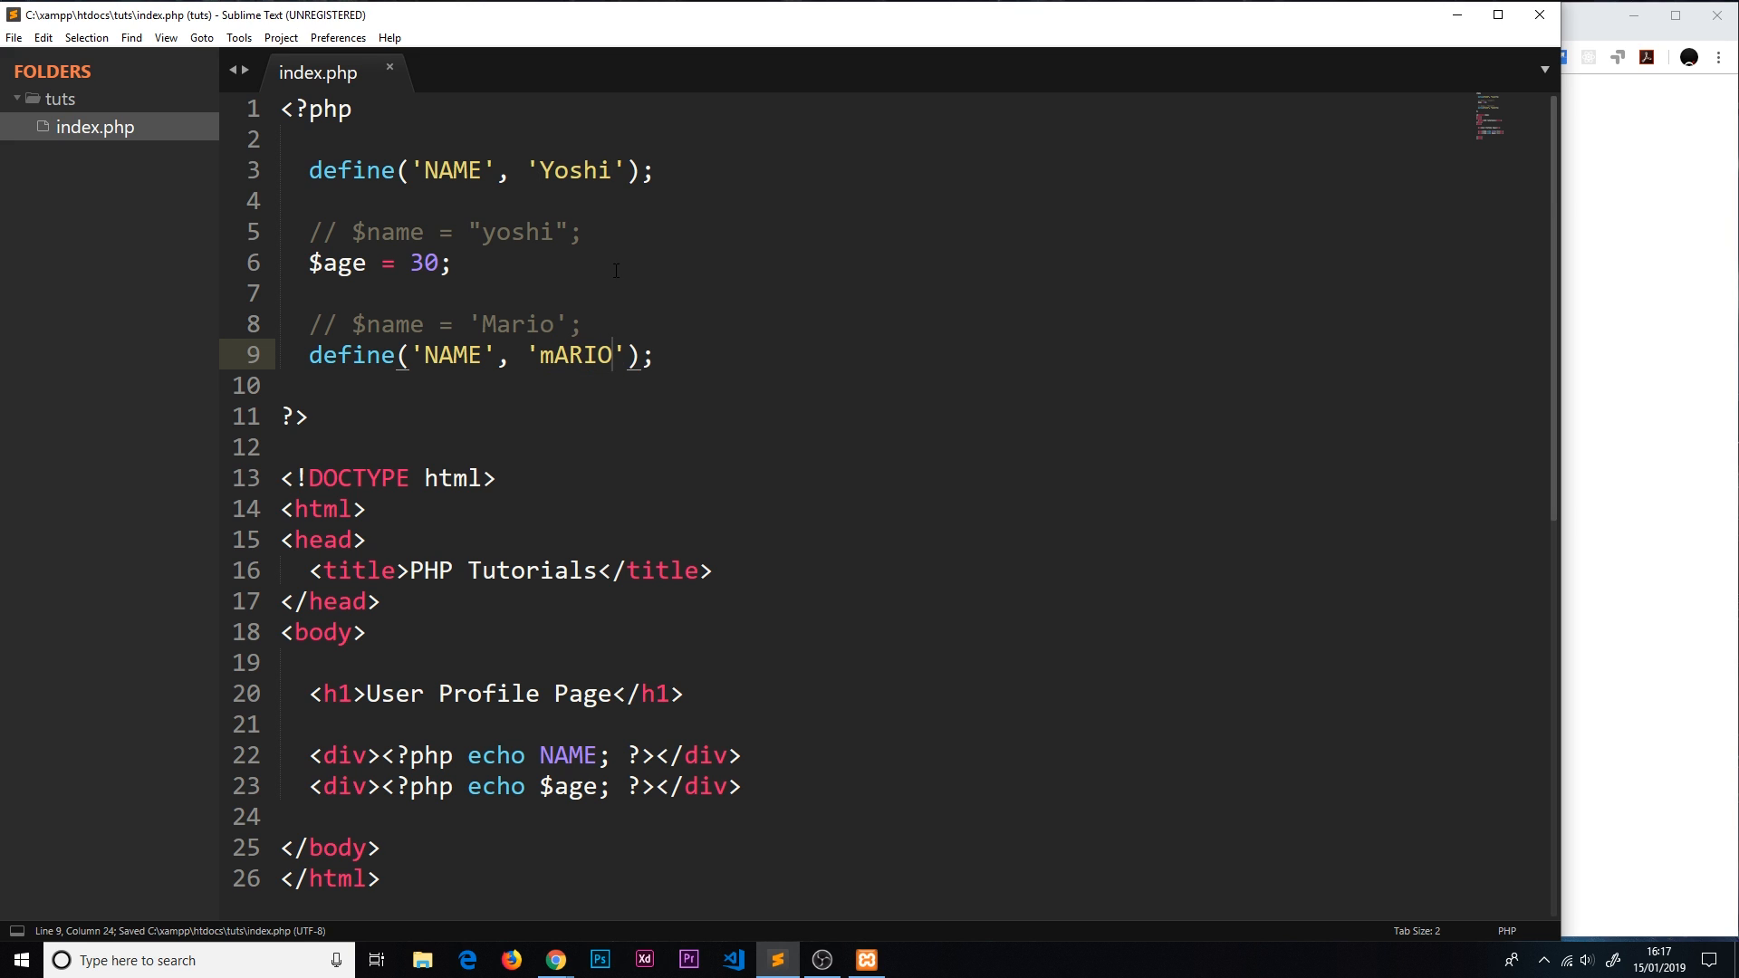
click(554, 960)
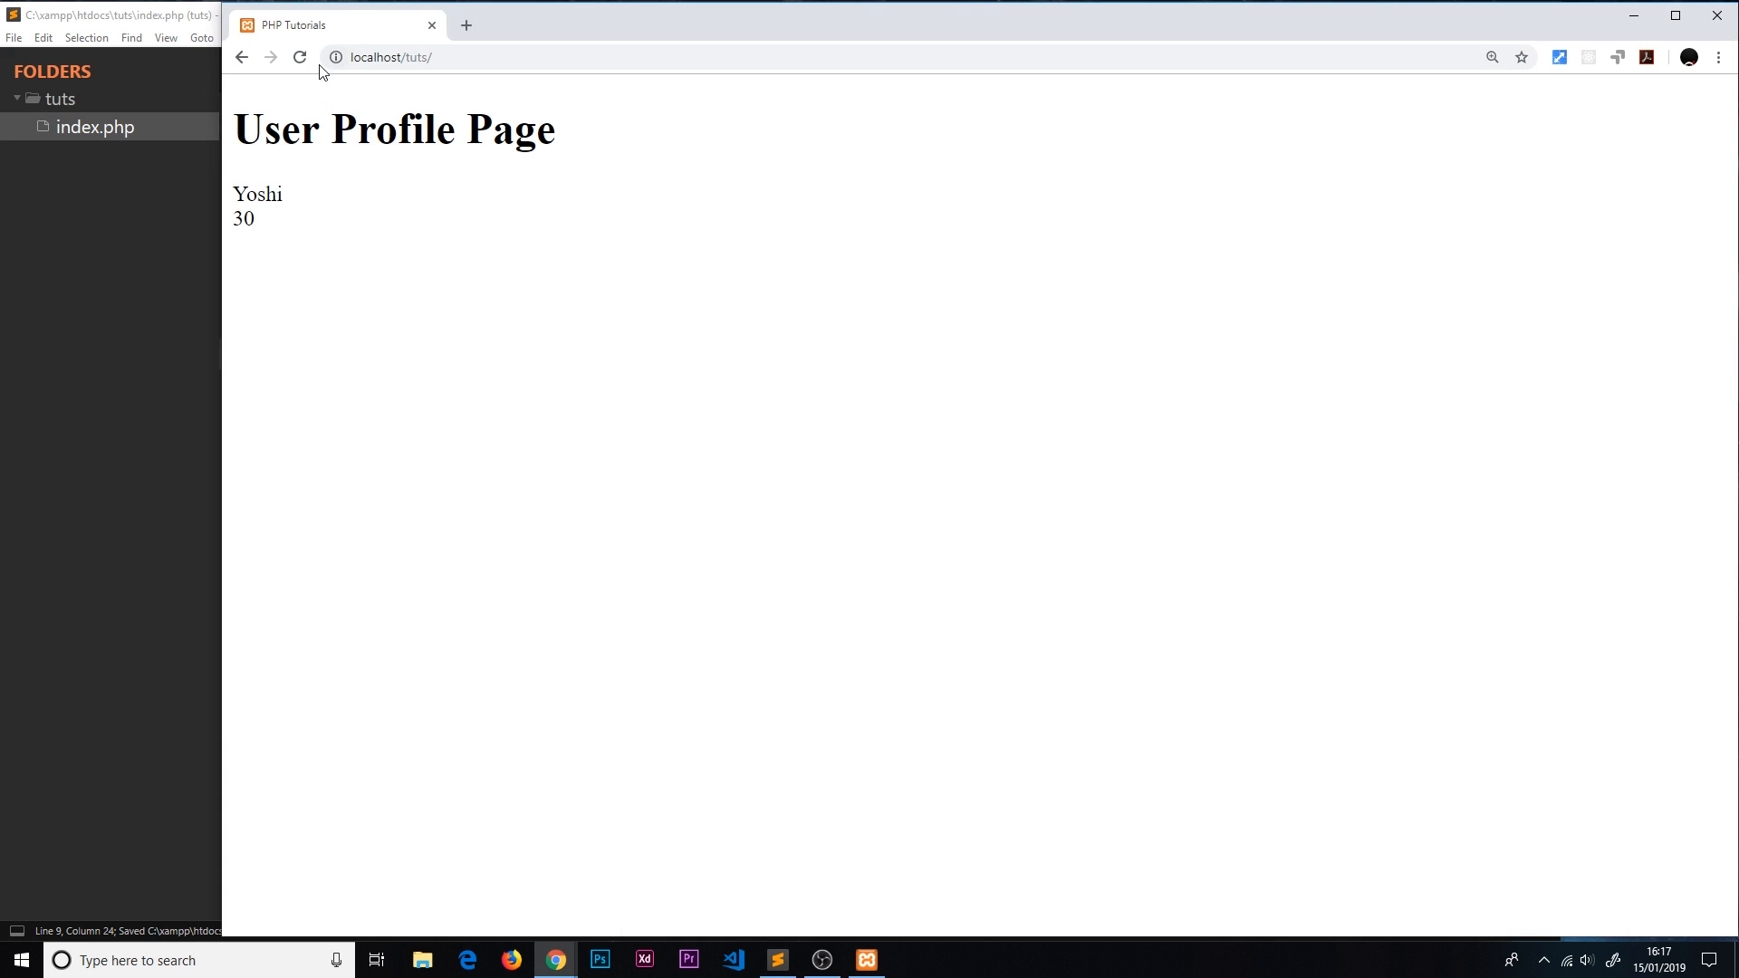
click(298, 56)
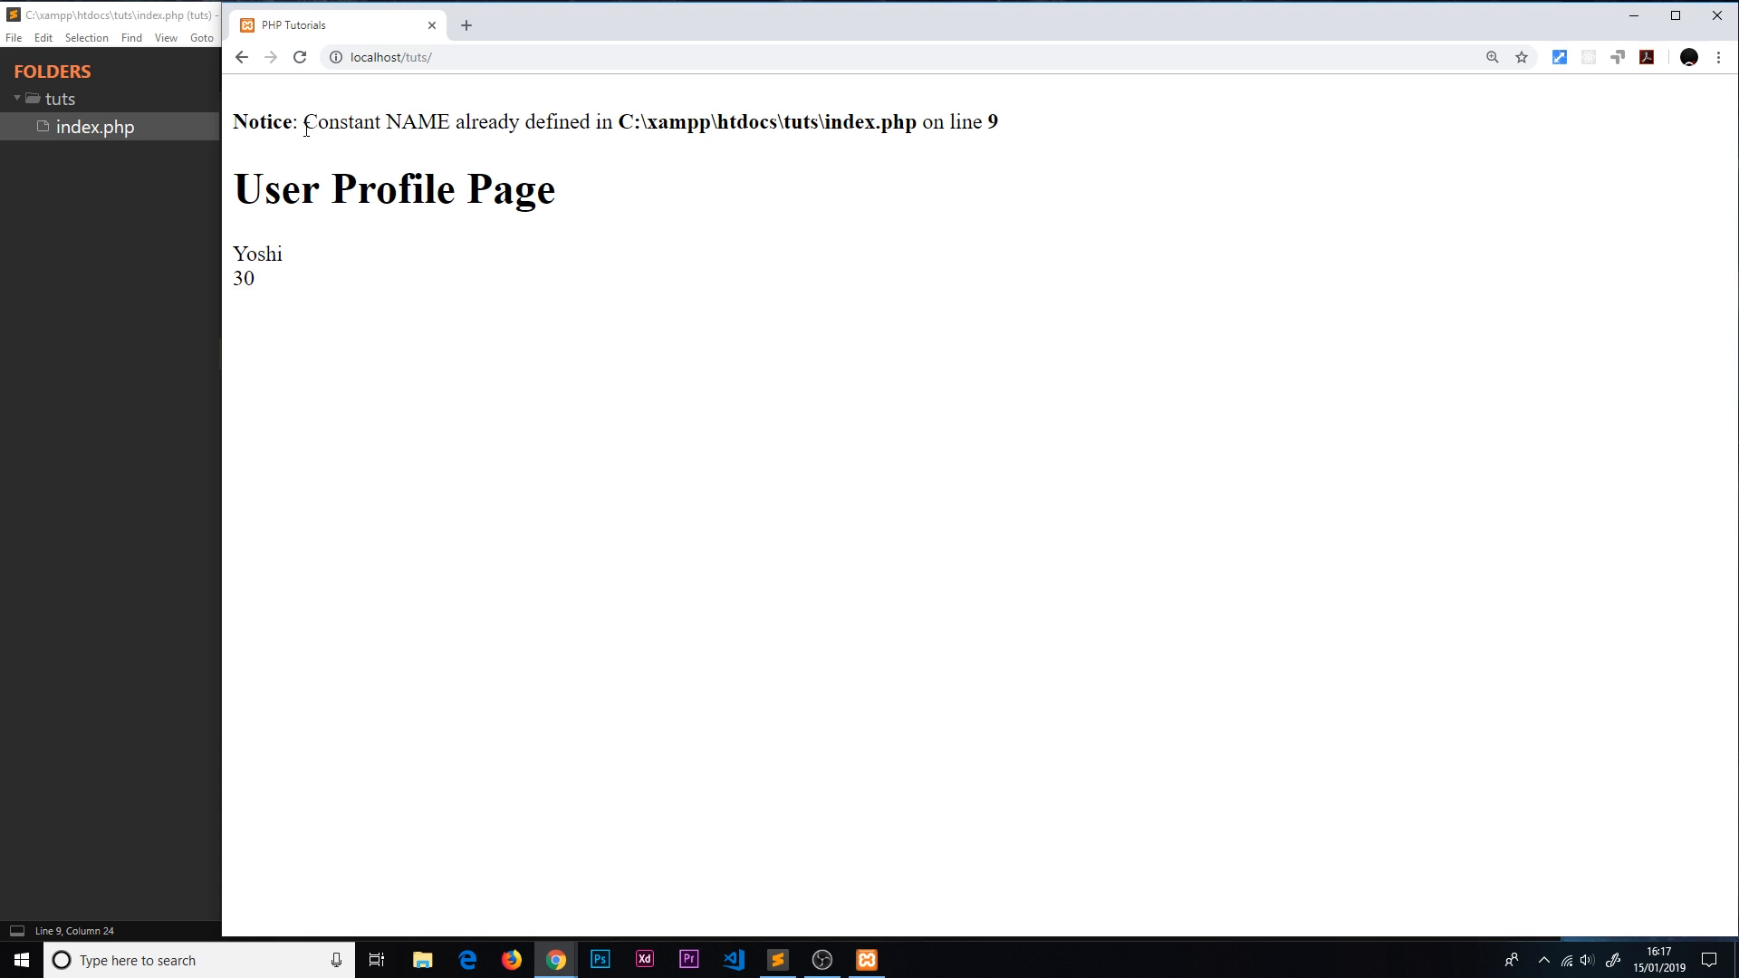
drag(305, 122, 994, 122)
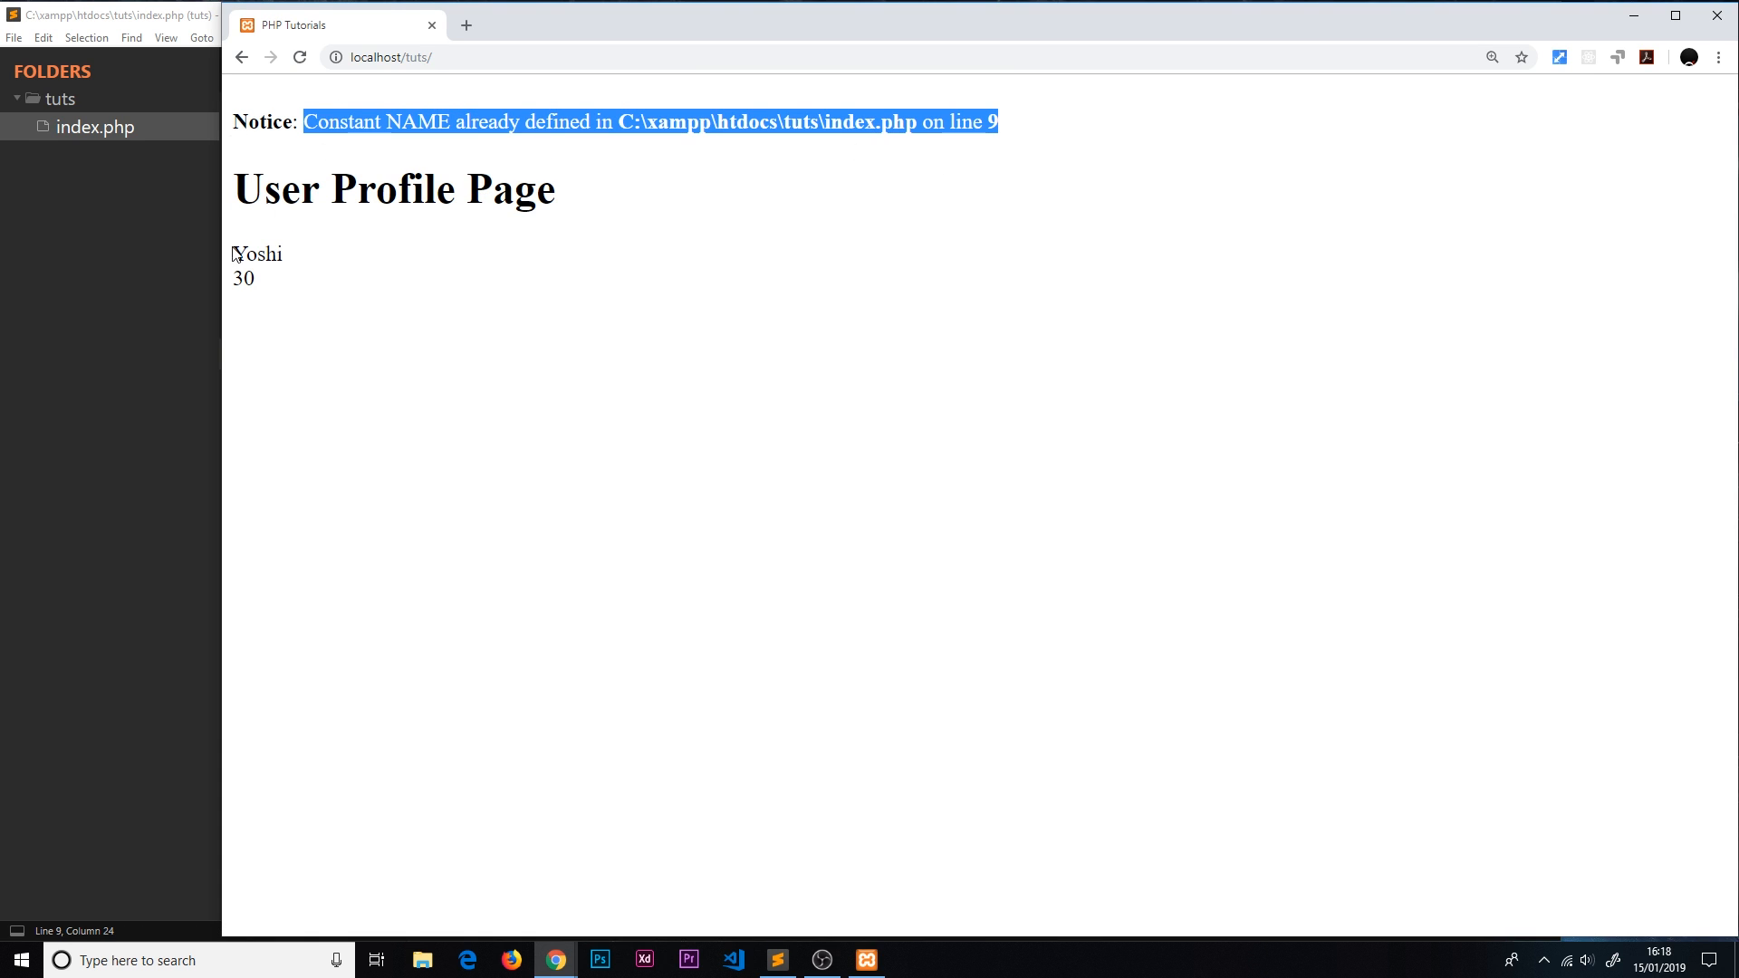
click(775, 960)
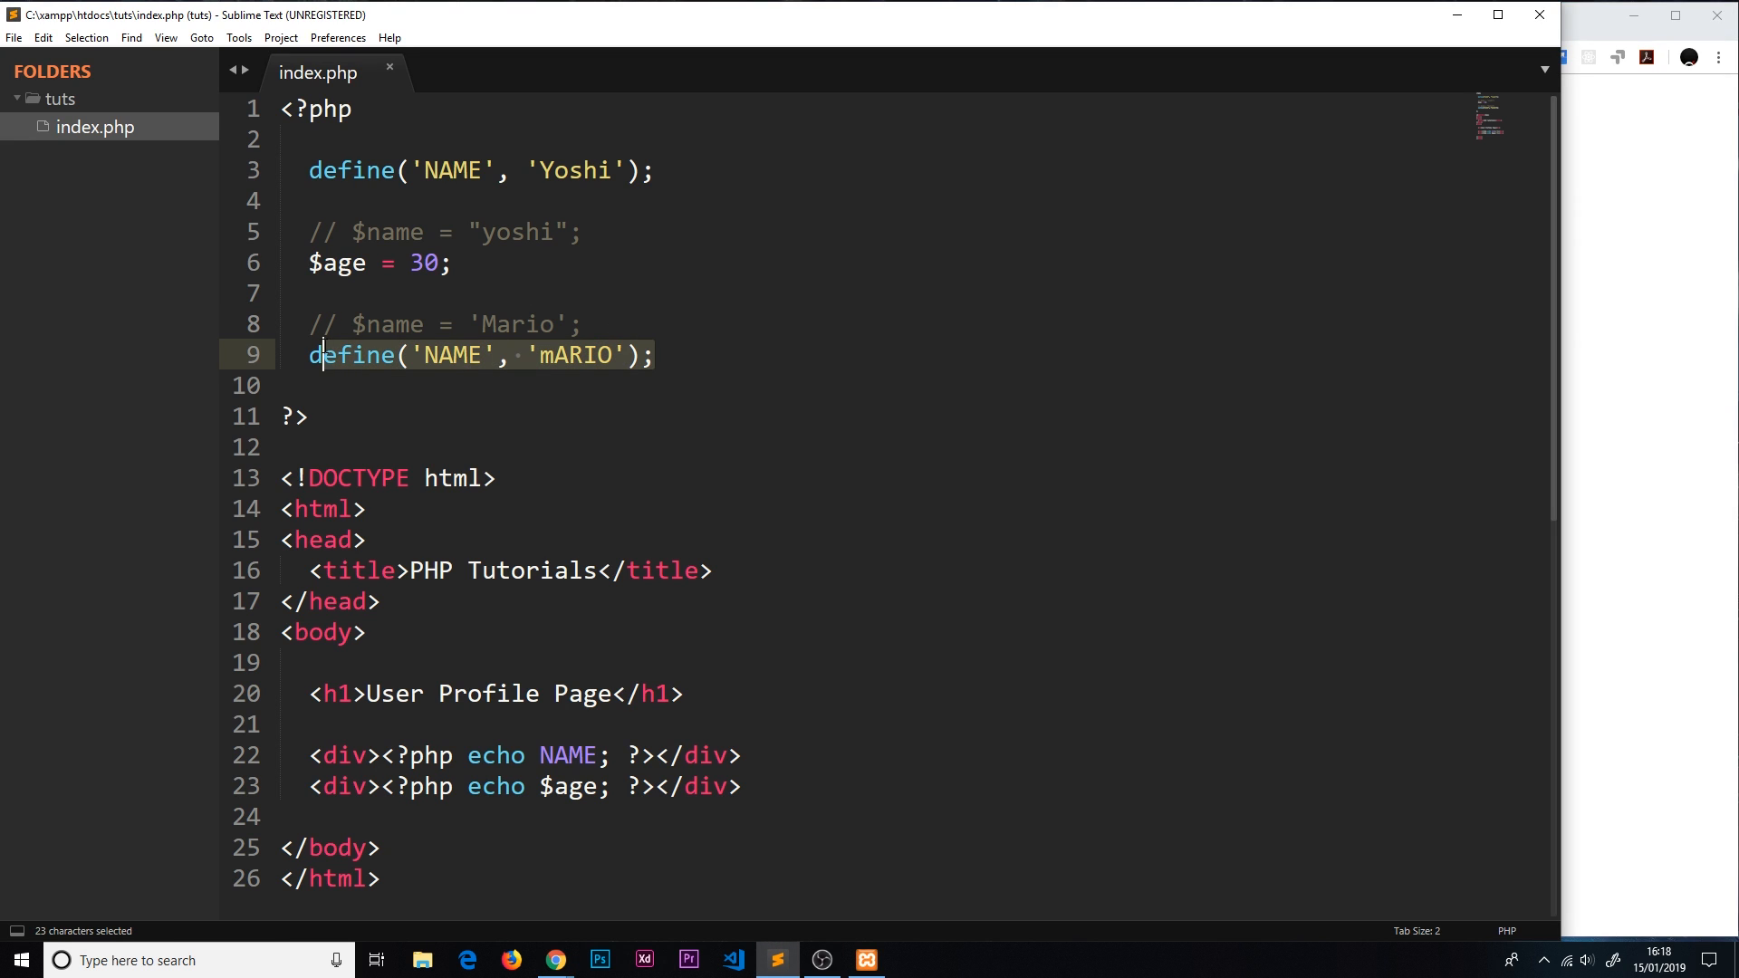
Step: Write NAME = 'Mario'; on line 9 and confirm the page reports a syntax error there
text(NAME)
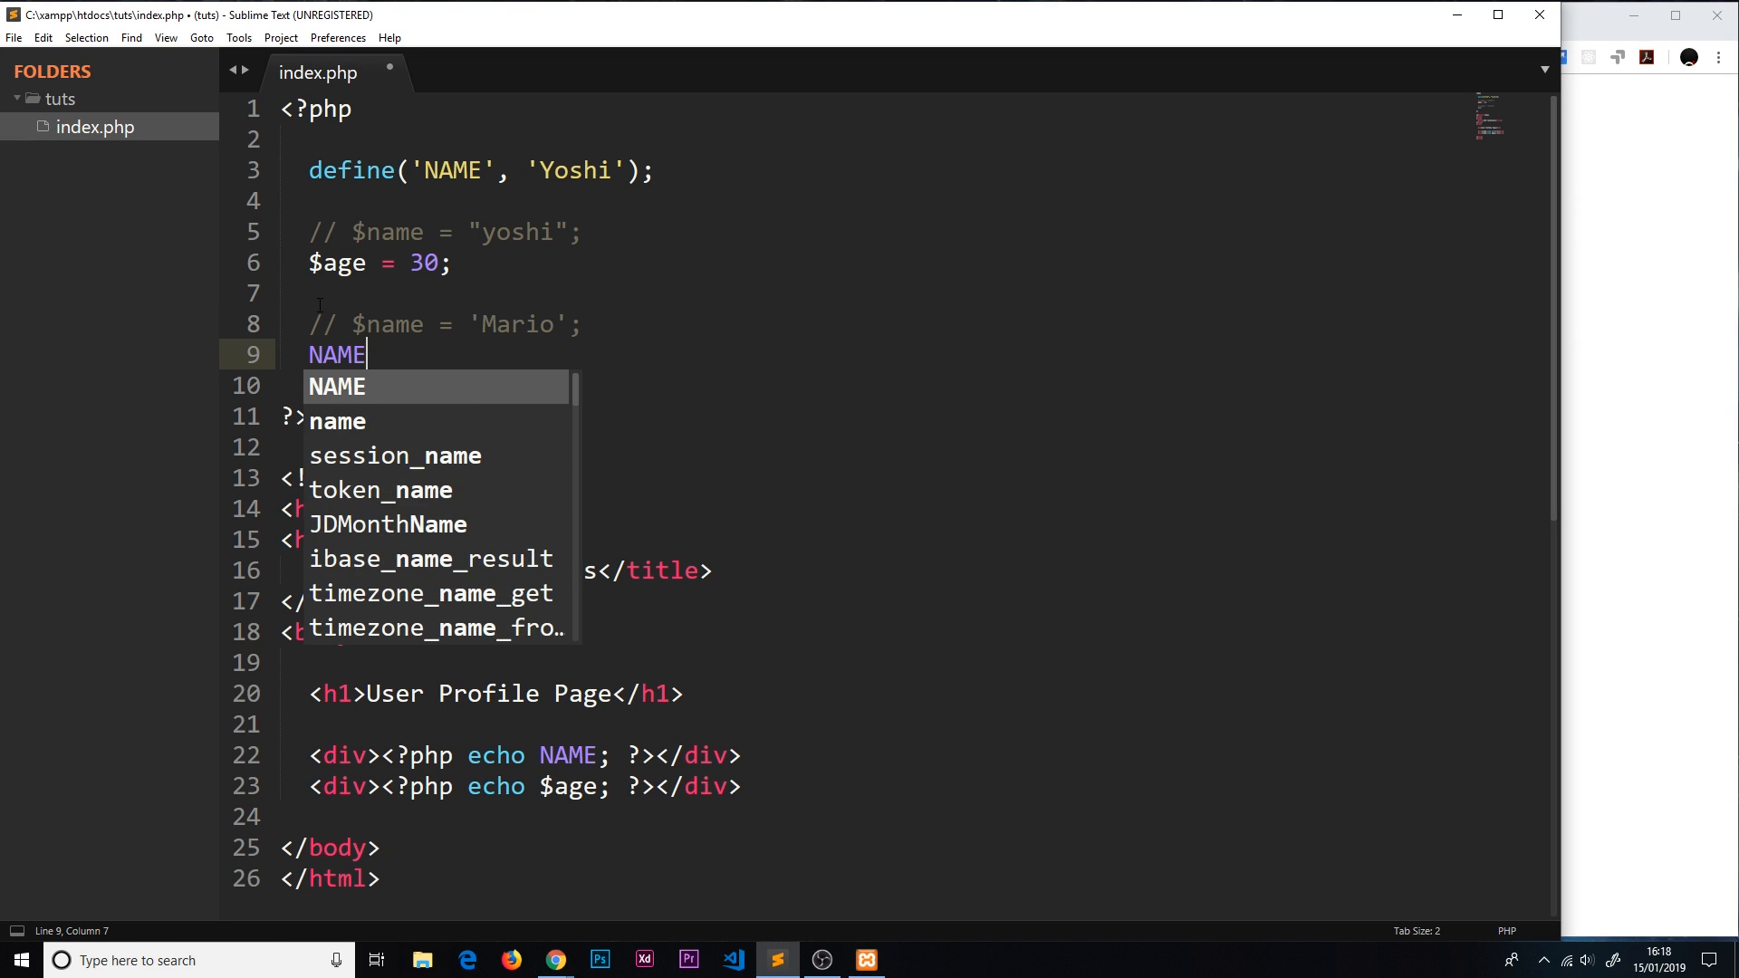
text(= 'Mario')
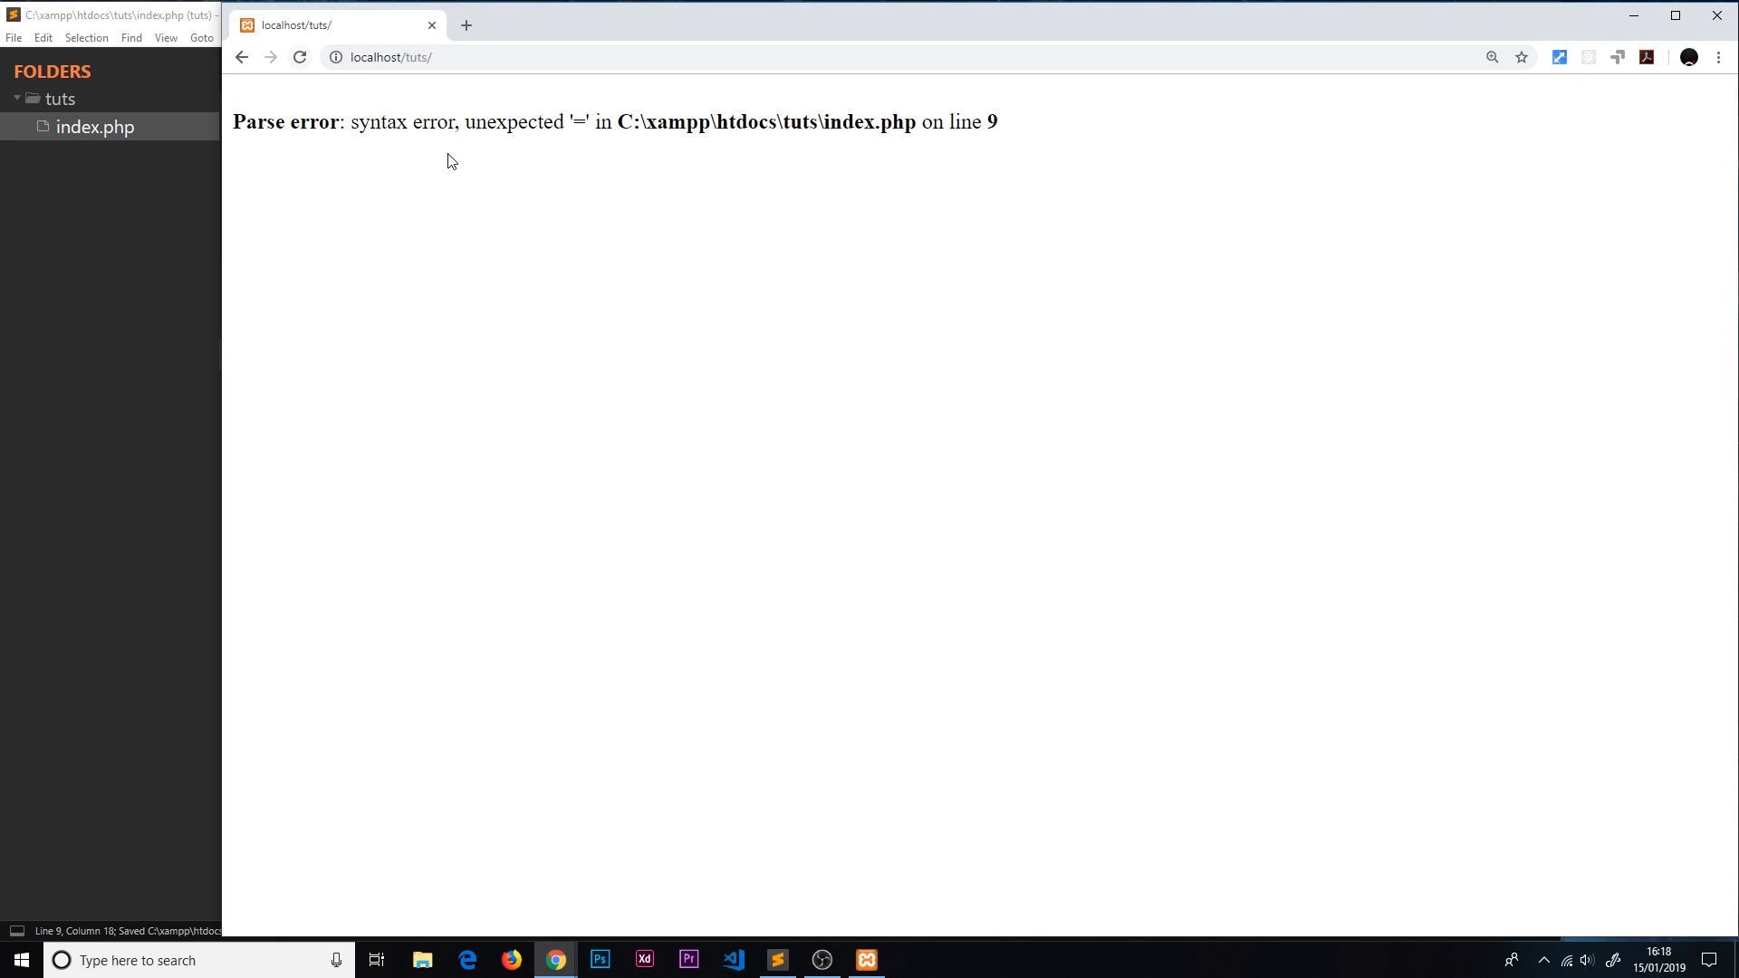
double_click(402, 121)
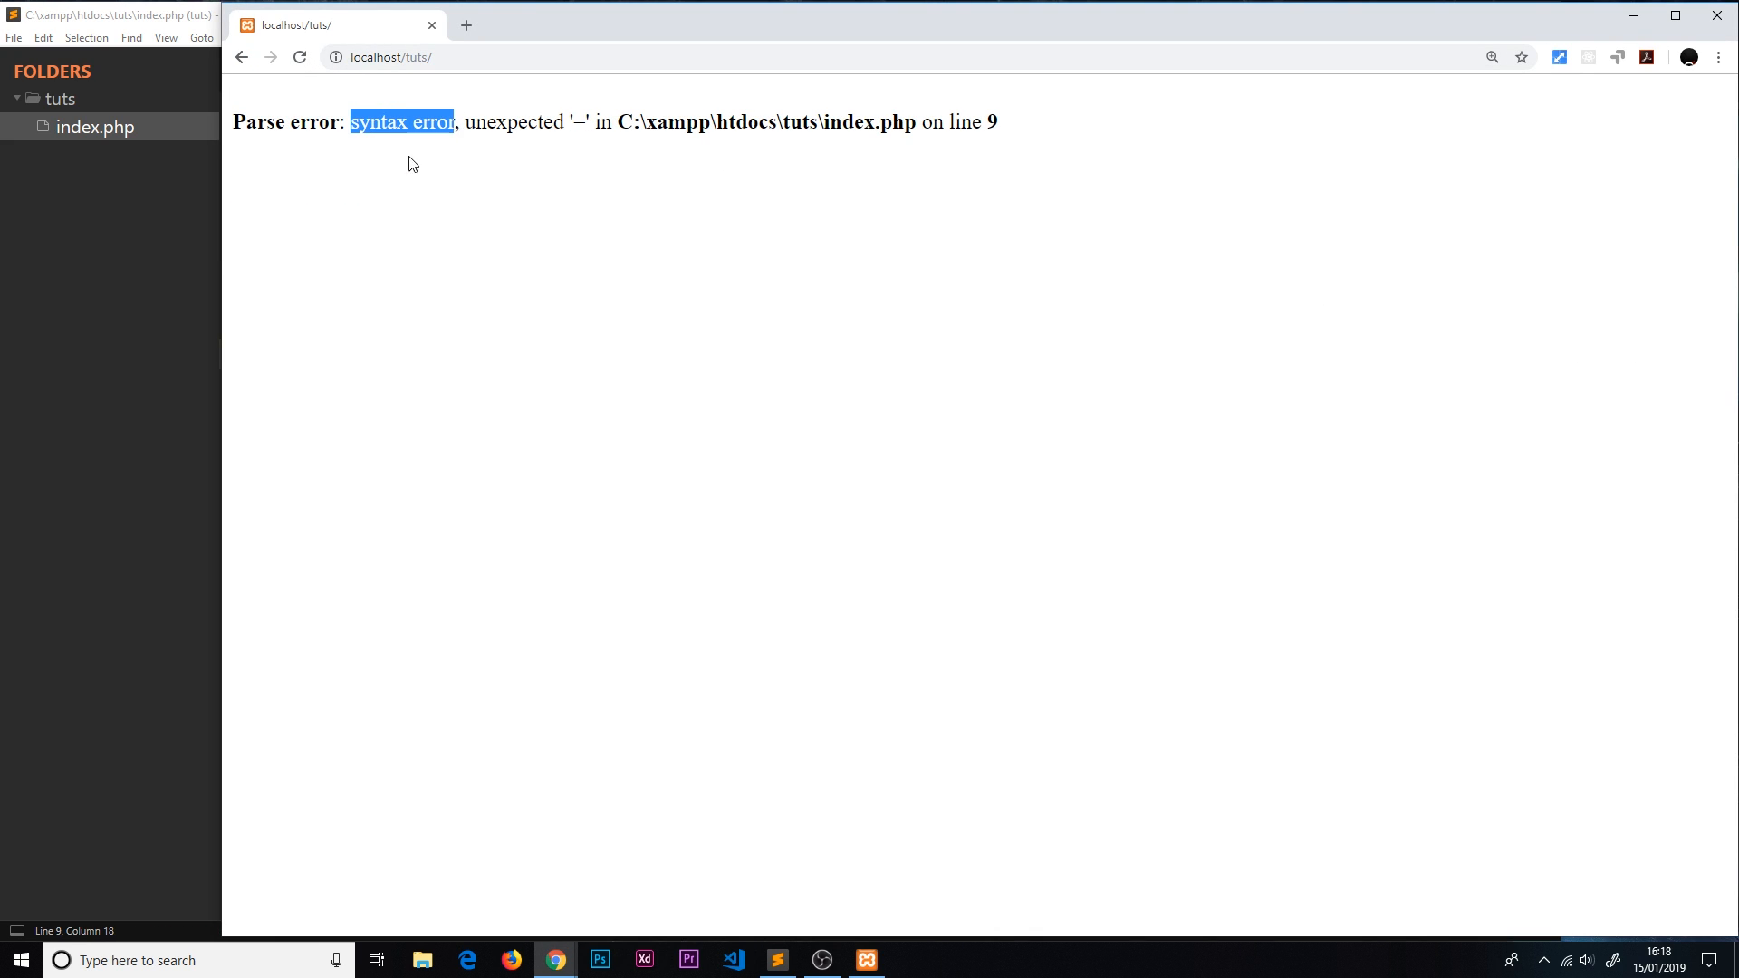
click(775, 959)
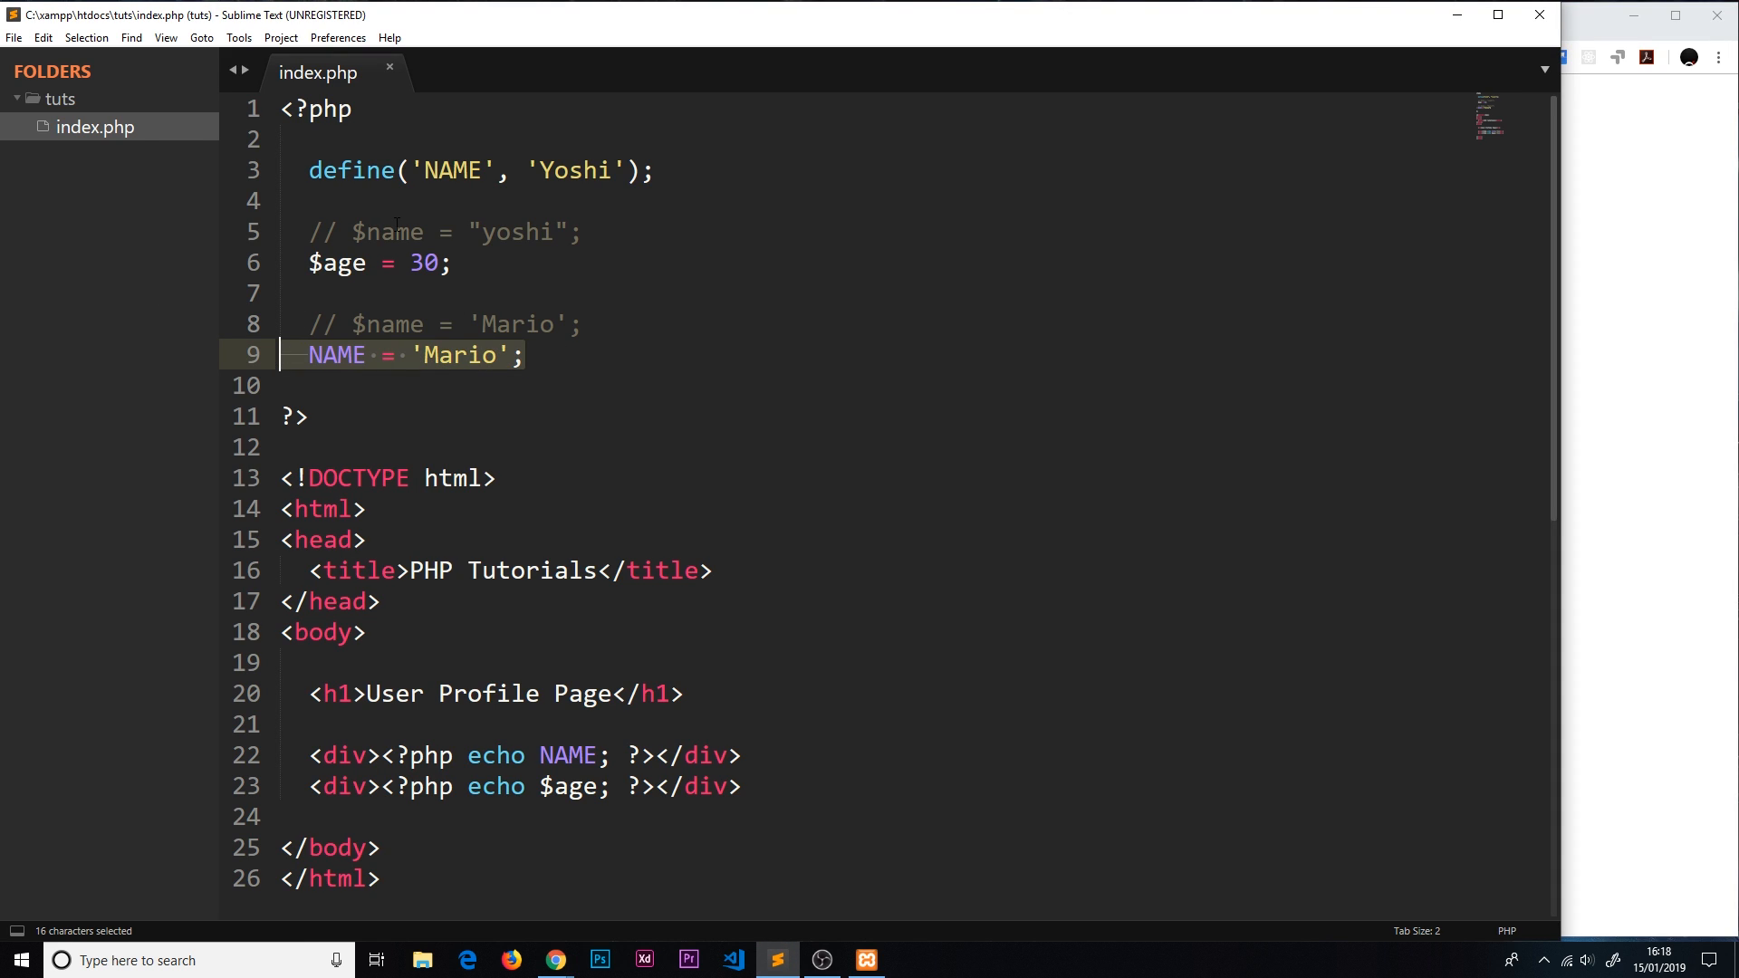